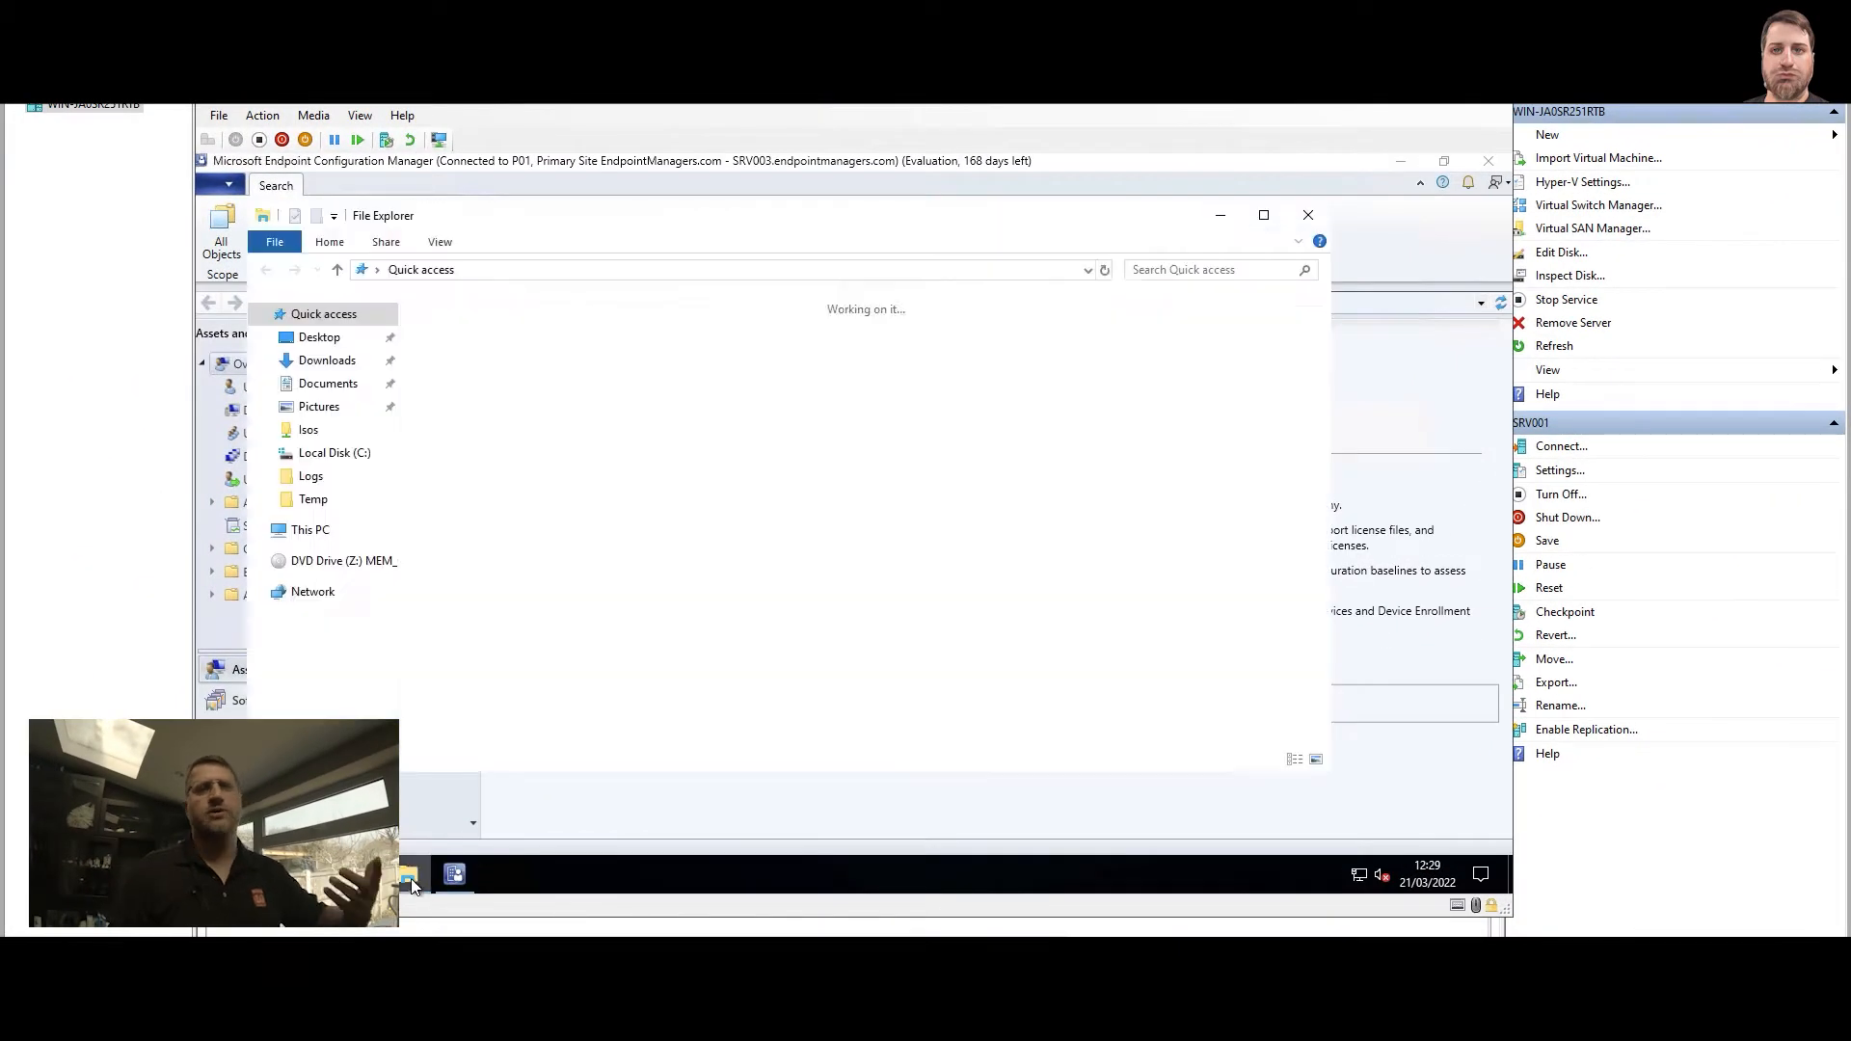
- Browse to D:\Program Files\Microsoft Configuration Manager\Logs in File Explorer
click(310, 528)
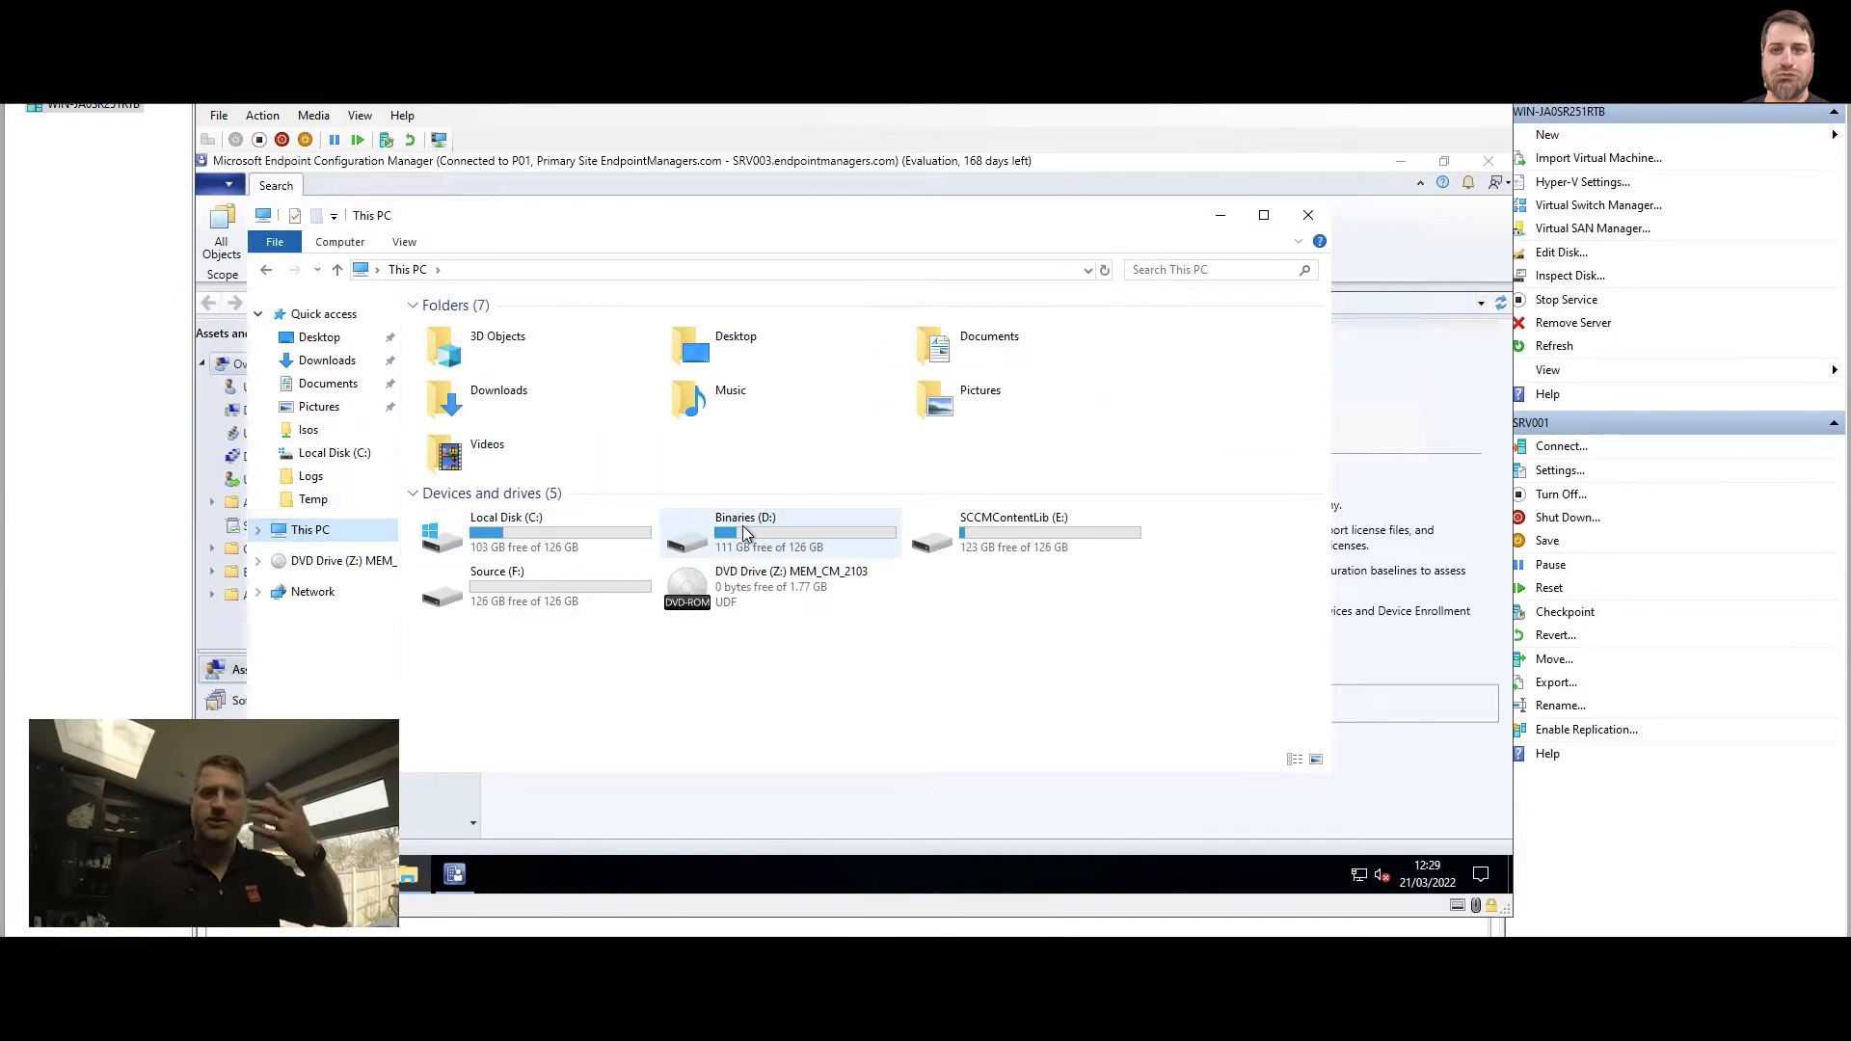
double_click(744, 533)
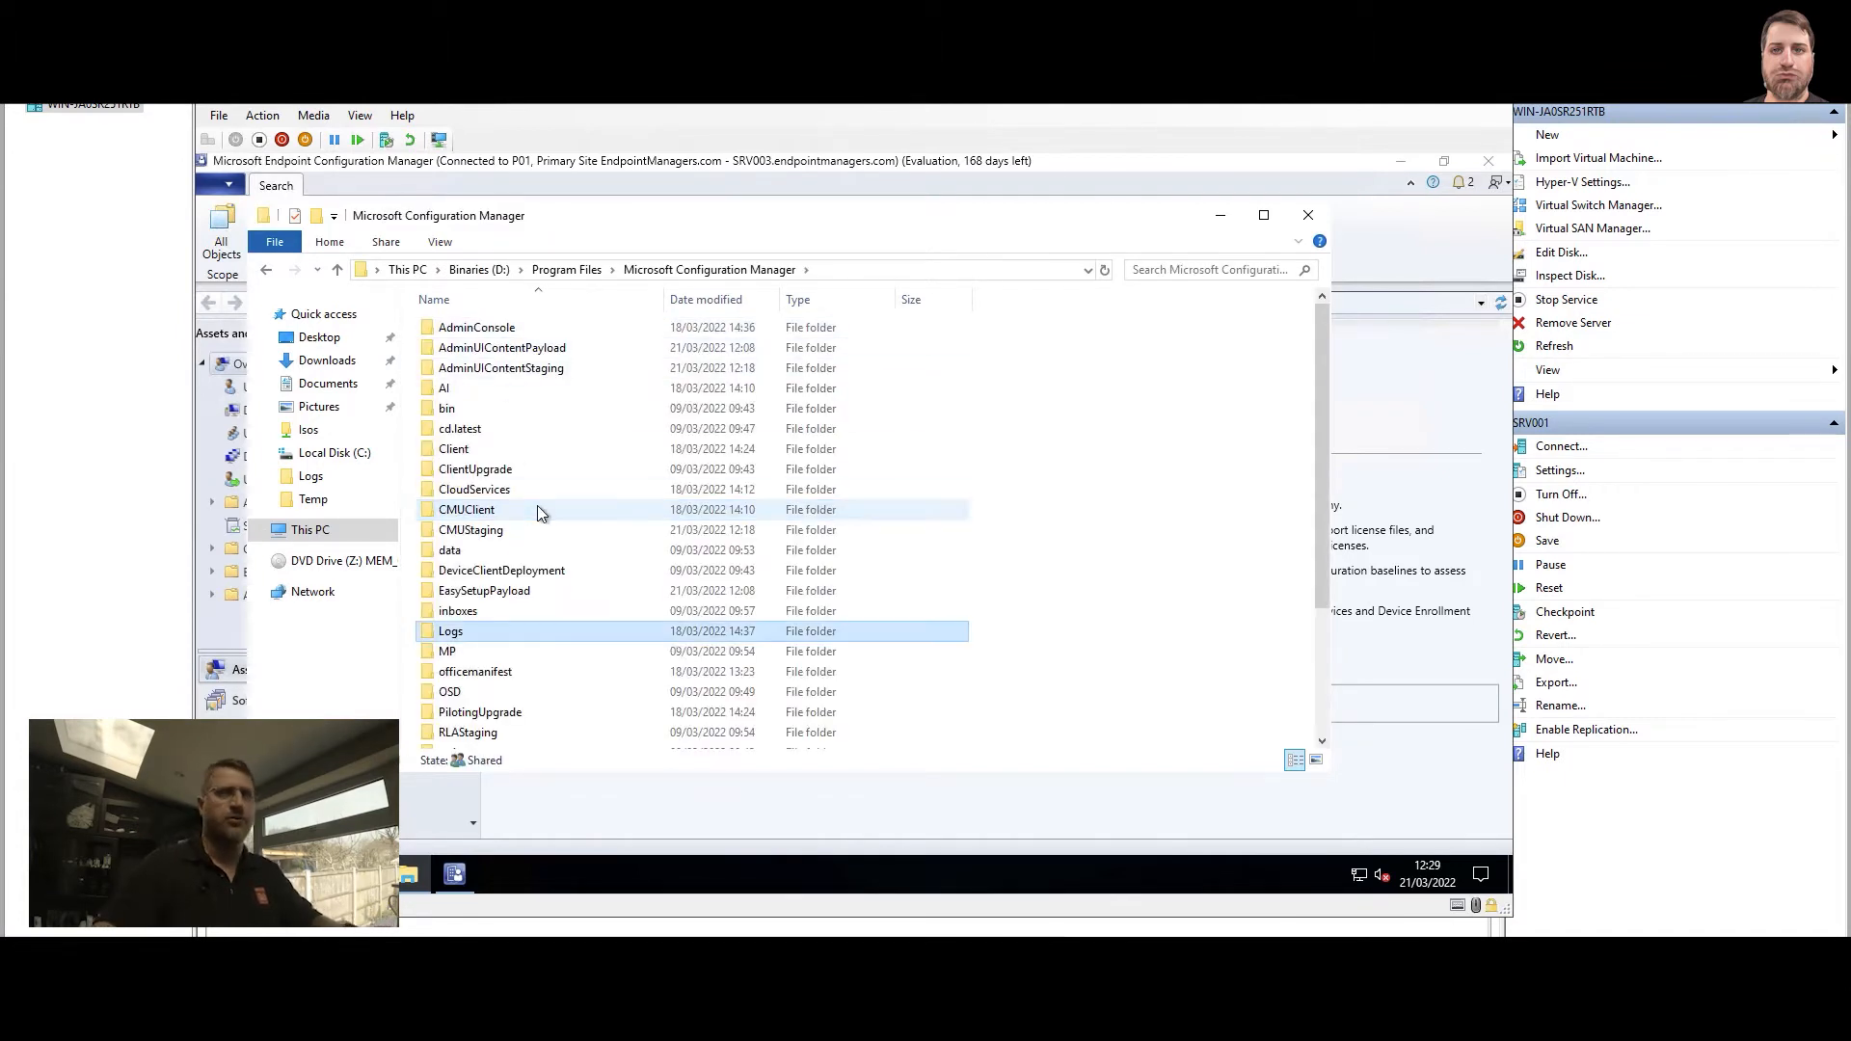
double_click(449, 631)
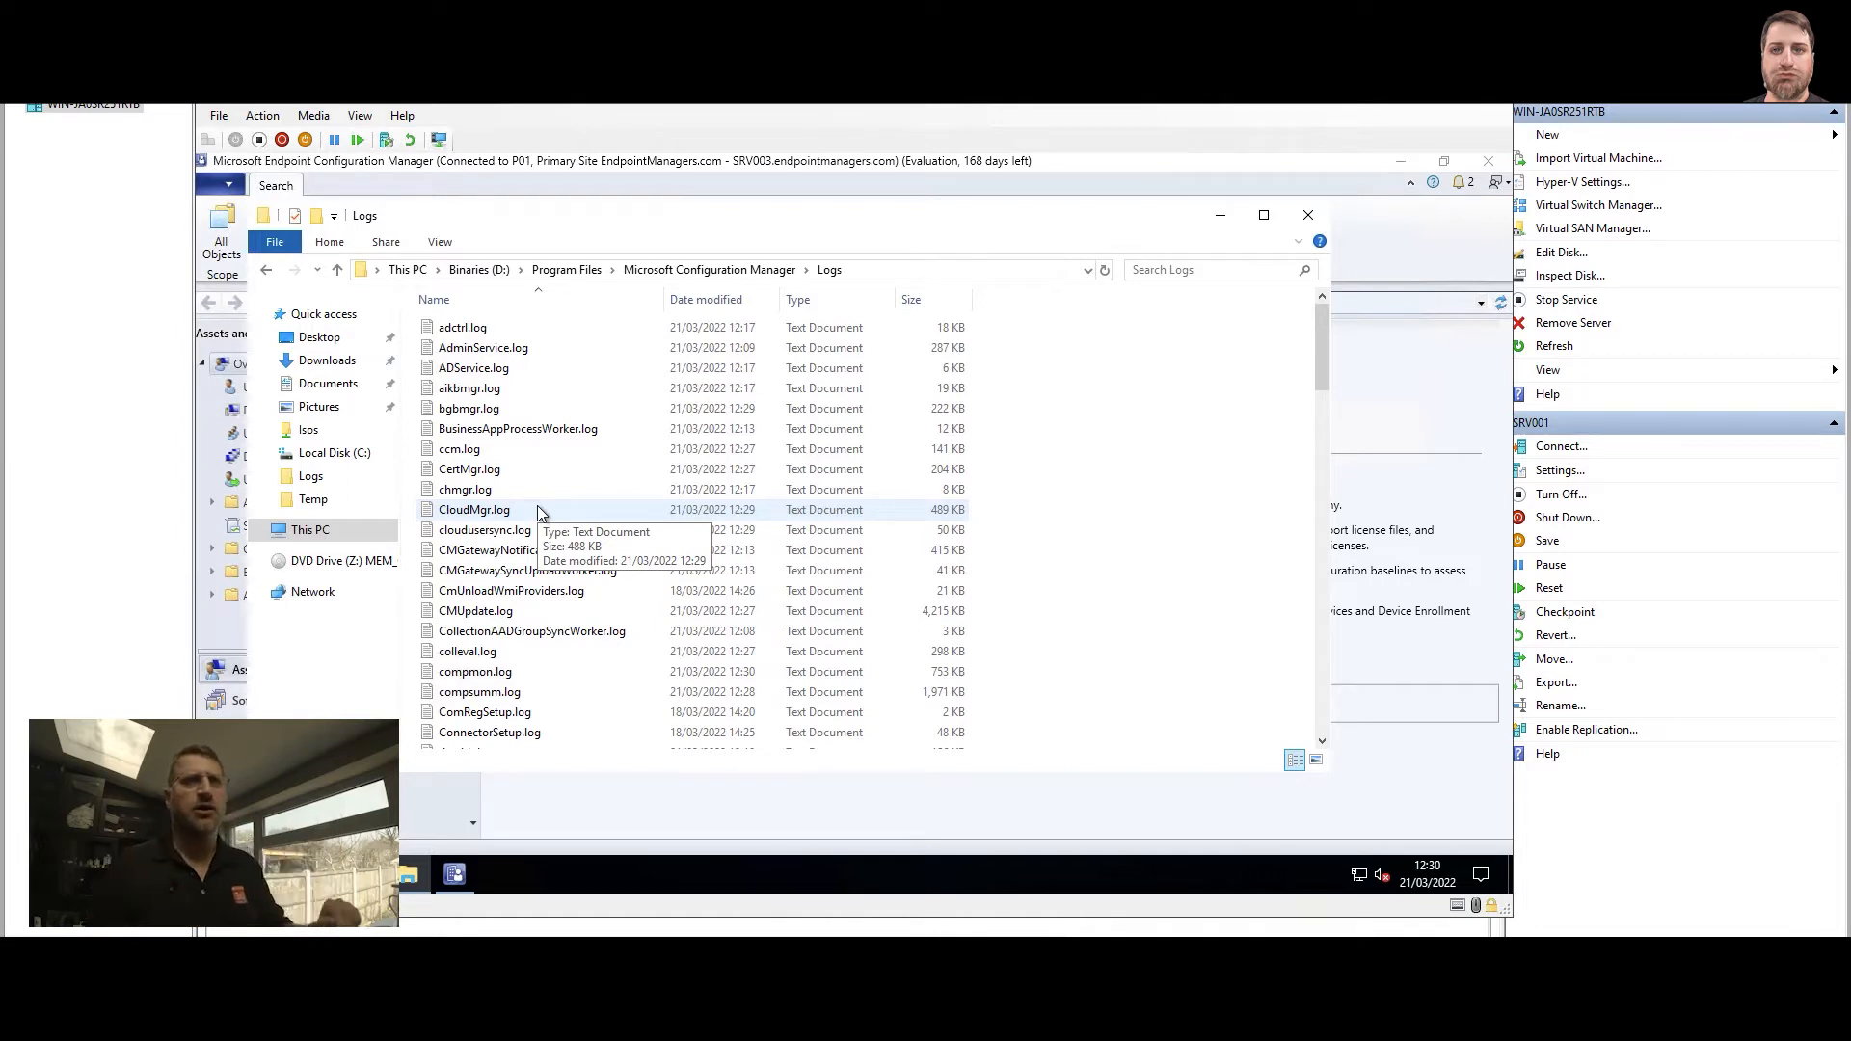
mouse_move(698, 559)
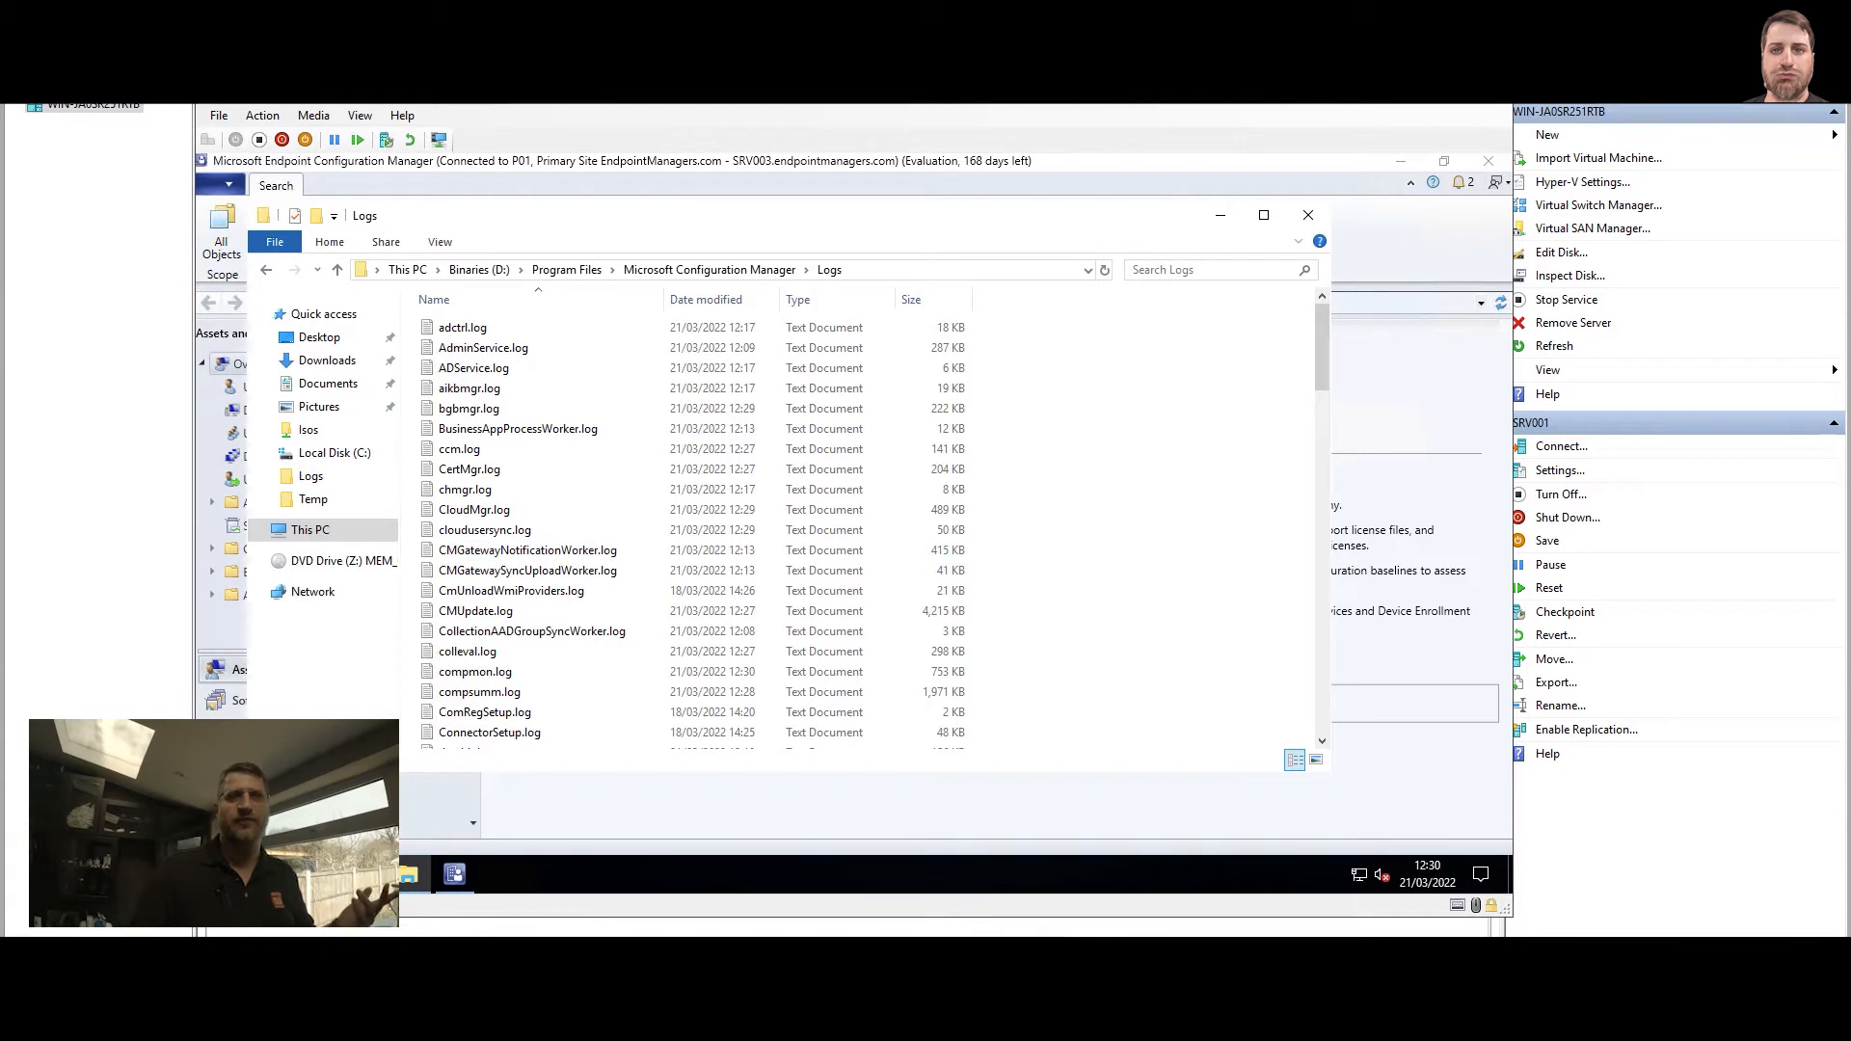
click(465, 487)
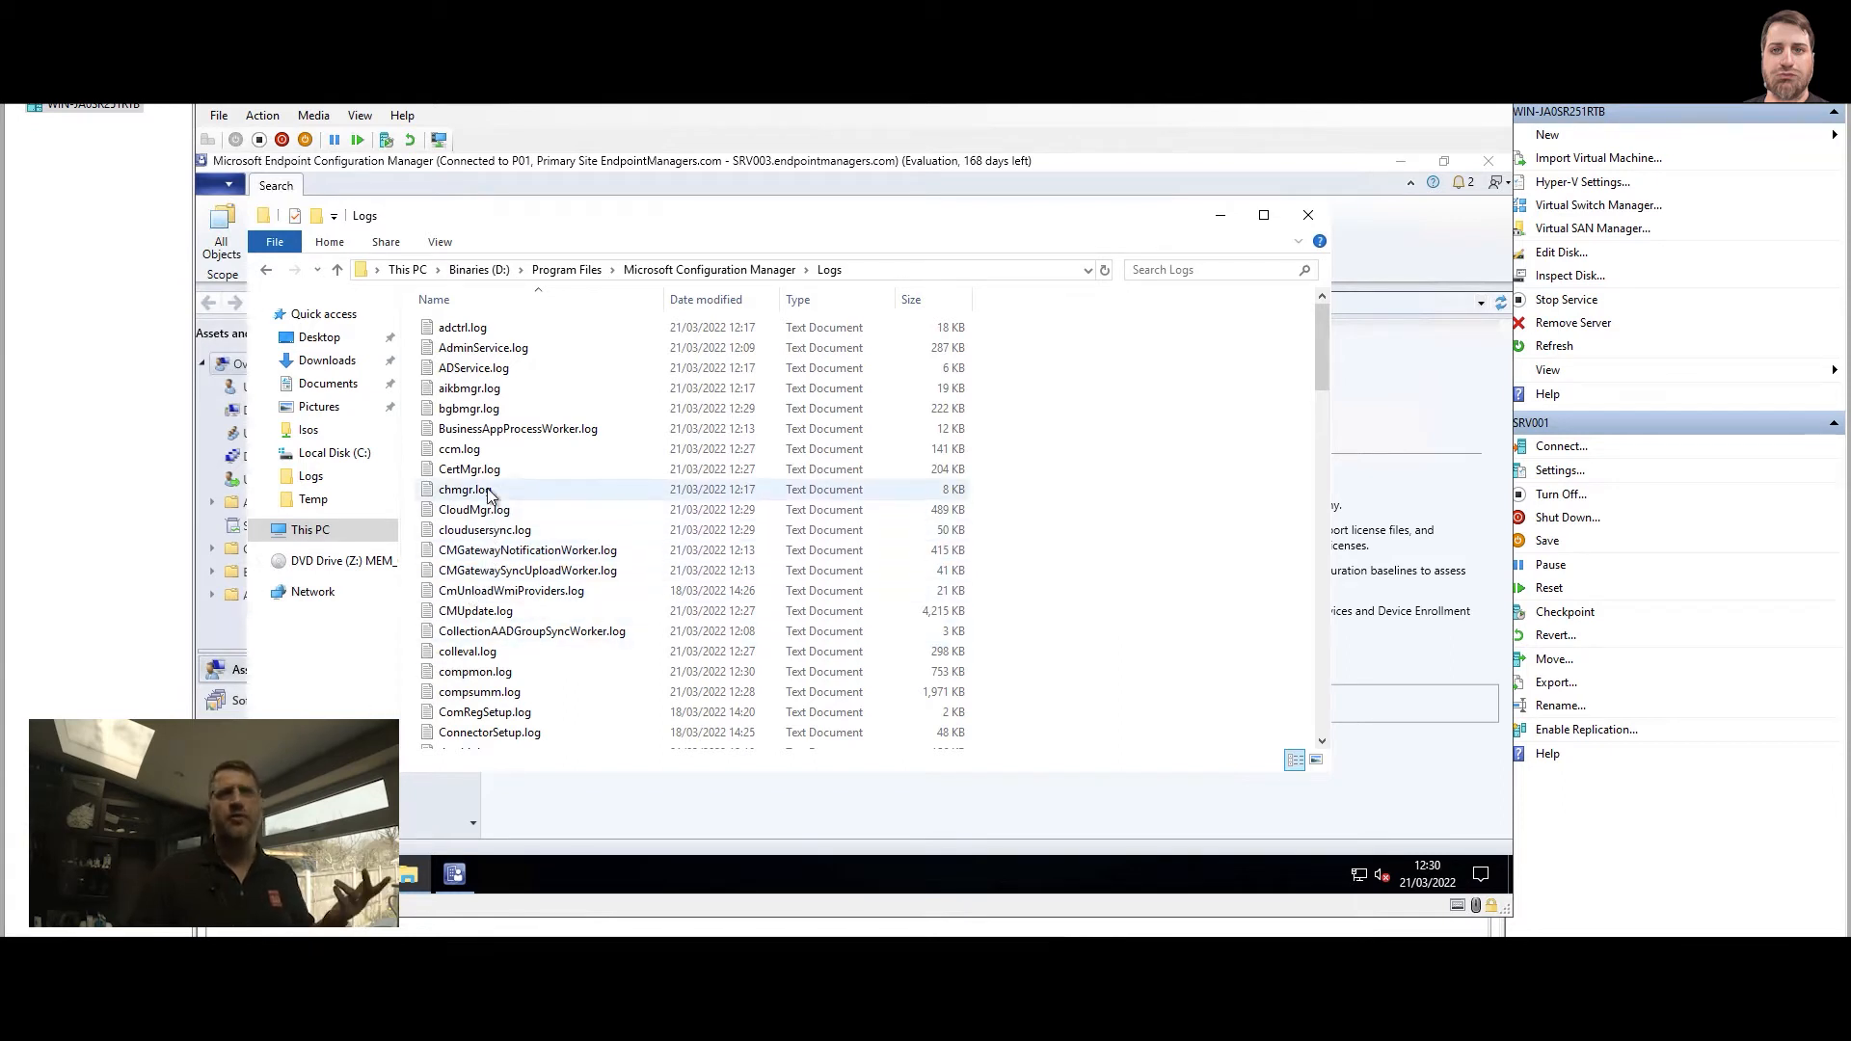
right_click(459, 449)
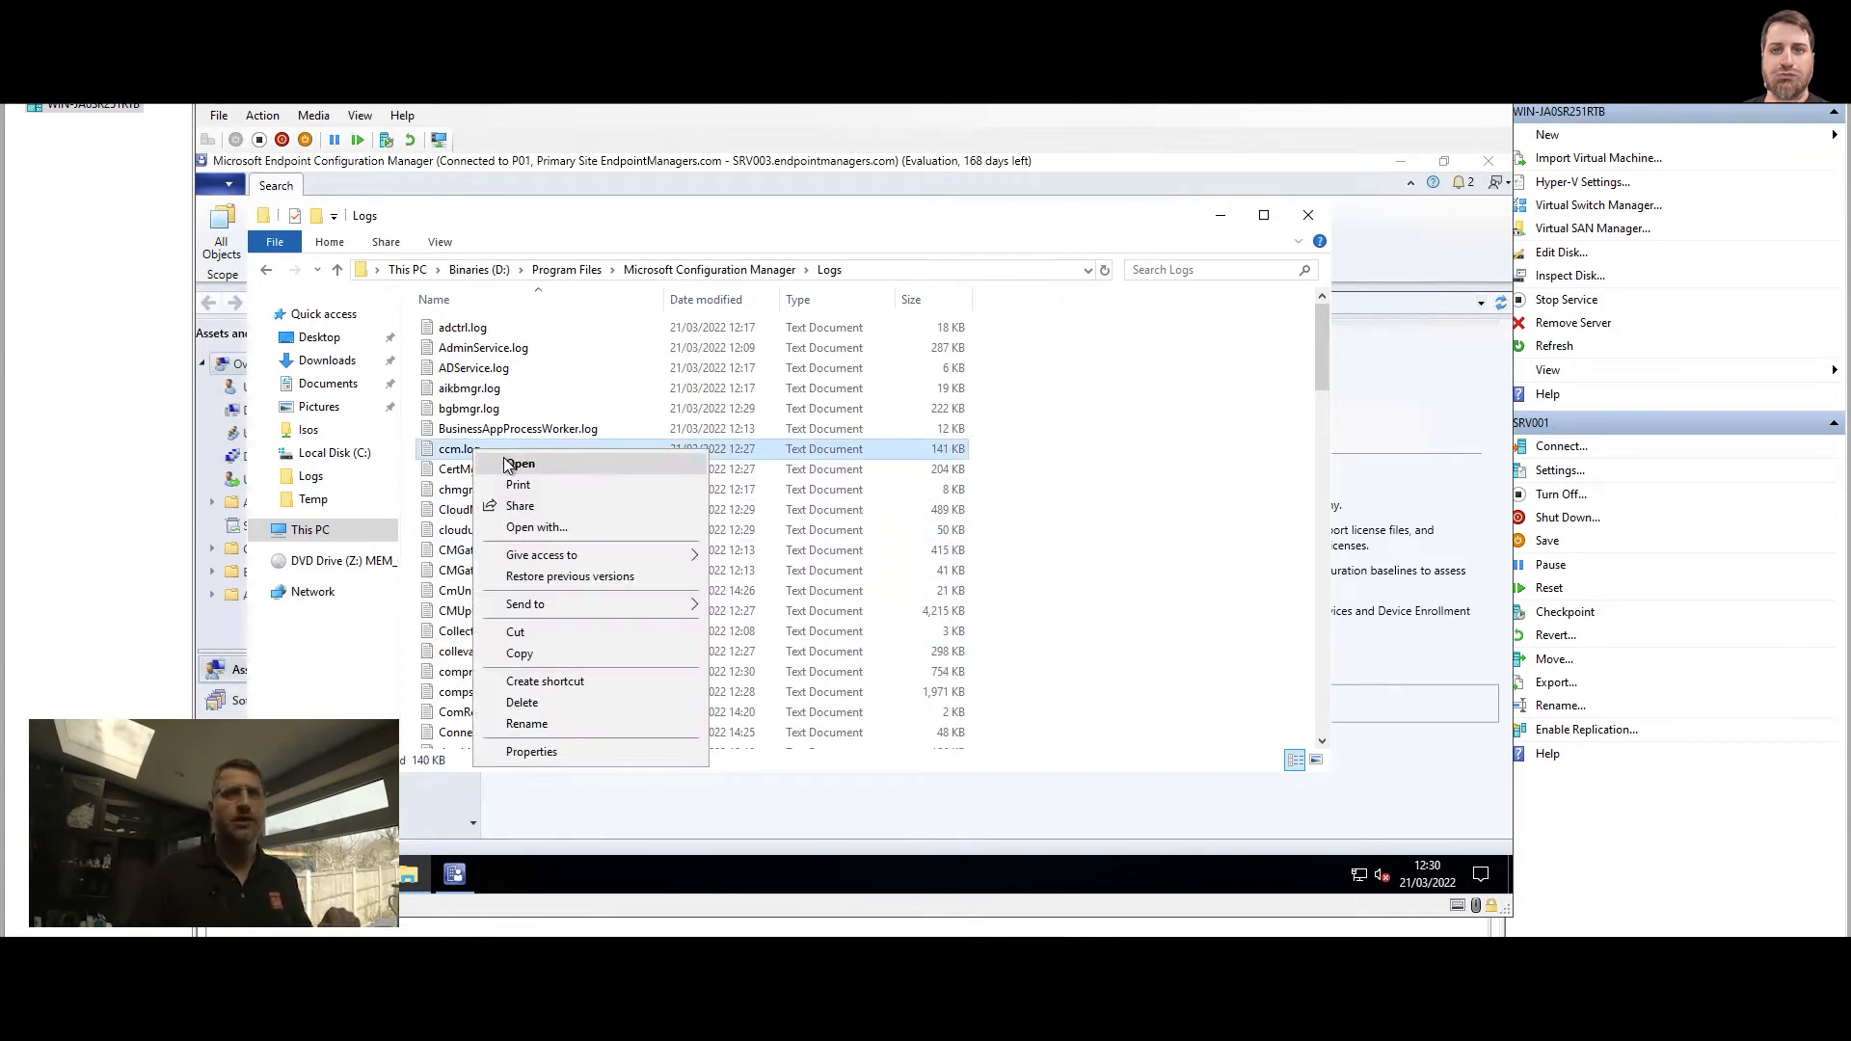
click(519, 463)
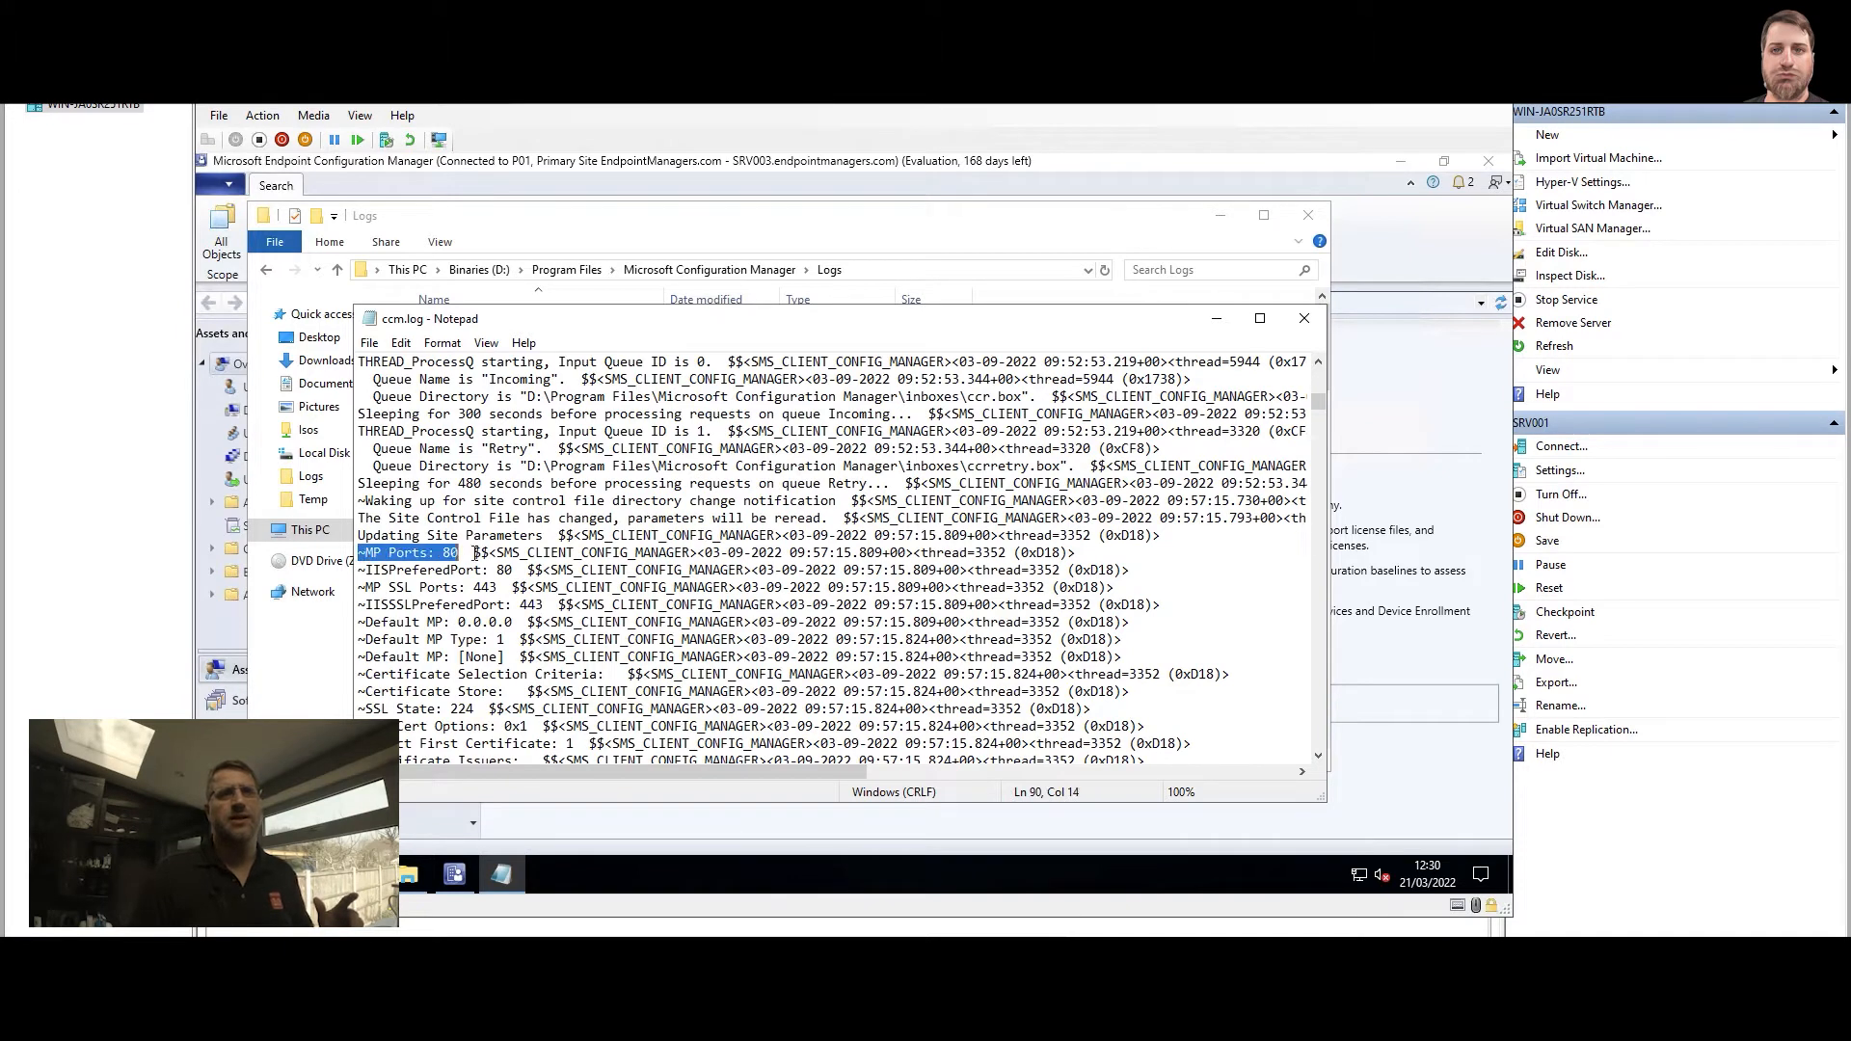
click(473, 553)
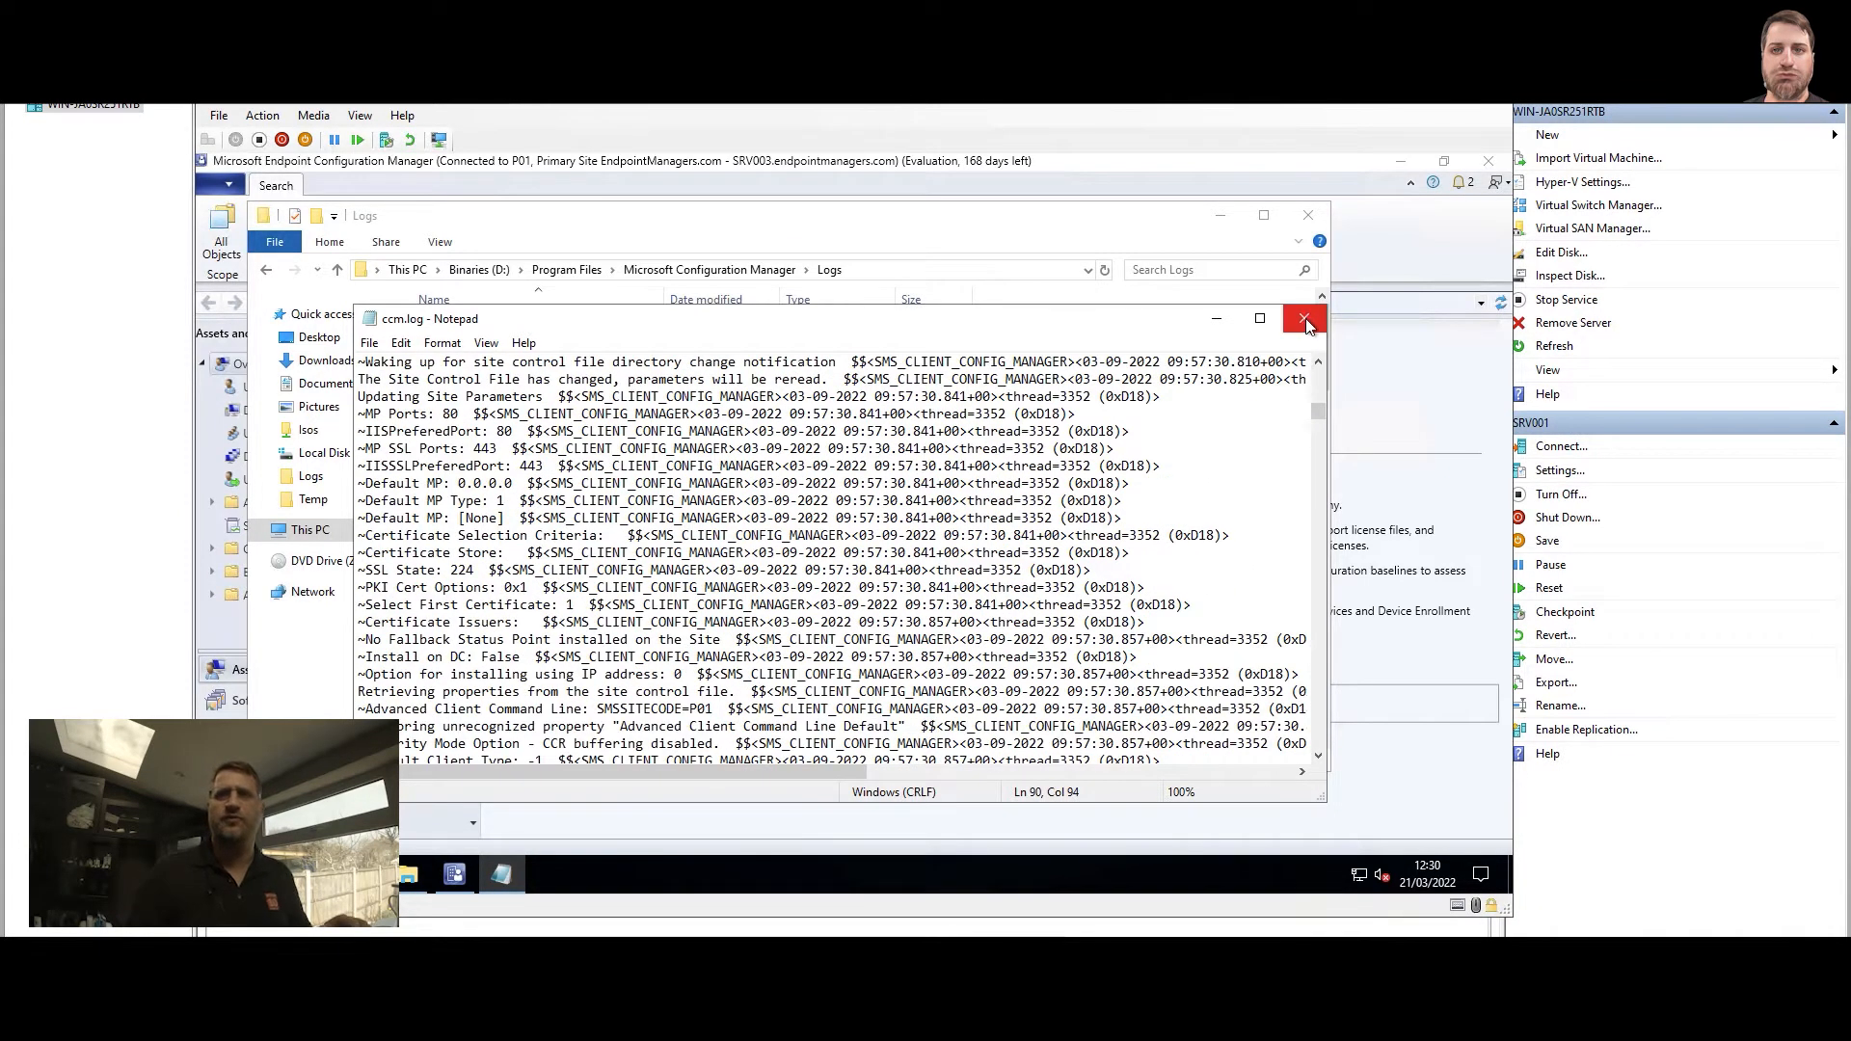
click(1305, 318)
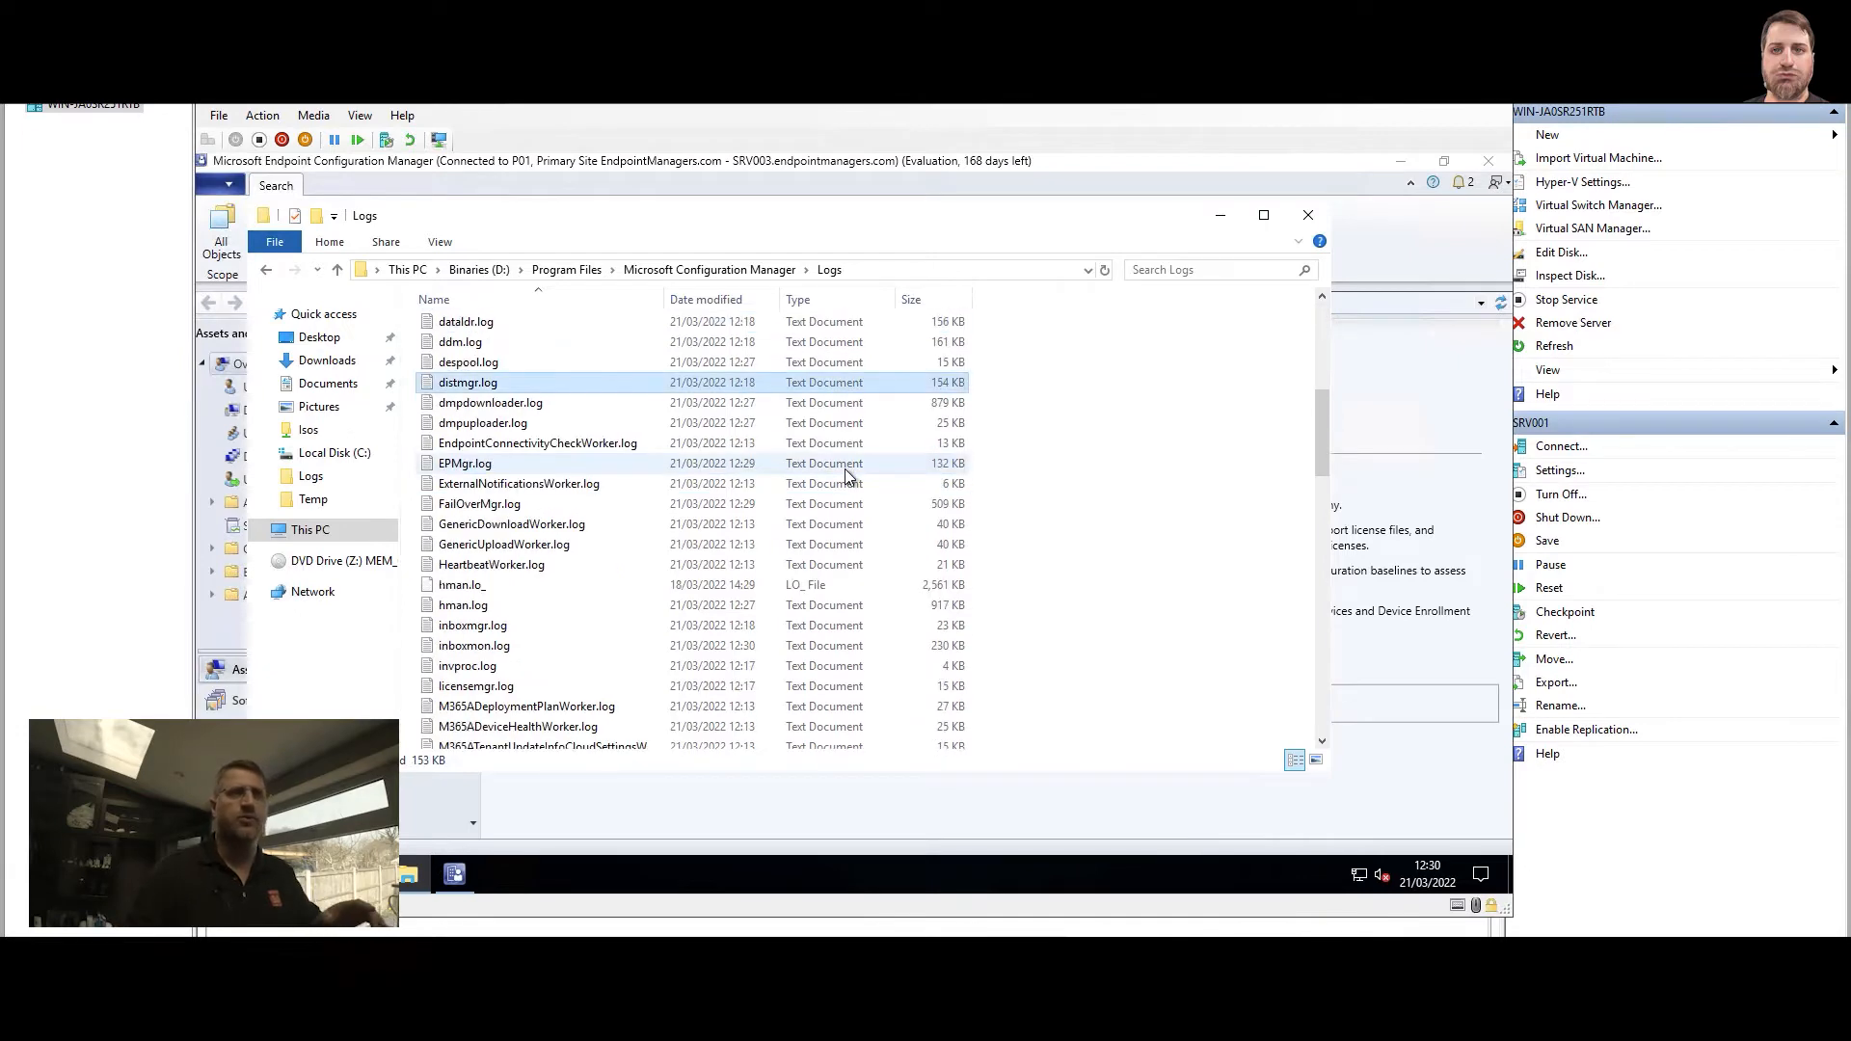
double_click(466, 382)
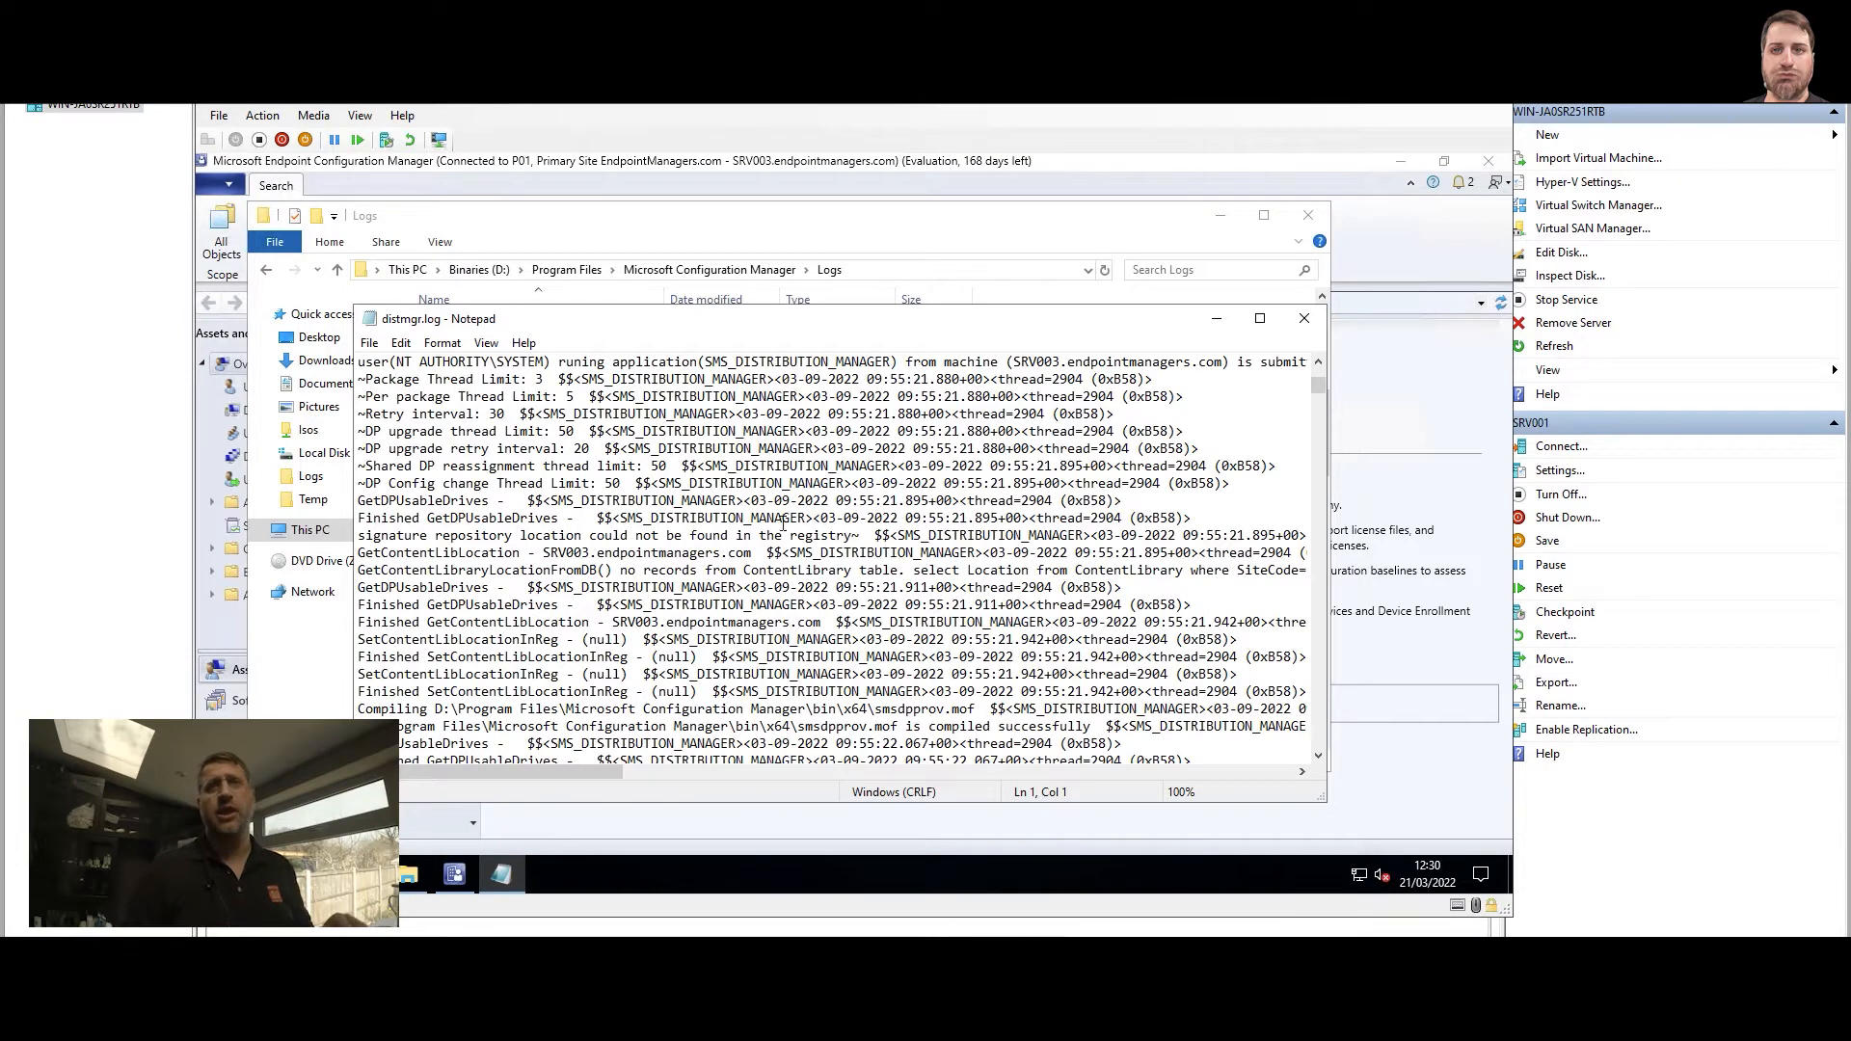
click(1303, 318)
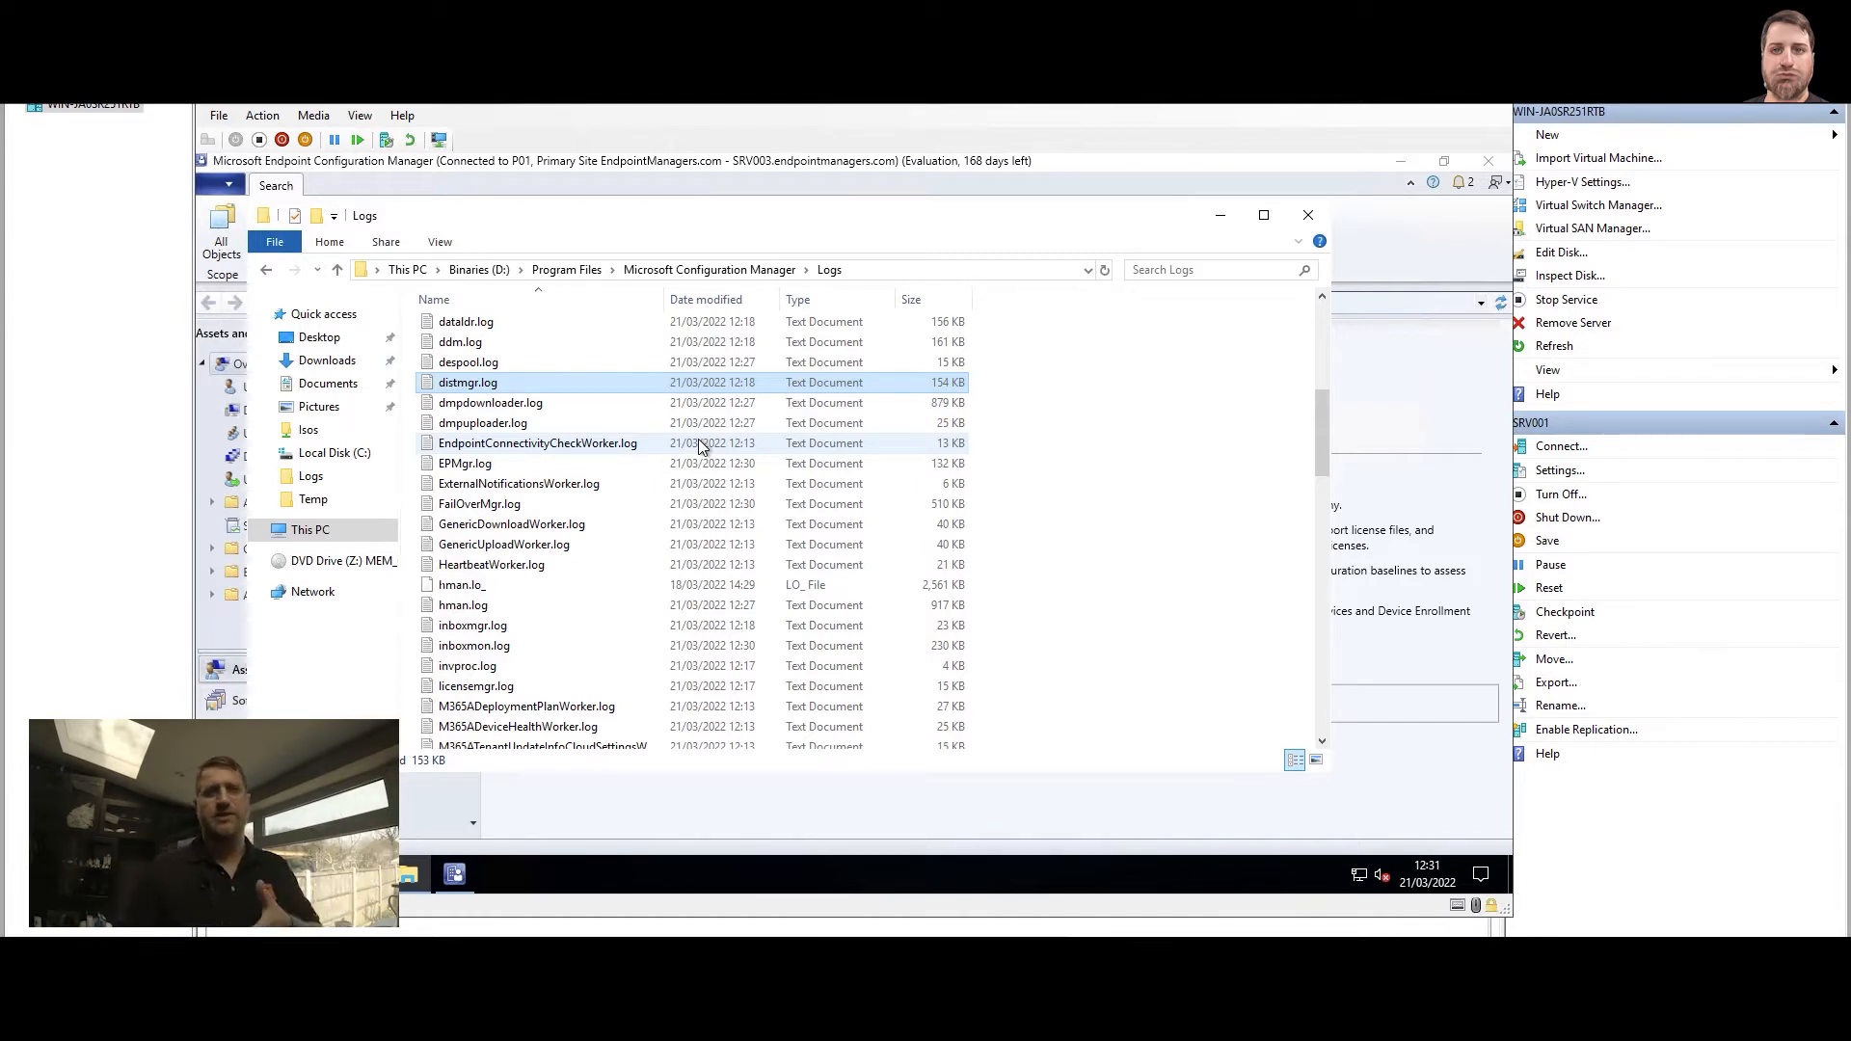
- Show cmtrace.exe in the tools folder, then go to c:\windows where it also sits
click(707, 270)
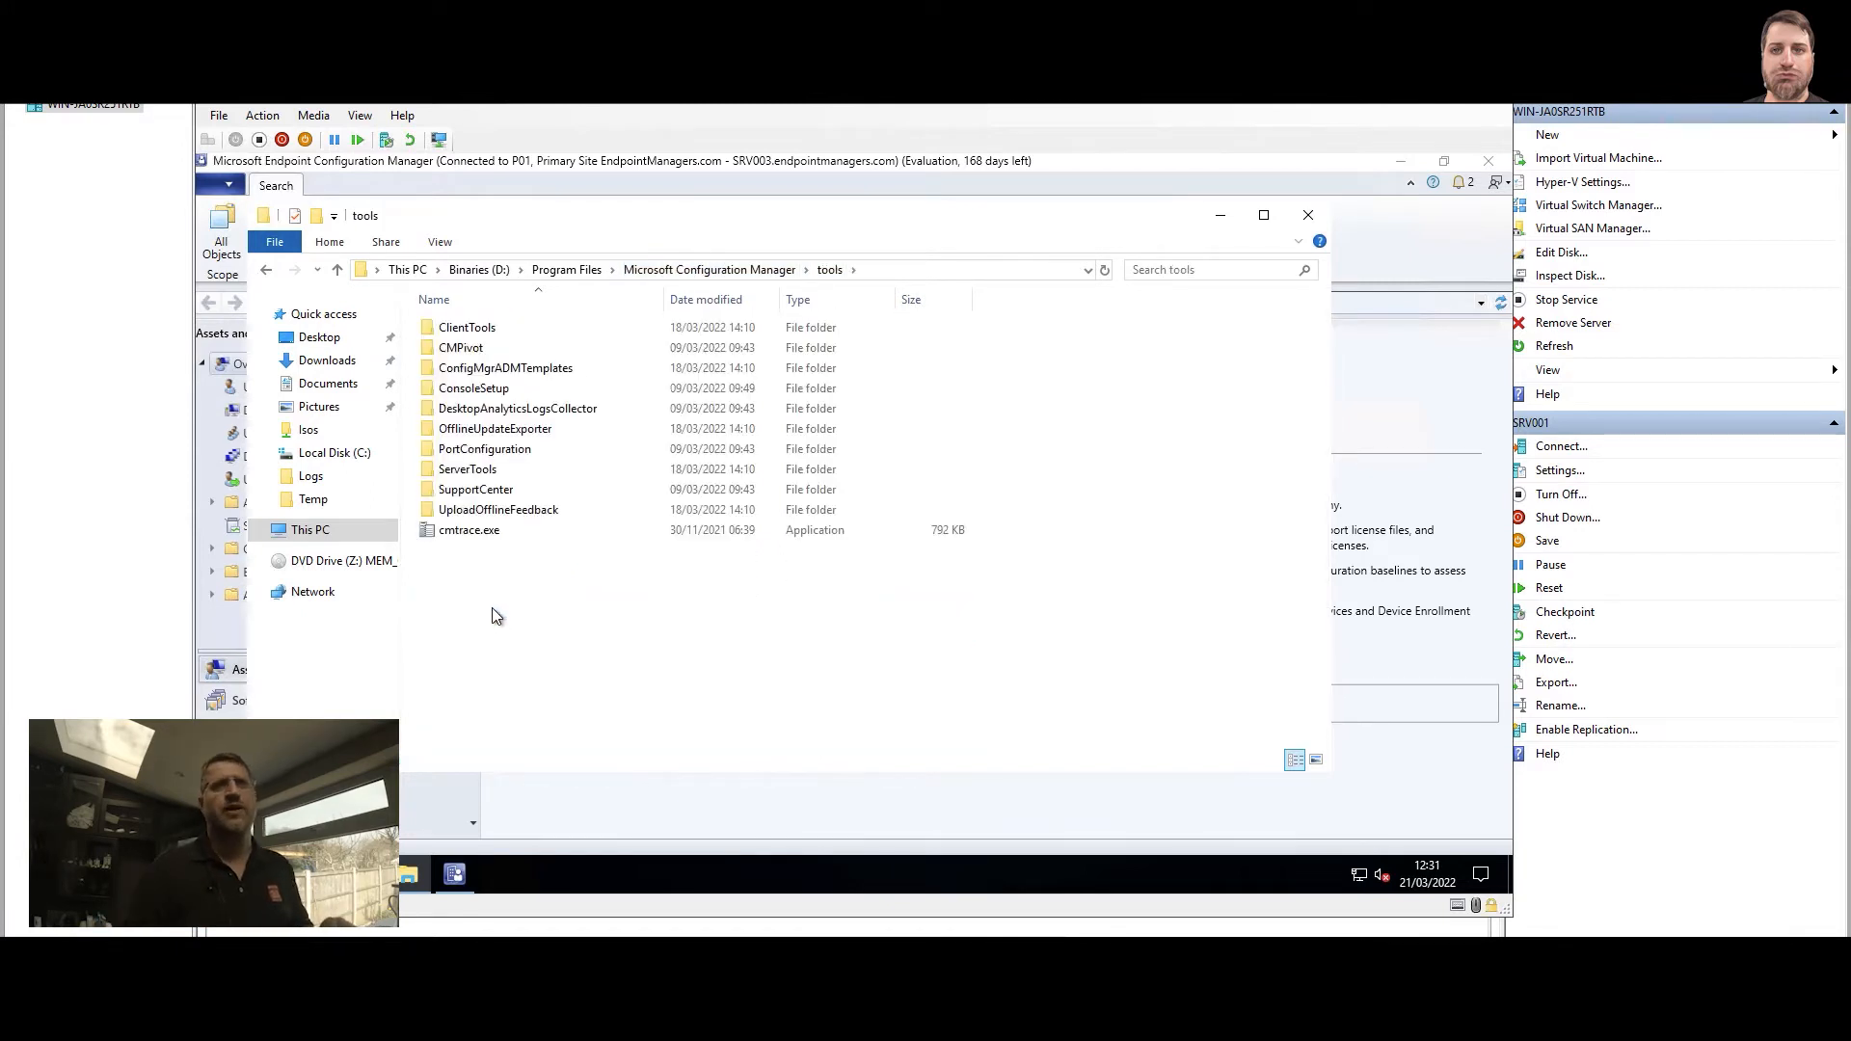
mouse_move(469, 529)
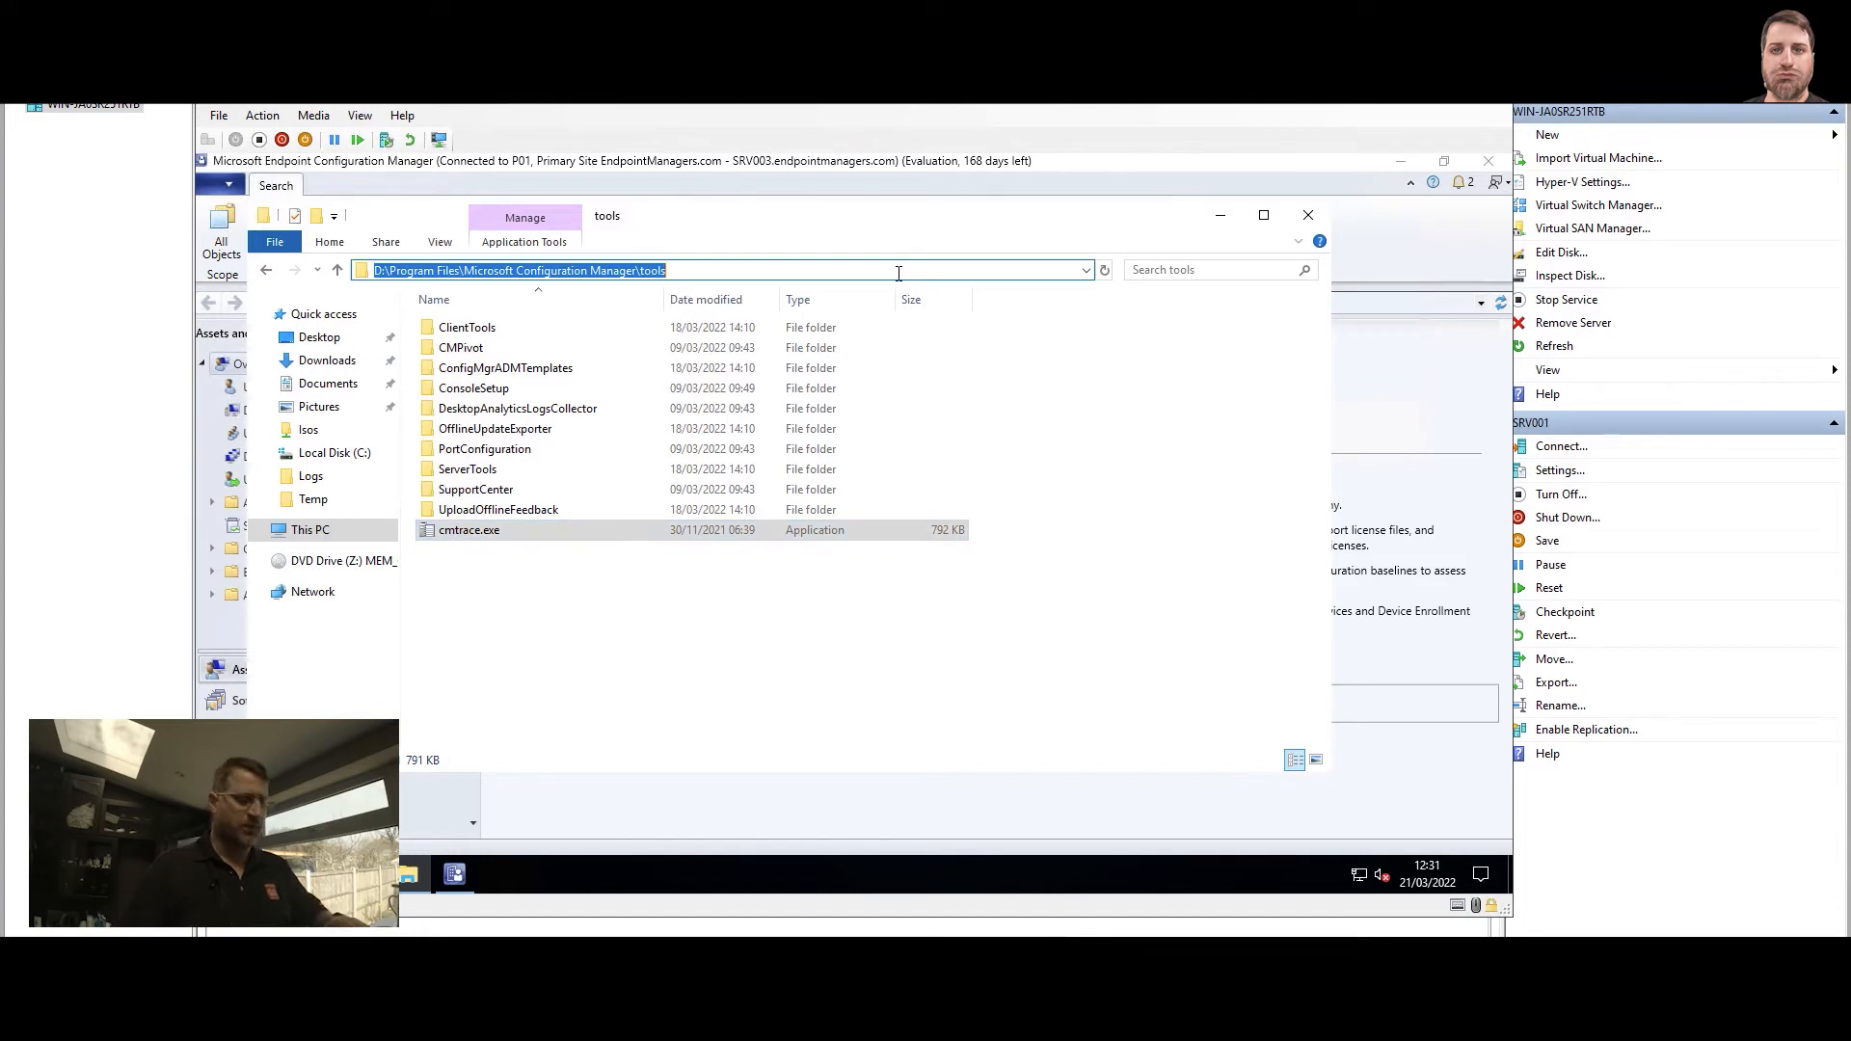
text(c:\windows)
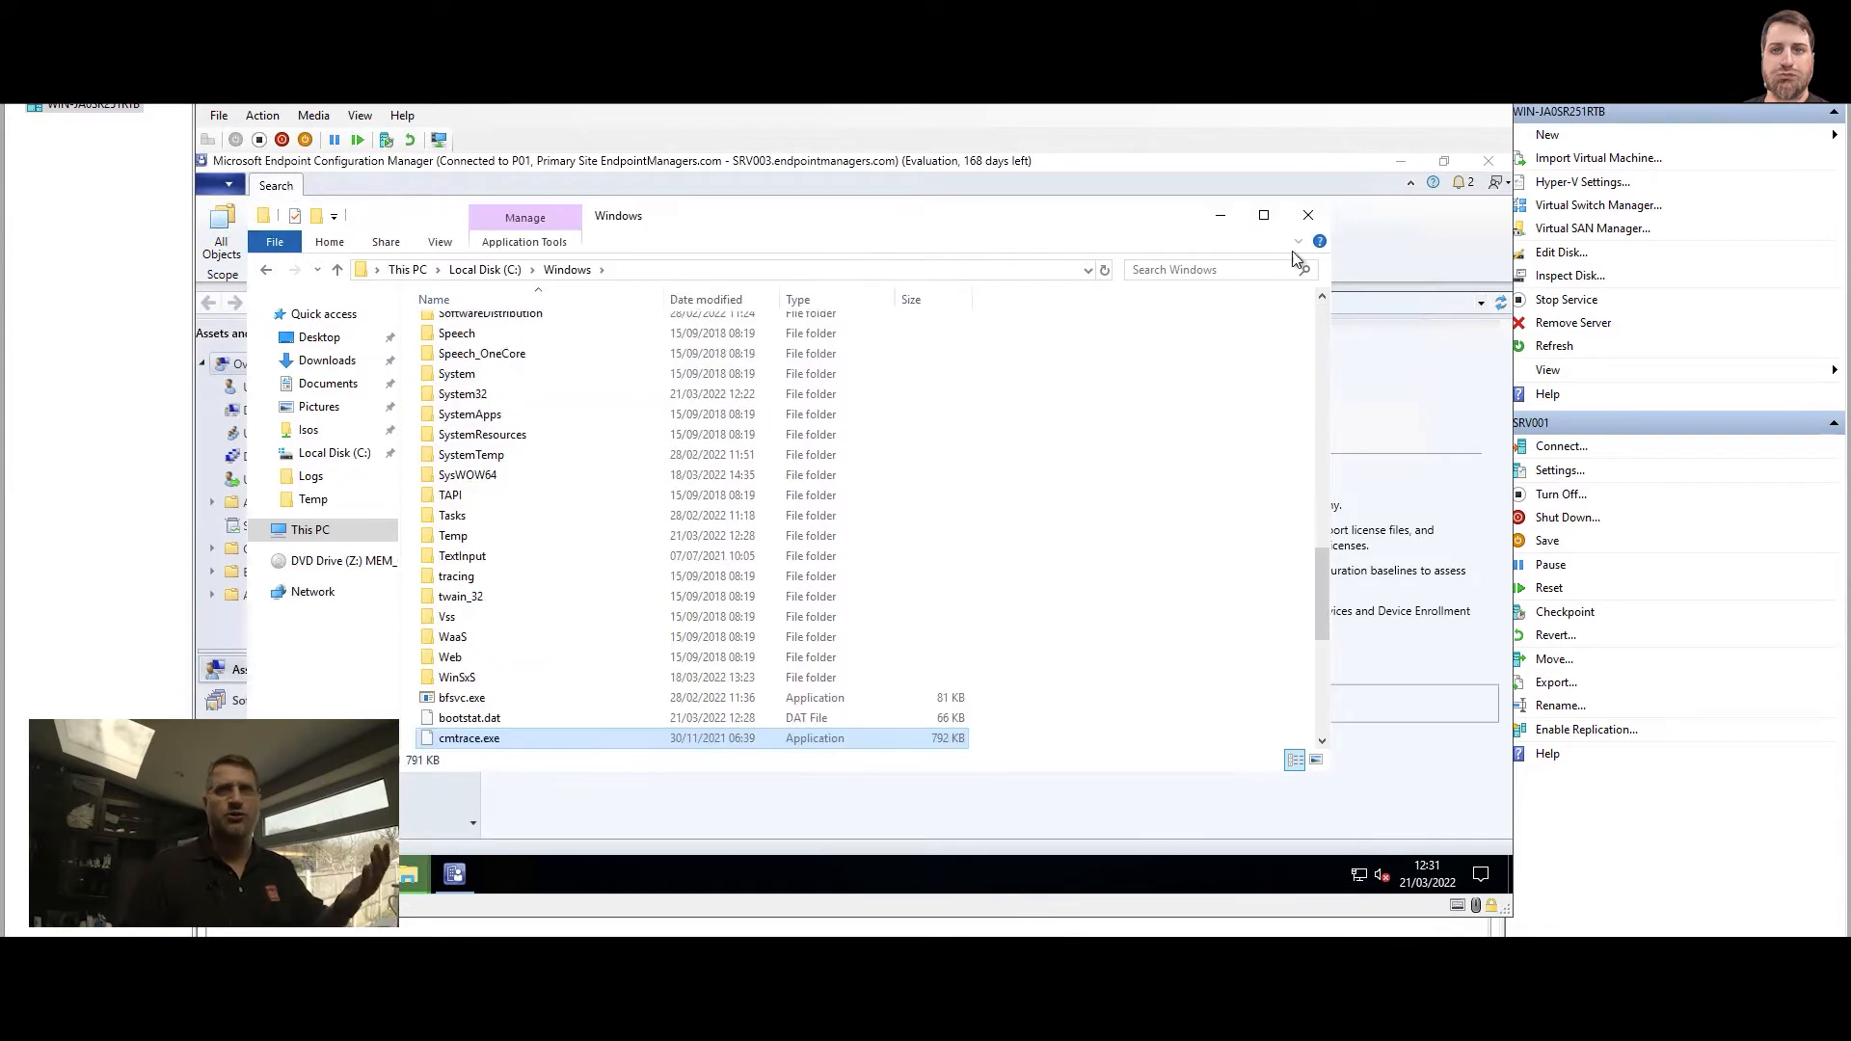
click(1308, 214)
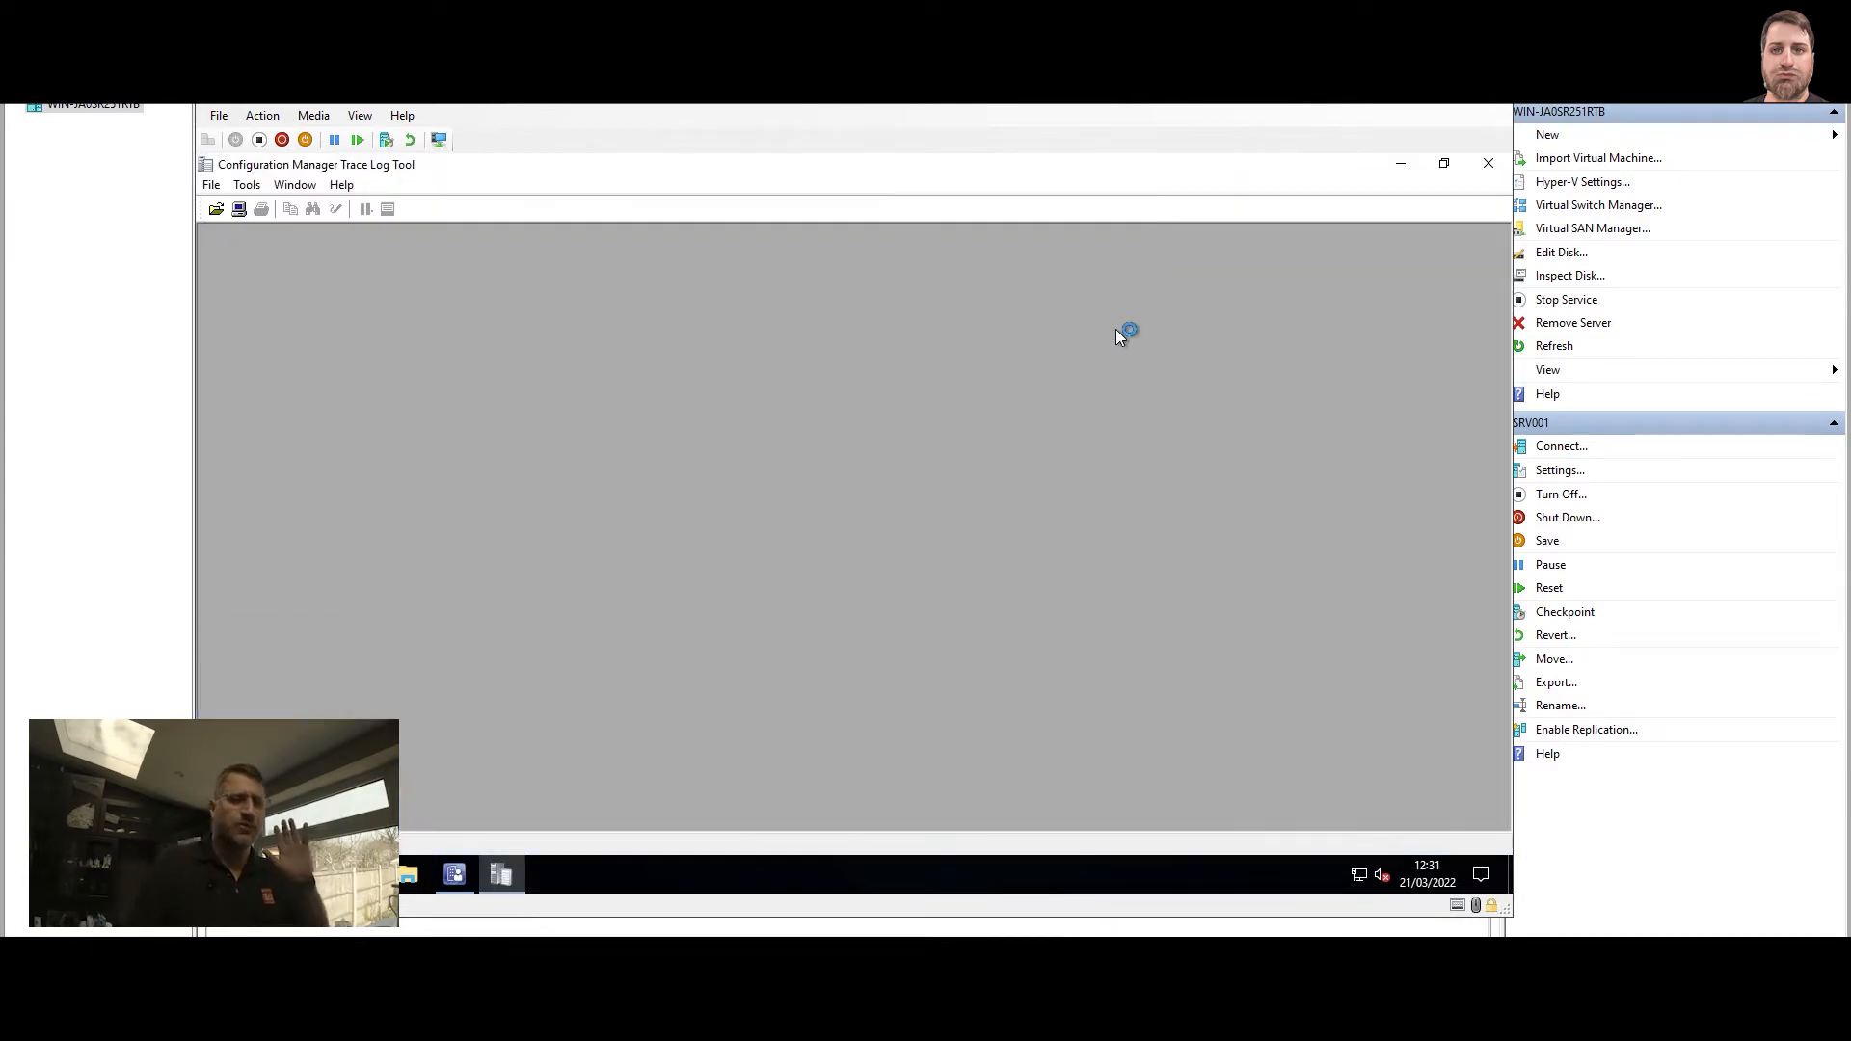
mouse_move(1078, 378)
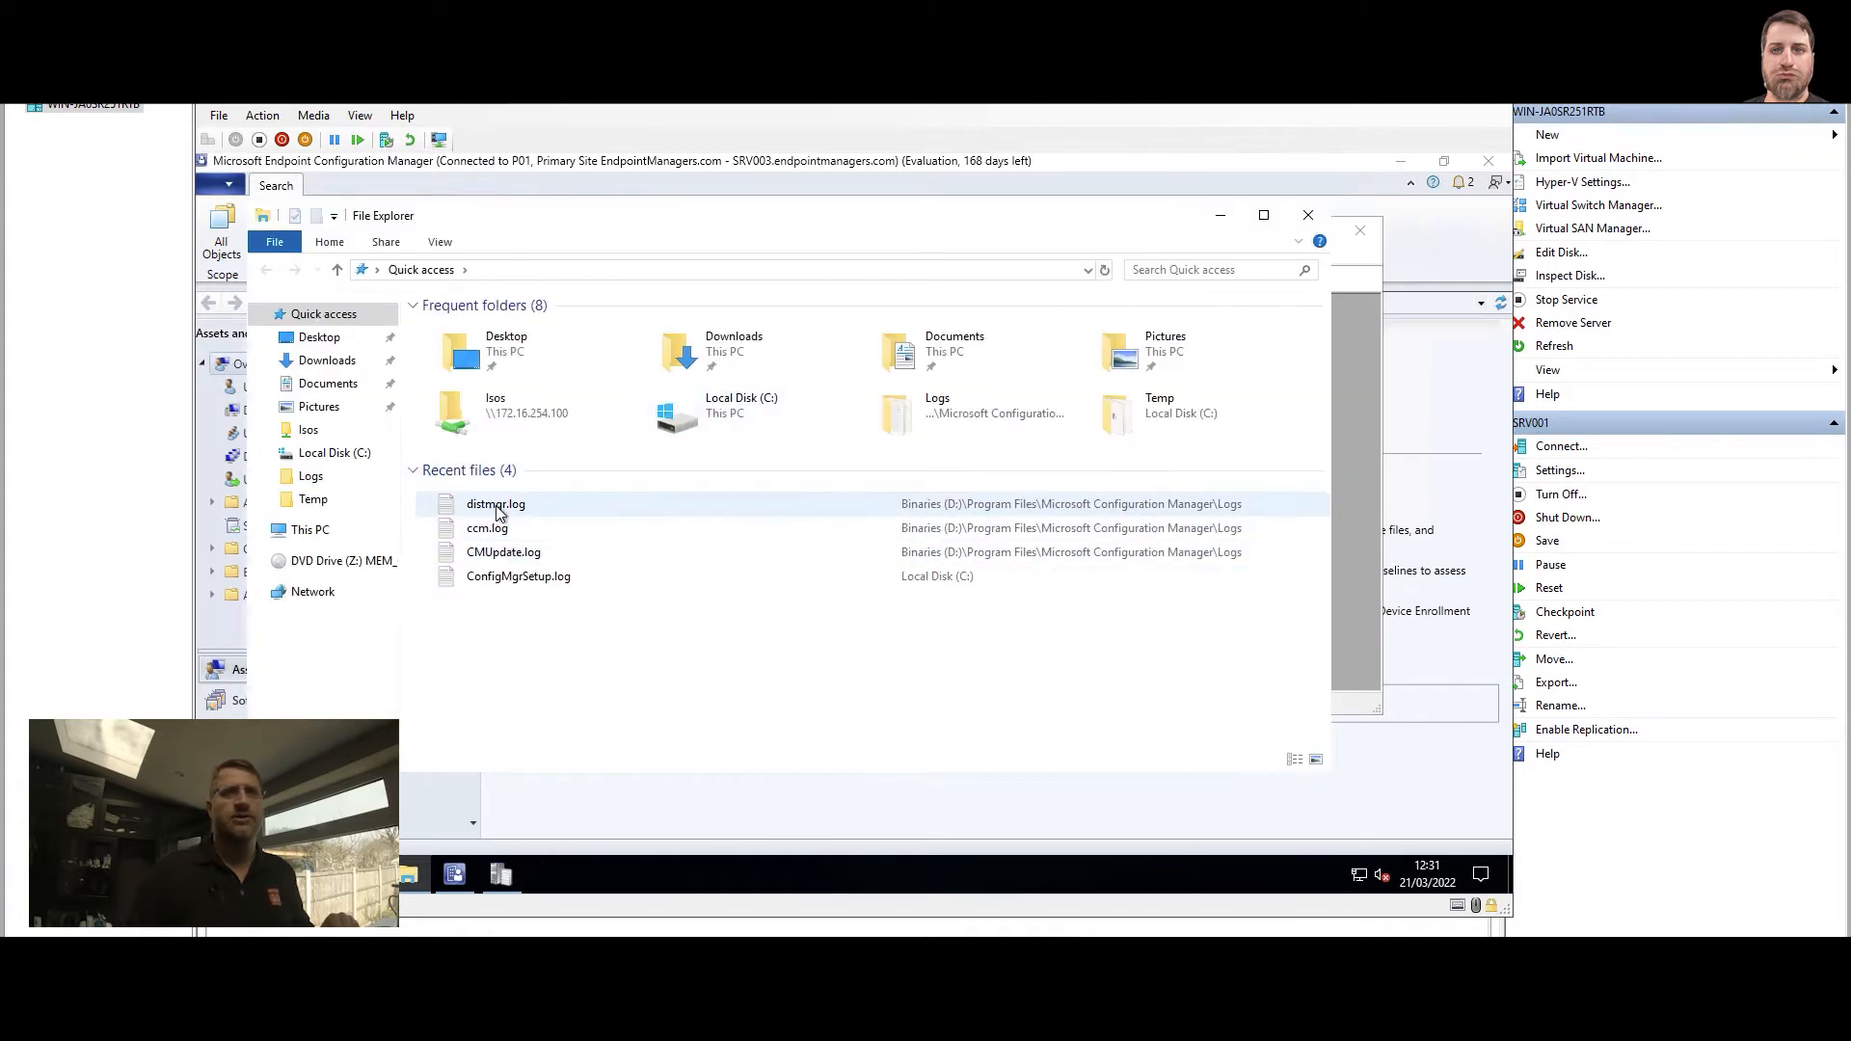
- Open distmgr.log in Notepad from Recent files and in CMTrace from the Logs folder
double_click(496, 503)
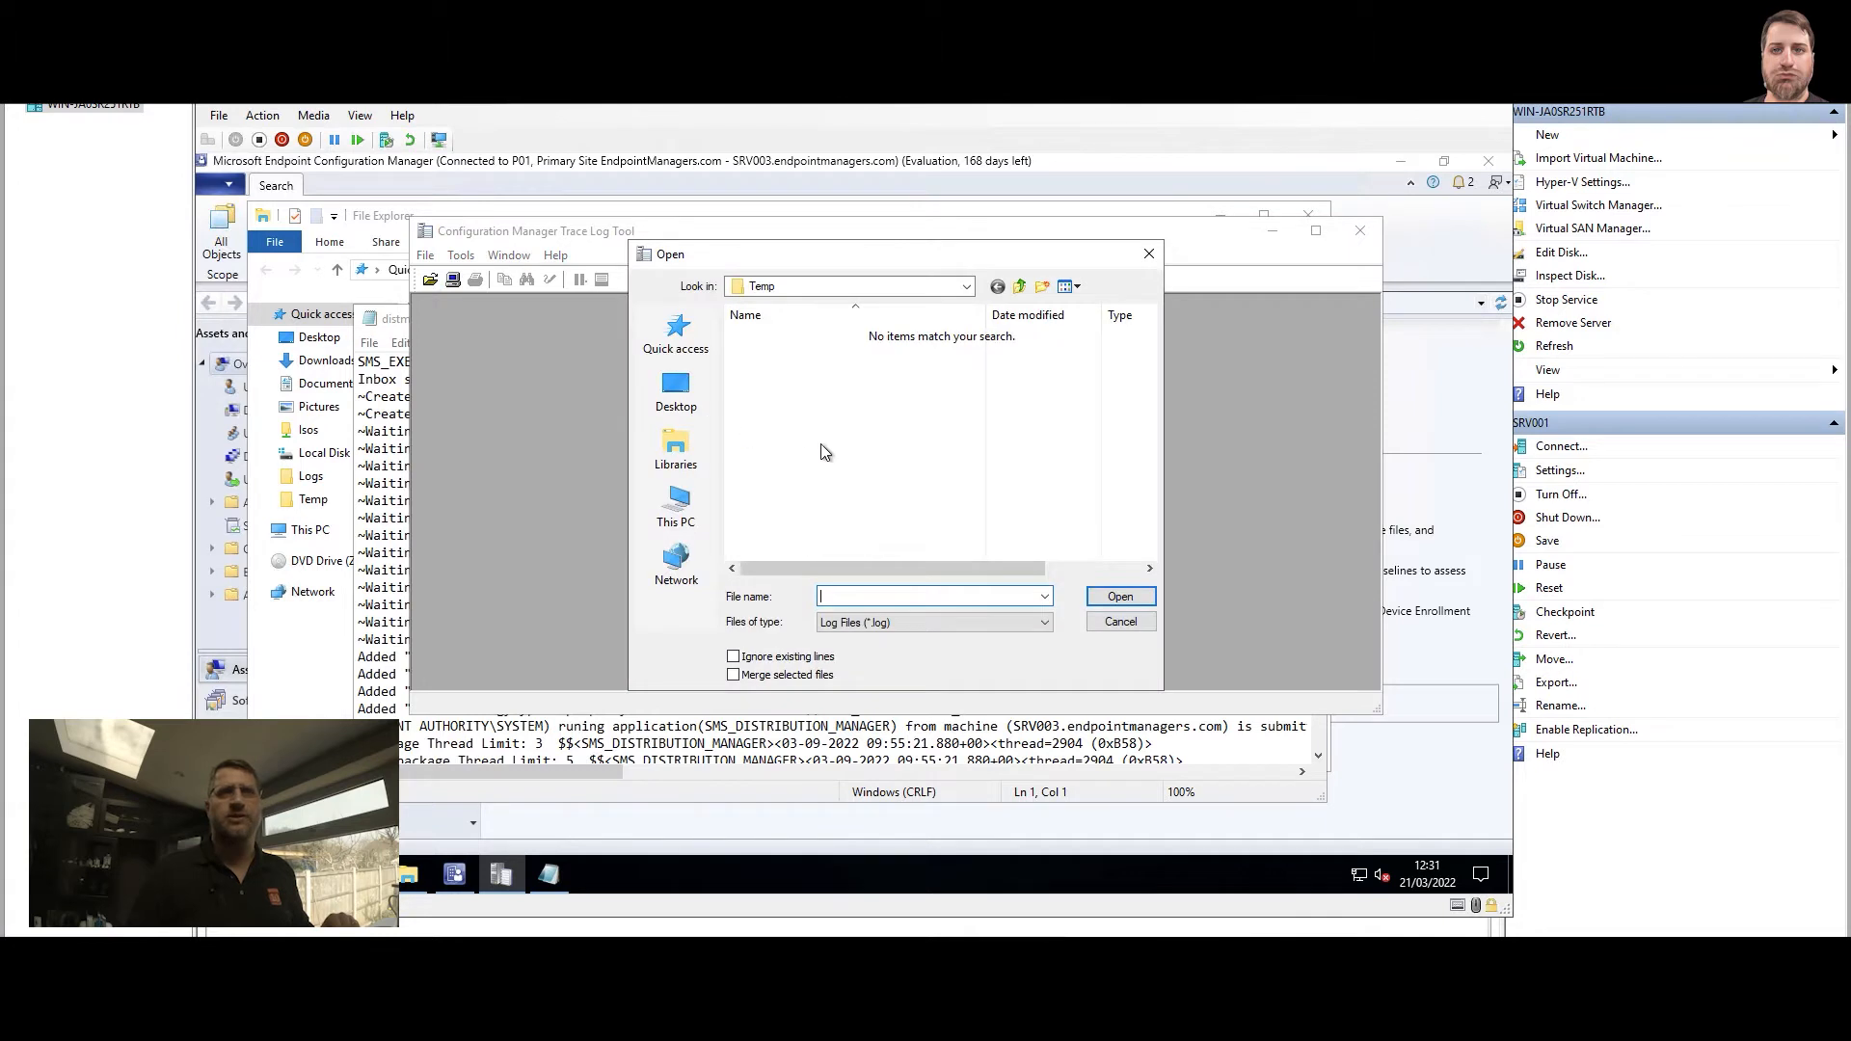
text(d:\p)
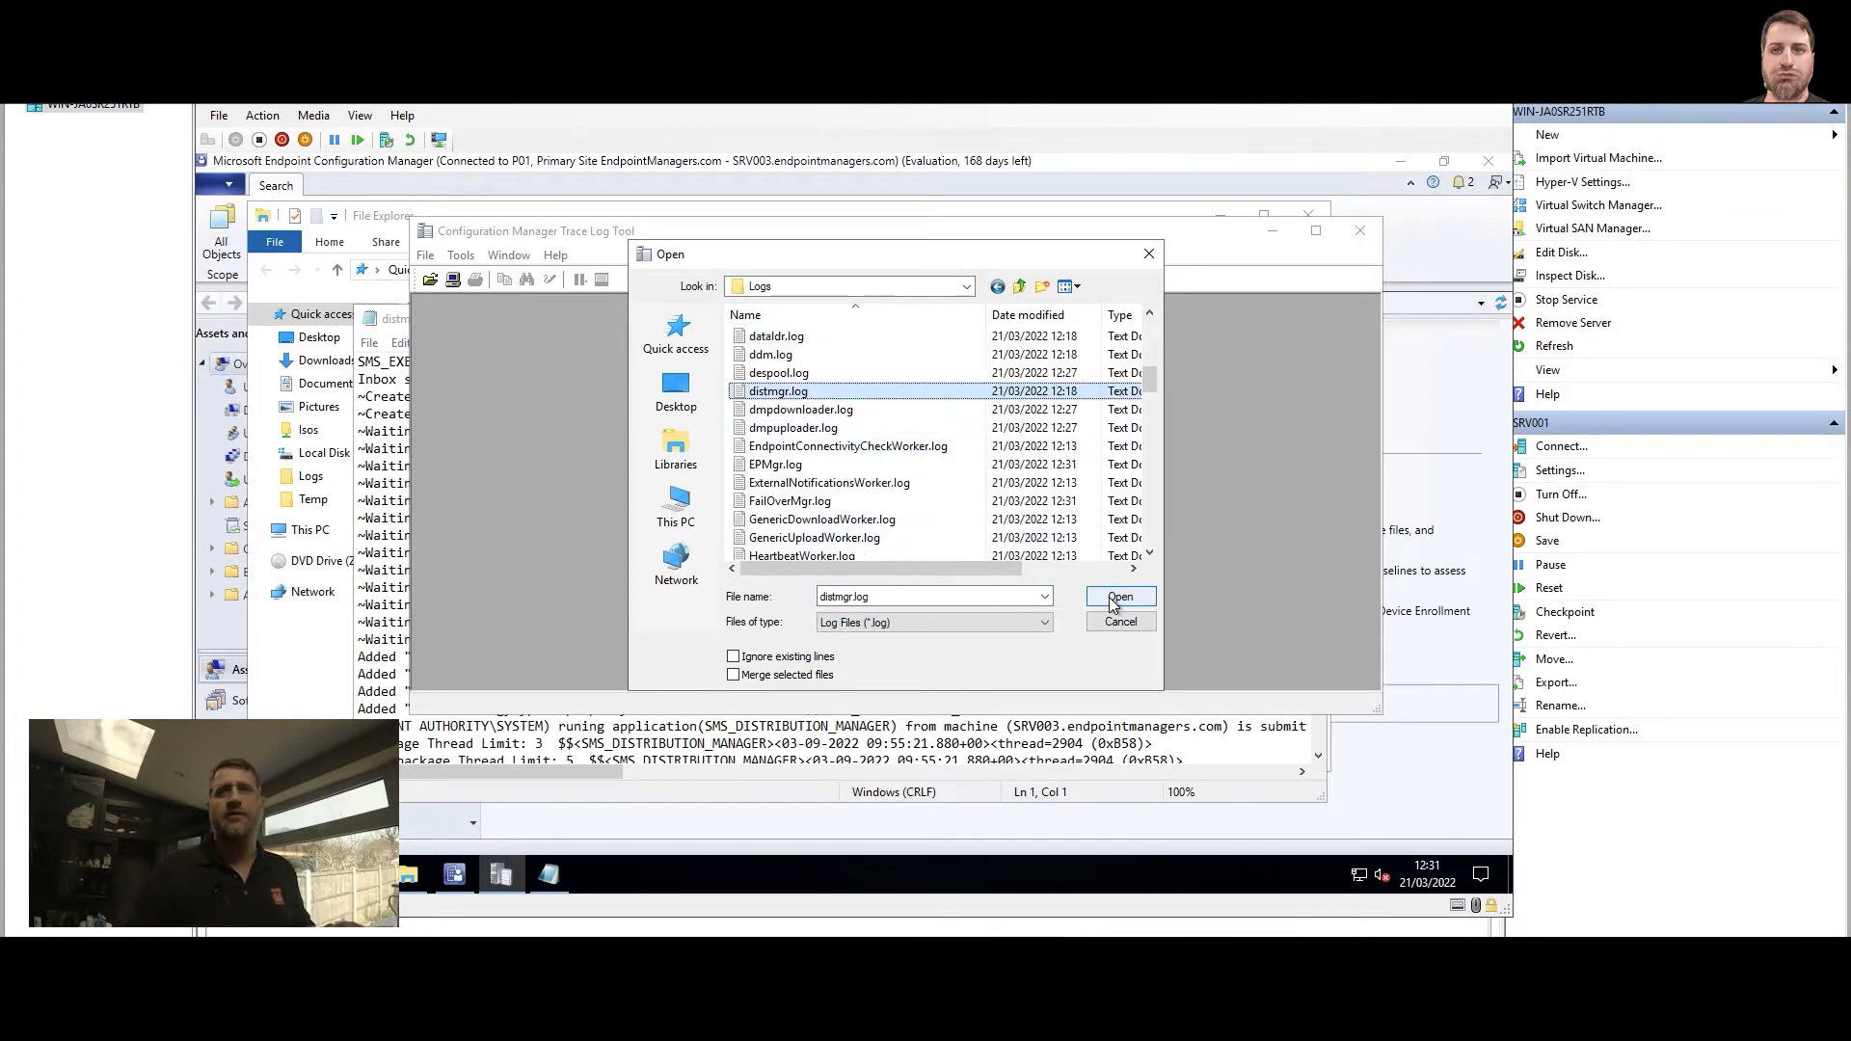
click(1116, 598)
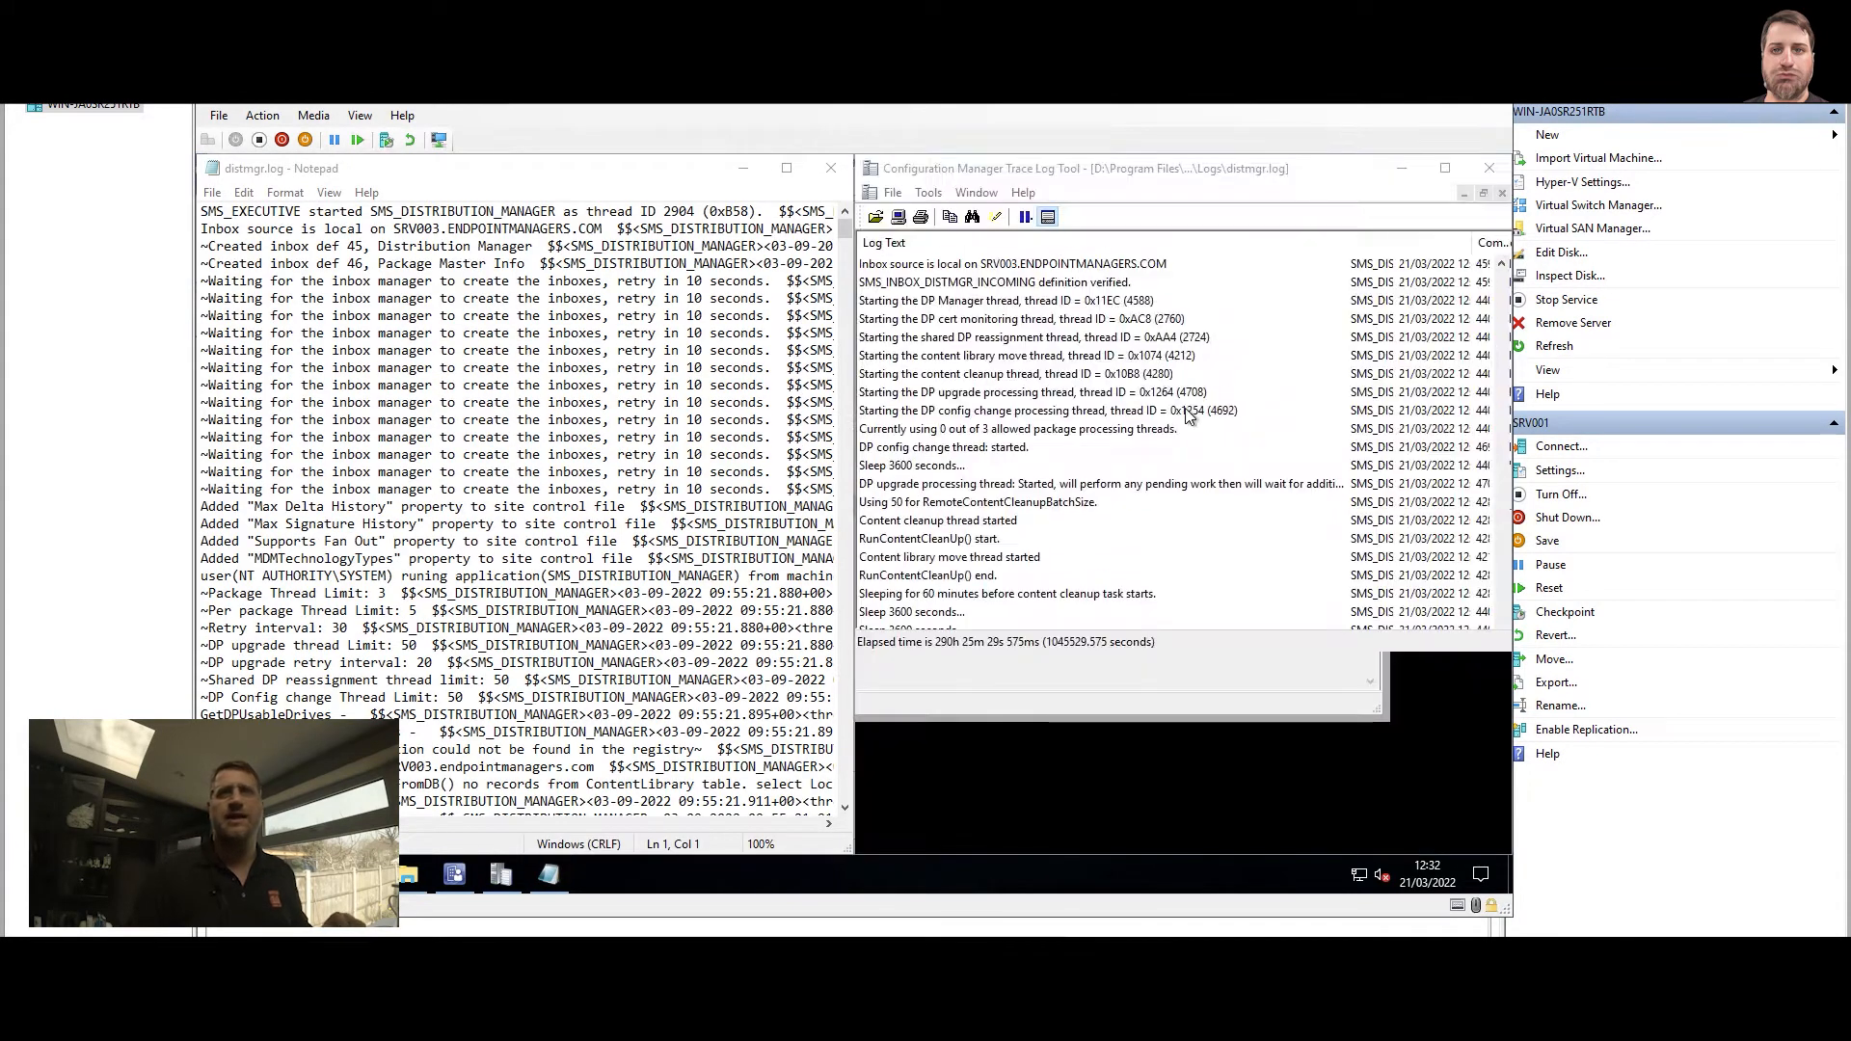
- Compare the first distmgr.log entry's details in CMTrace with the raw line in Notepad
click(1097, 482)
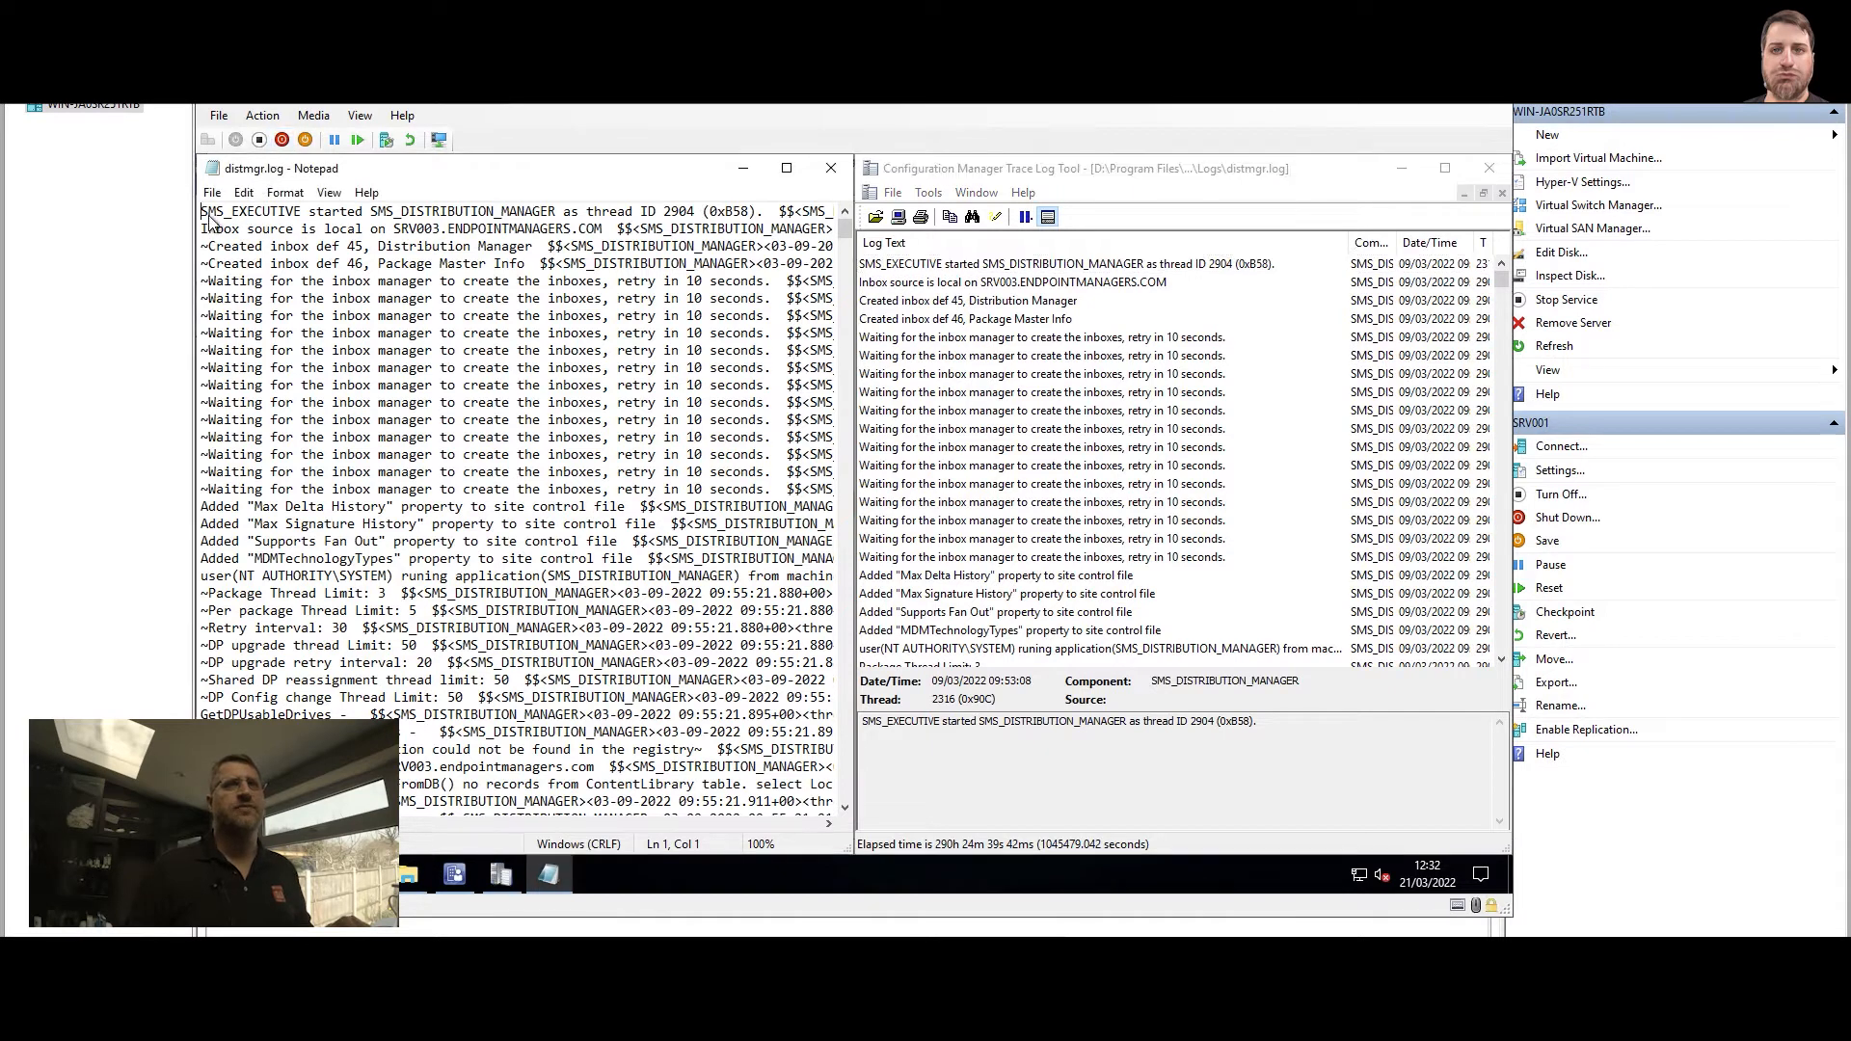
drag(200, 212, 555, 212)
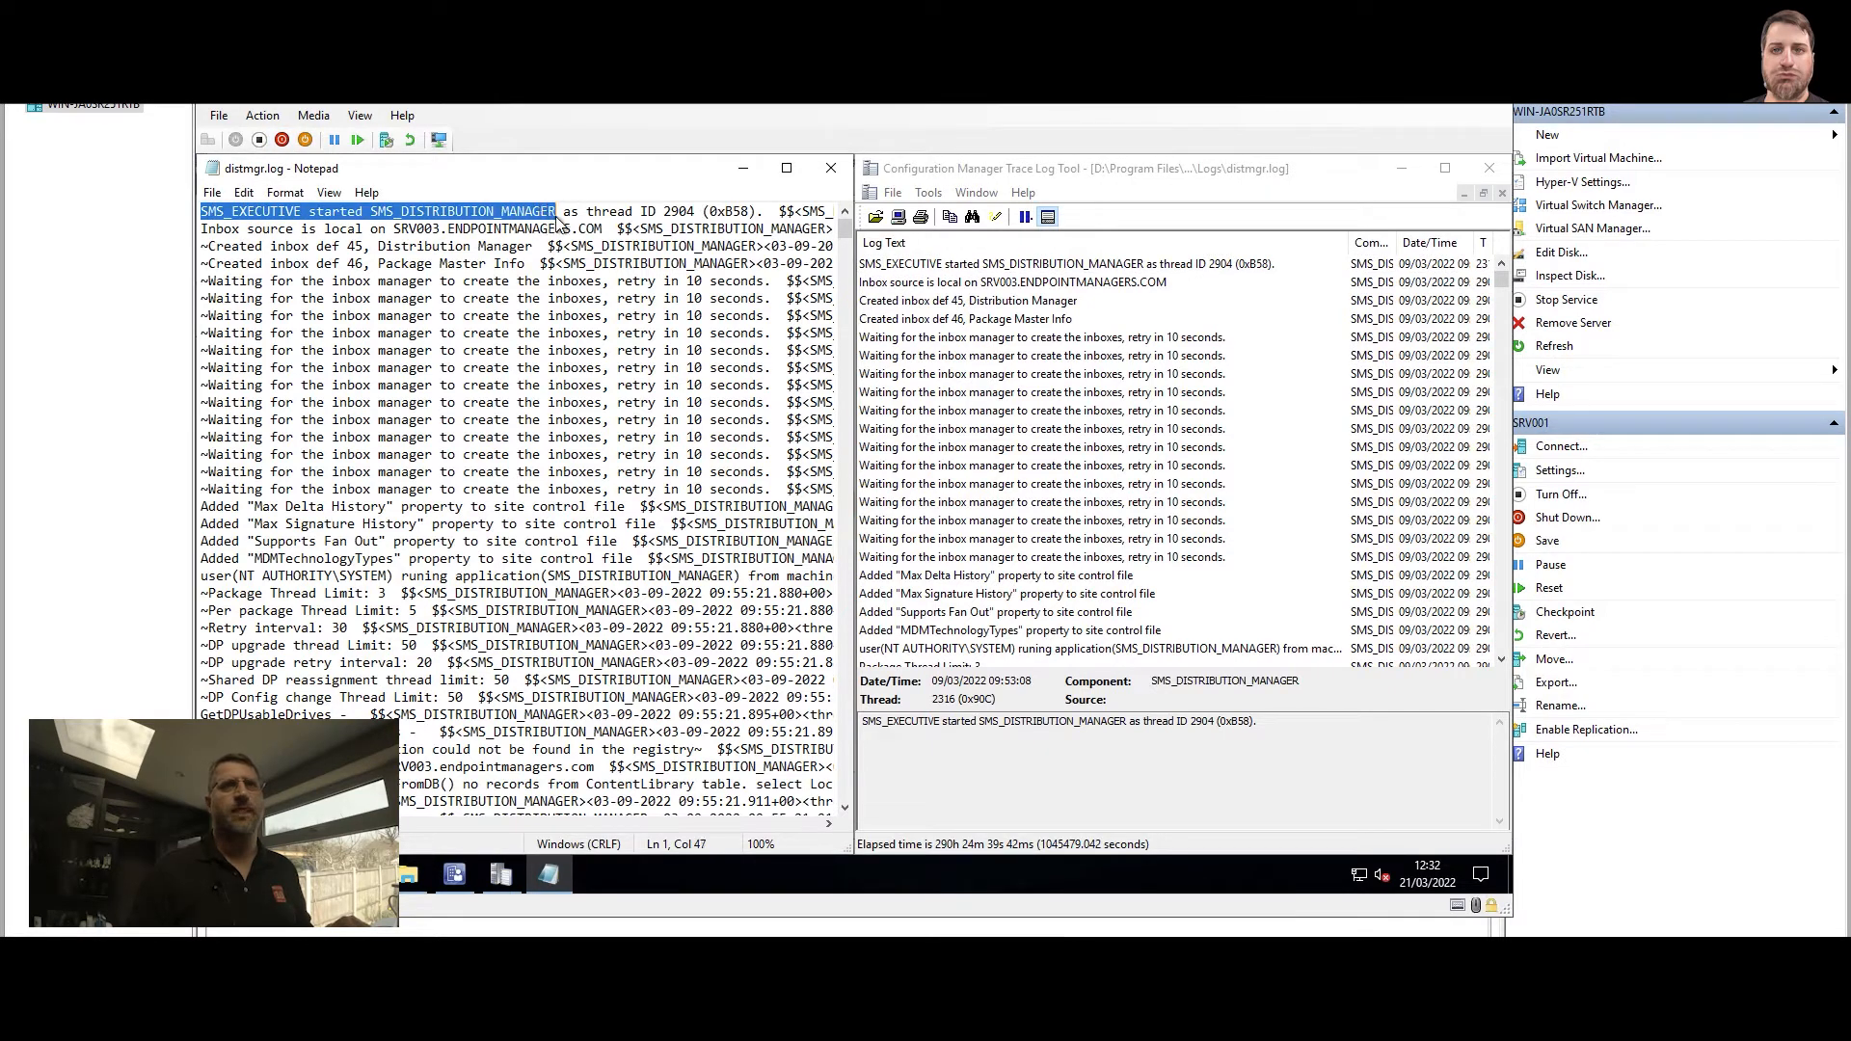
click(1057, 263)
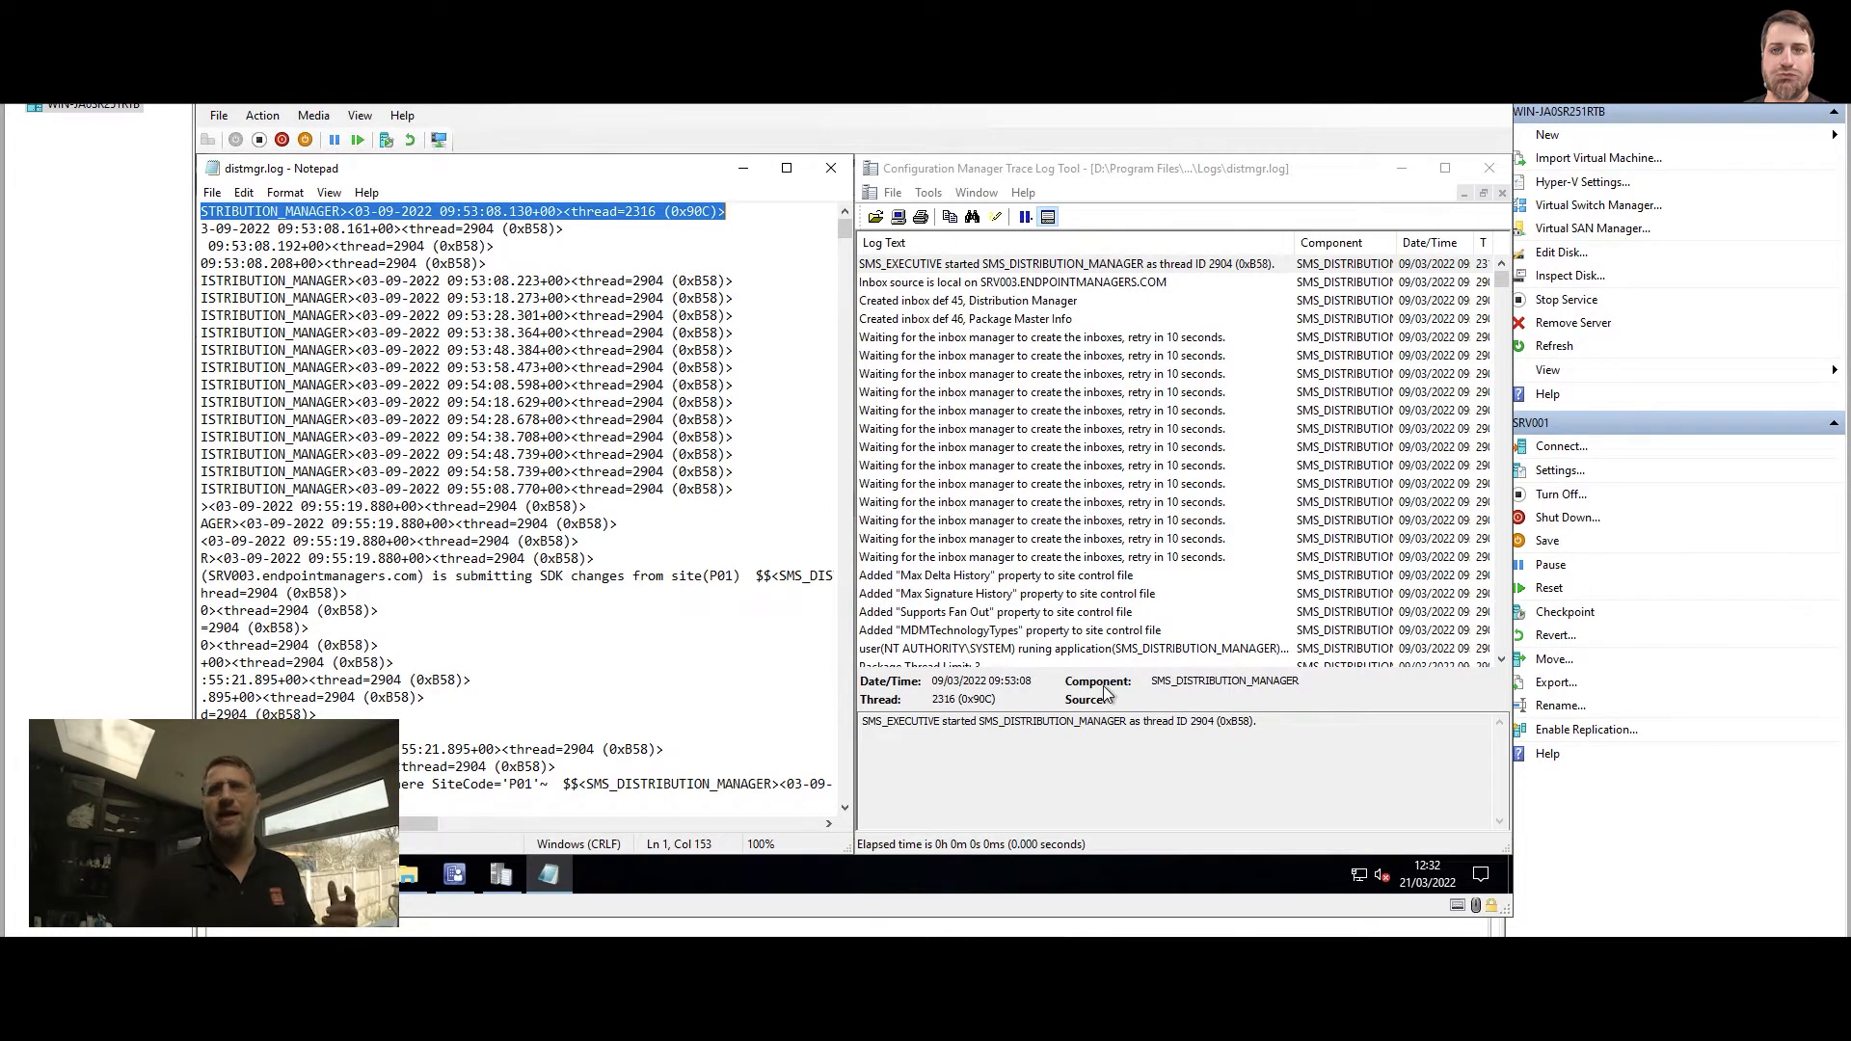
mouse_move(1022, 708)
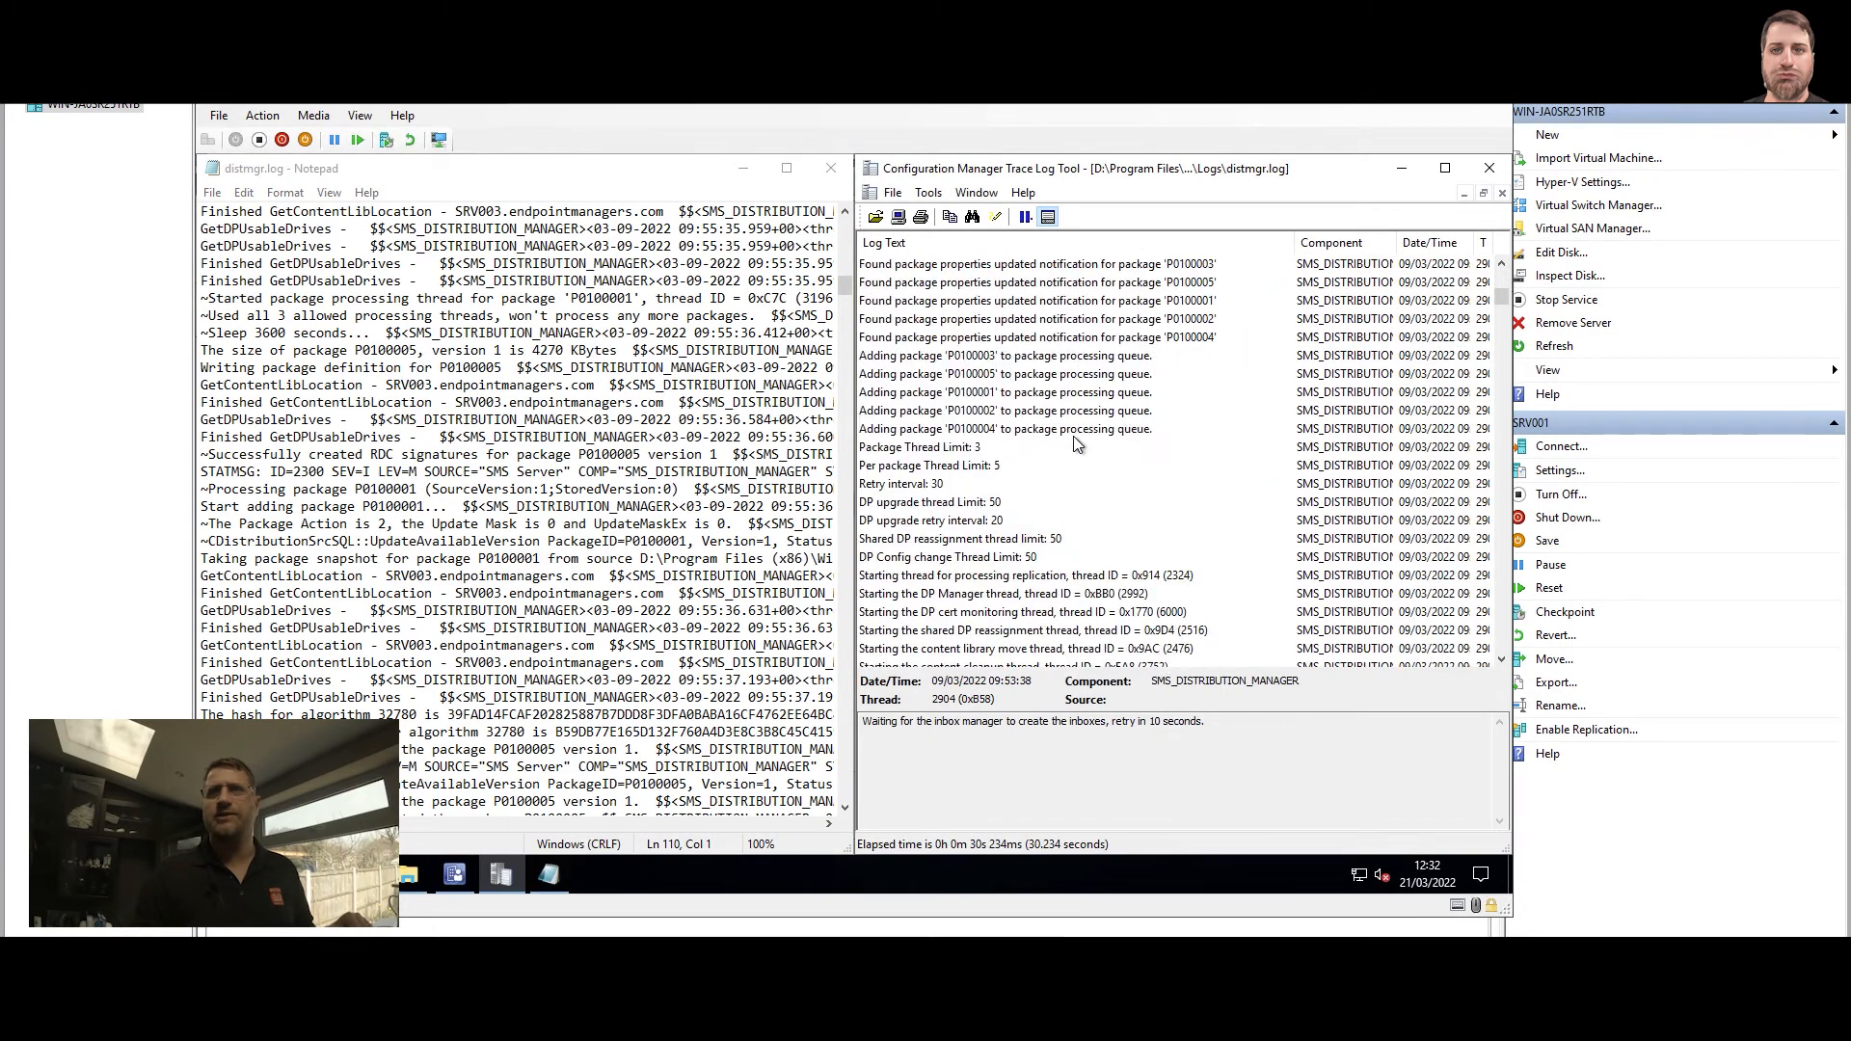
scroll(down, 3)
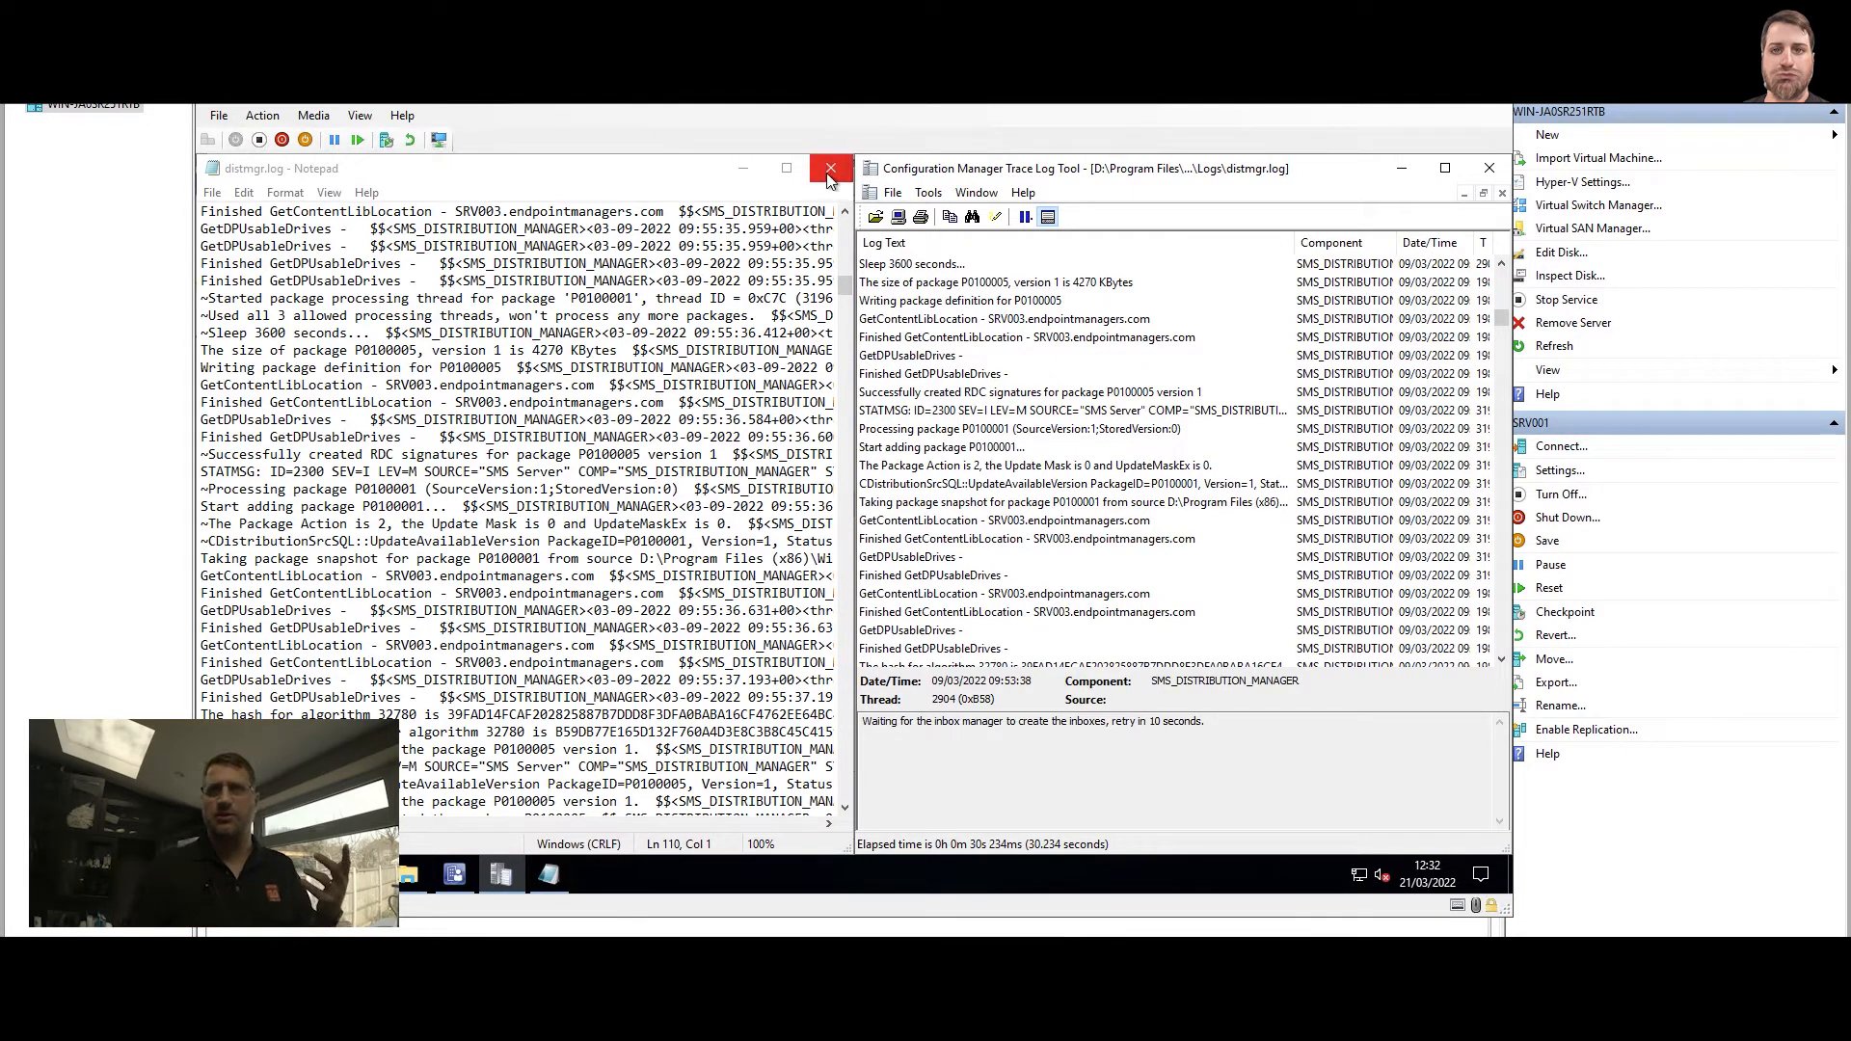
- Close both copies of distmgr.log and reopen the Logs folder in CMTrace's Open dialog
click(829, 167)
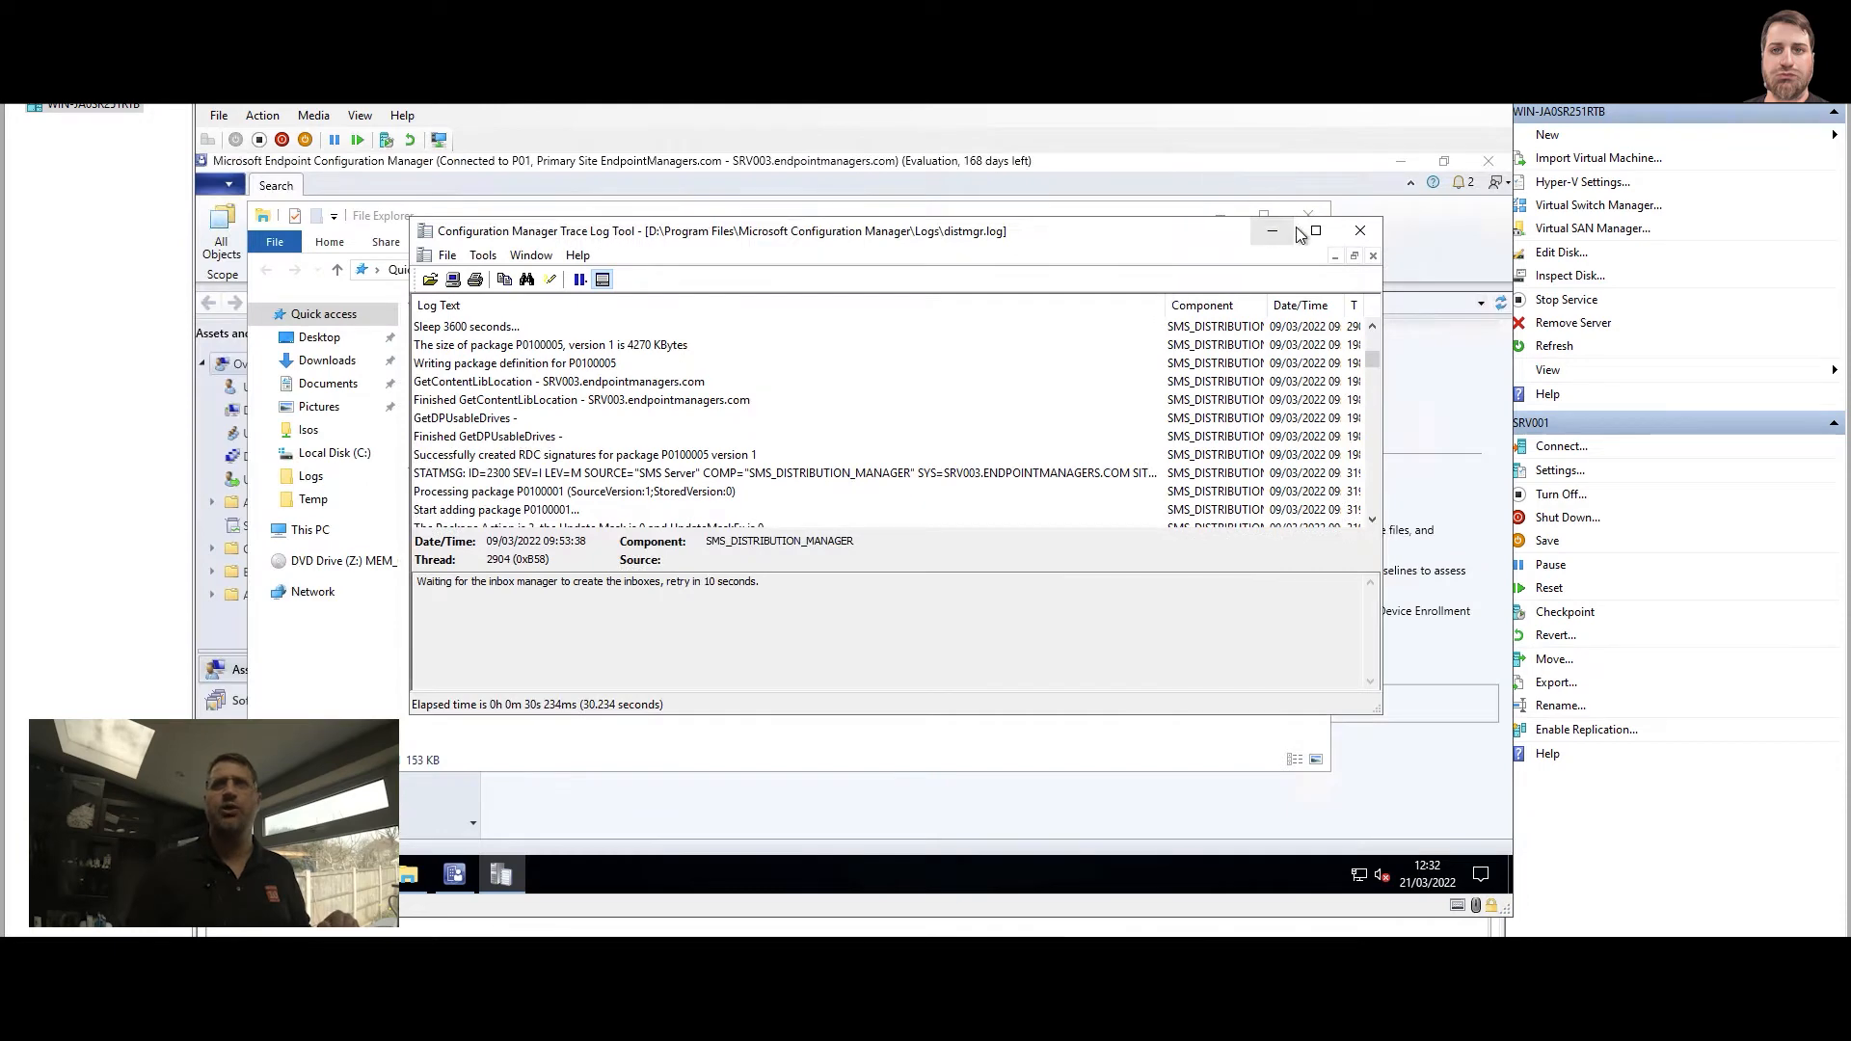
click(1313, 229)
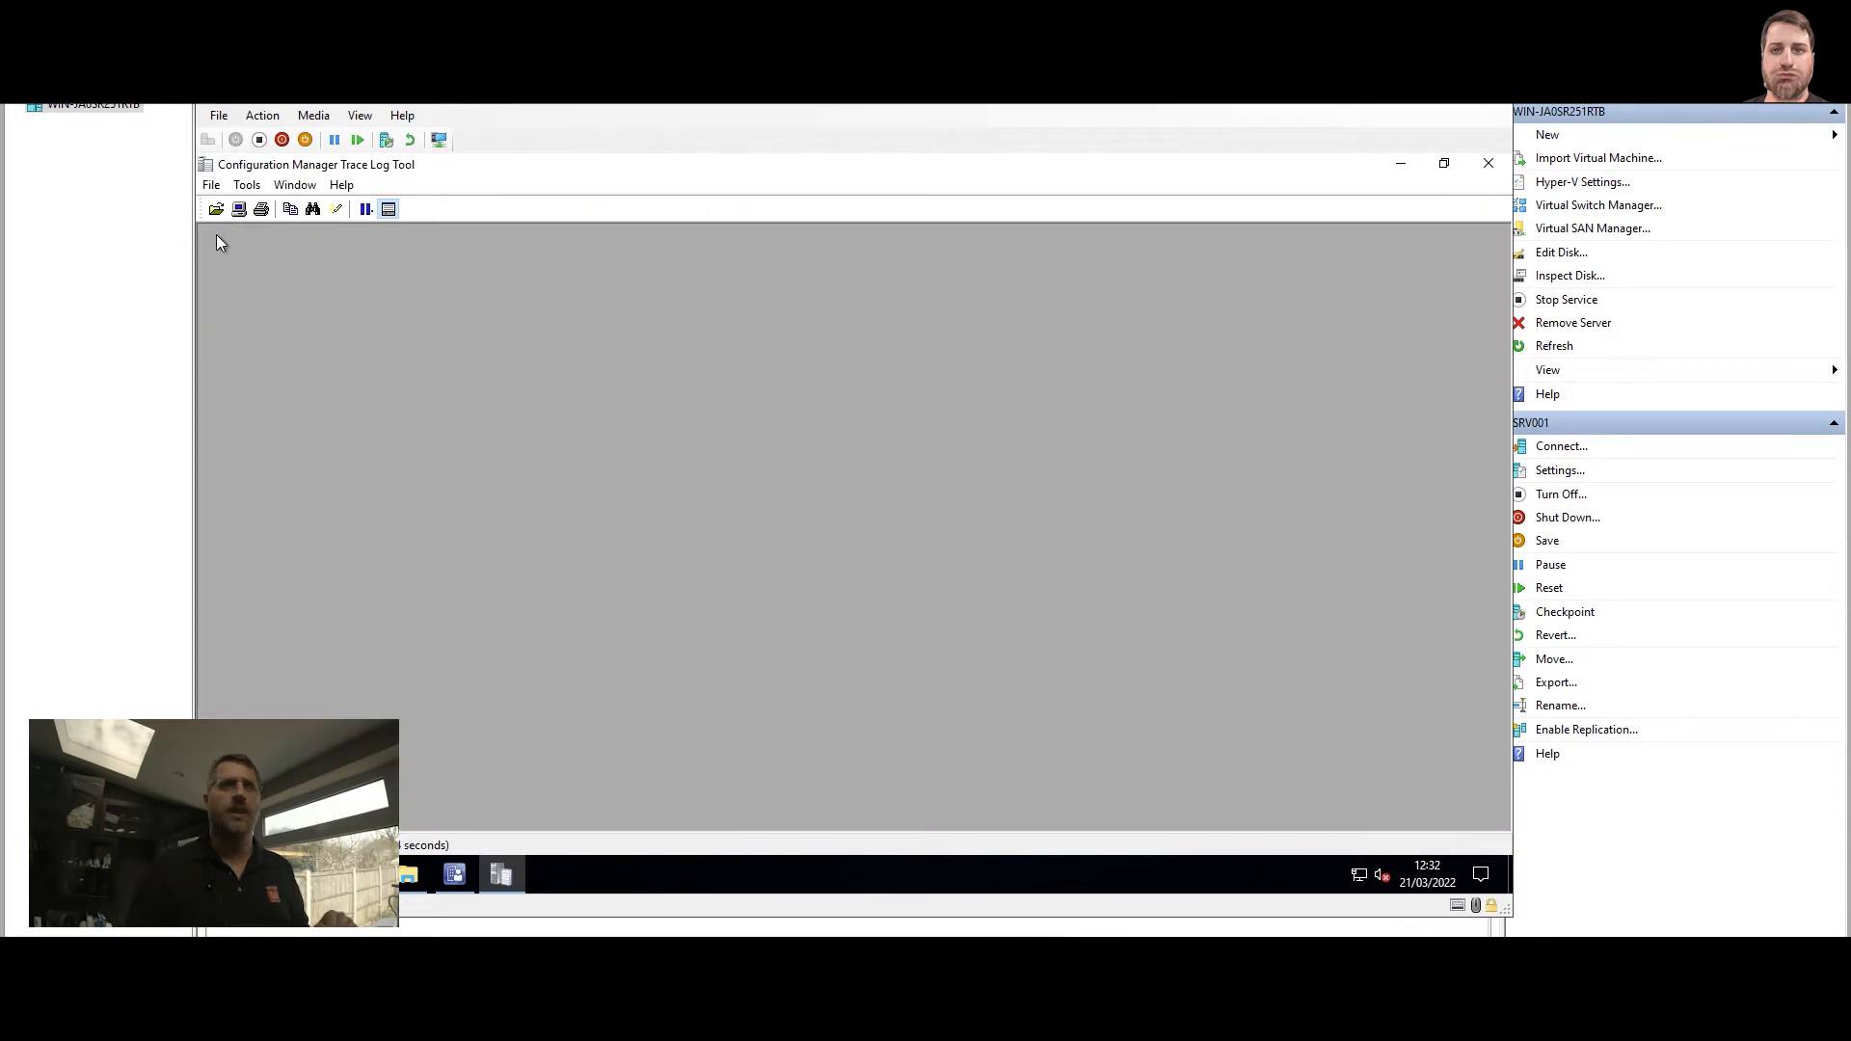
click(216, 209)
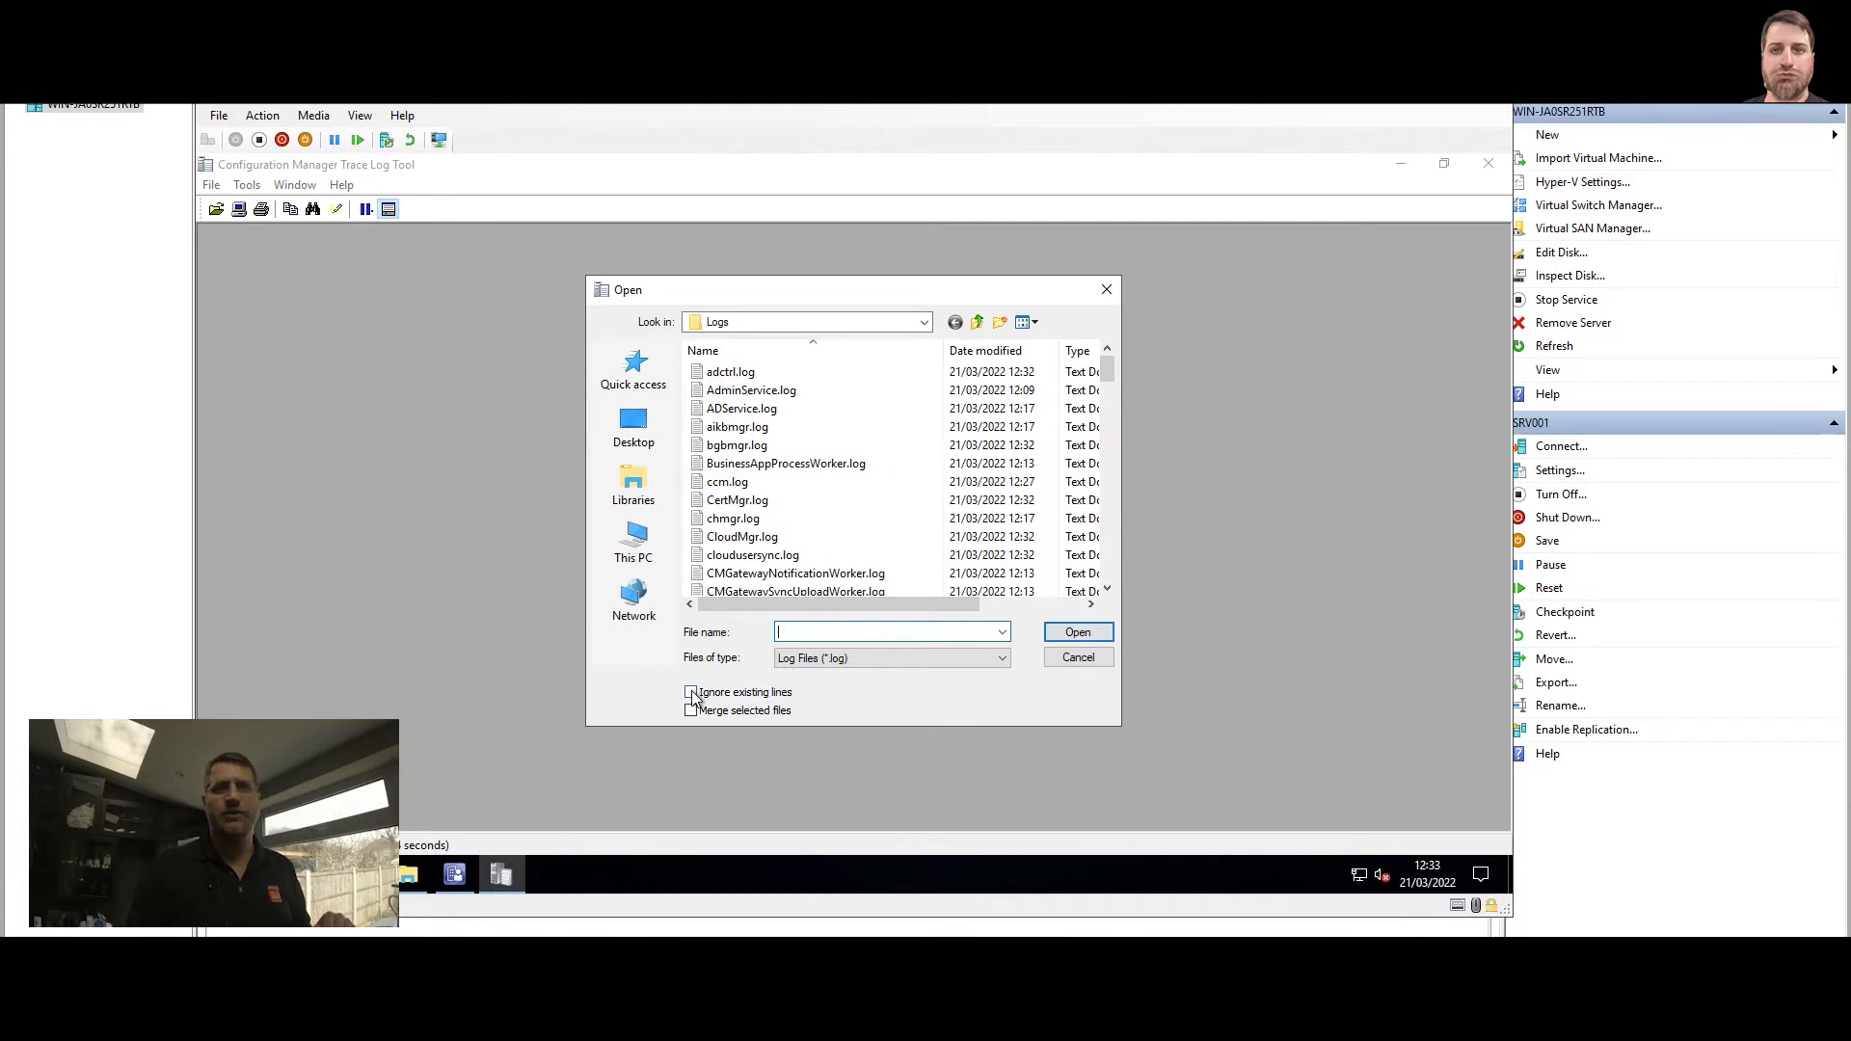
click(690, 692)
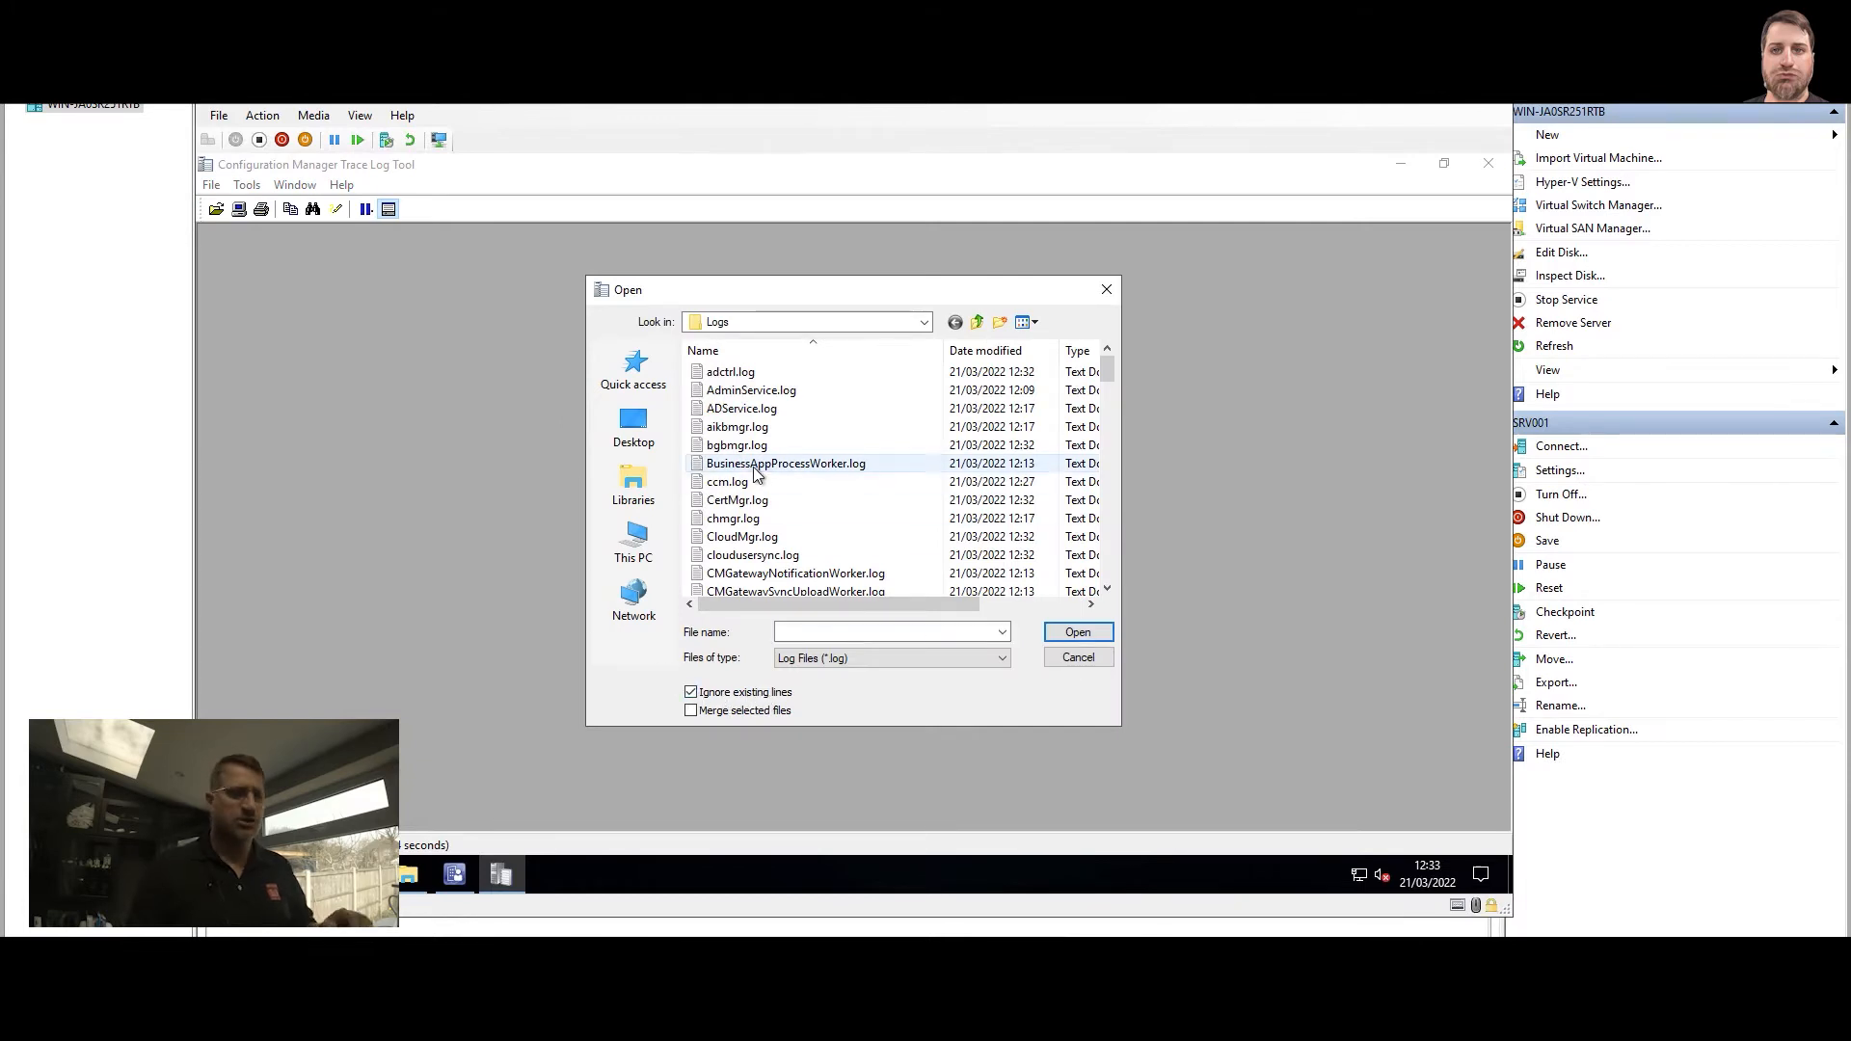
click(734, 426)
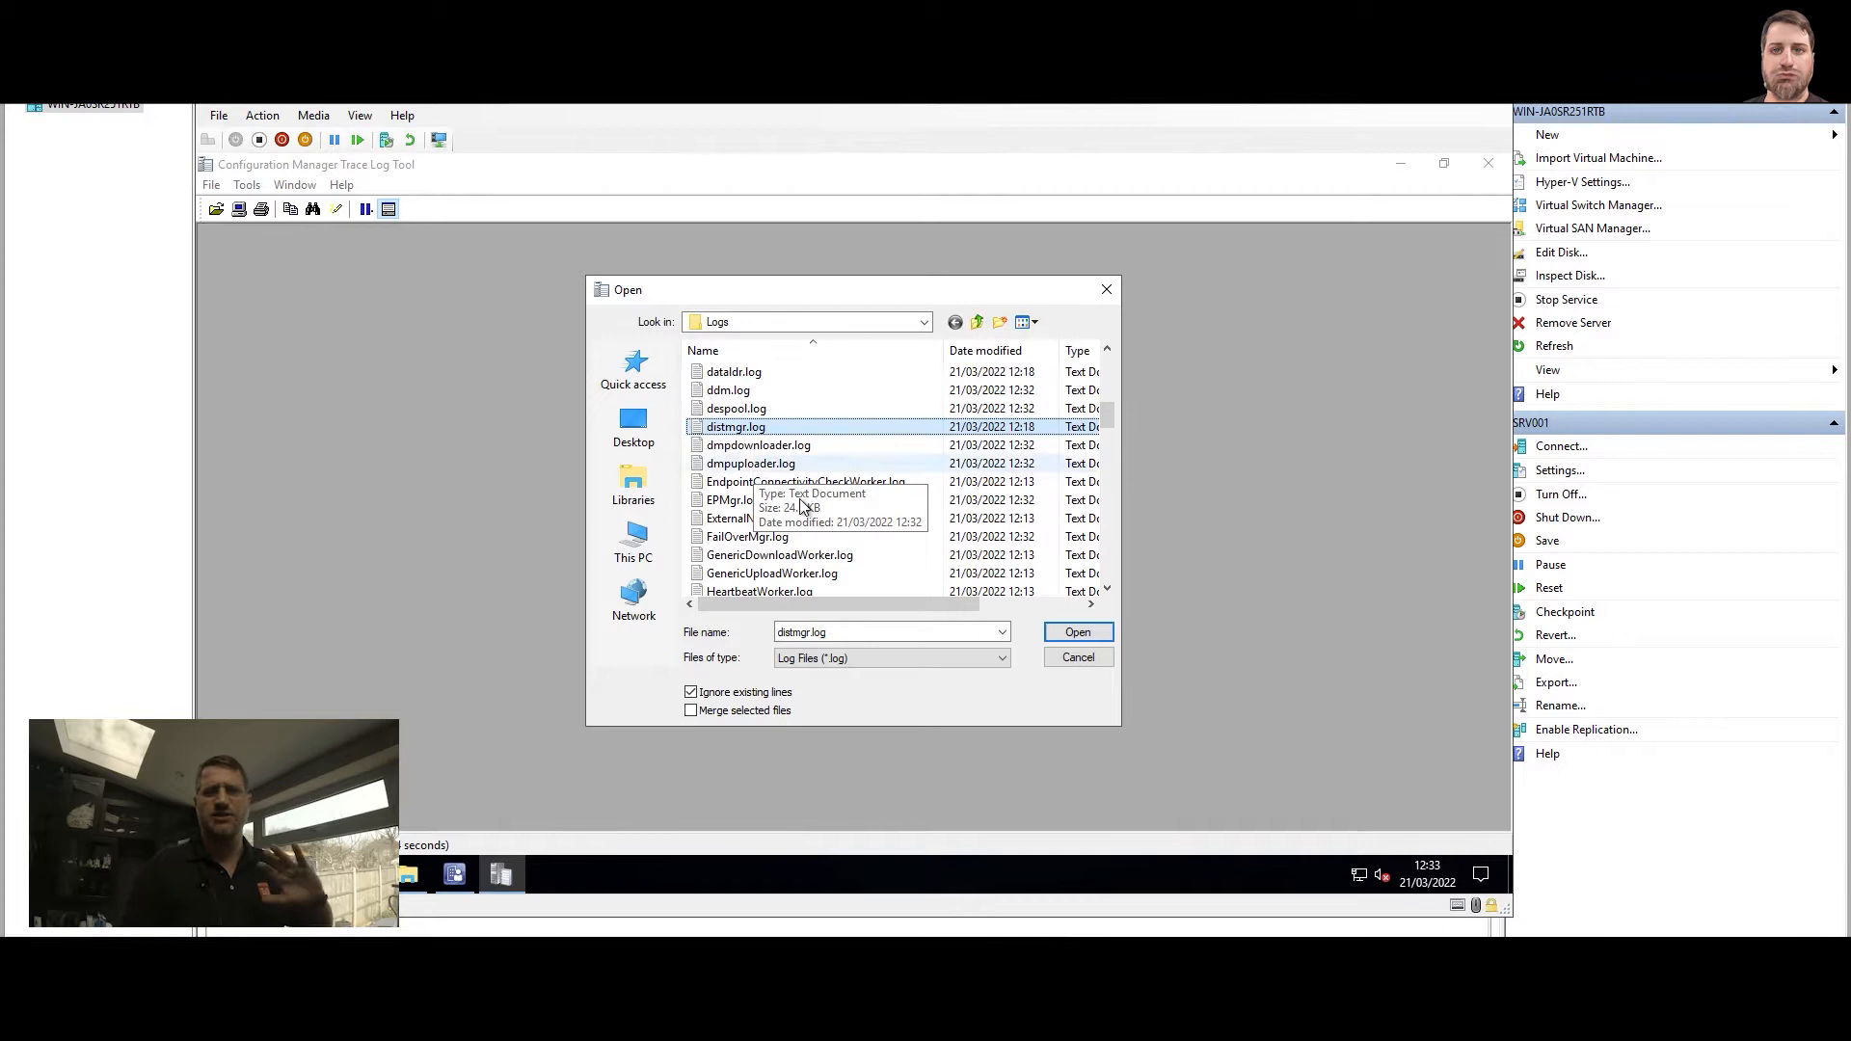
click(1074, 633)
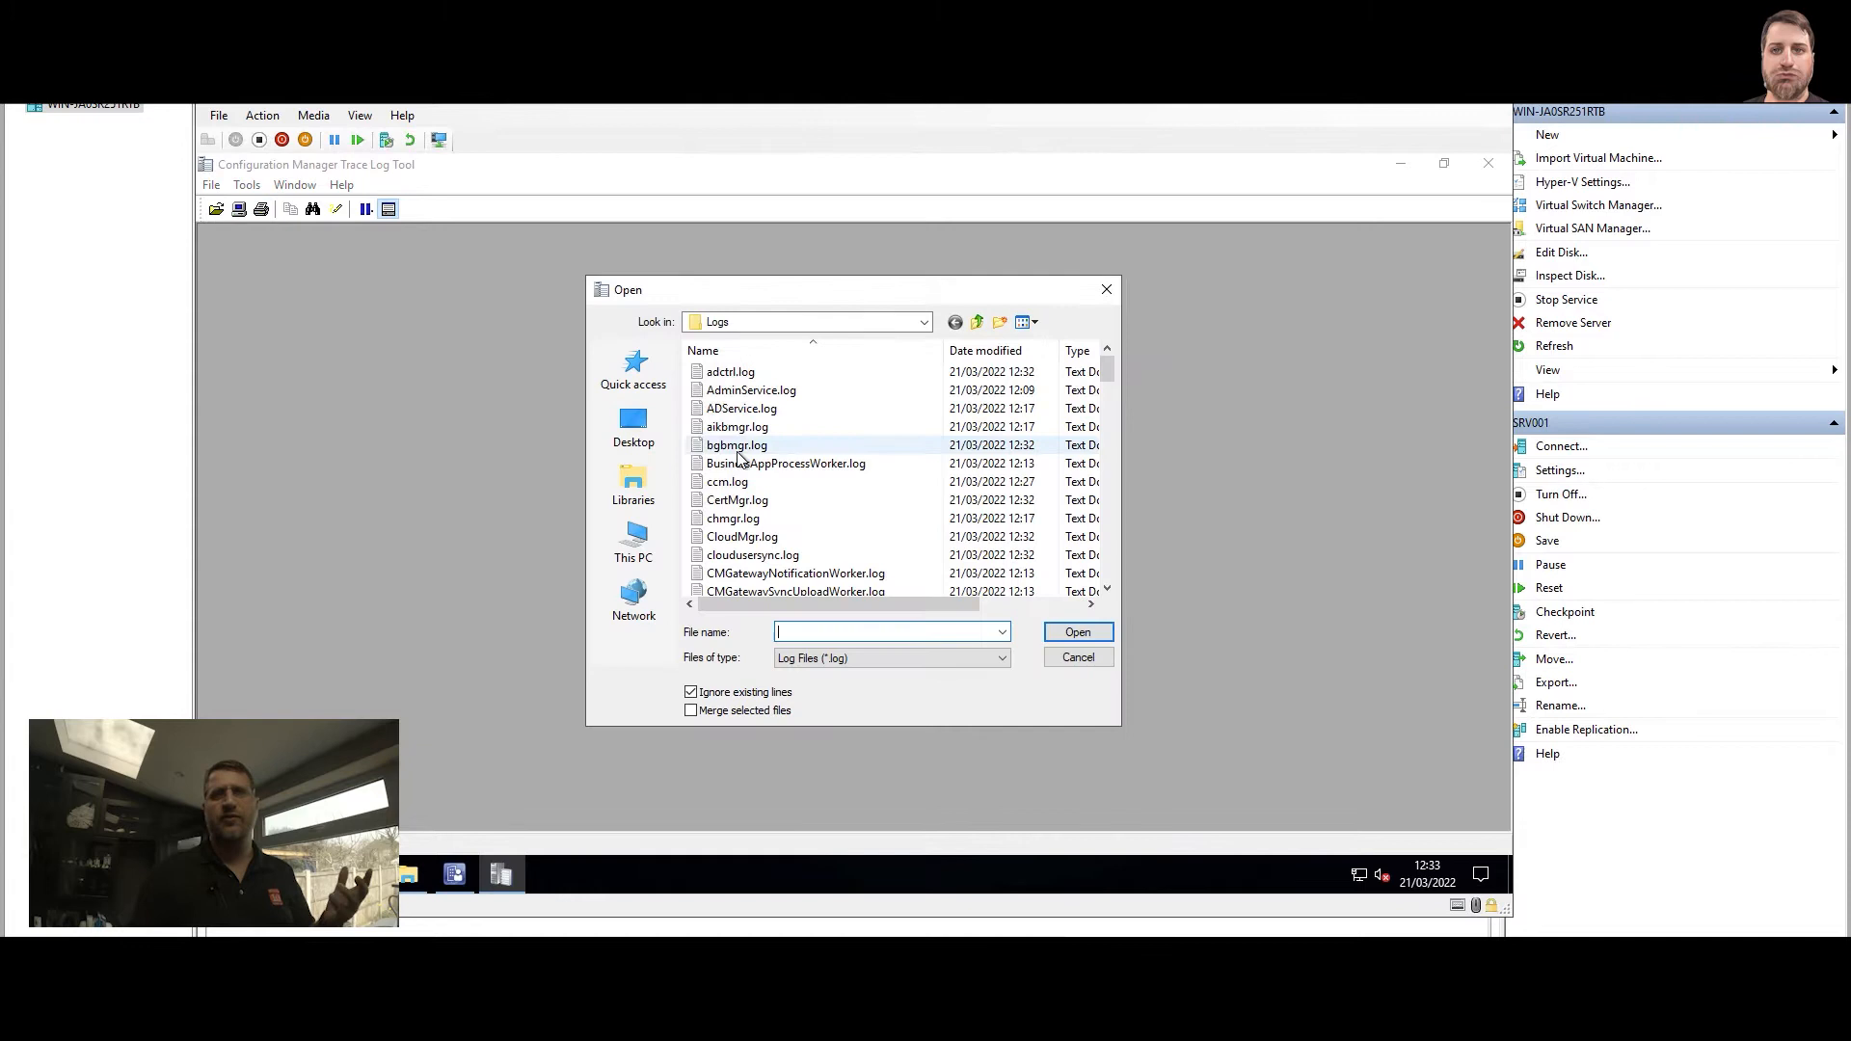
- Select ccm.log through chmgr.log with Merge selected files on and Ignore existing lines off
click(727, 482)
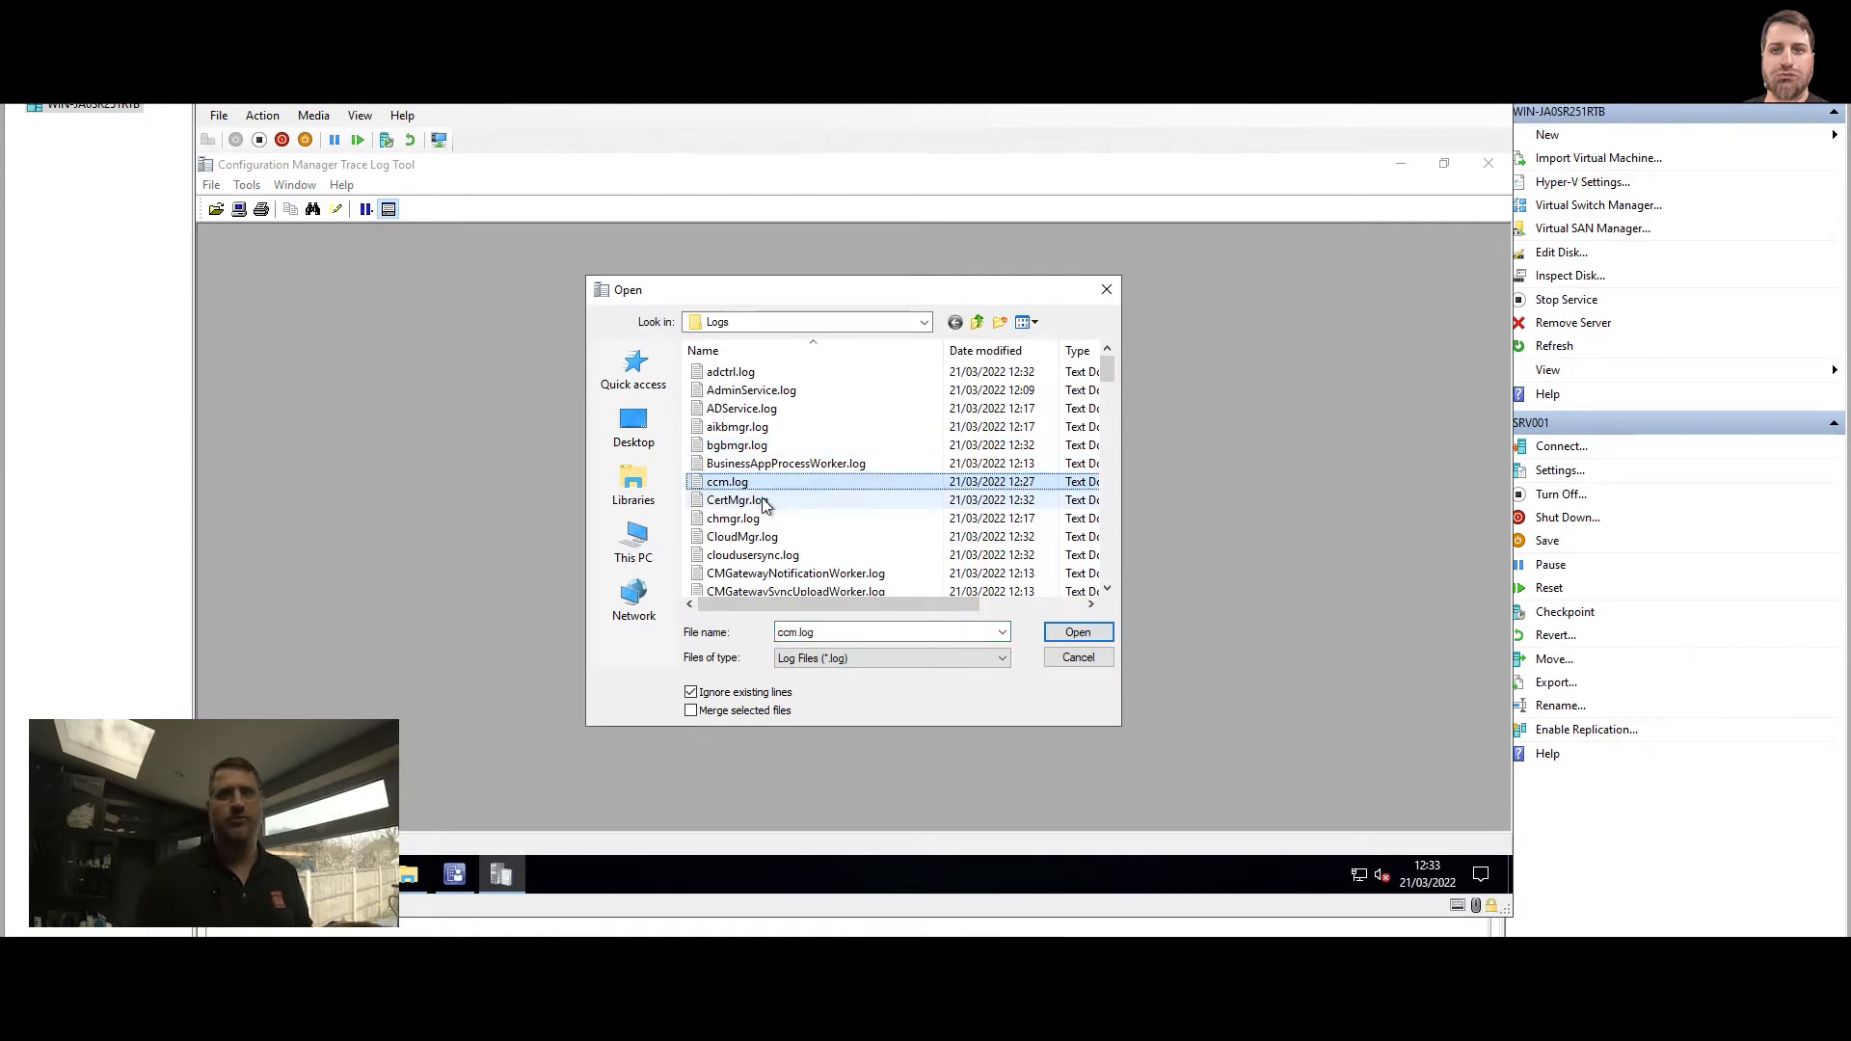
click(732, 519)
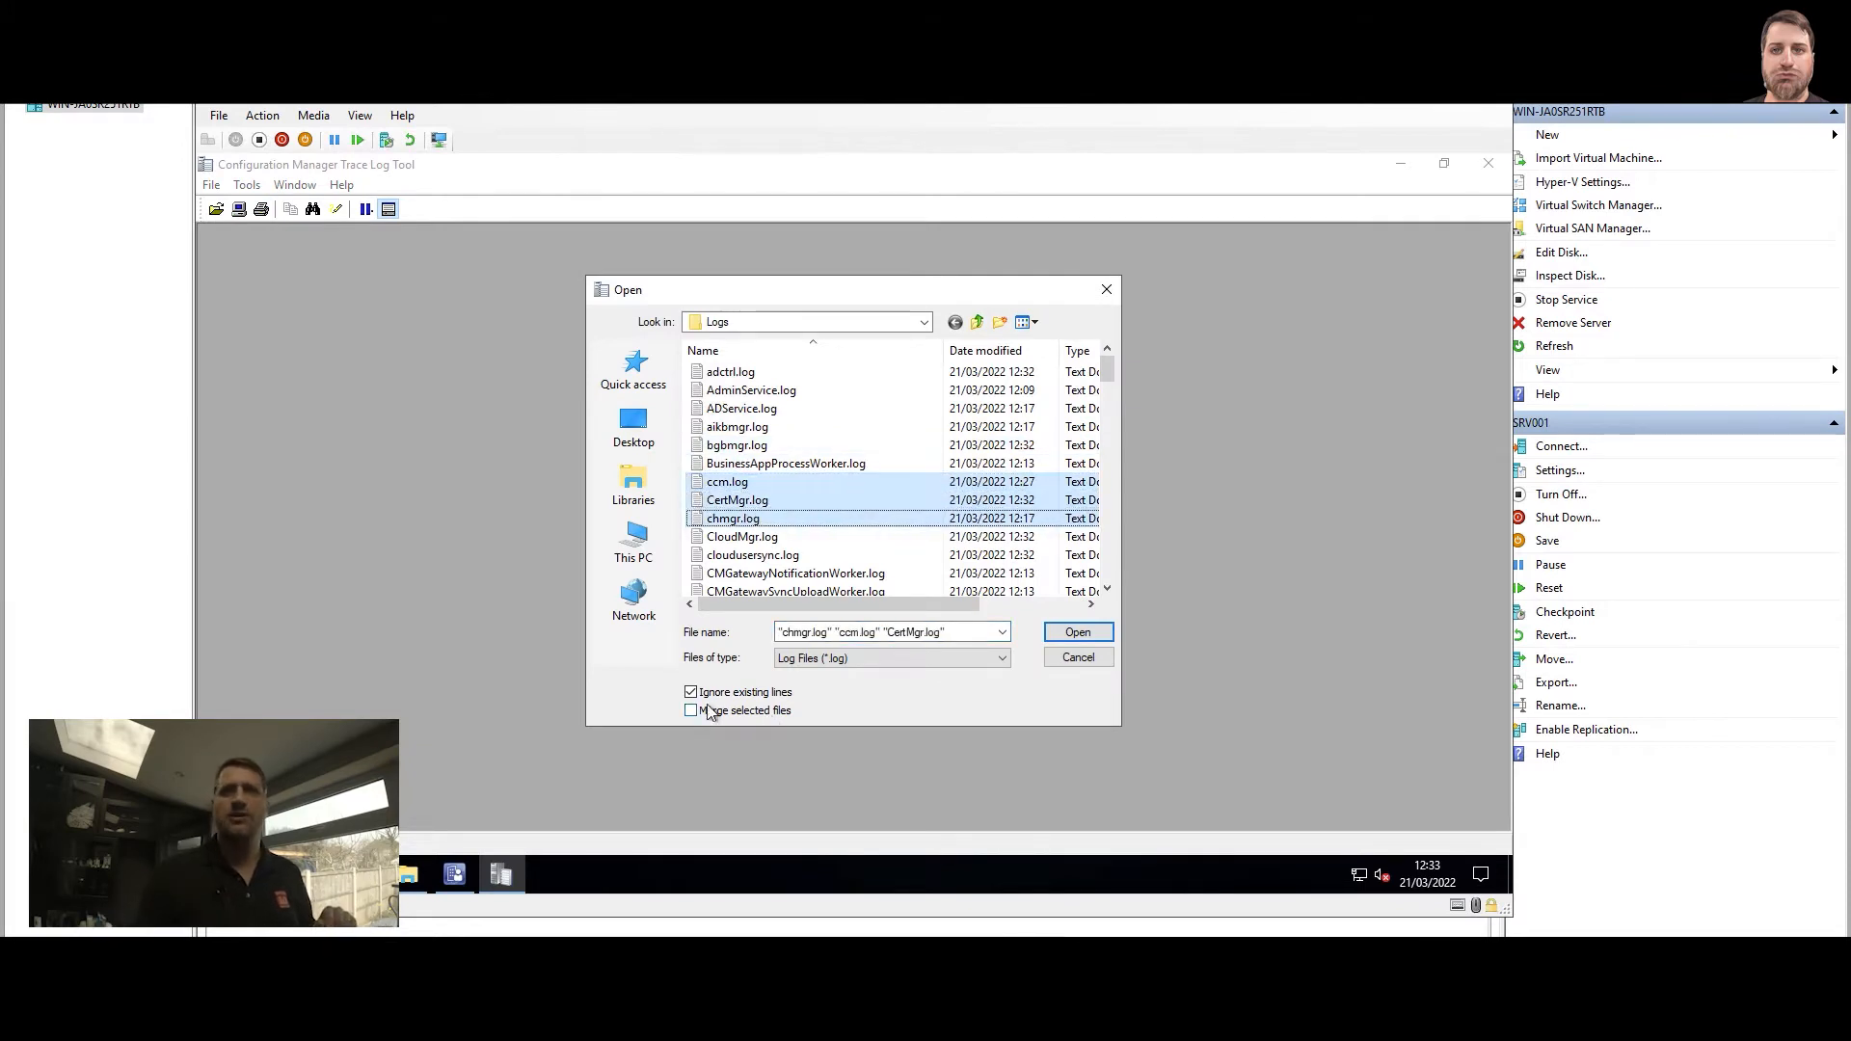
click(691, 710)
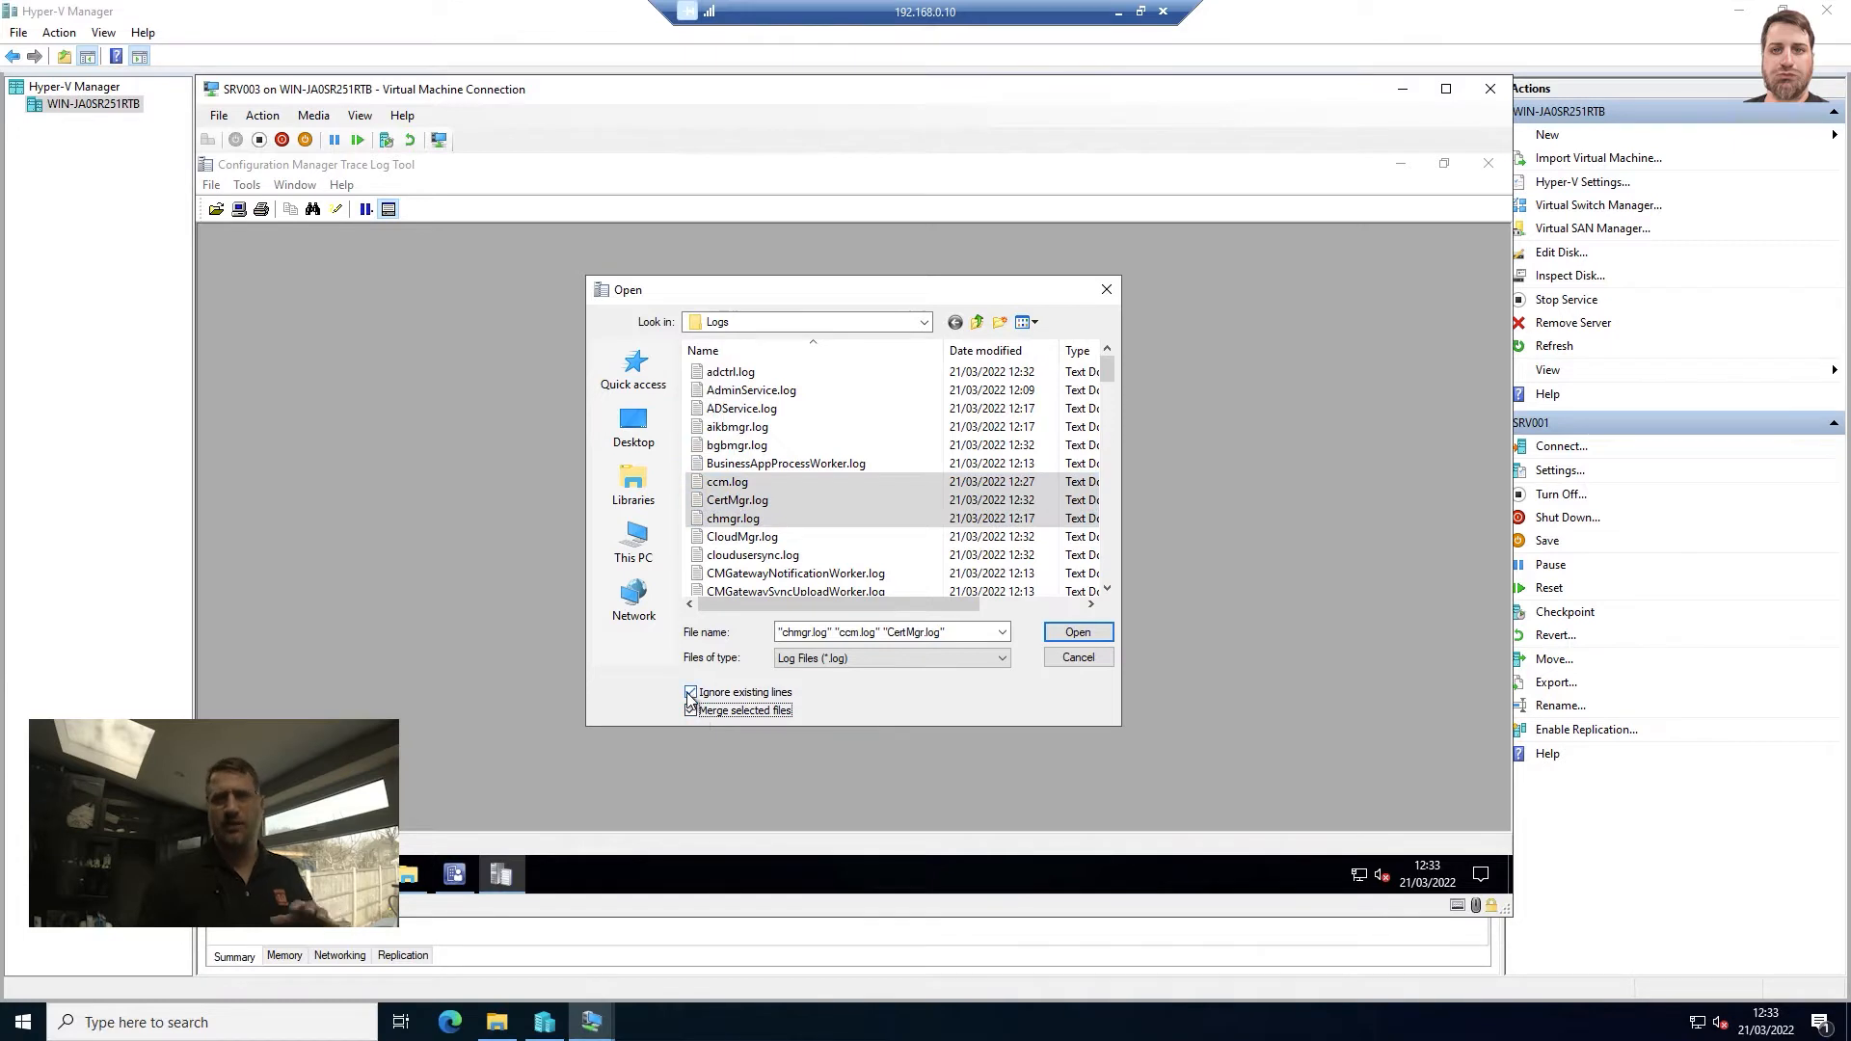
click(691, 692)
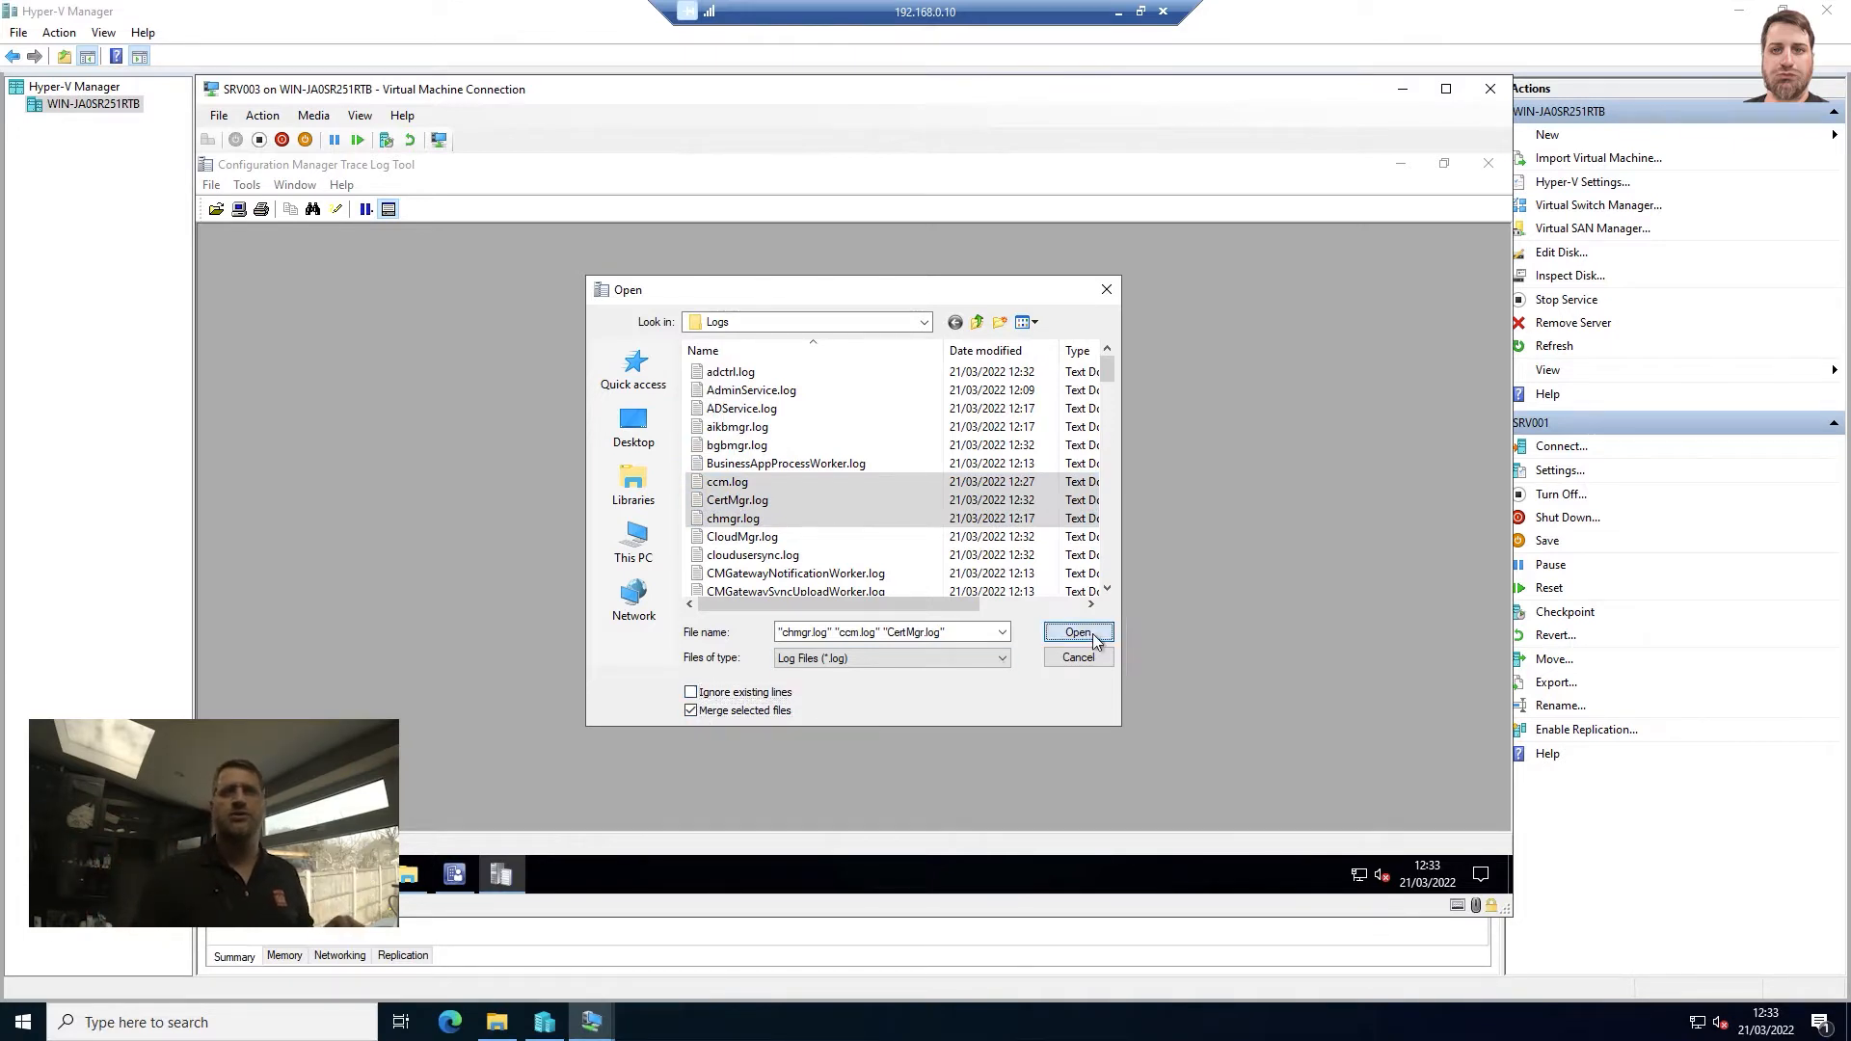
- Open the three logs merged and review config manager and certificate revocation entries
click(1076, 633)
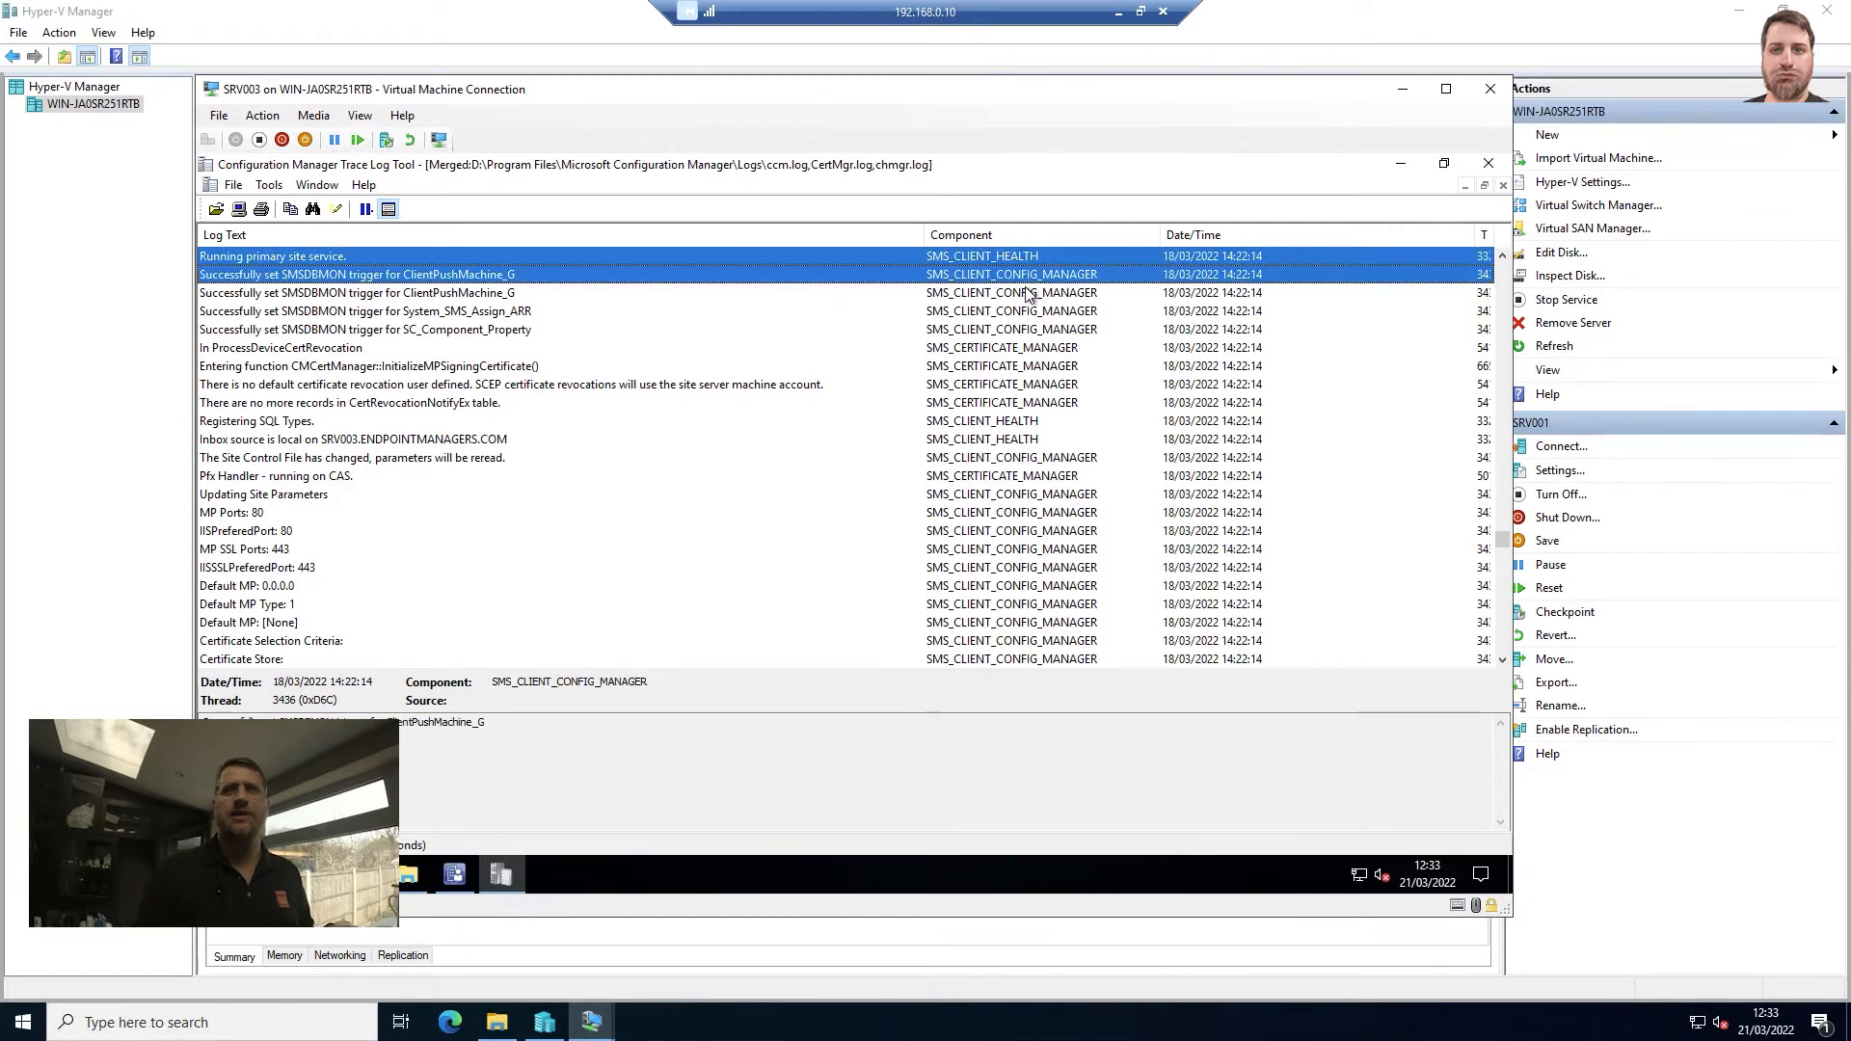
click(280, 347)
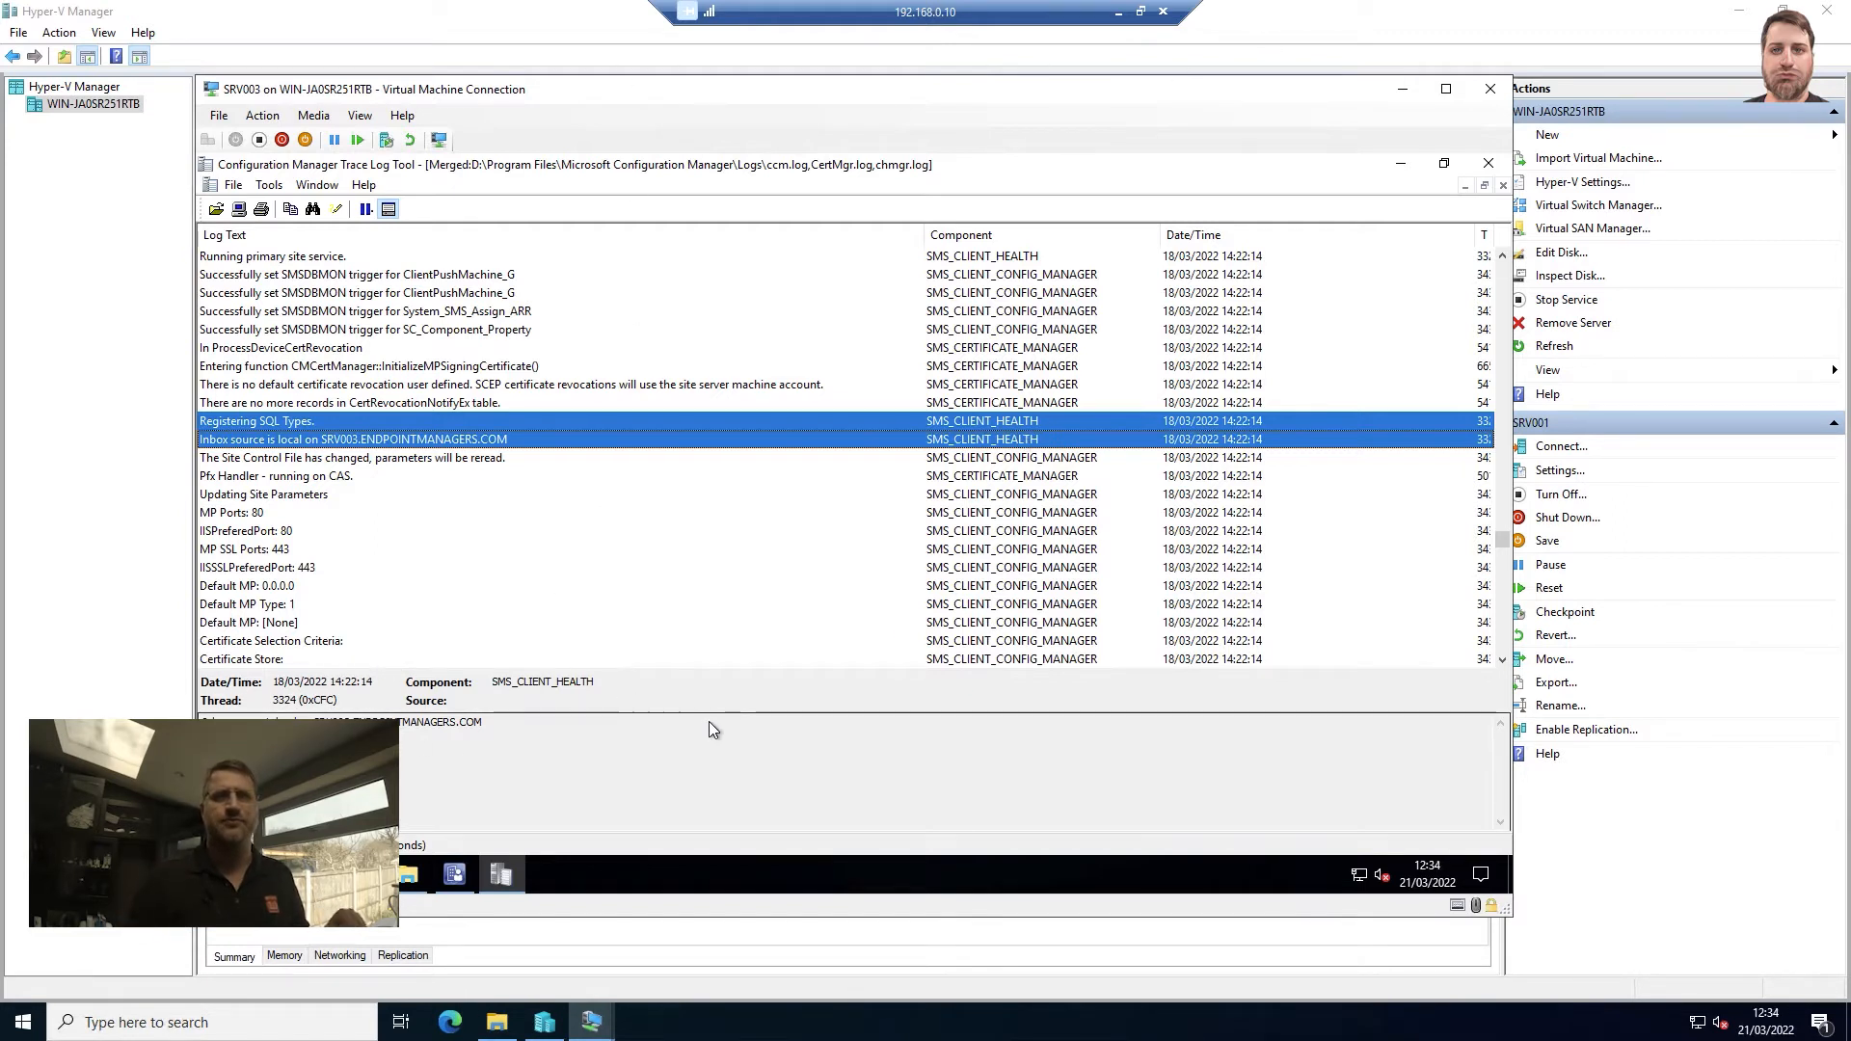
mouse_move(995, 382)
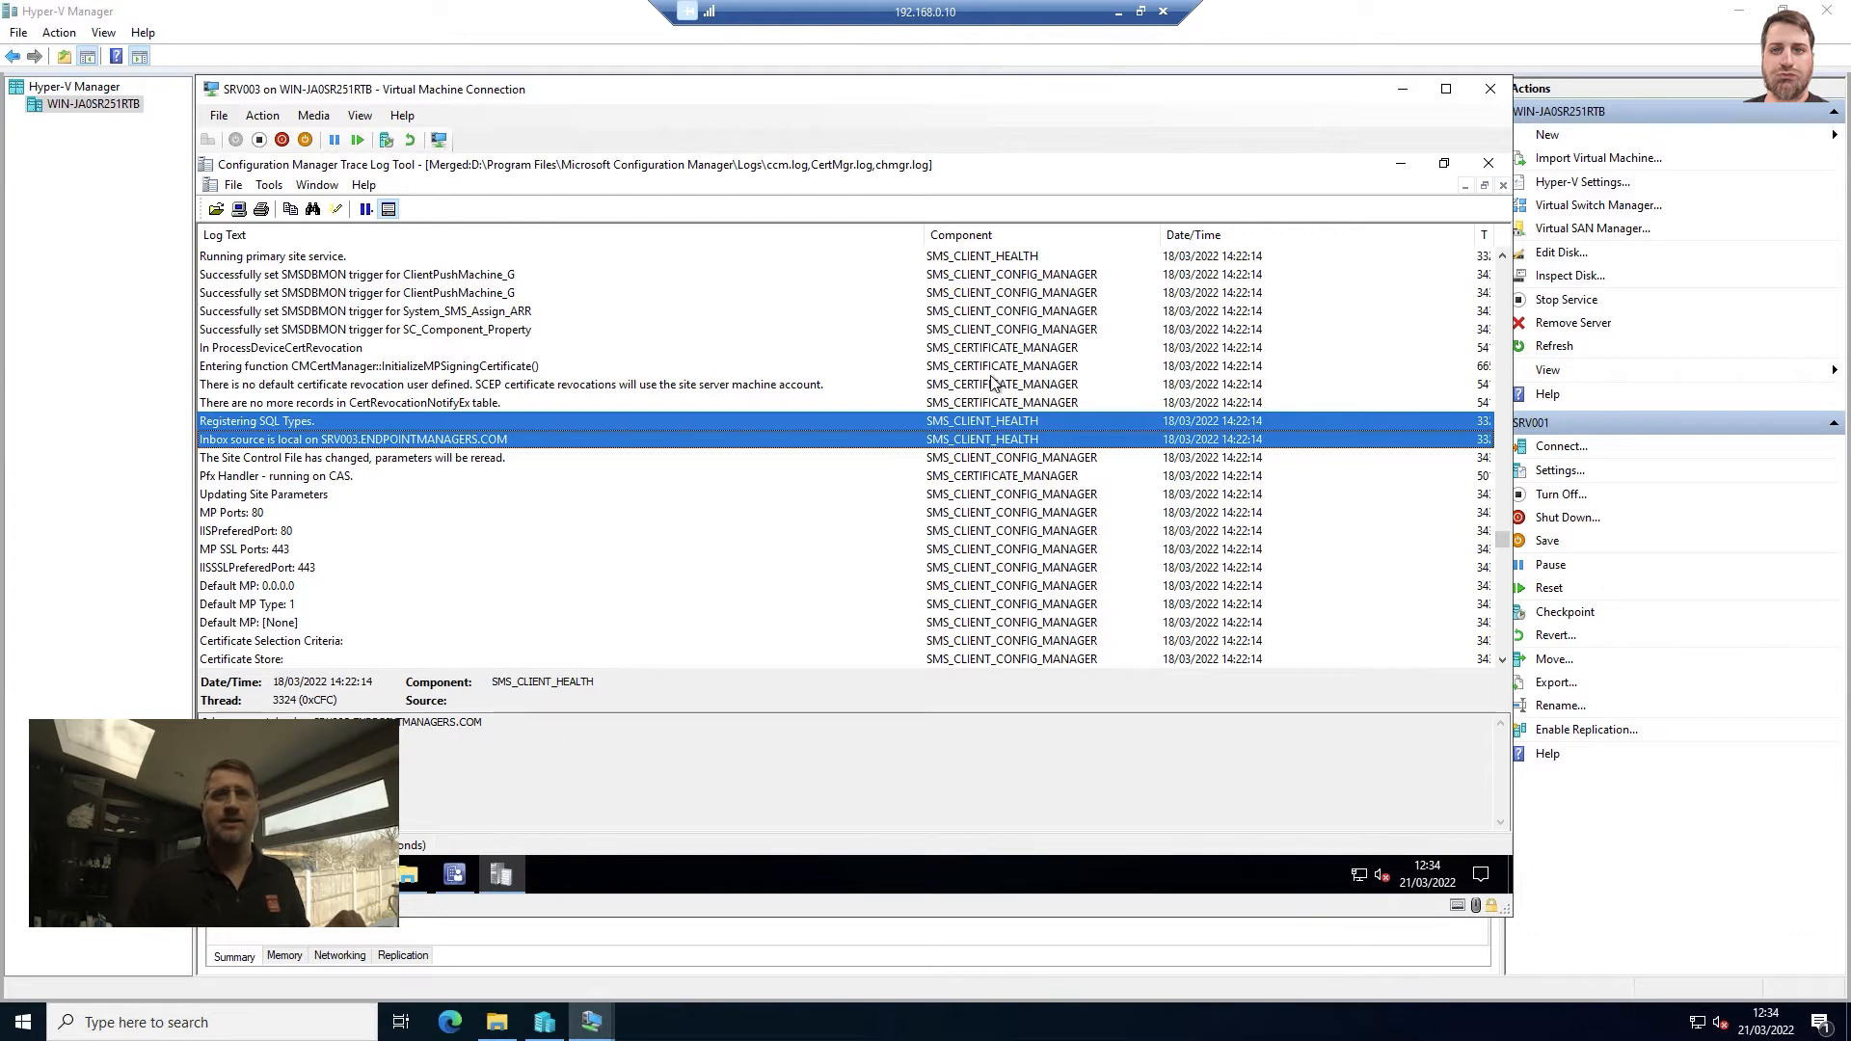
click(507, 384)
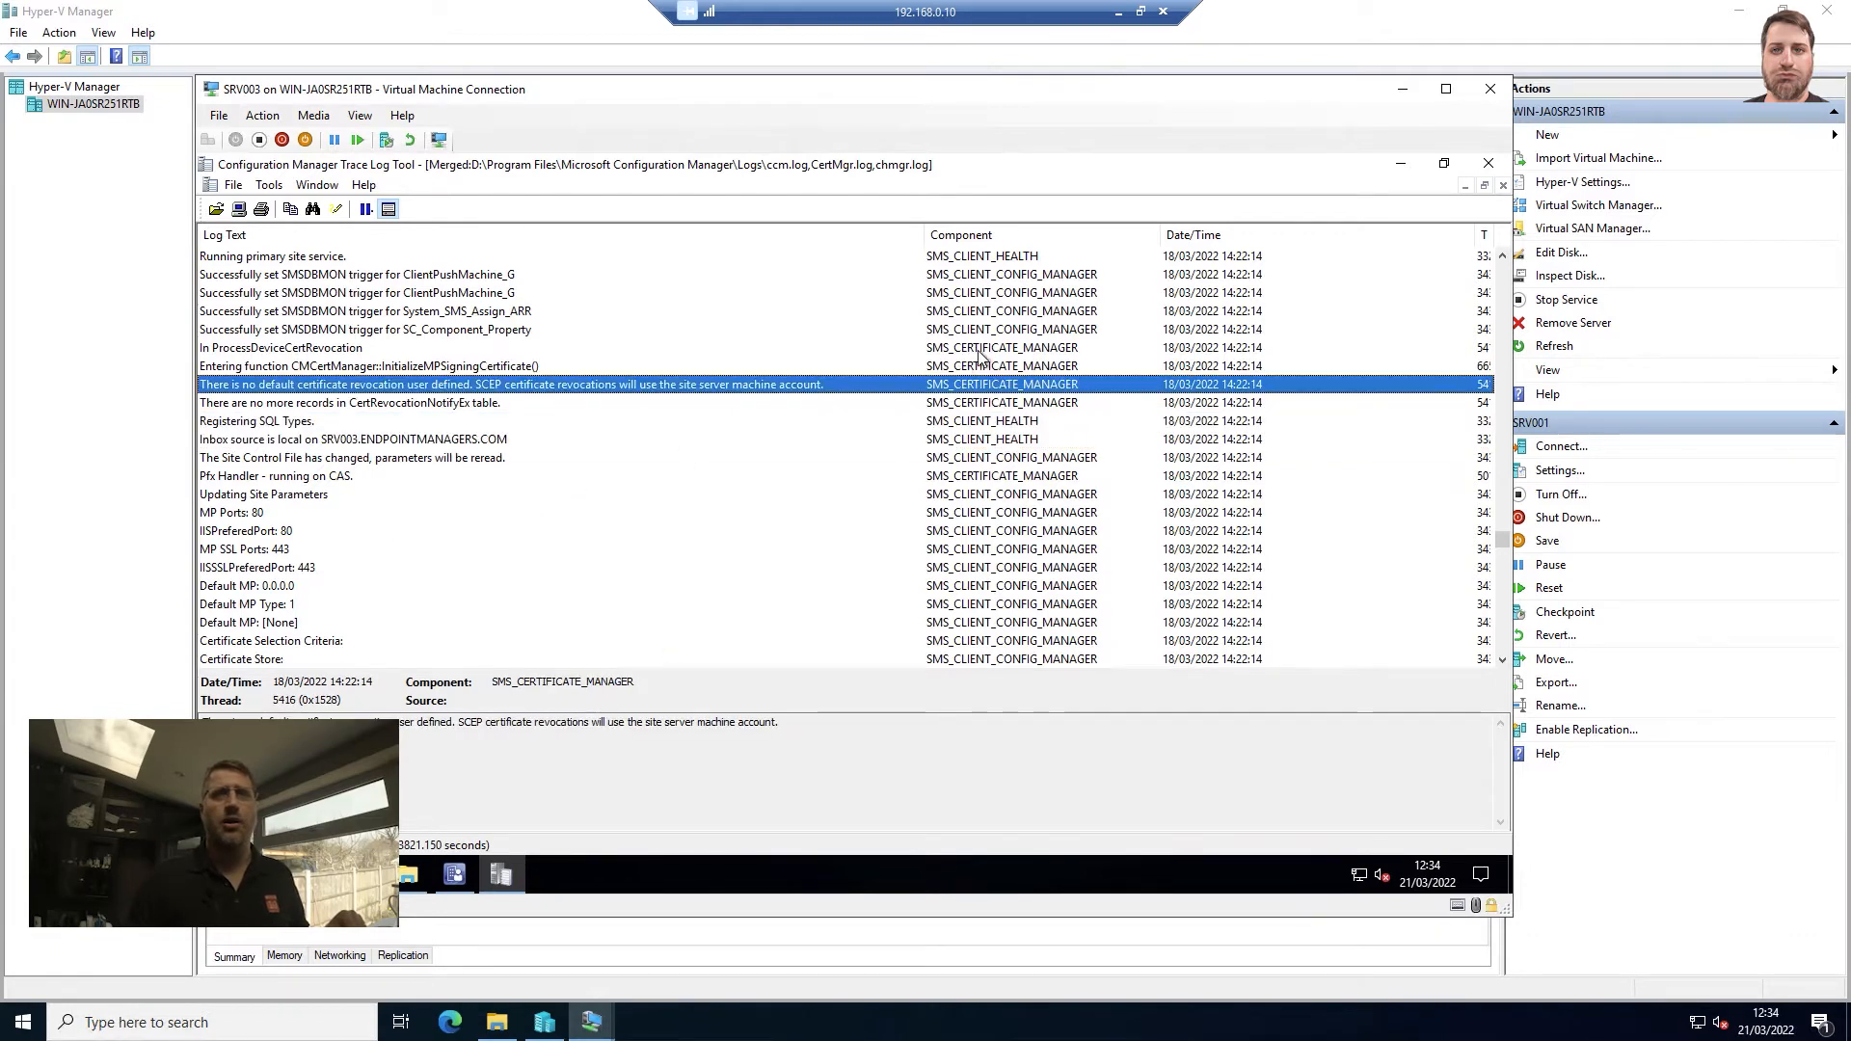
click(280, 347)
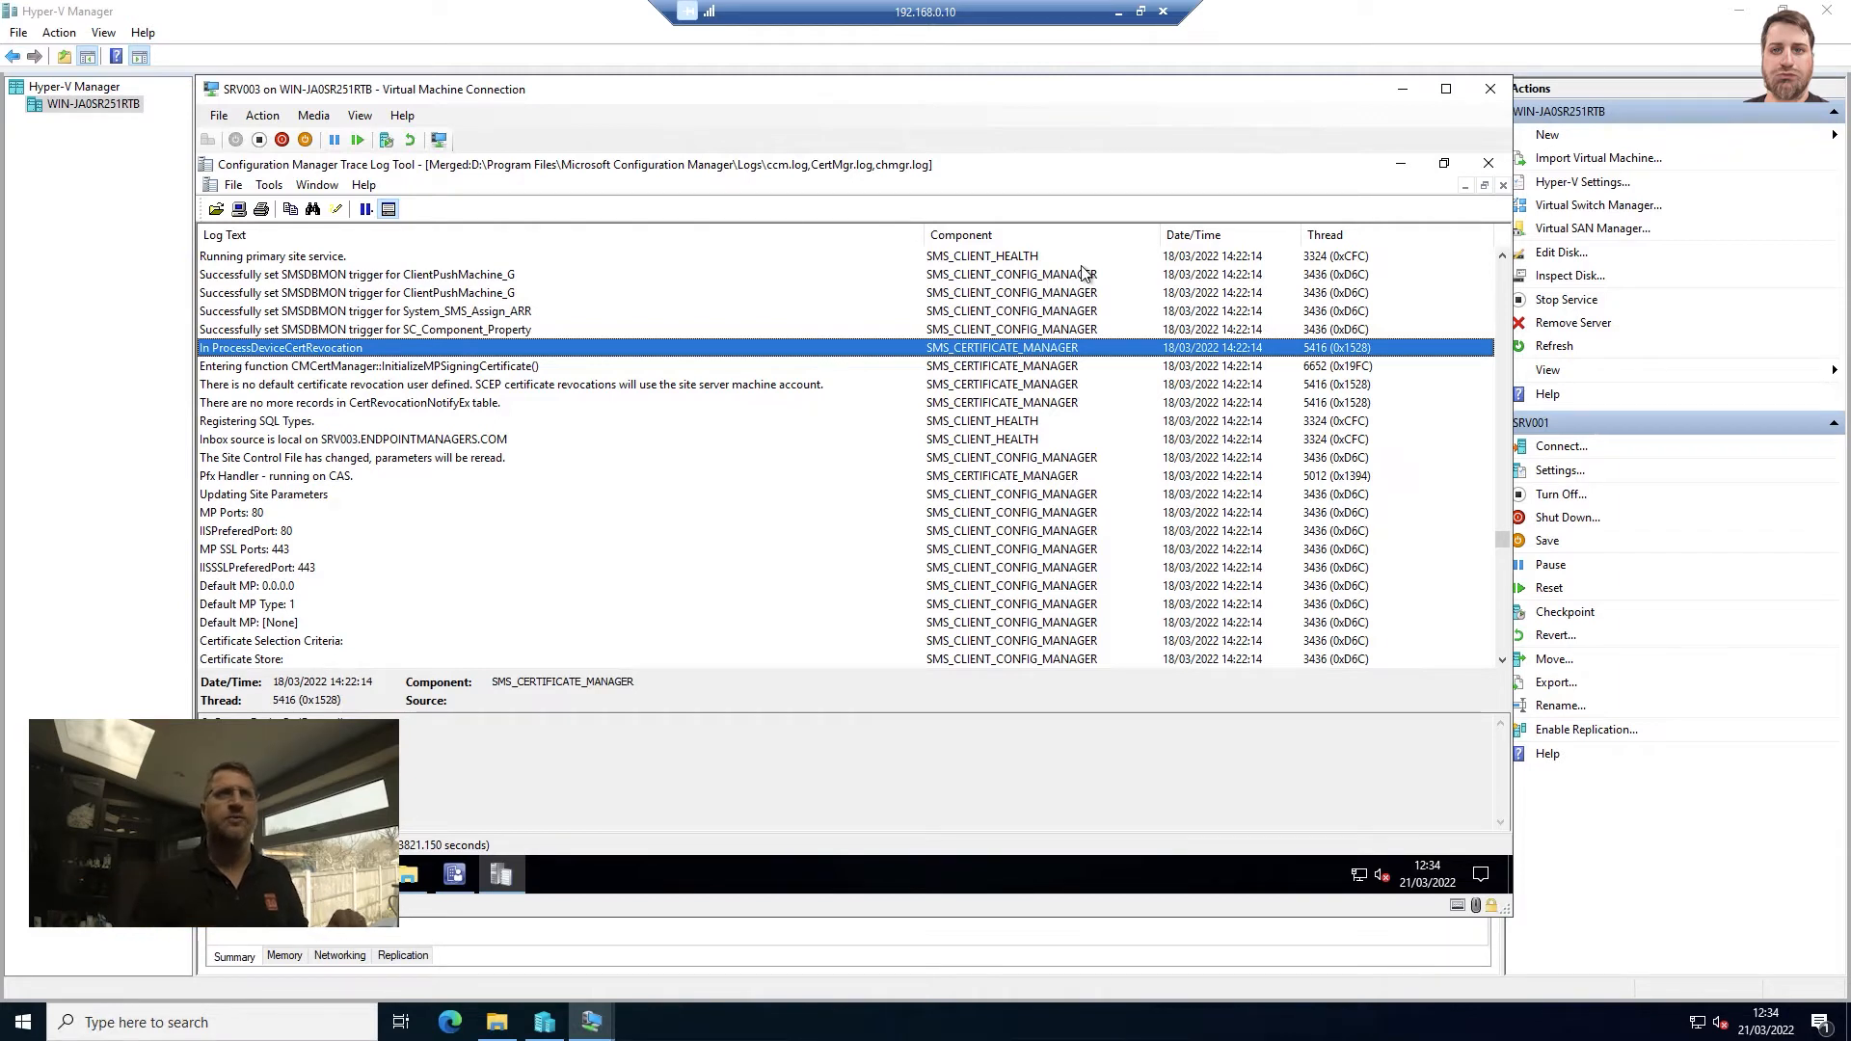
- Highlight merged-log lines containing 'In ProcessD' via Tools > Highlight
click(268, 185)
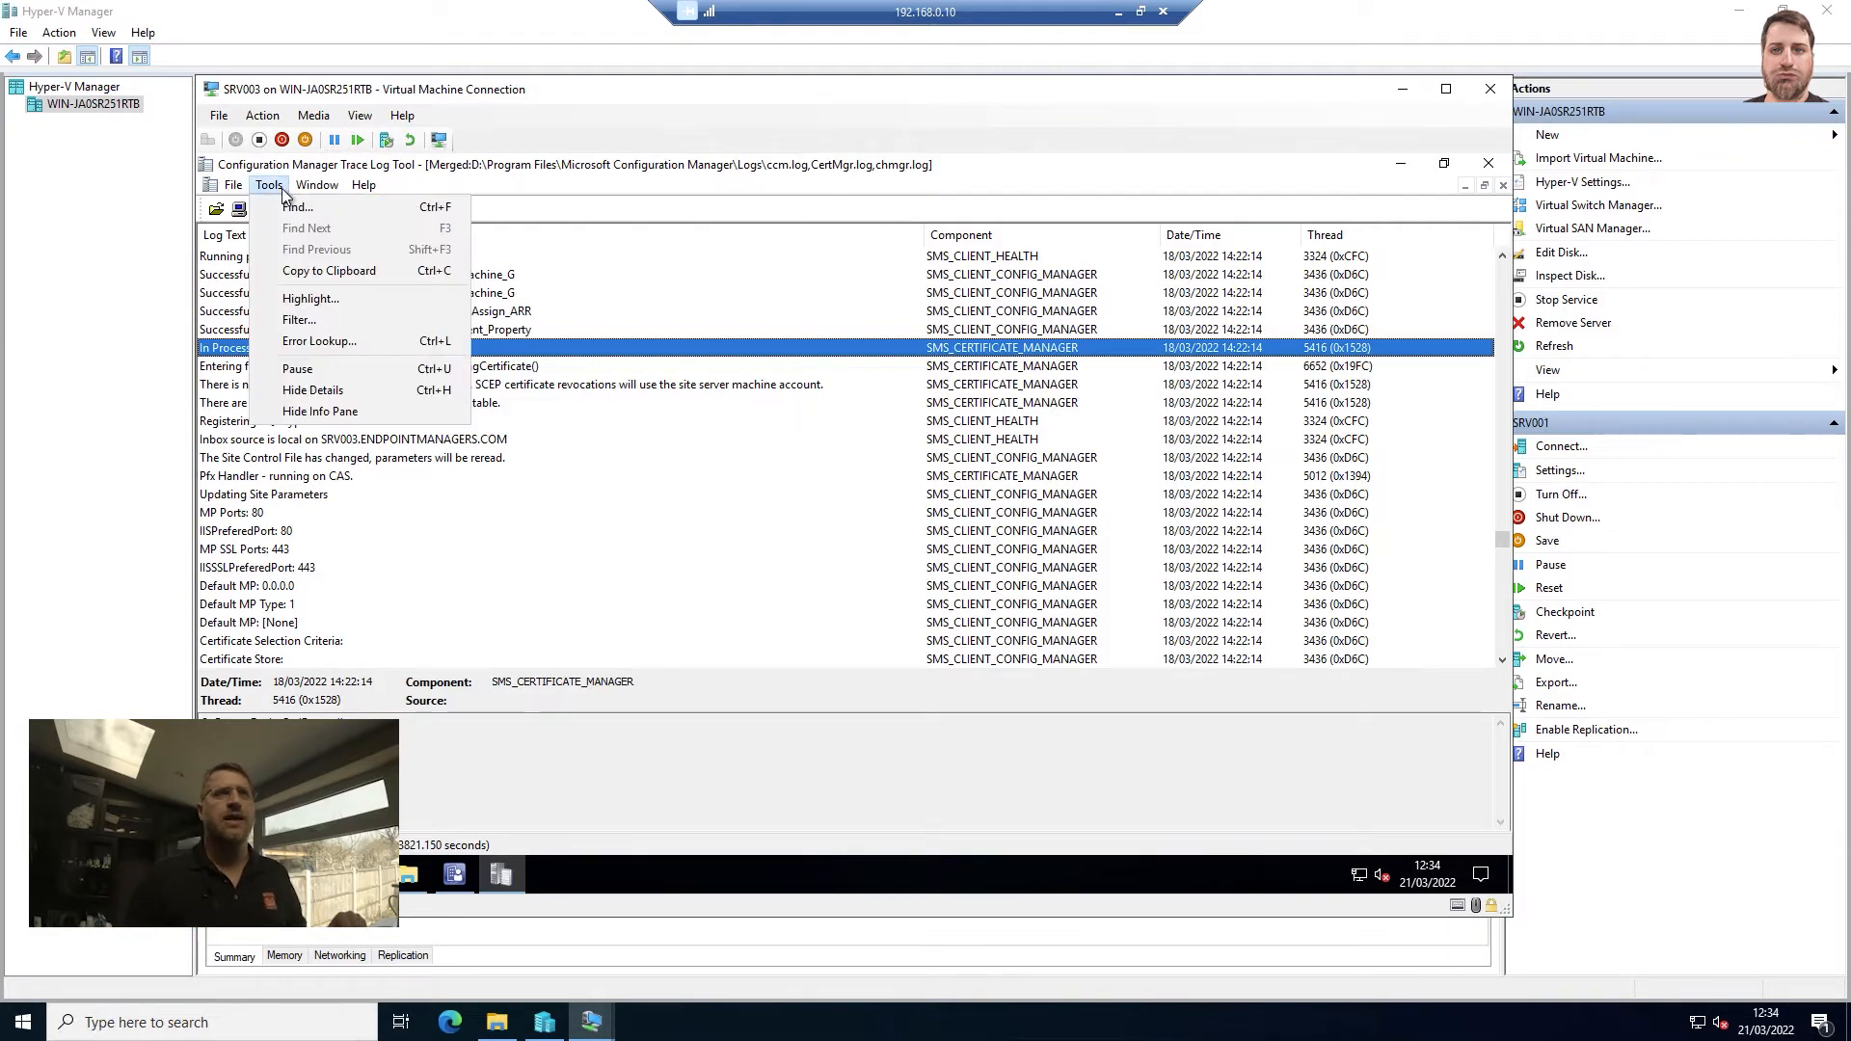
mouse_move(311, 297)
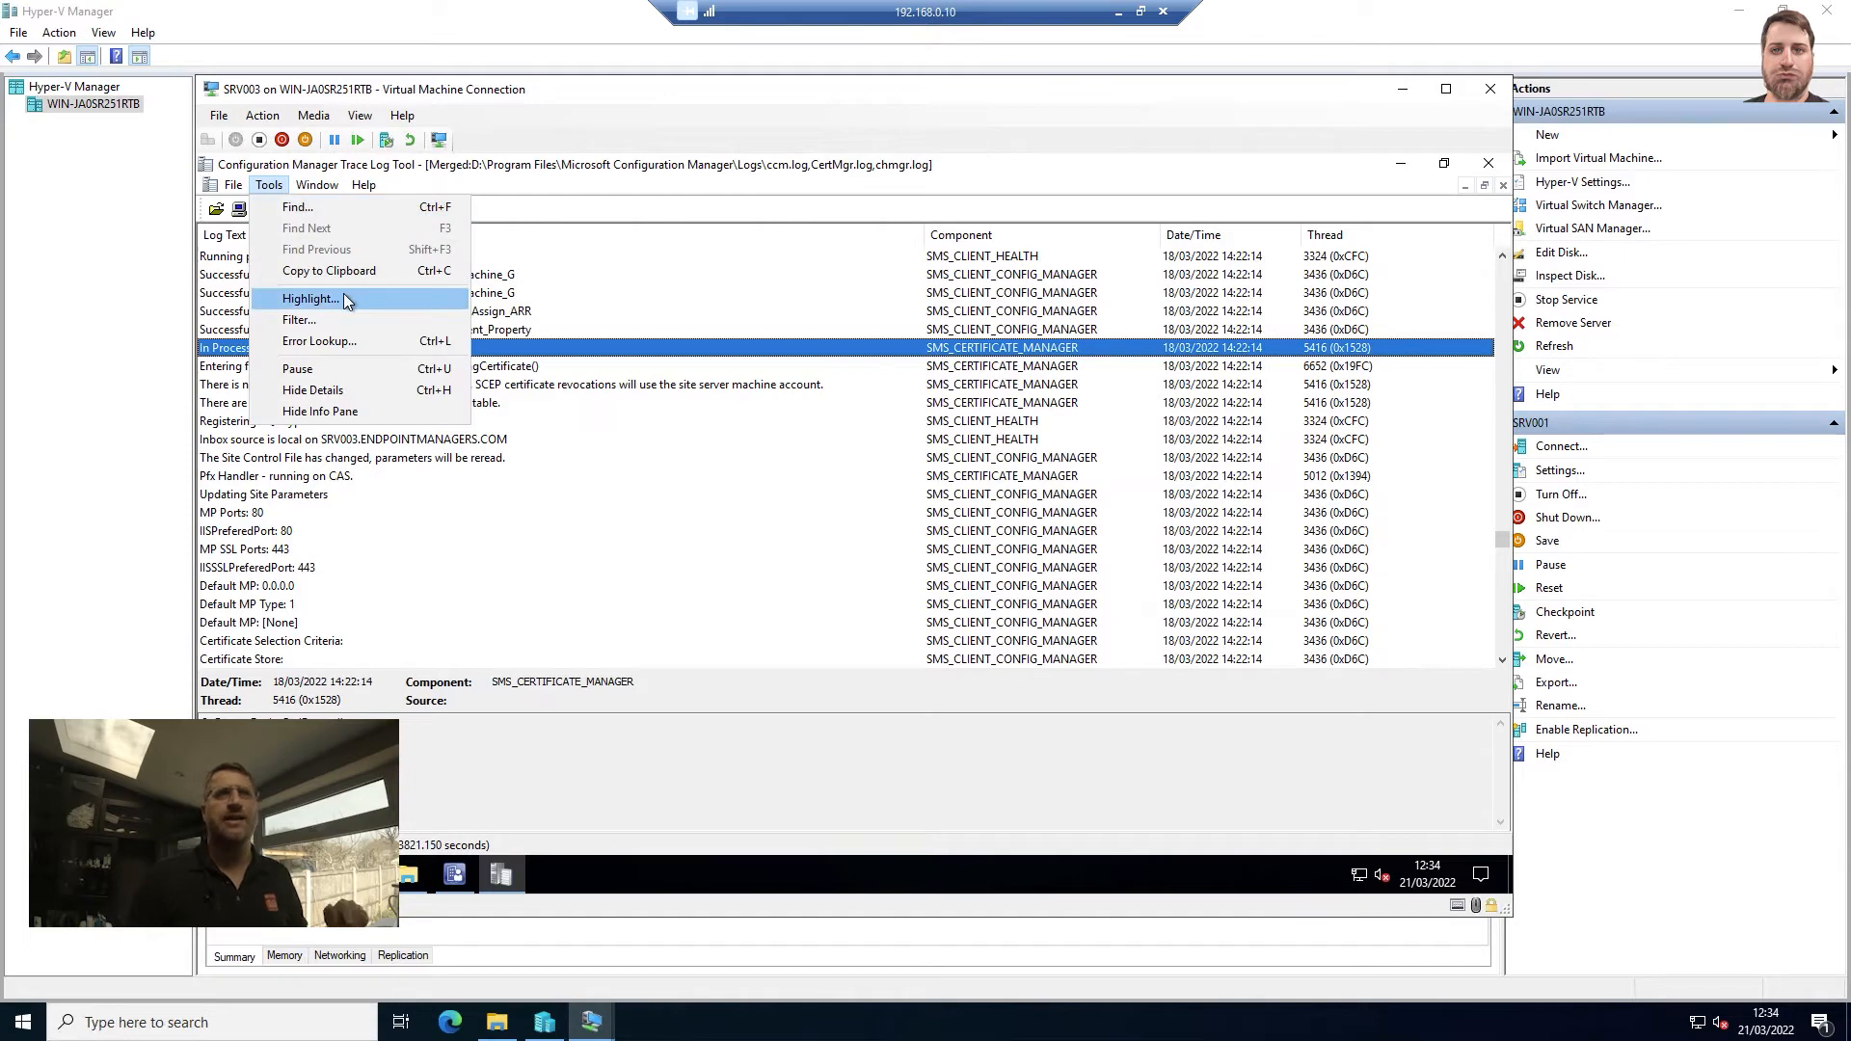
click(310, 297)
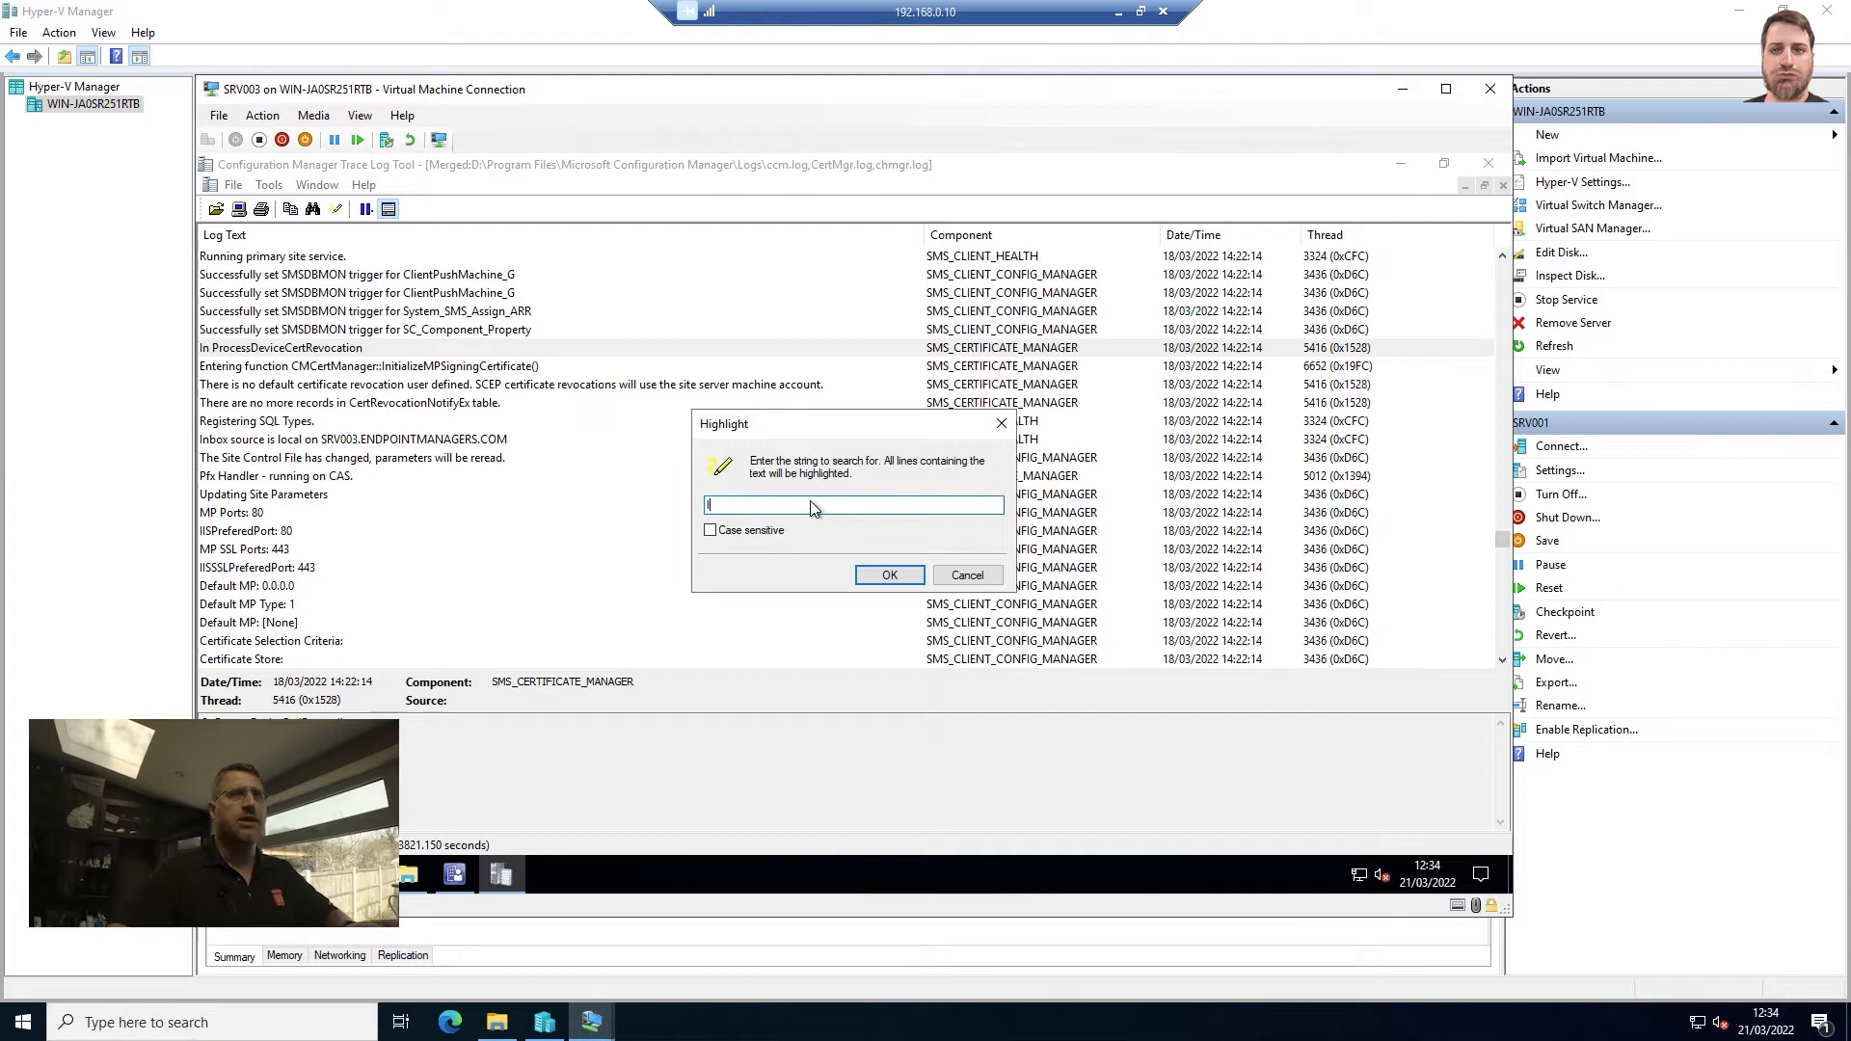
text(In ProcessD)
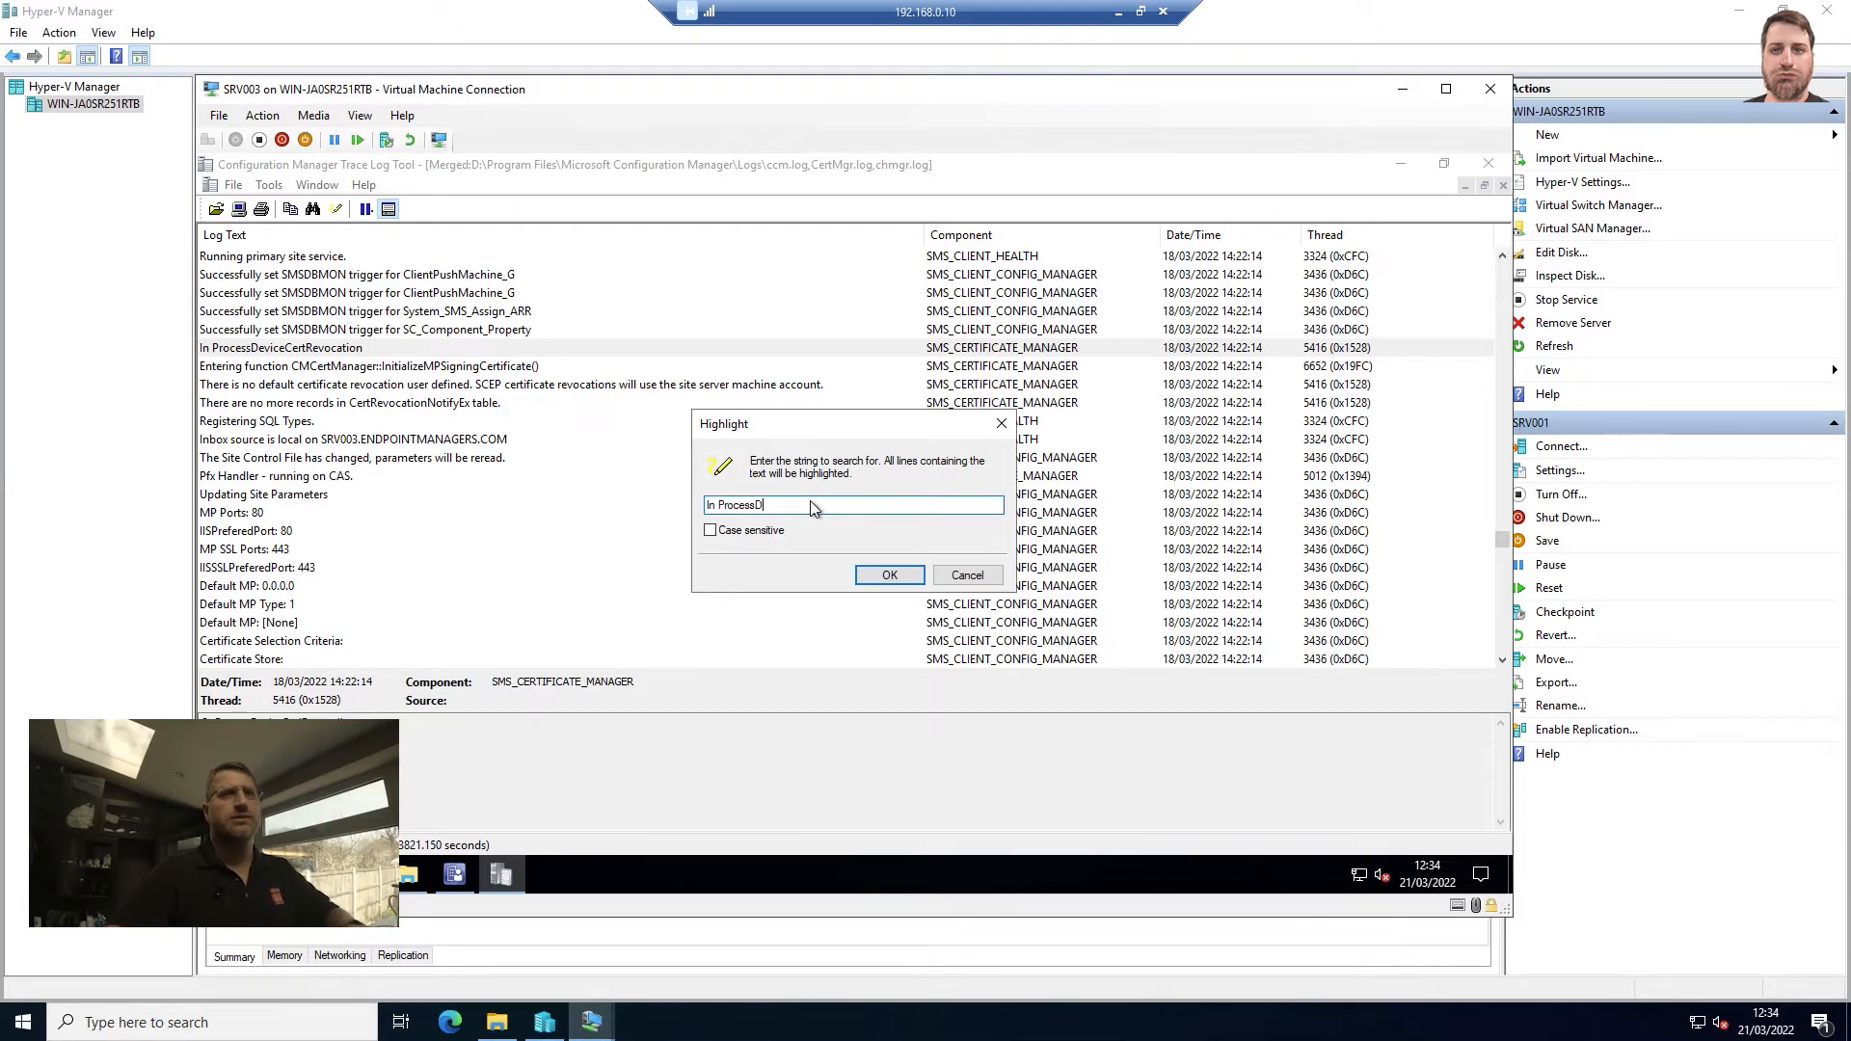
click(889, 575)
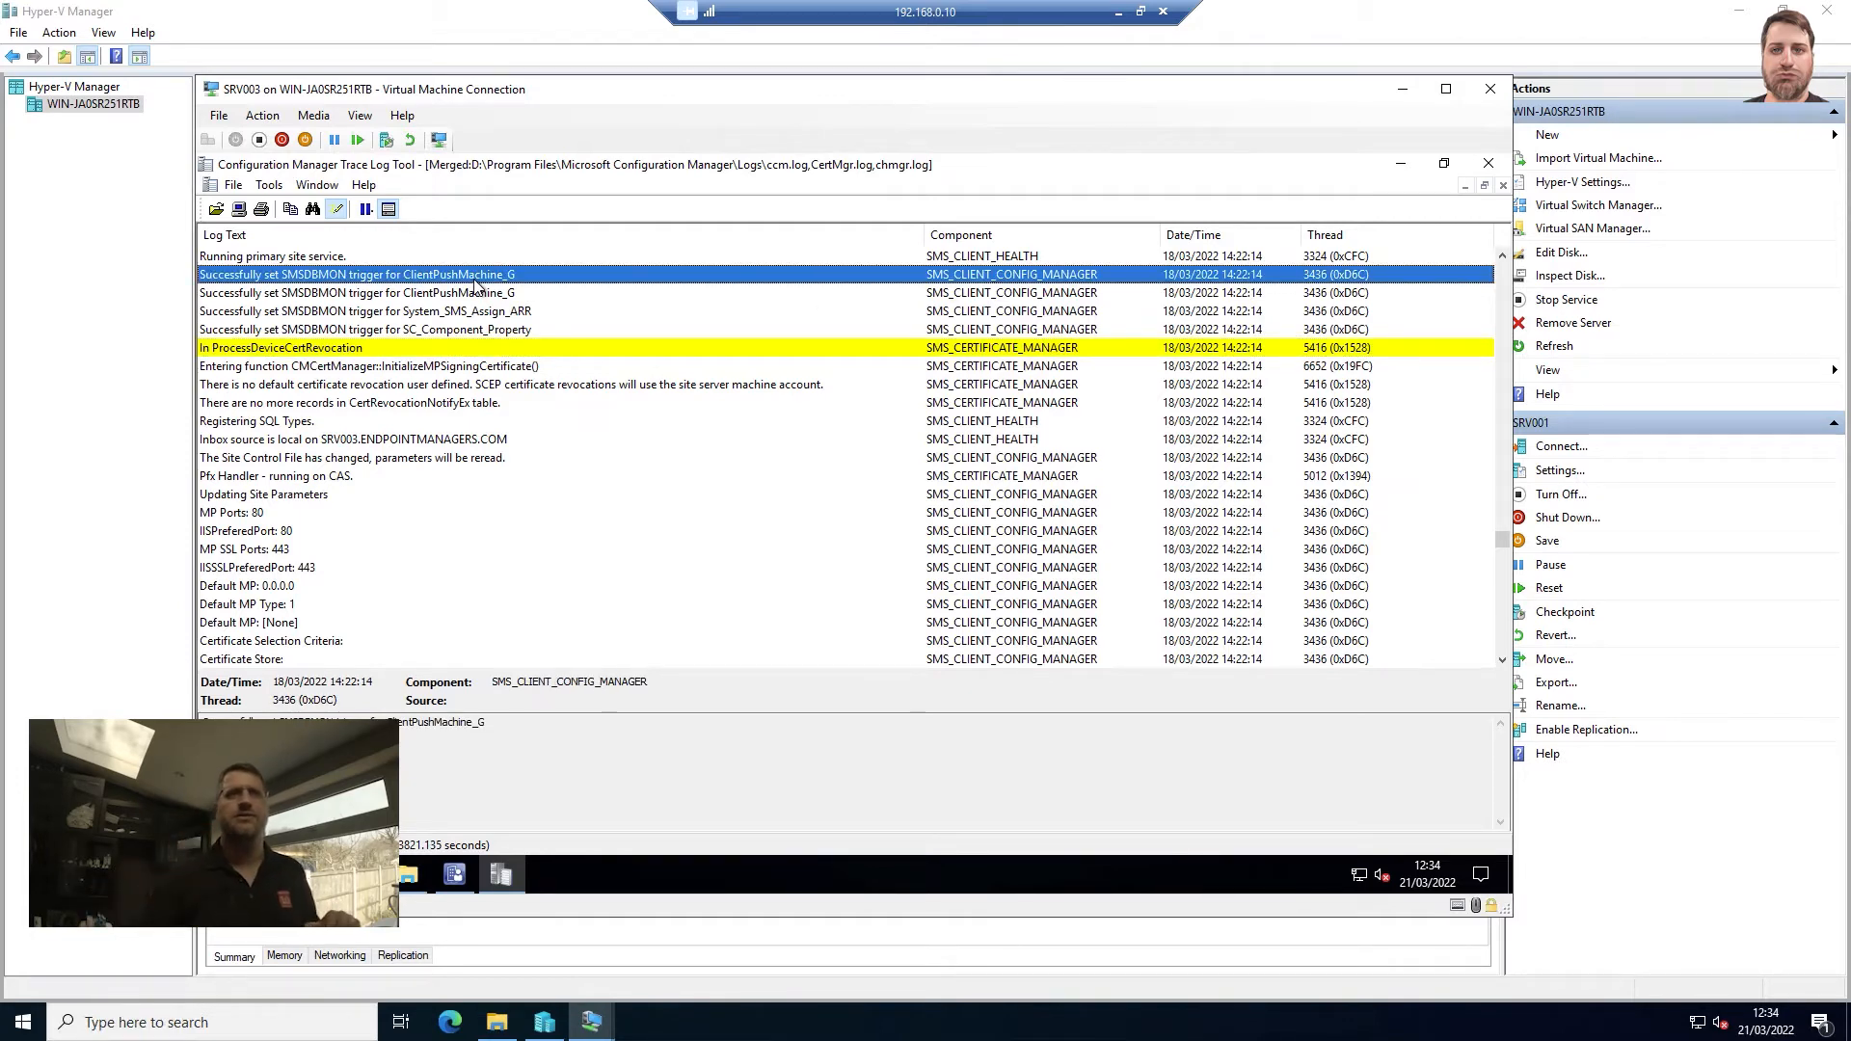
- Browse the connector certificate error and highlighted entries, then turn the highlight off
click(283, 347)
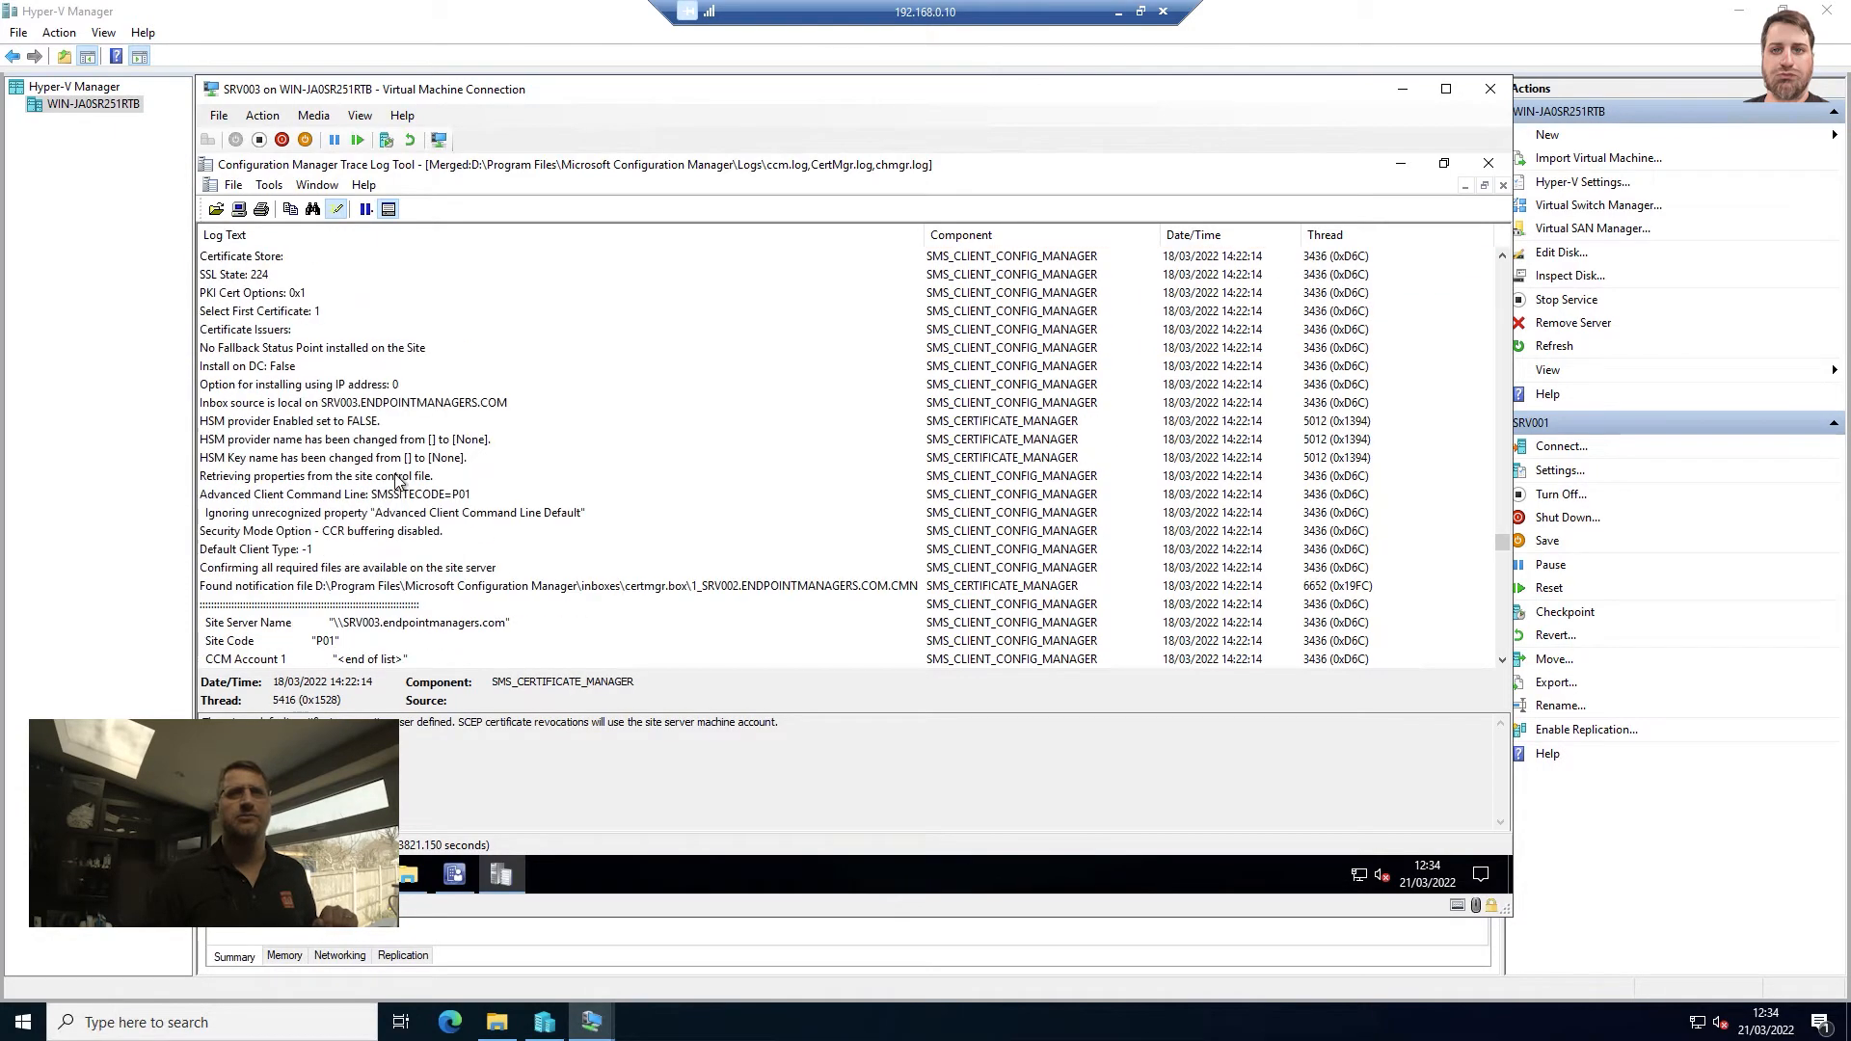
scroll(down, 3)
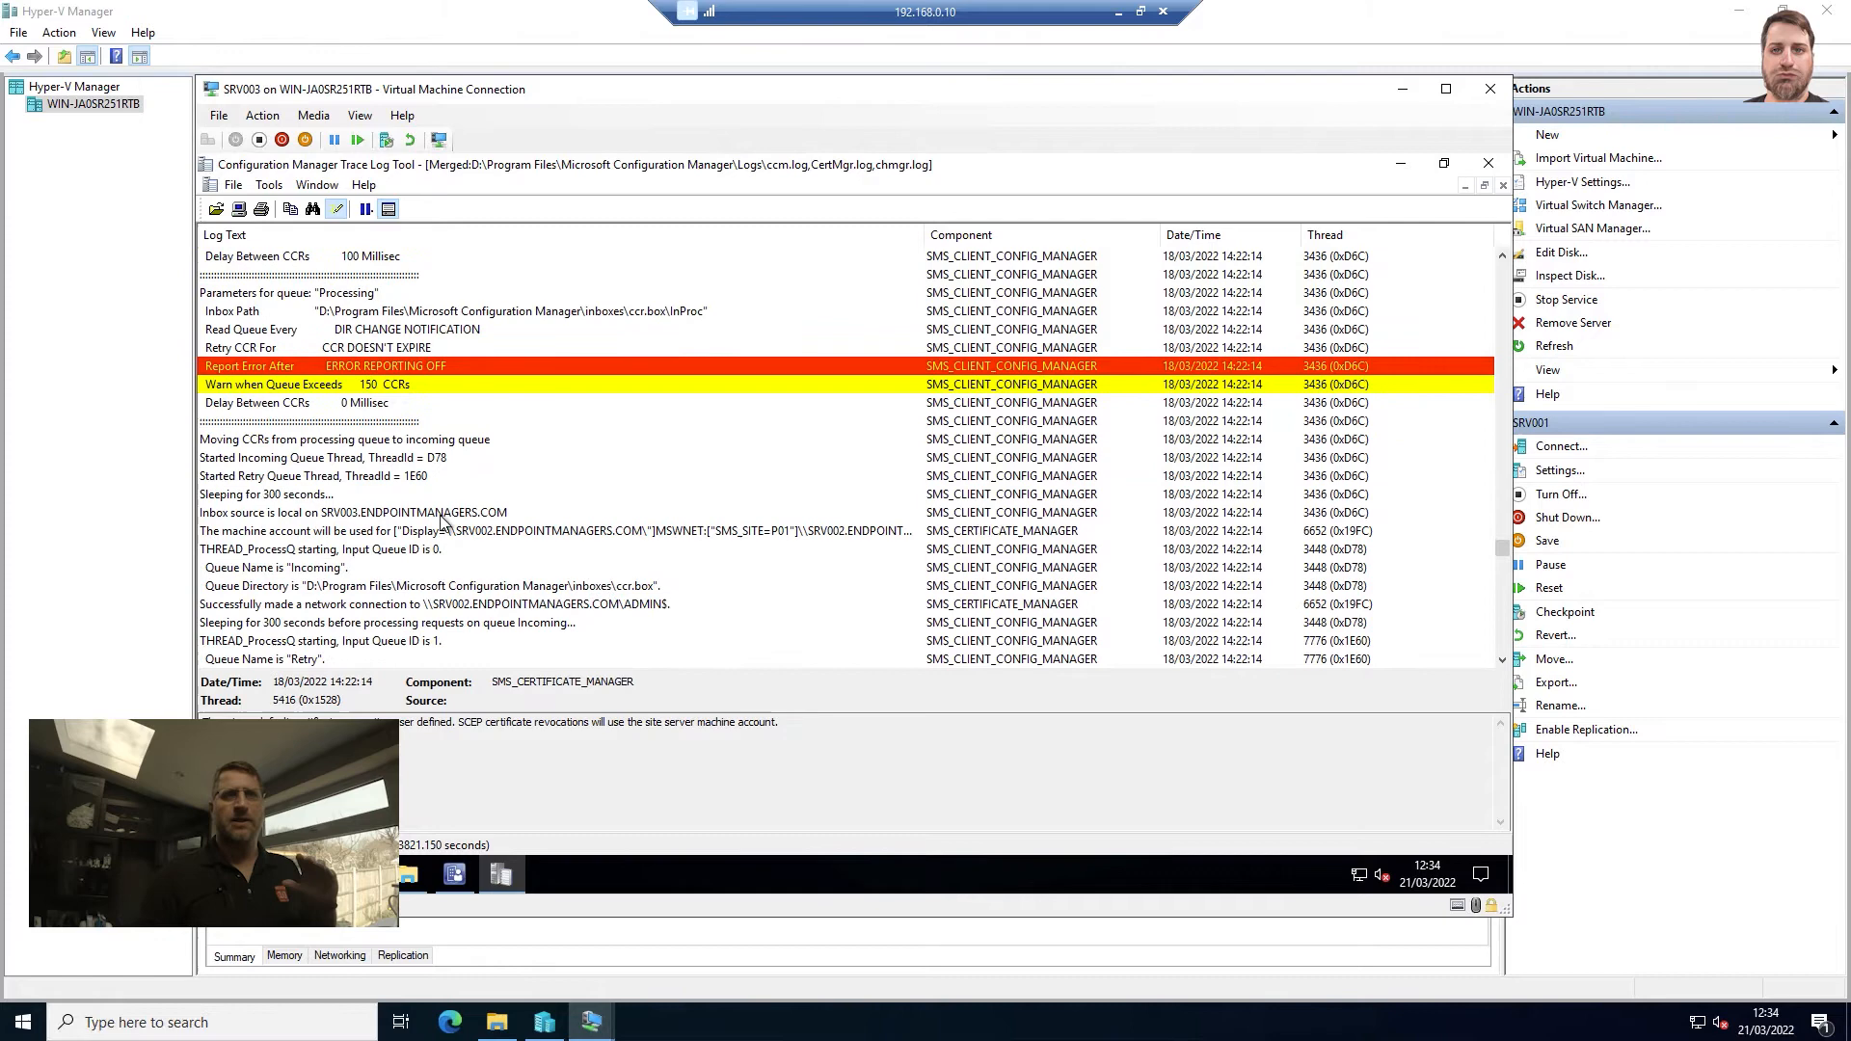
scroll(down, 3)
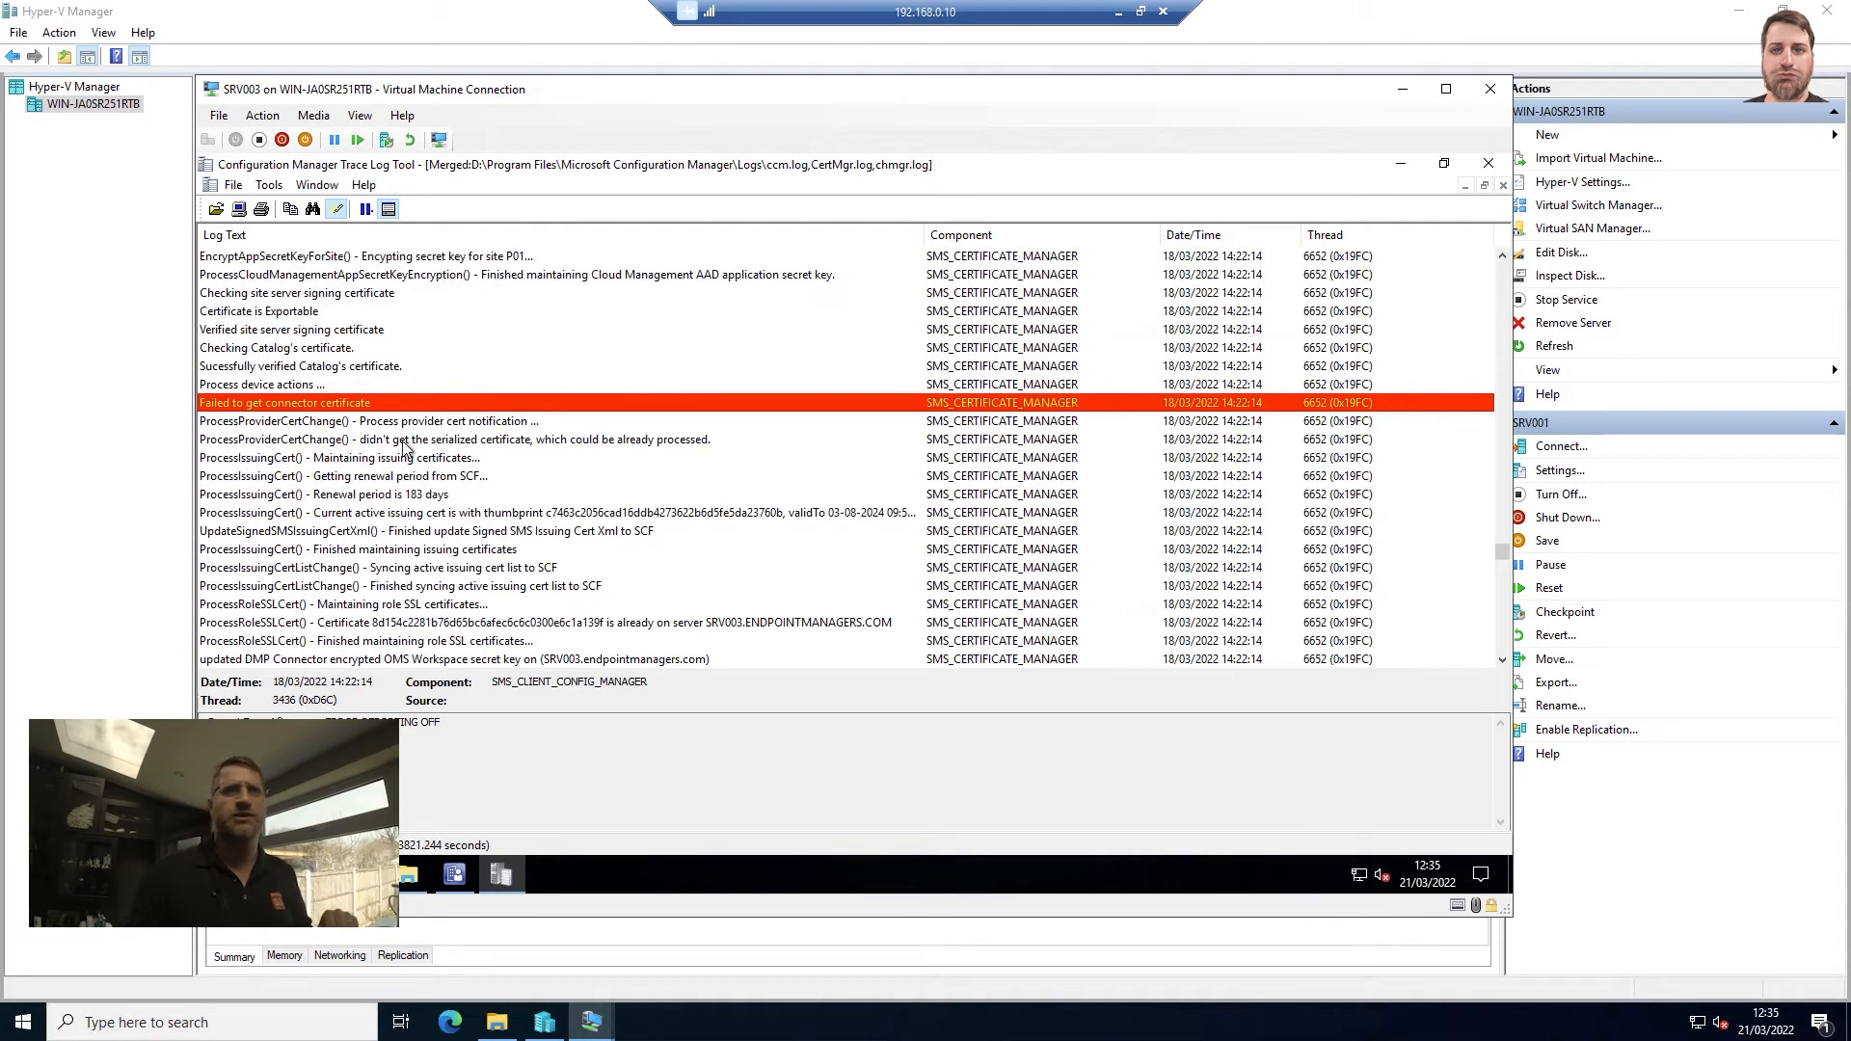
click(283, 403)
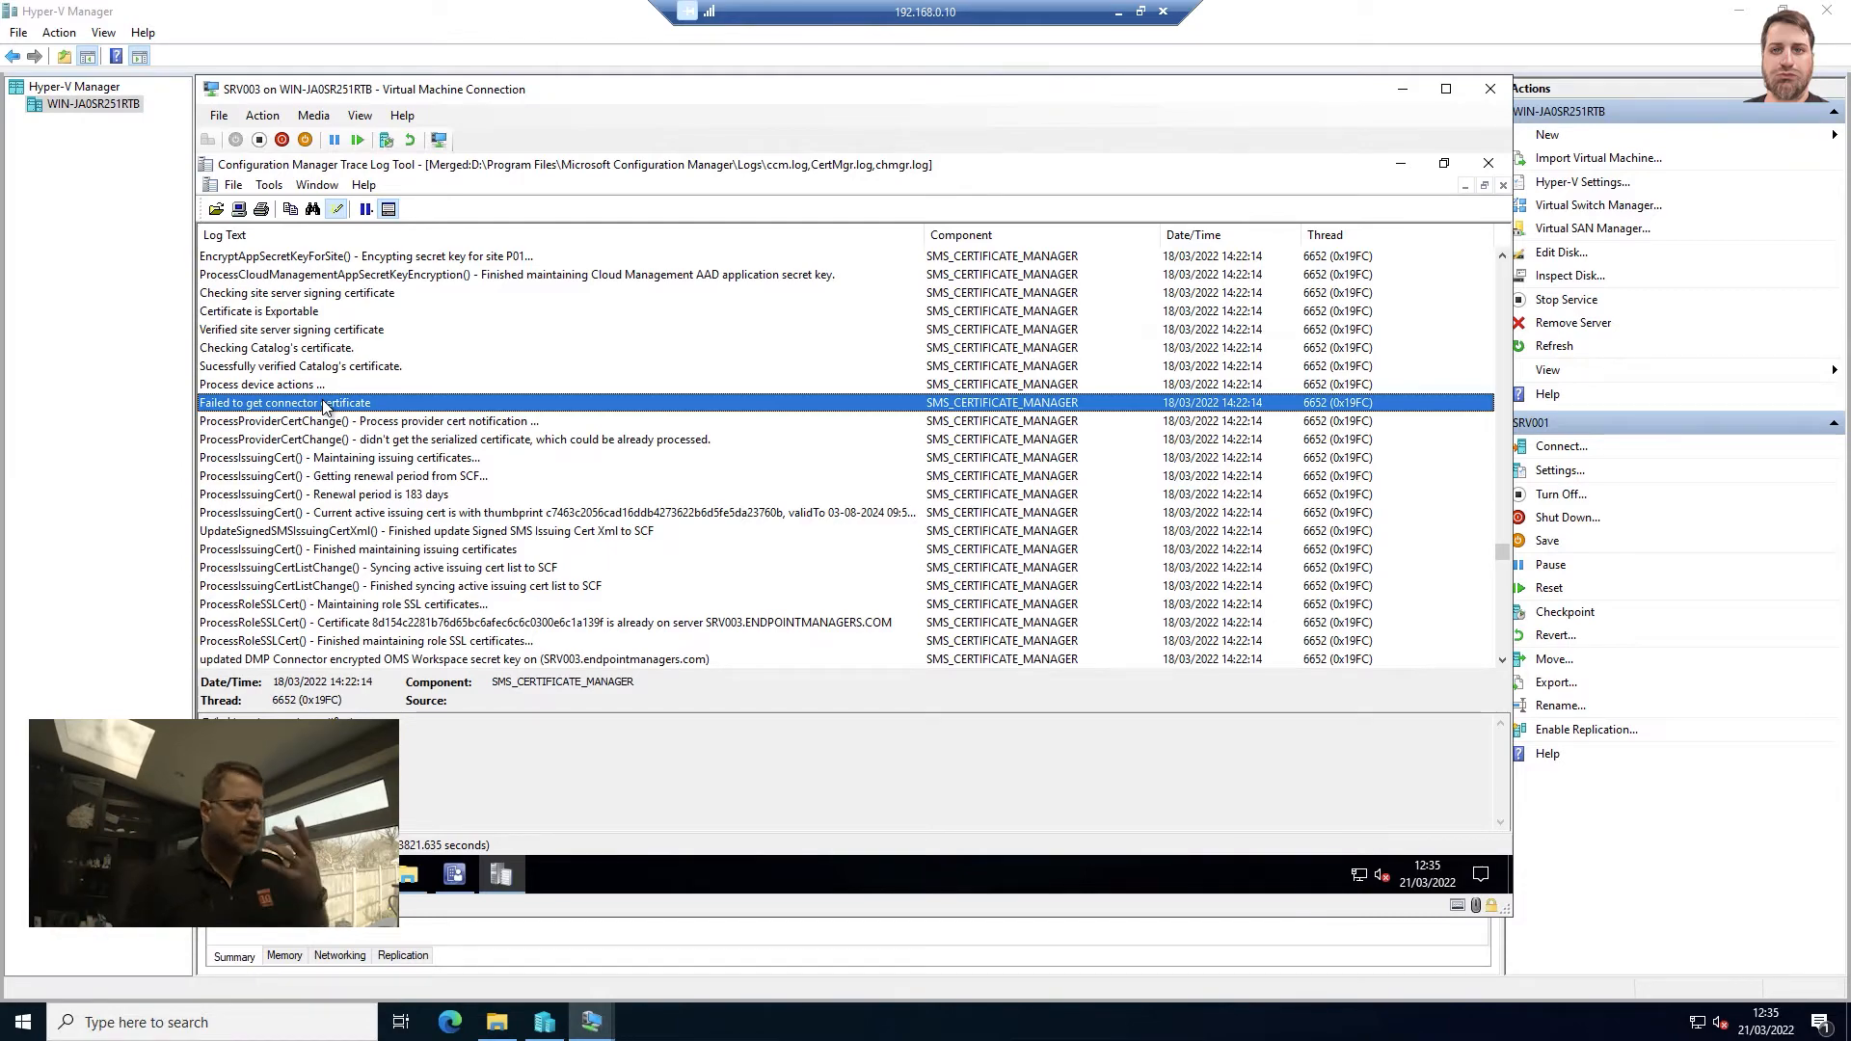
scroll(down, 3)
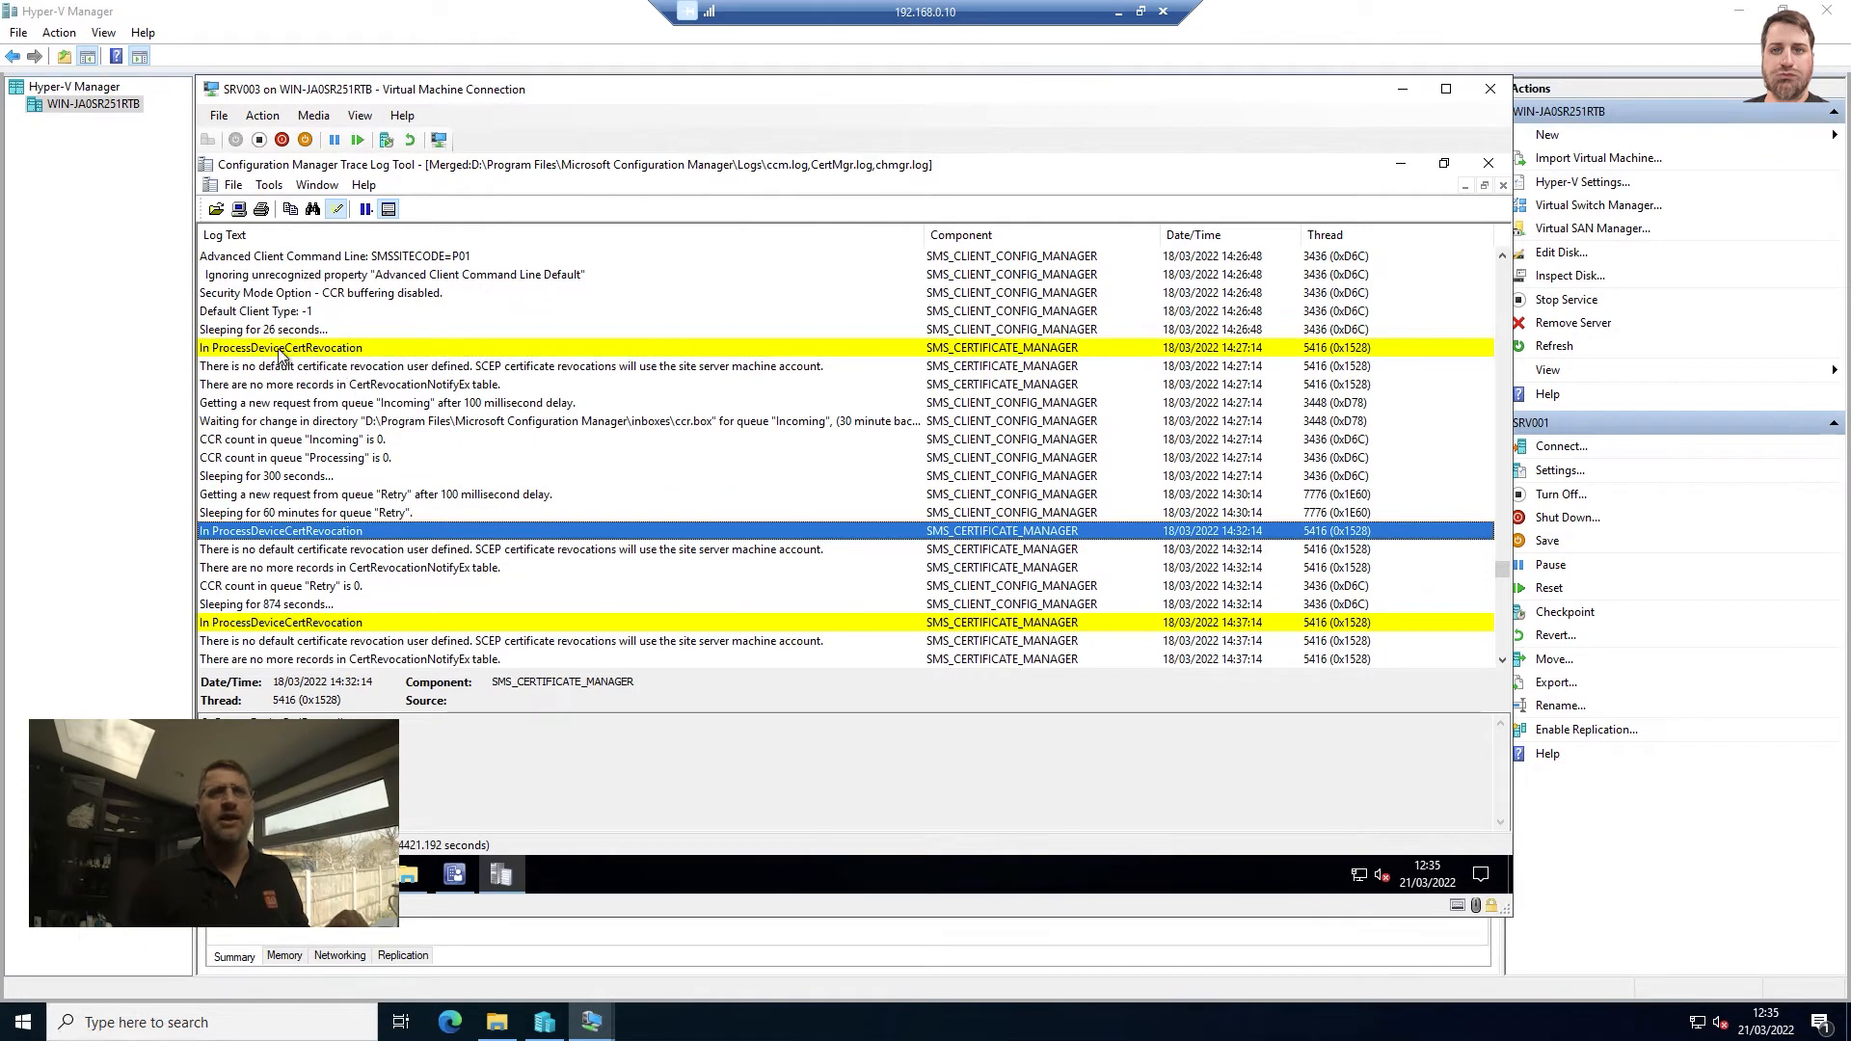
click(279, 347)
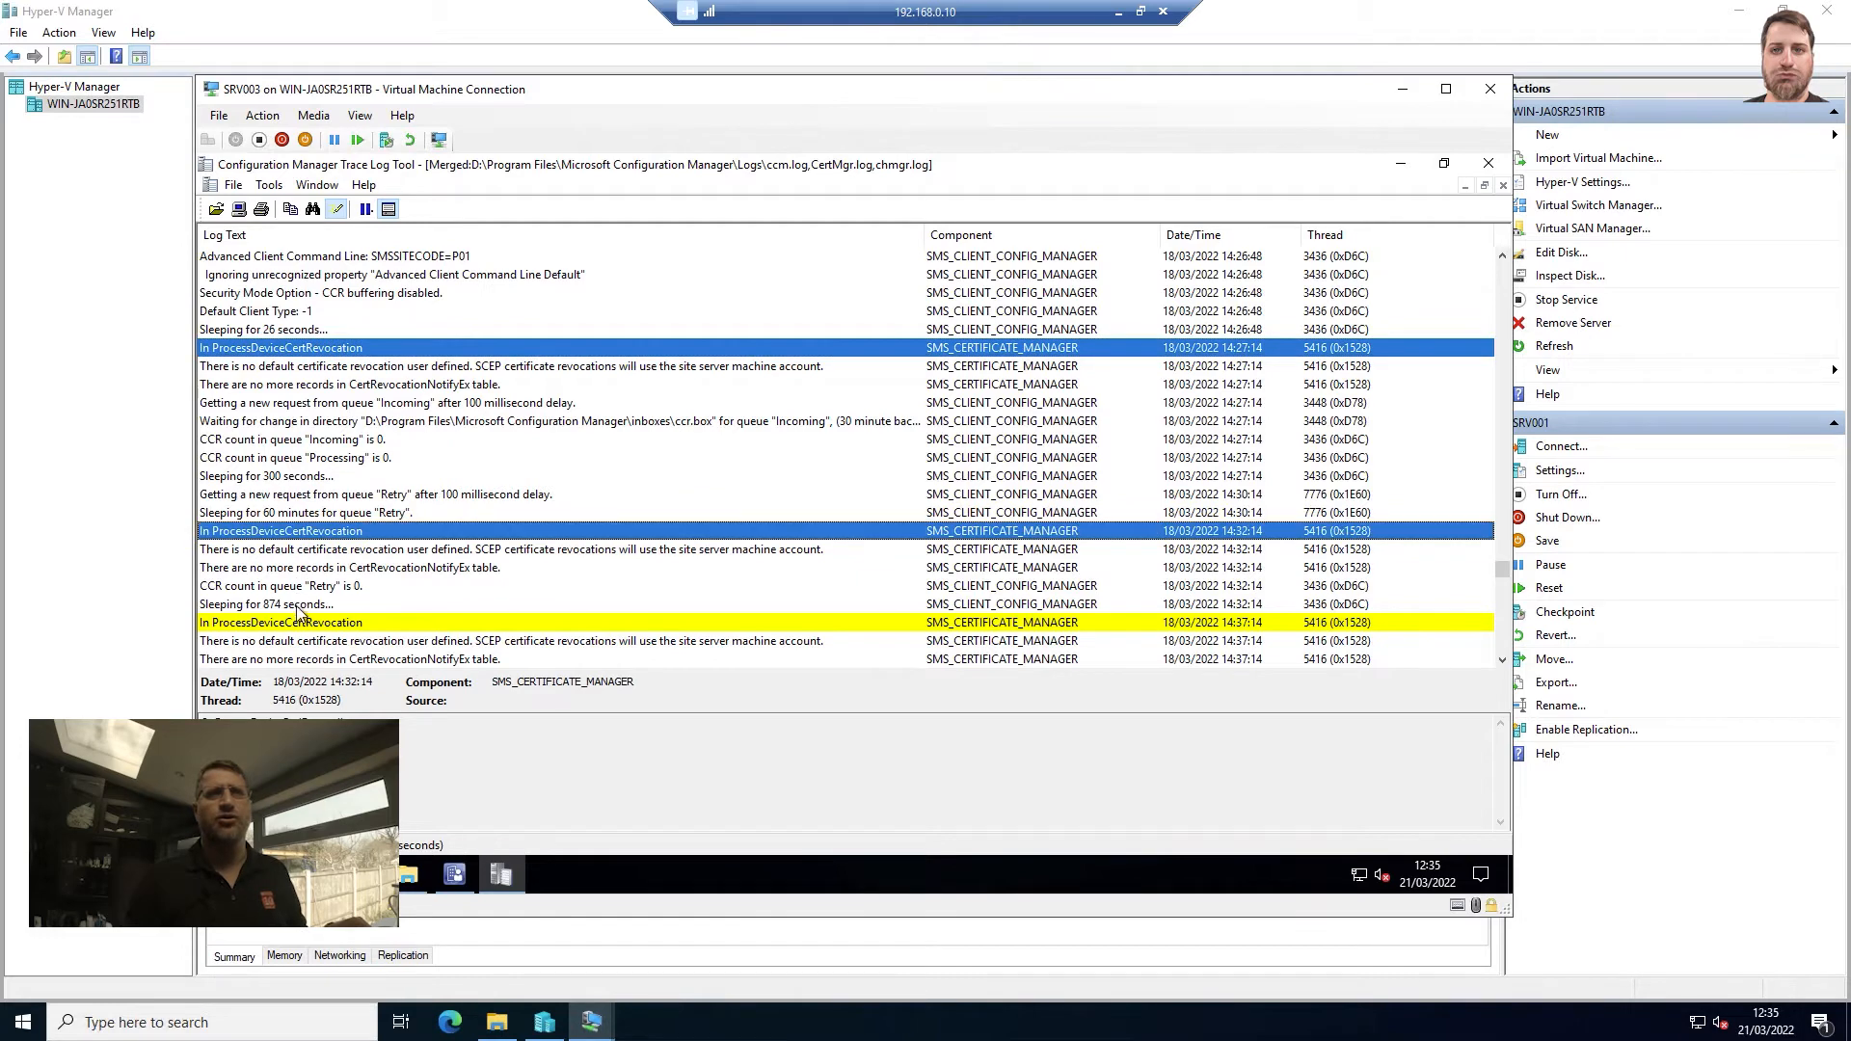
click(295, 457)
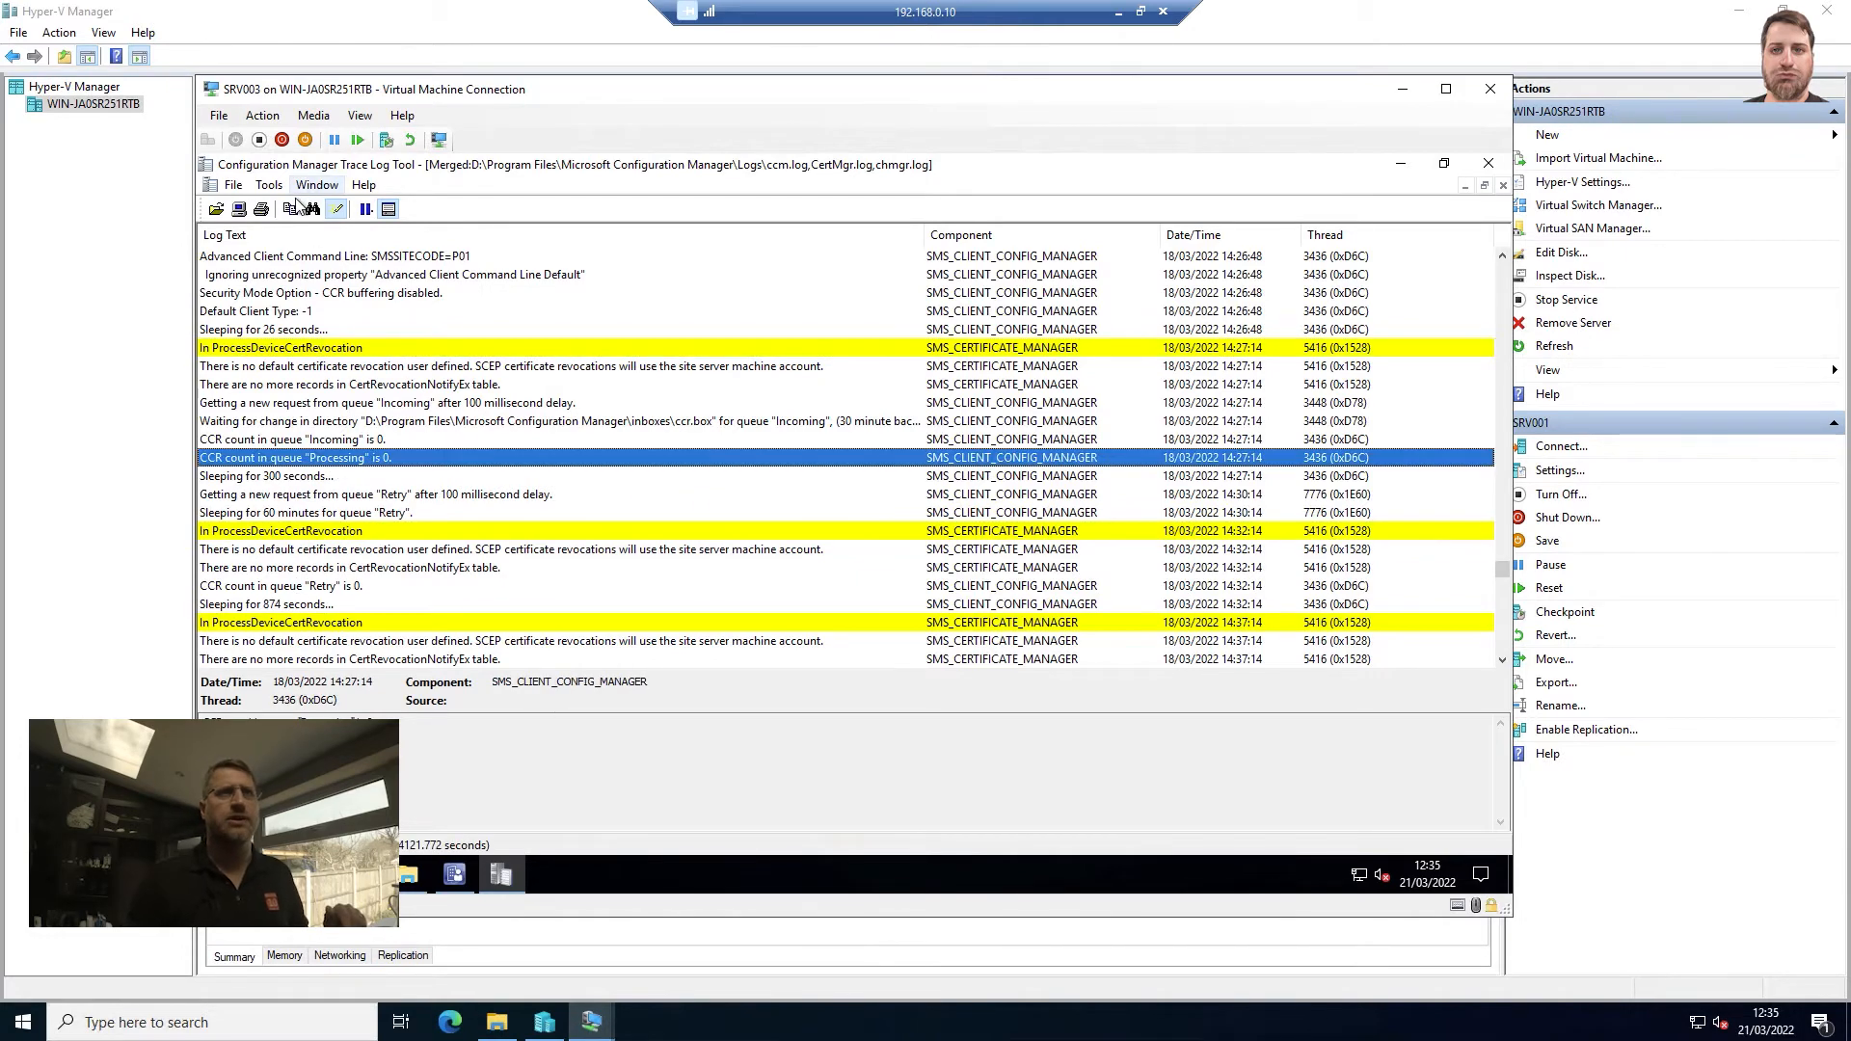
click(336, 209)
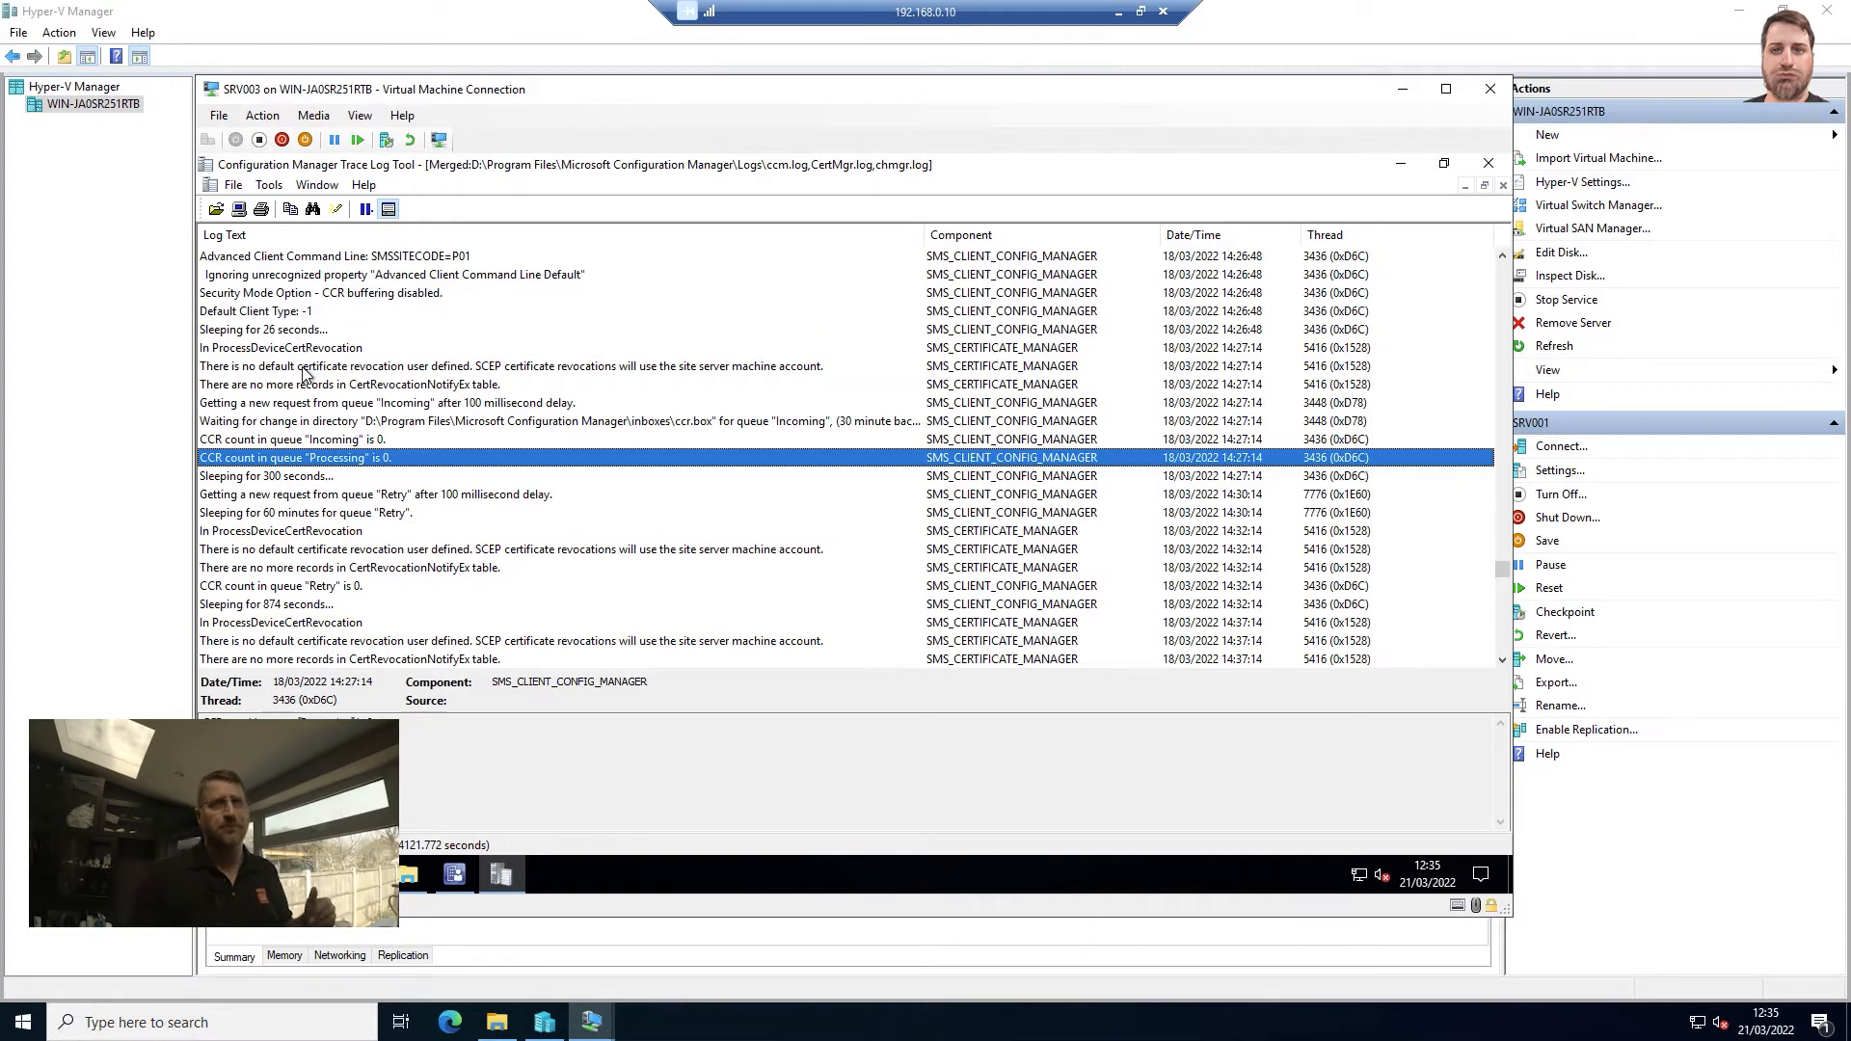
- Filter the merged log to entries whose text contains 'In ProcessDevice'
click(268, 185)
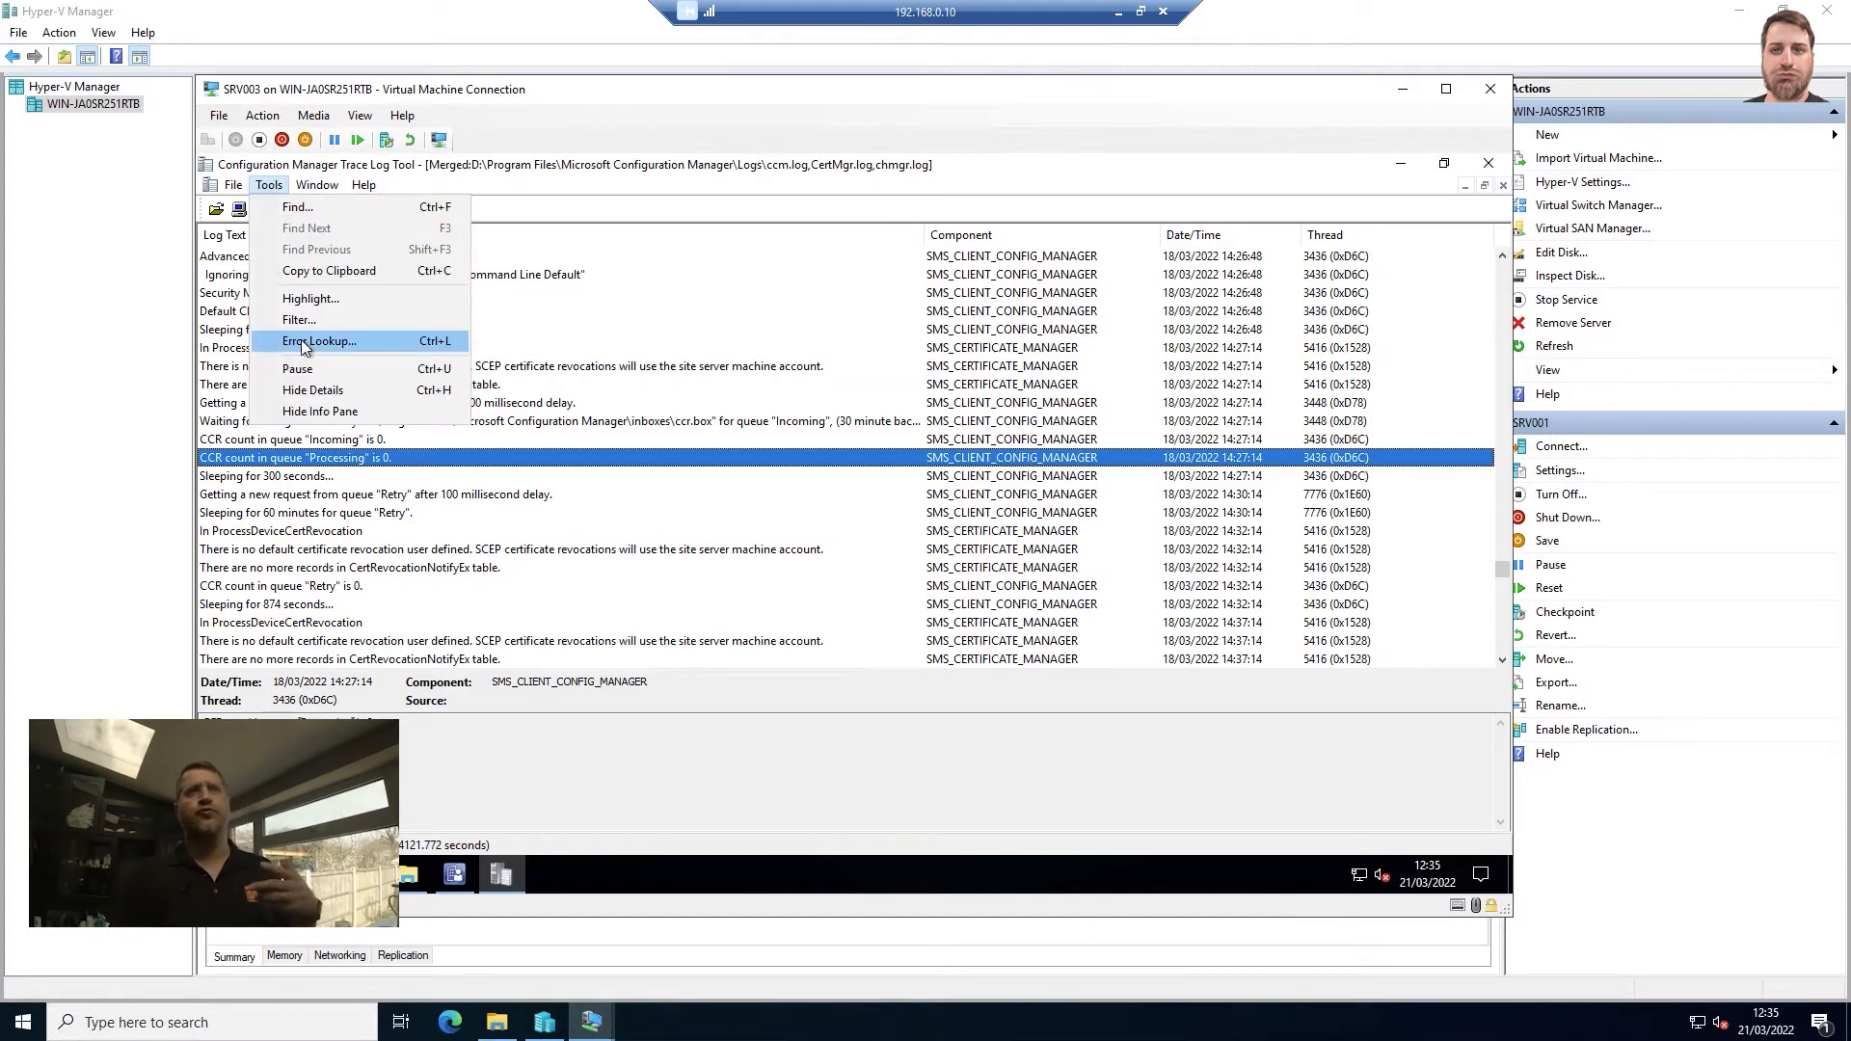
mouse_move(297, 320)
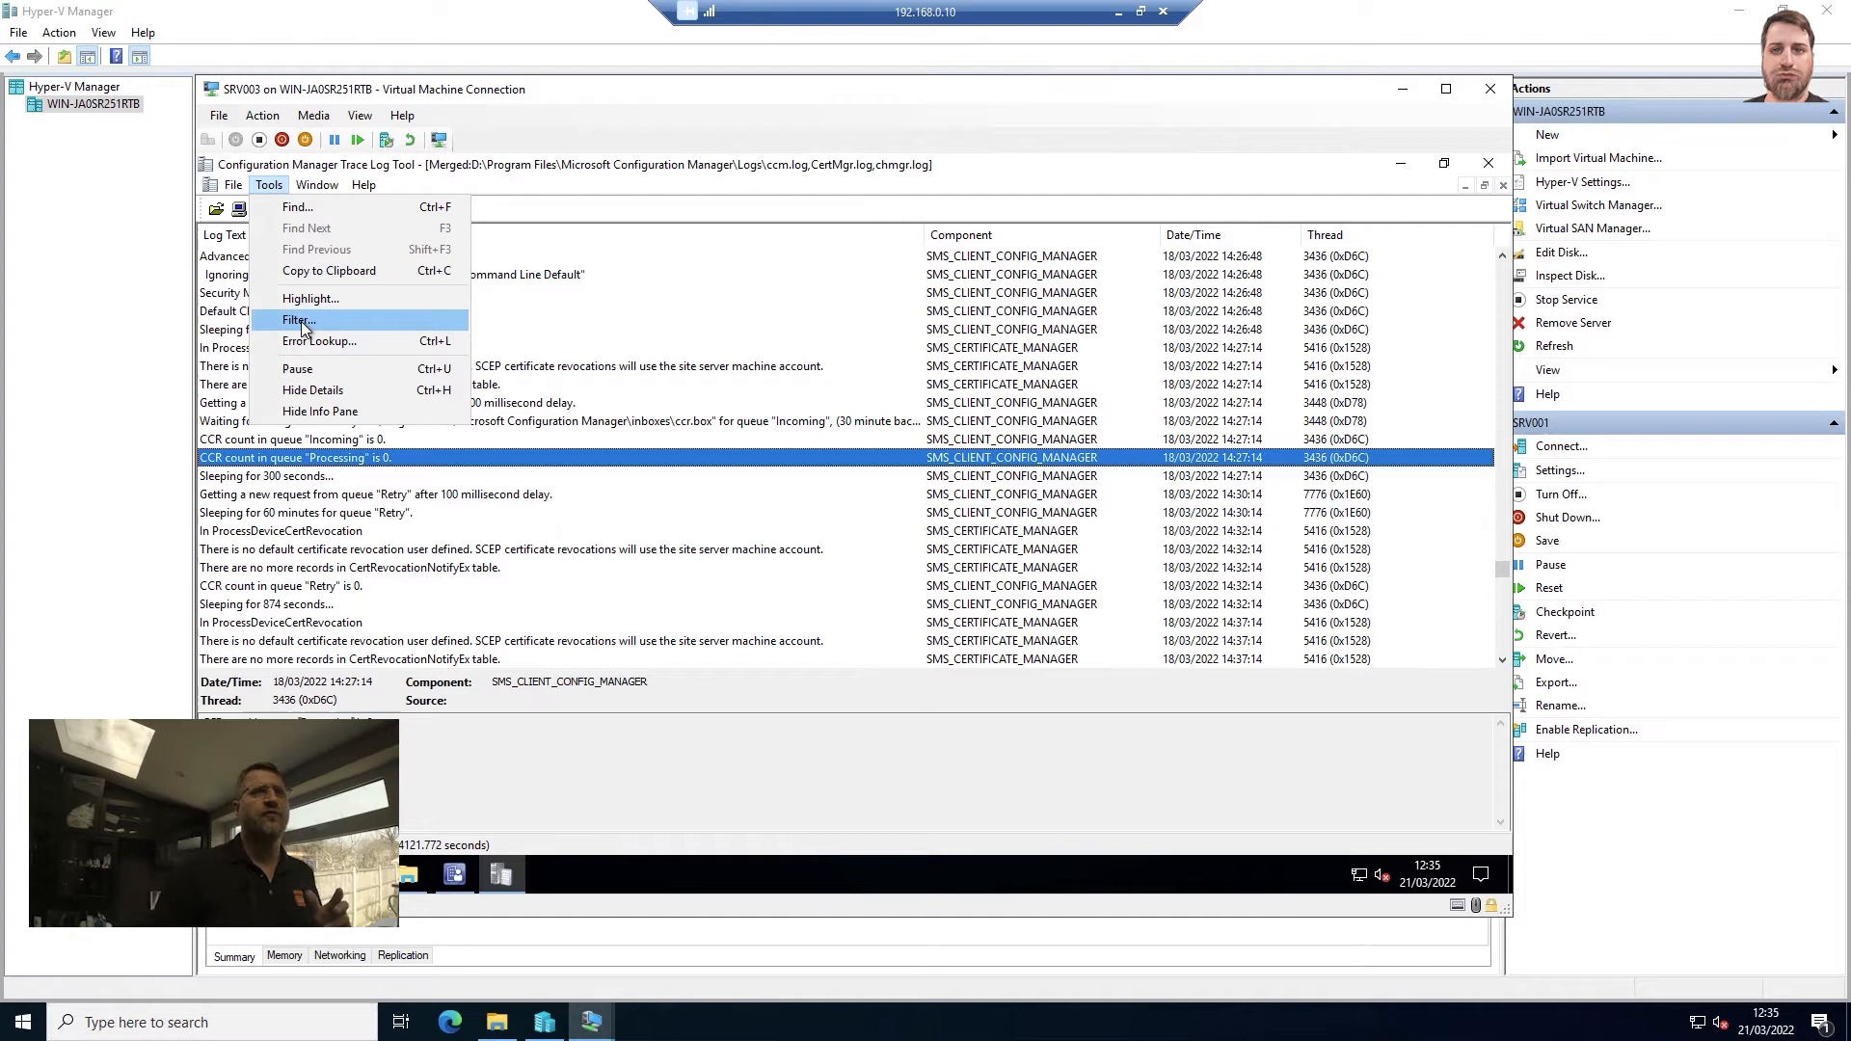
click(297, 320)
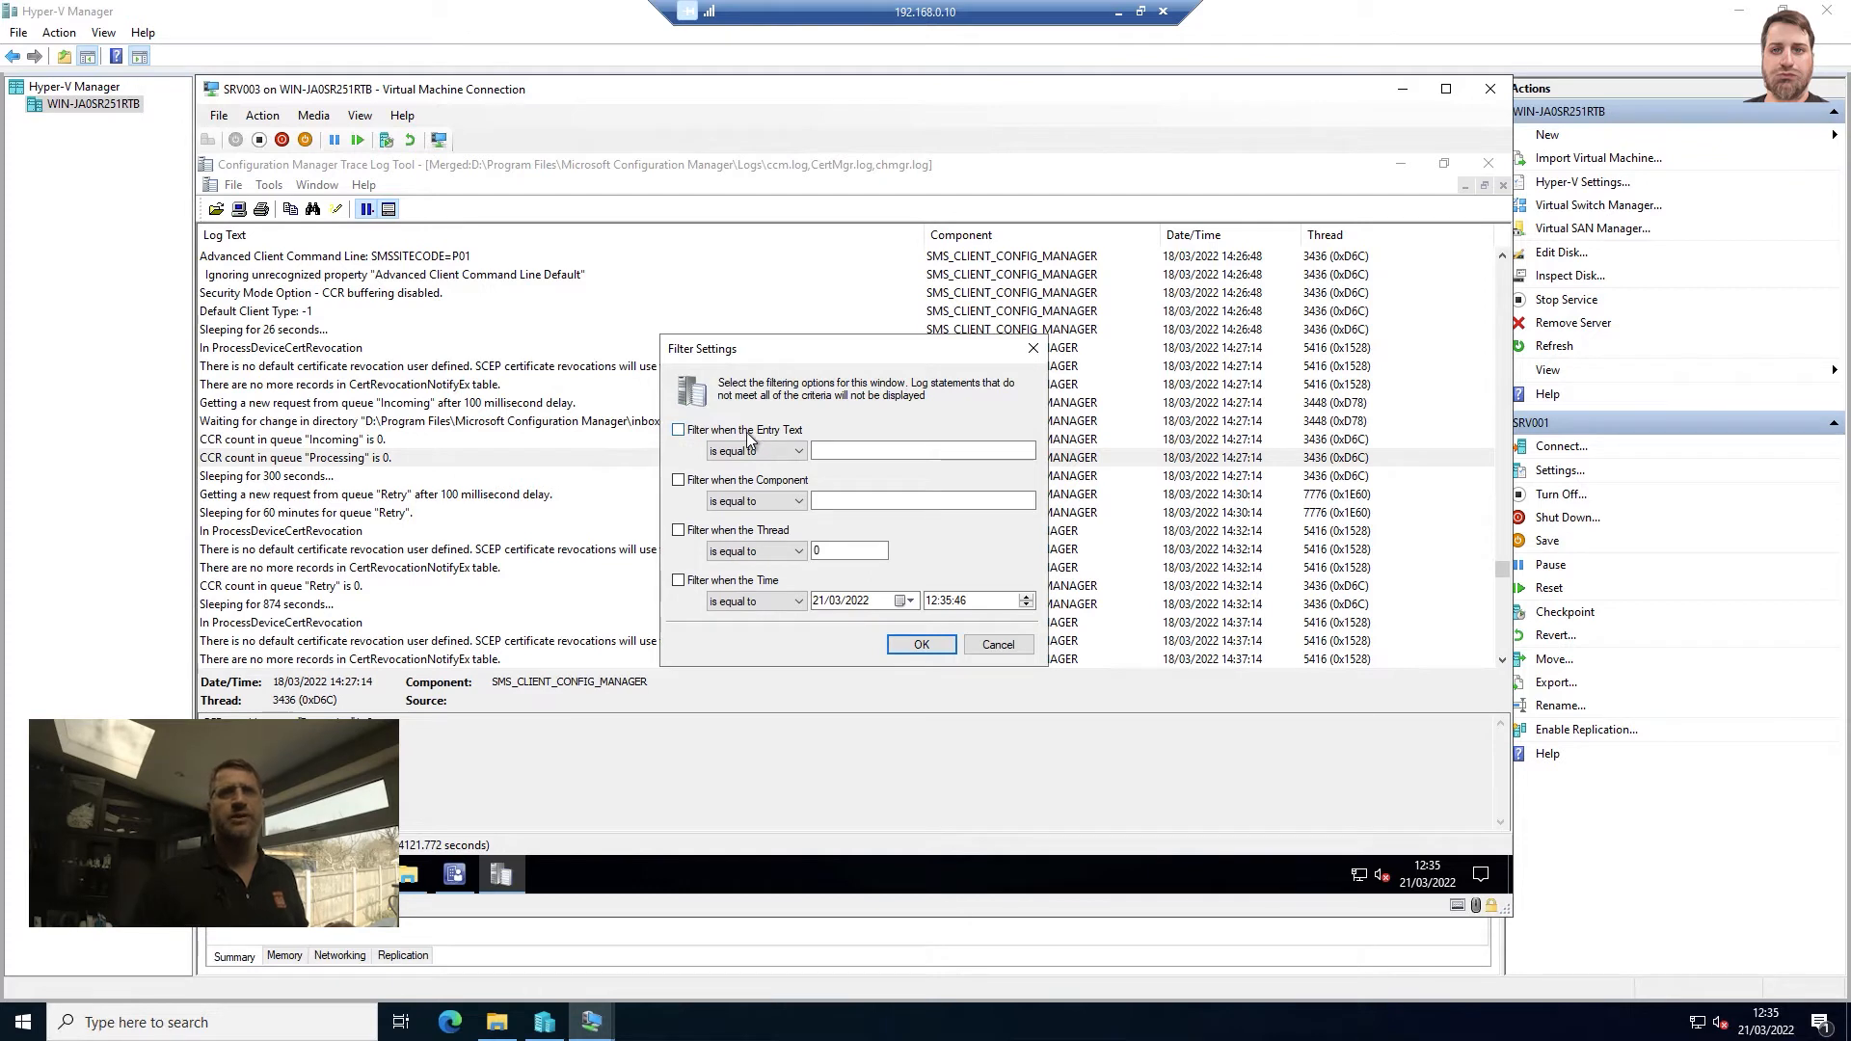
click(679, 430)
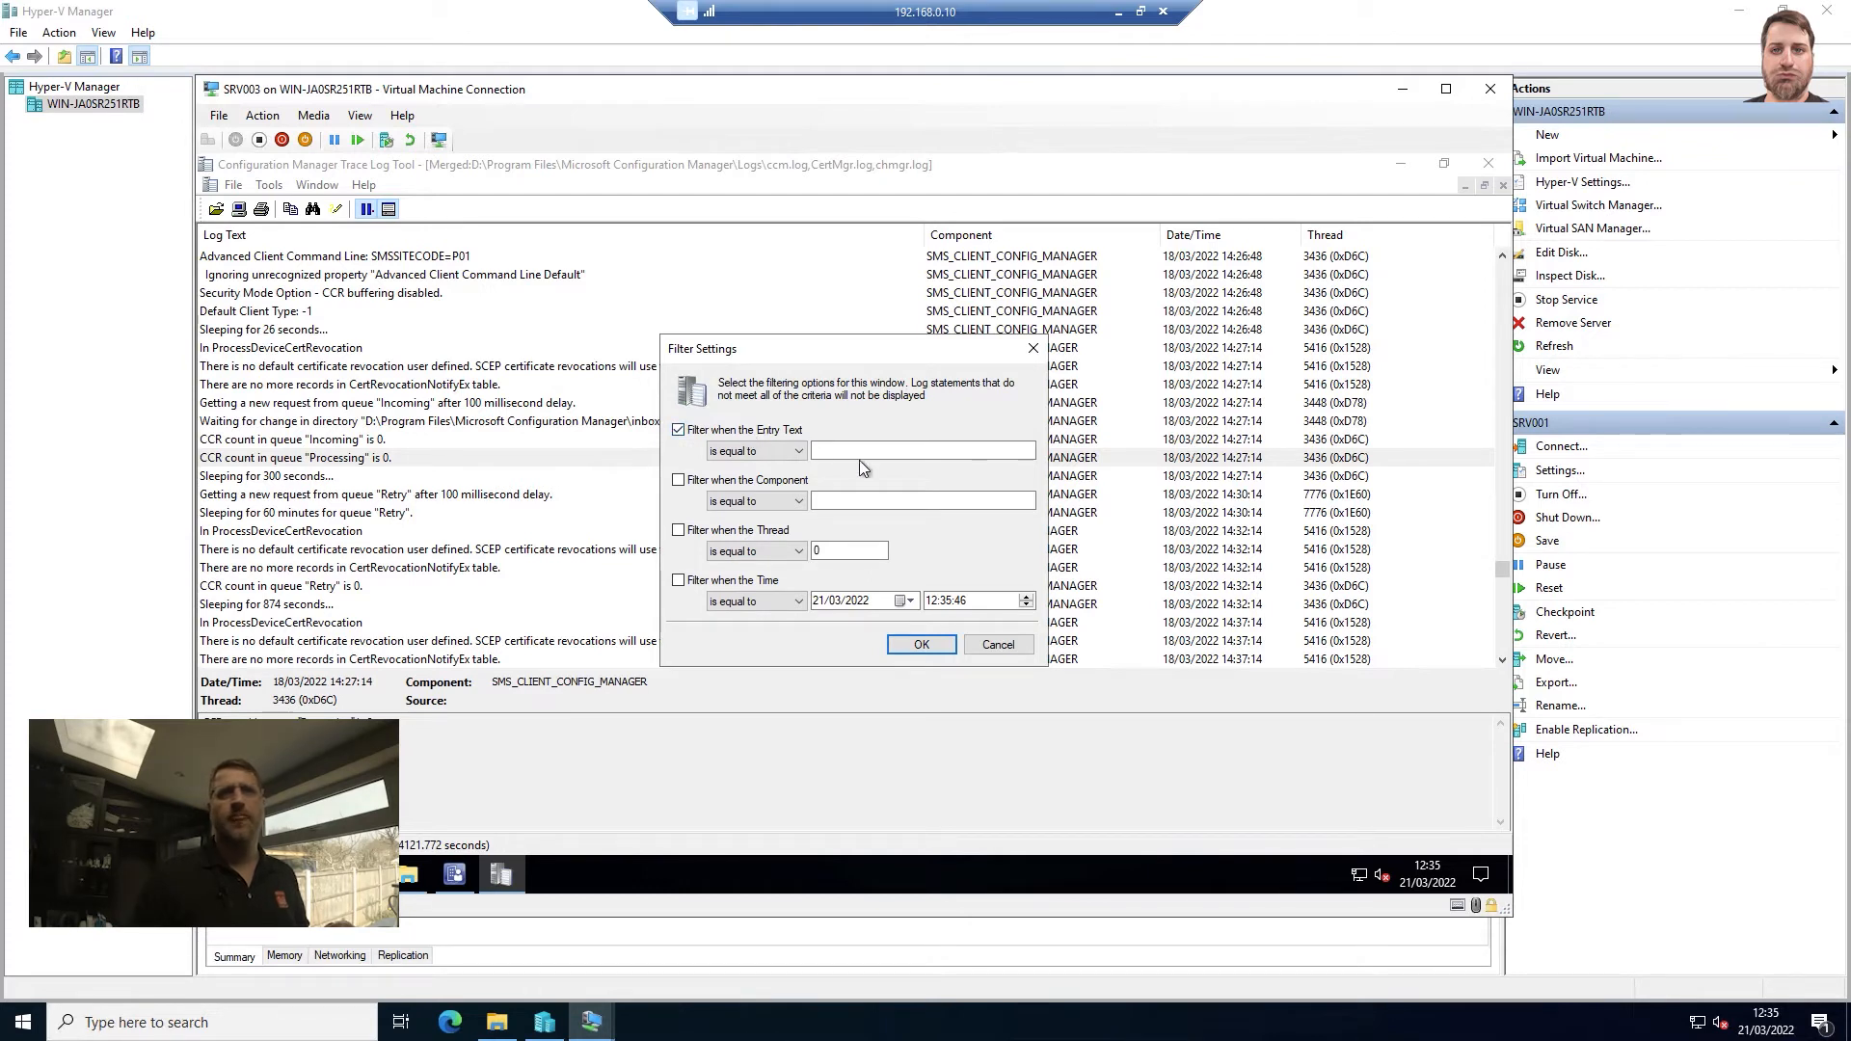
click(798, 451)
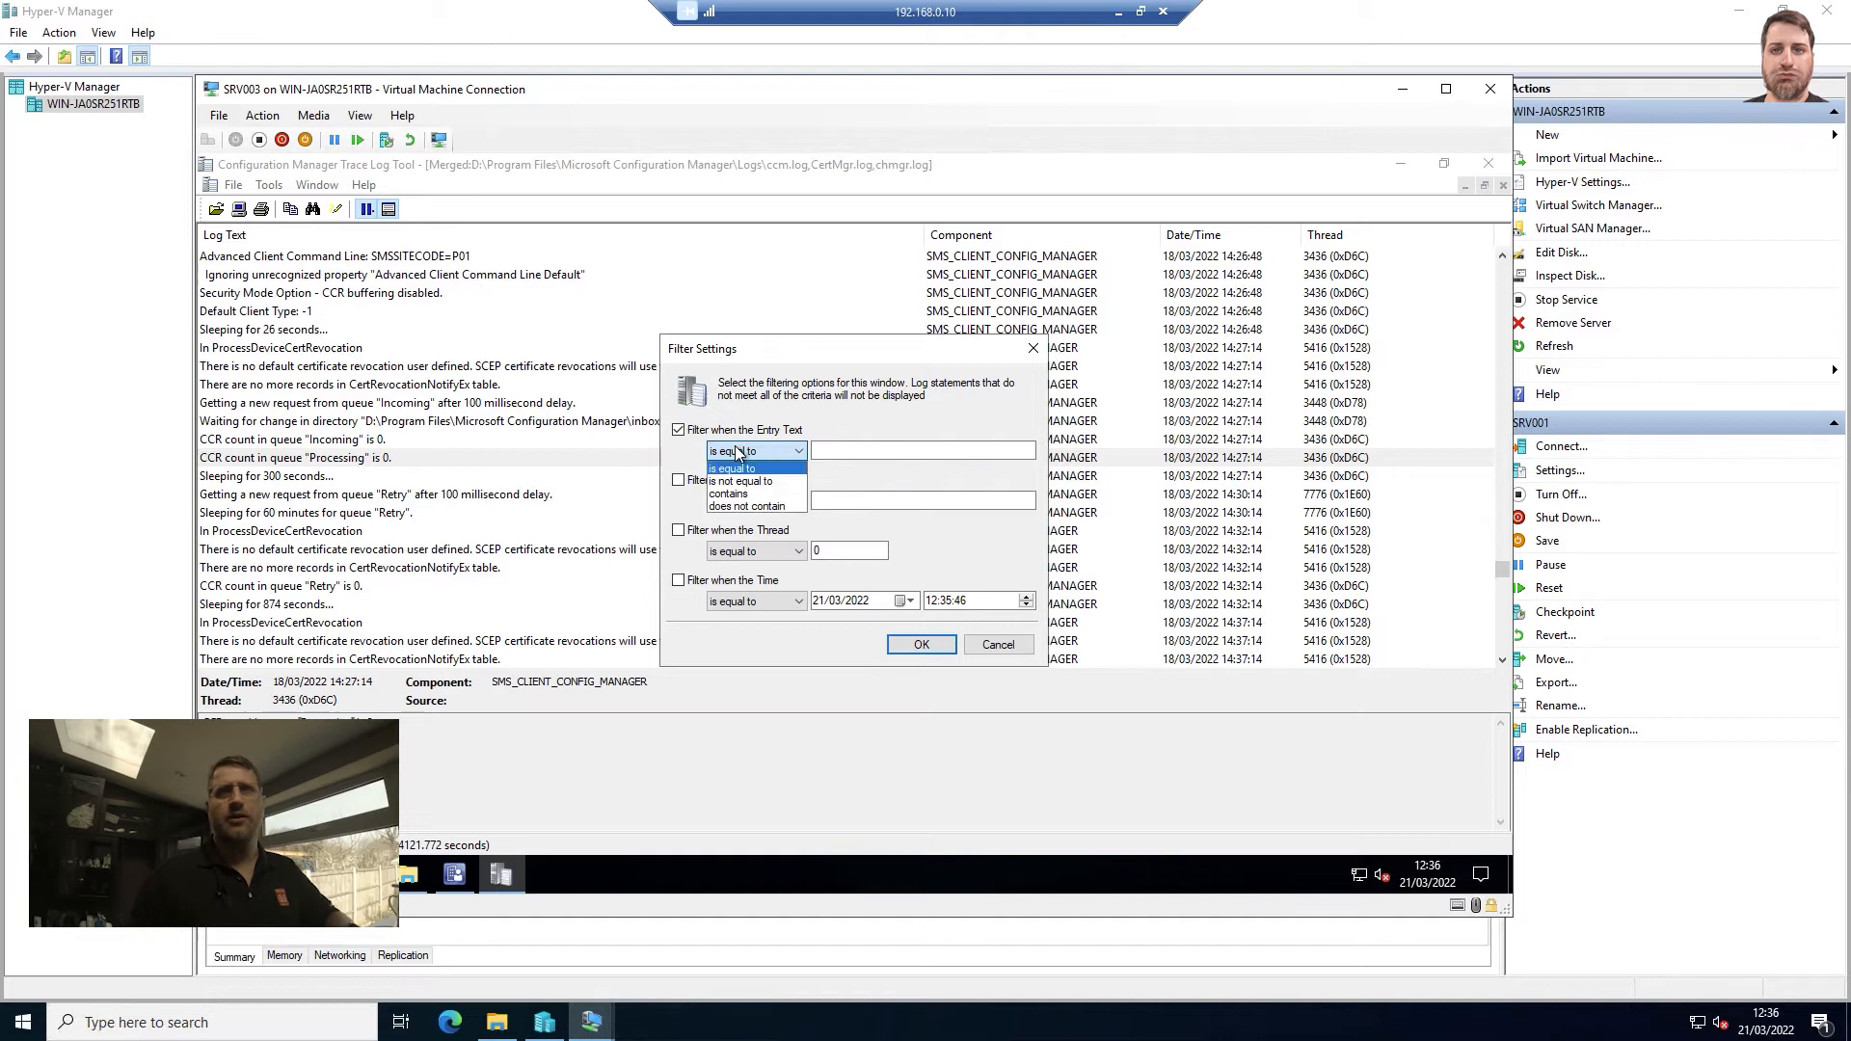
click(750, 492)
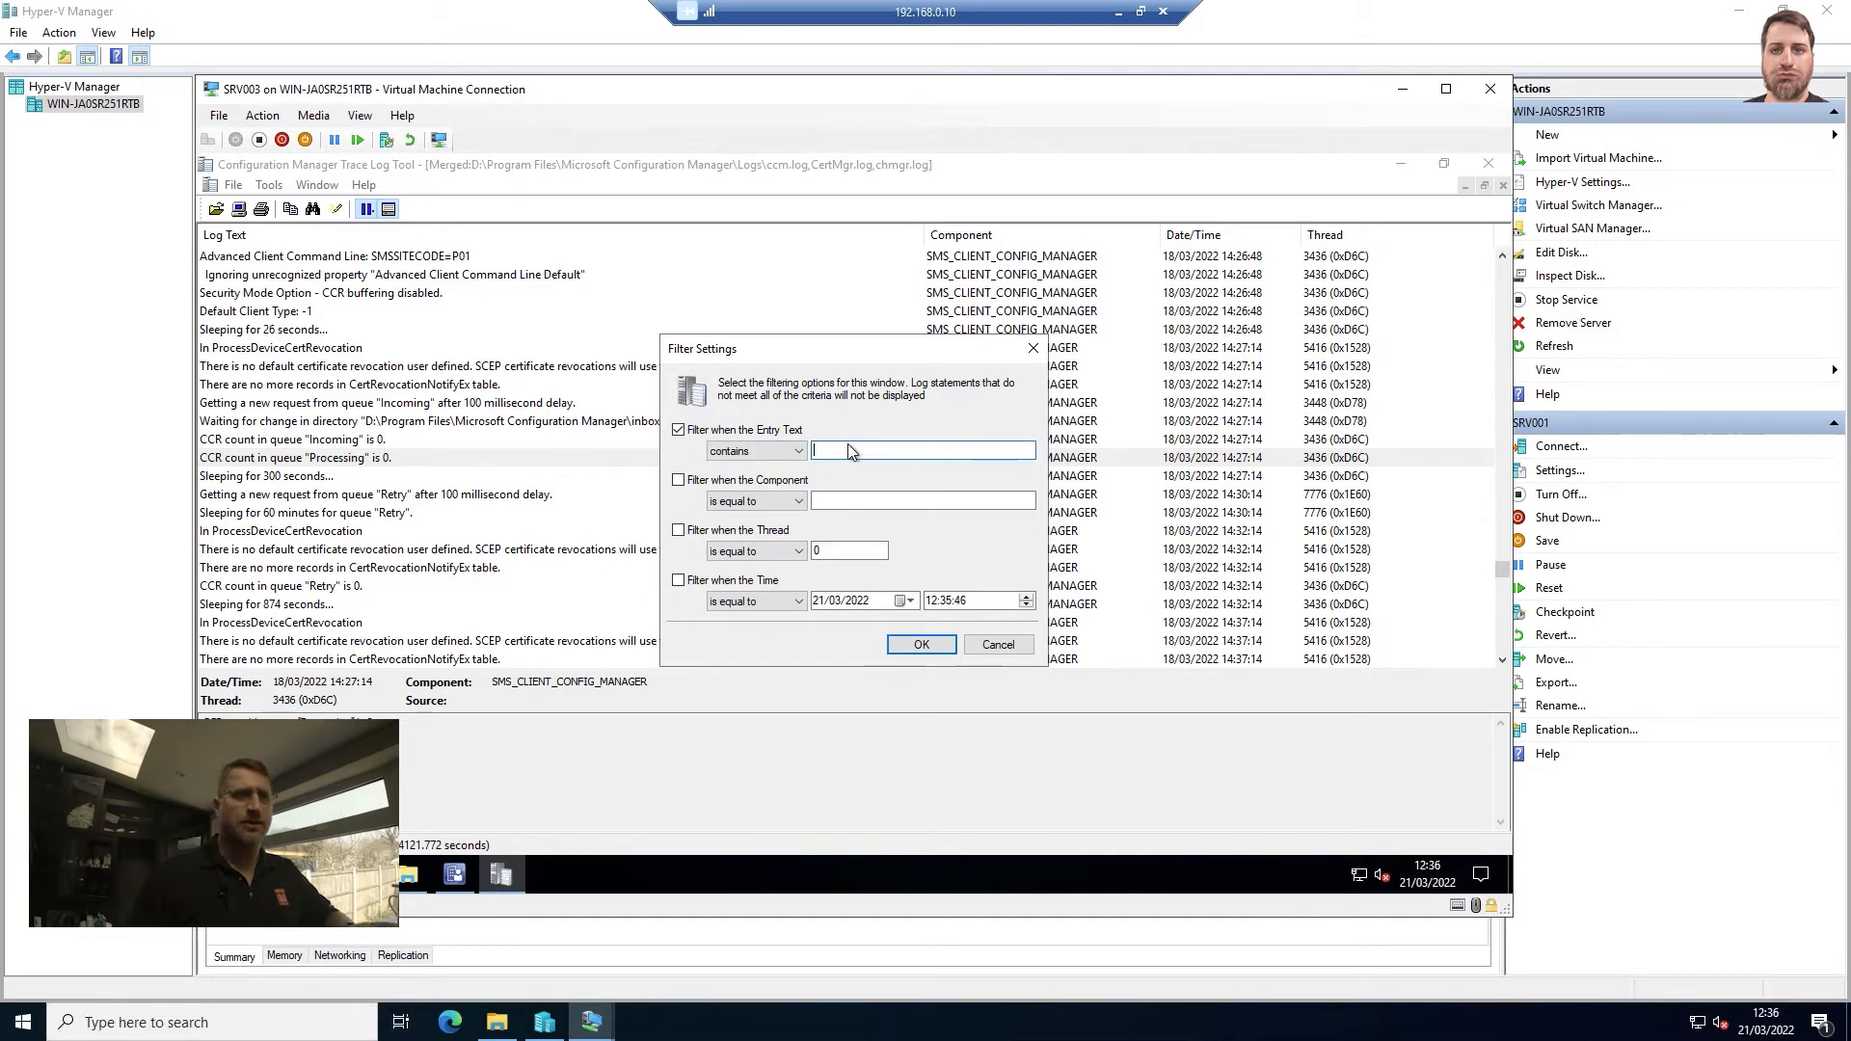
text(In)
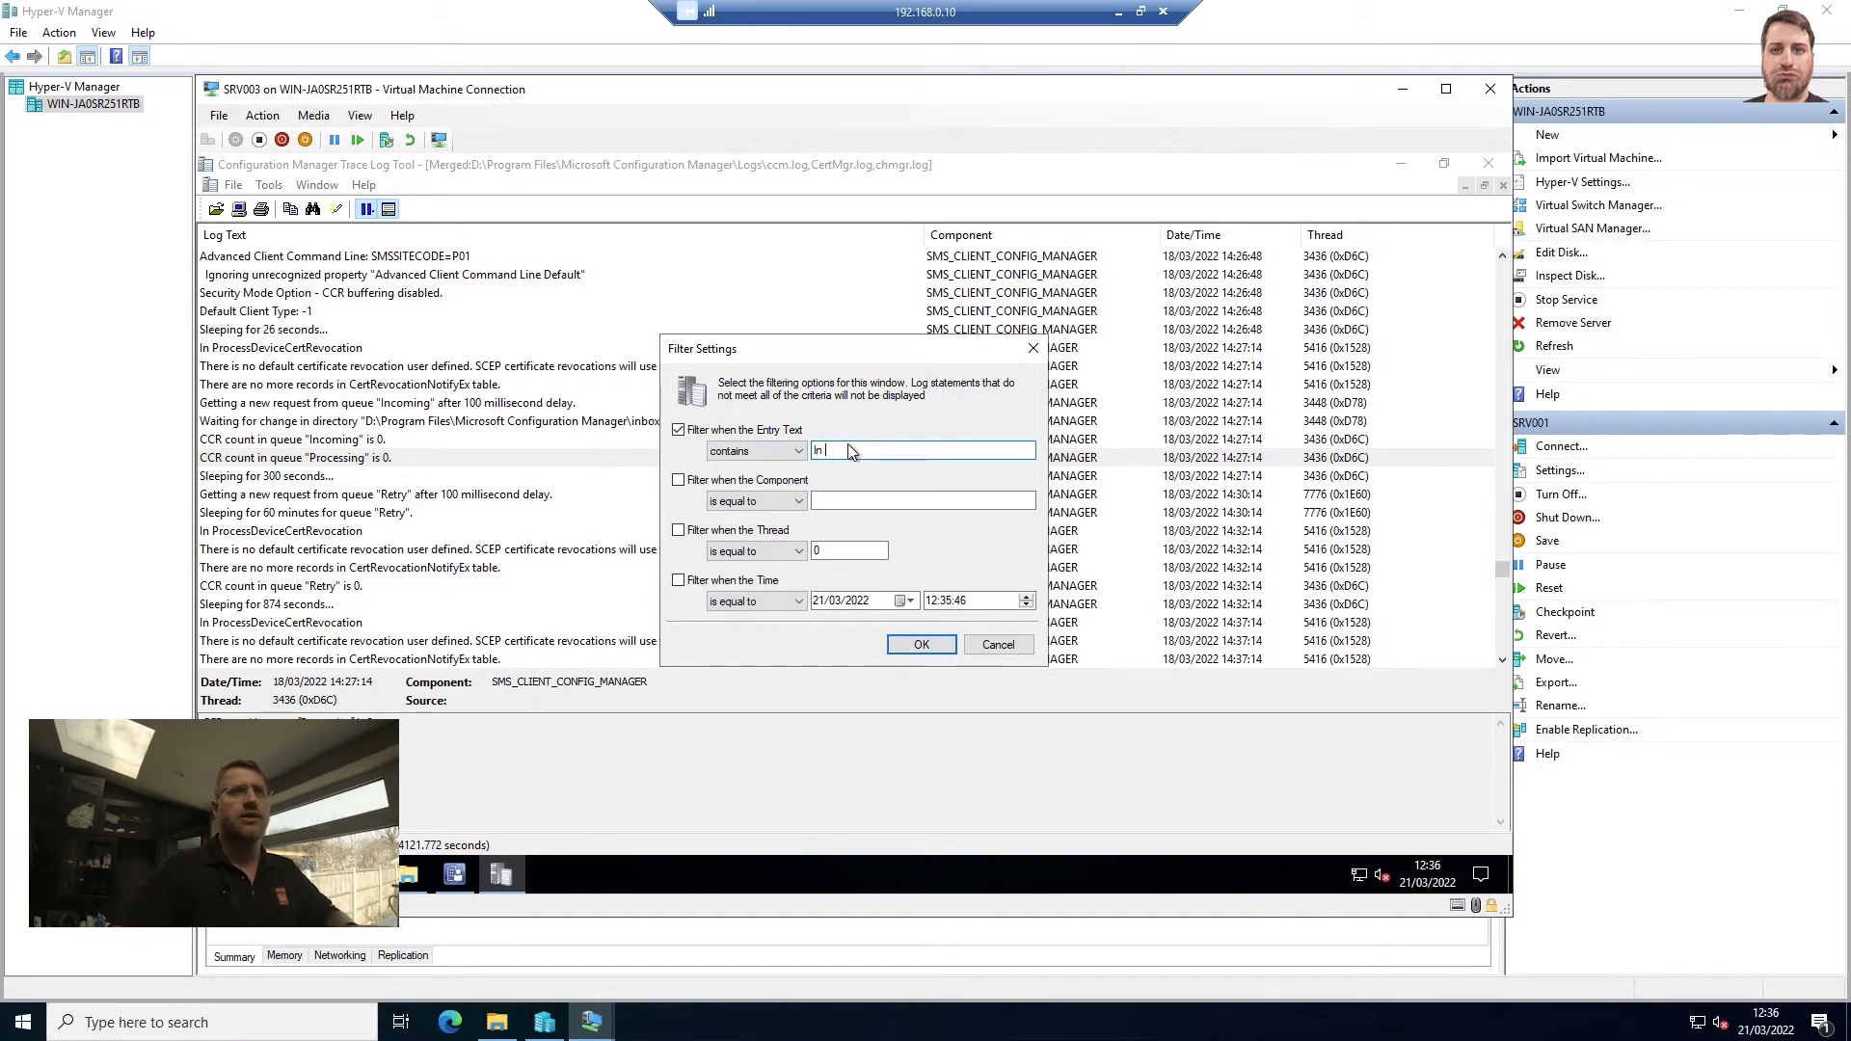
text(ProcesD)
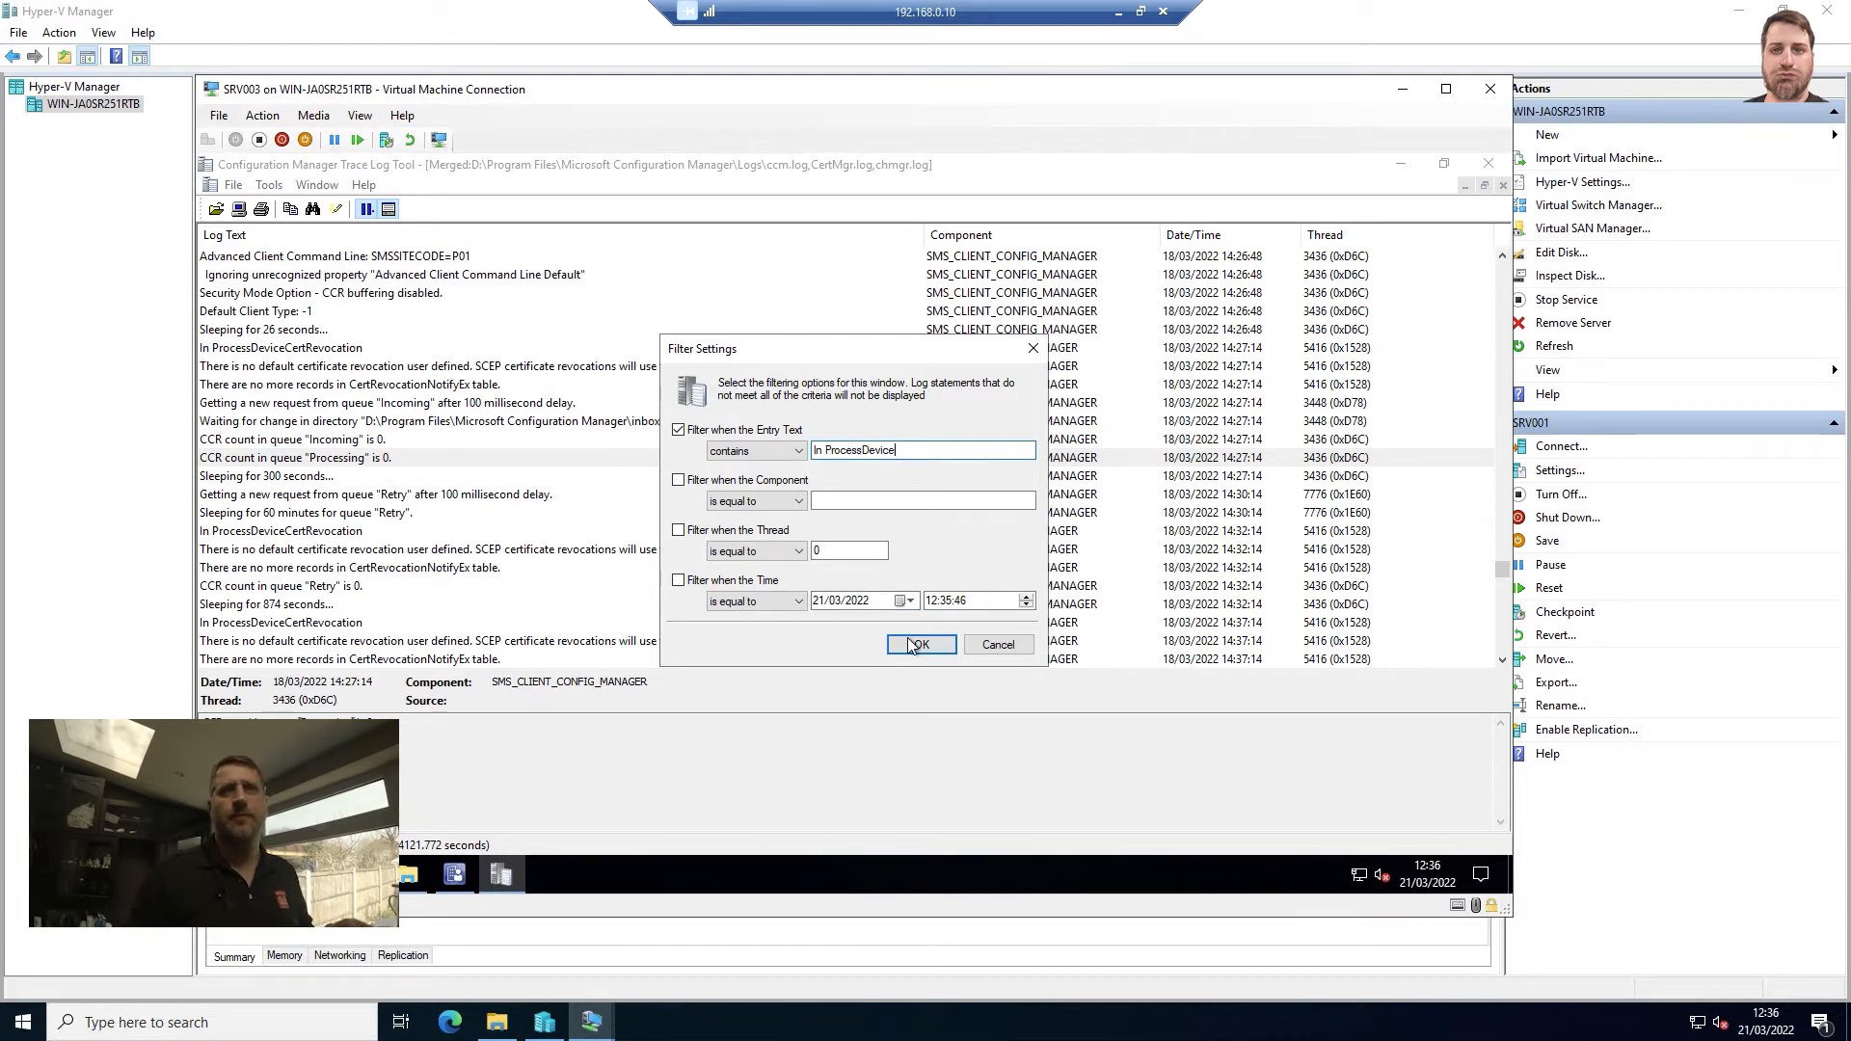
click(920, 644)
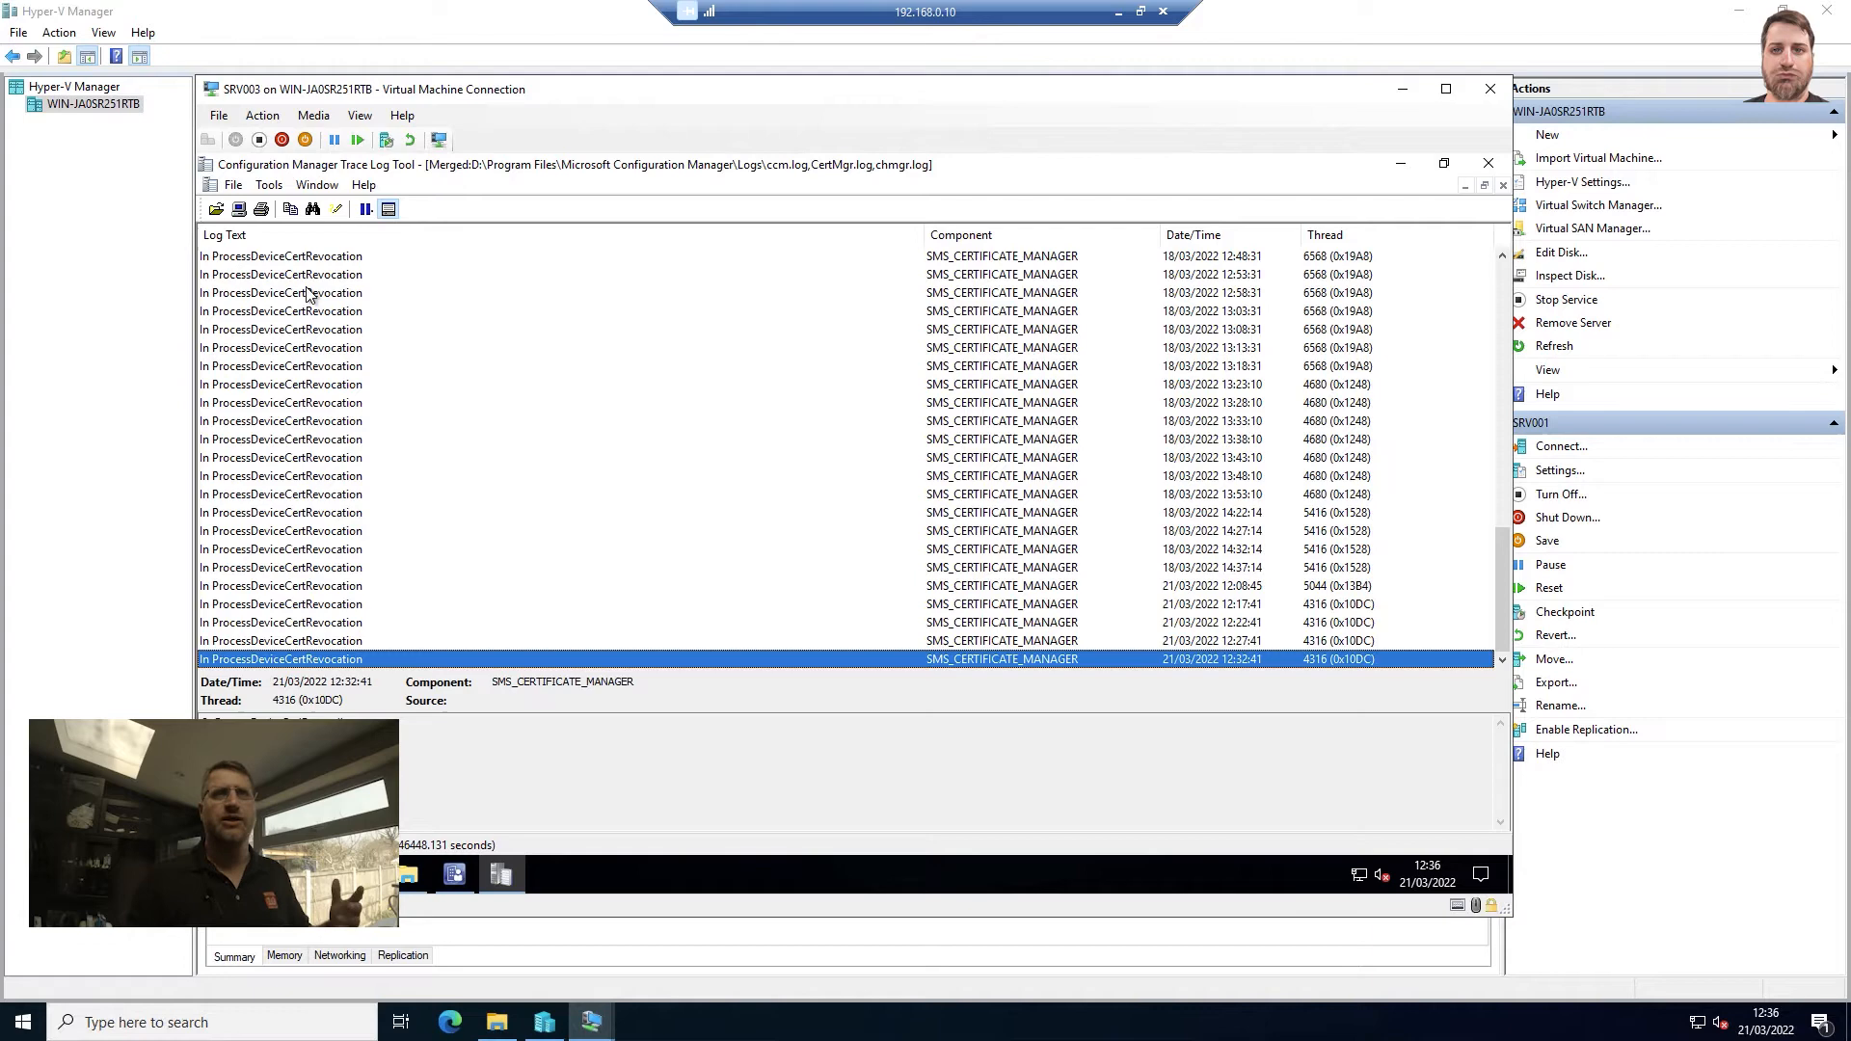
- Switch the entry-text filter off so the full merged log with its red error returns
click(268, 185)
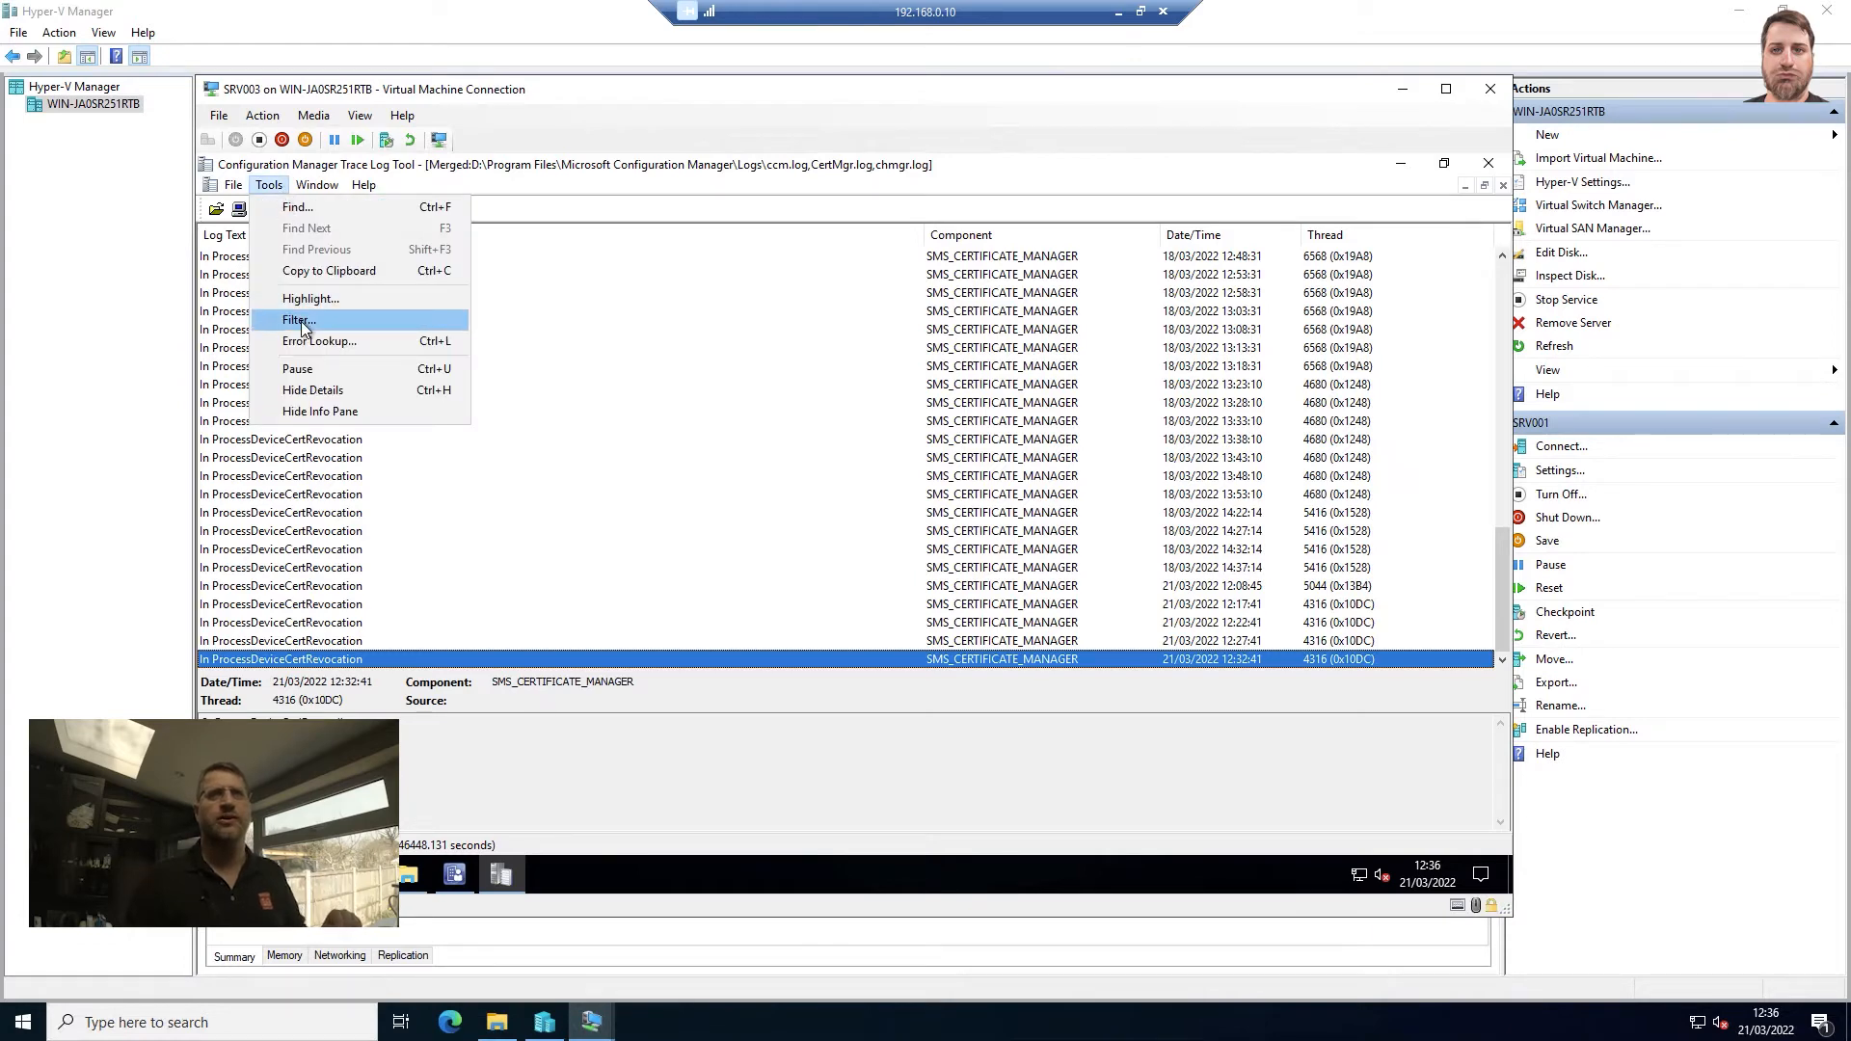
click(297, 320)
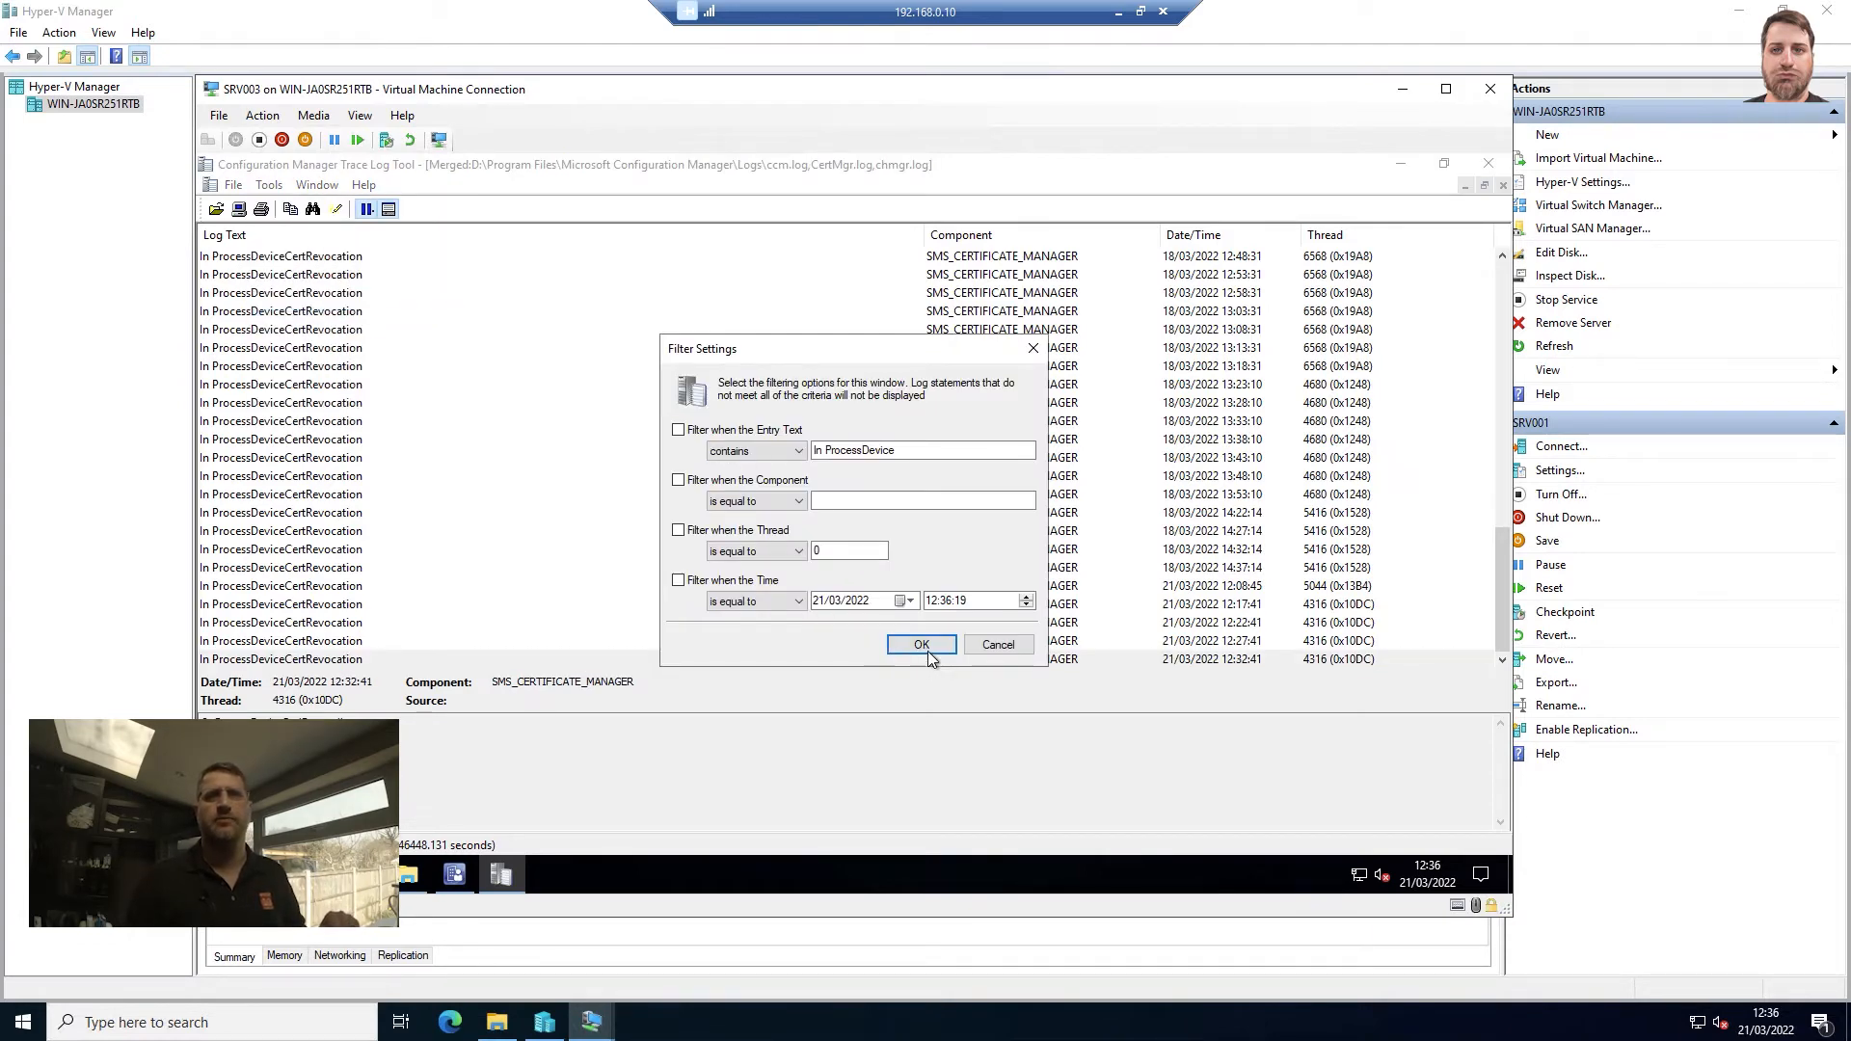
click(922, 644)
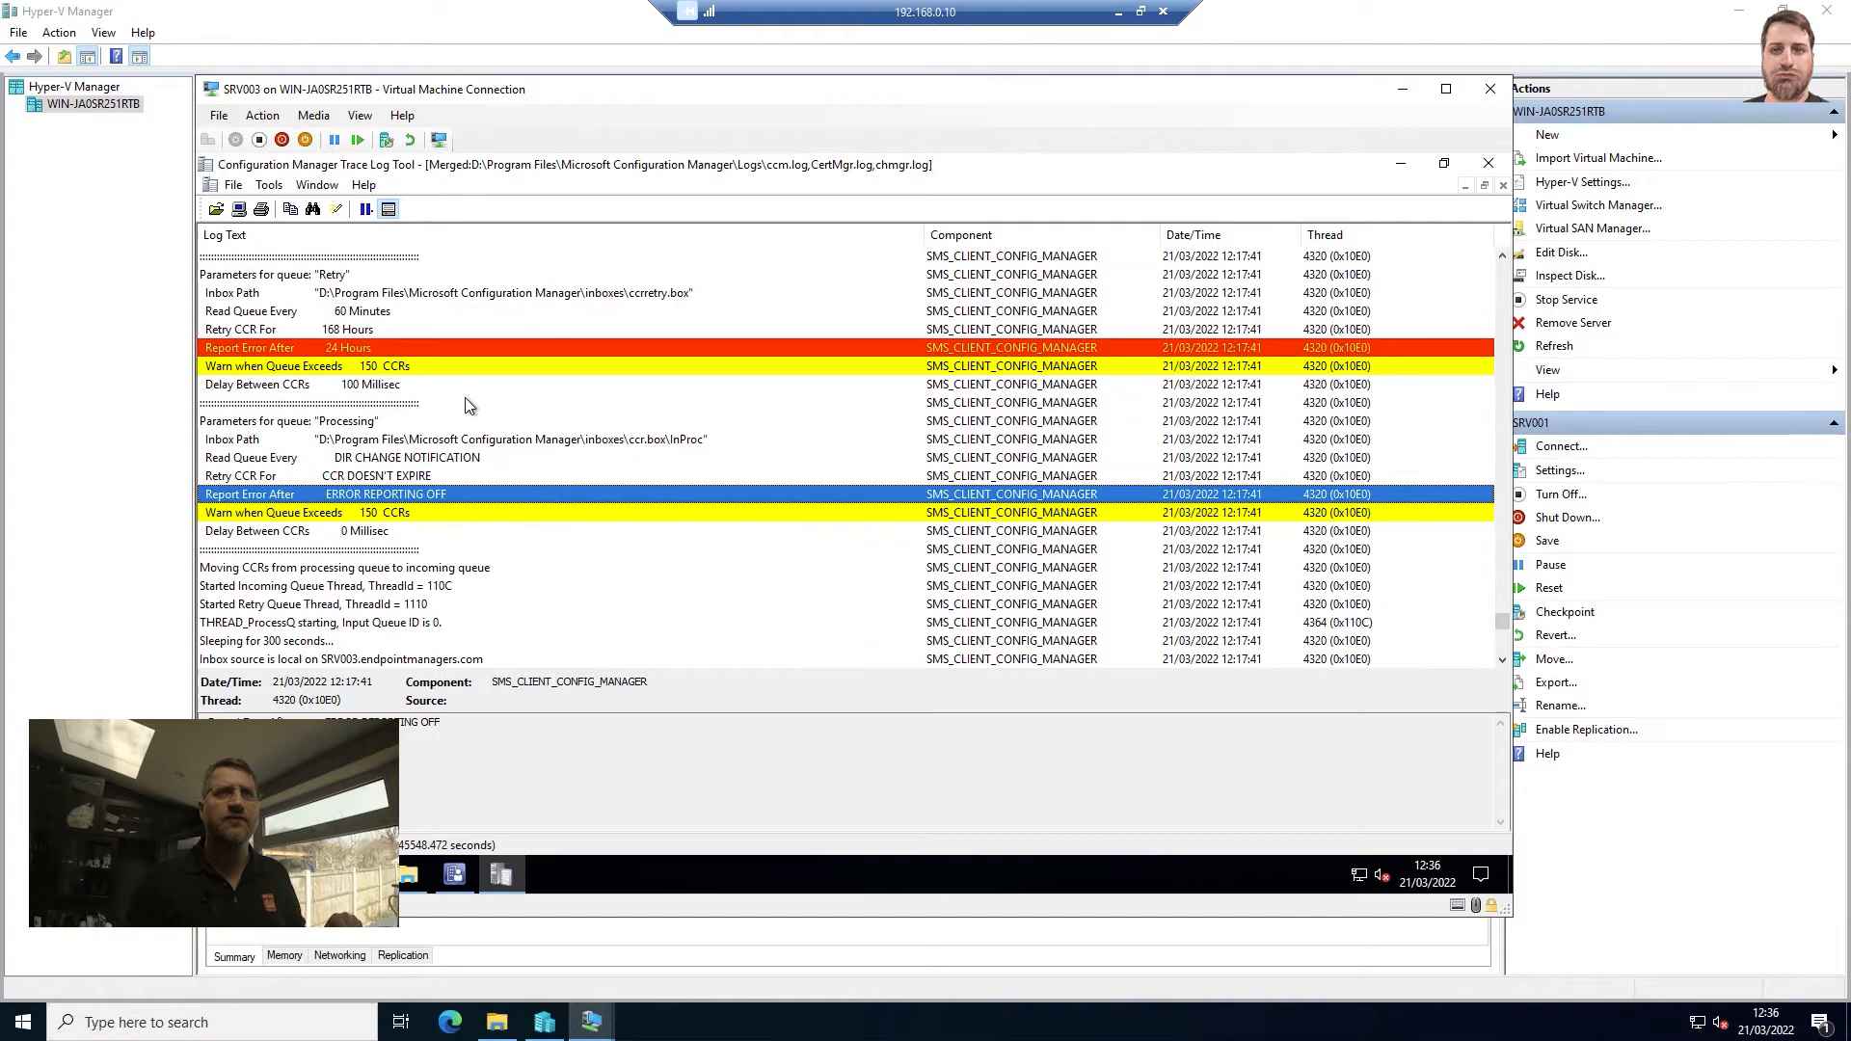
scroll(up, 3)
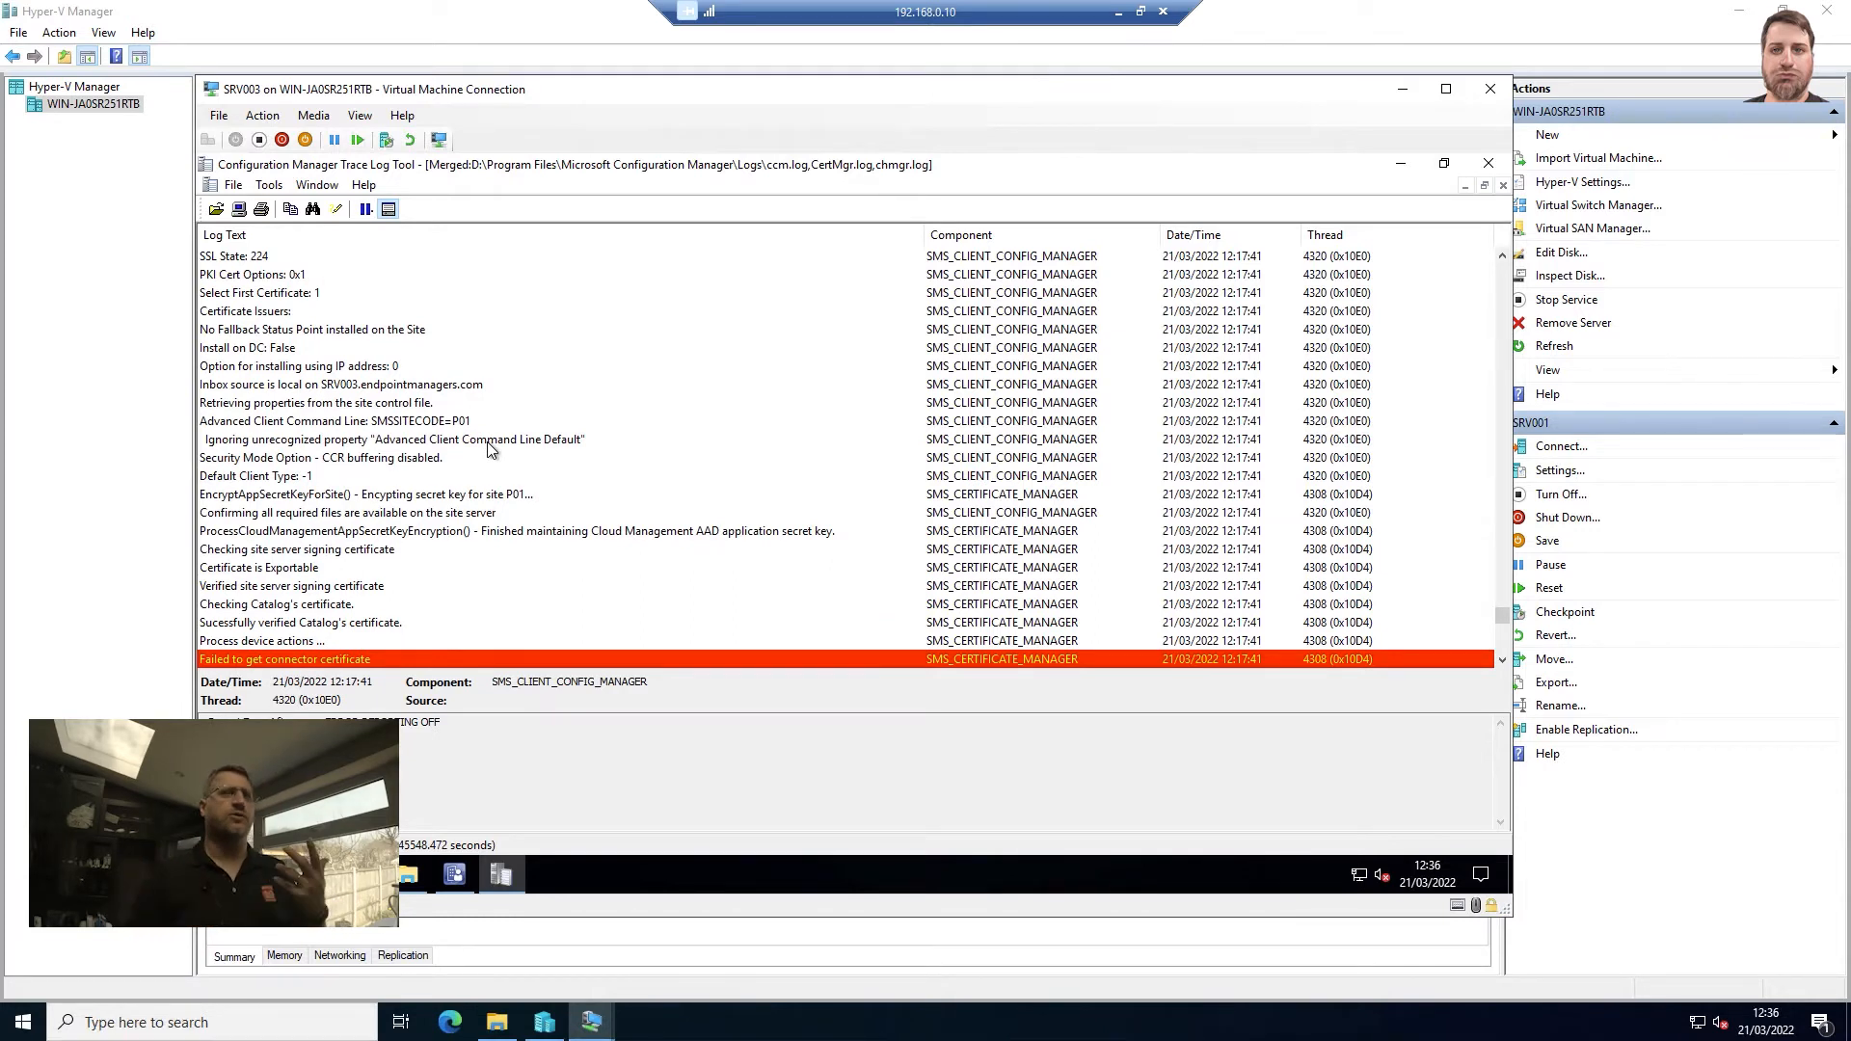
click(268, 185)
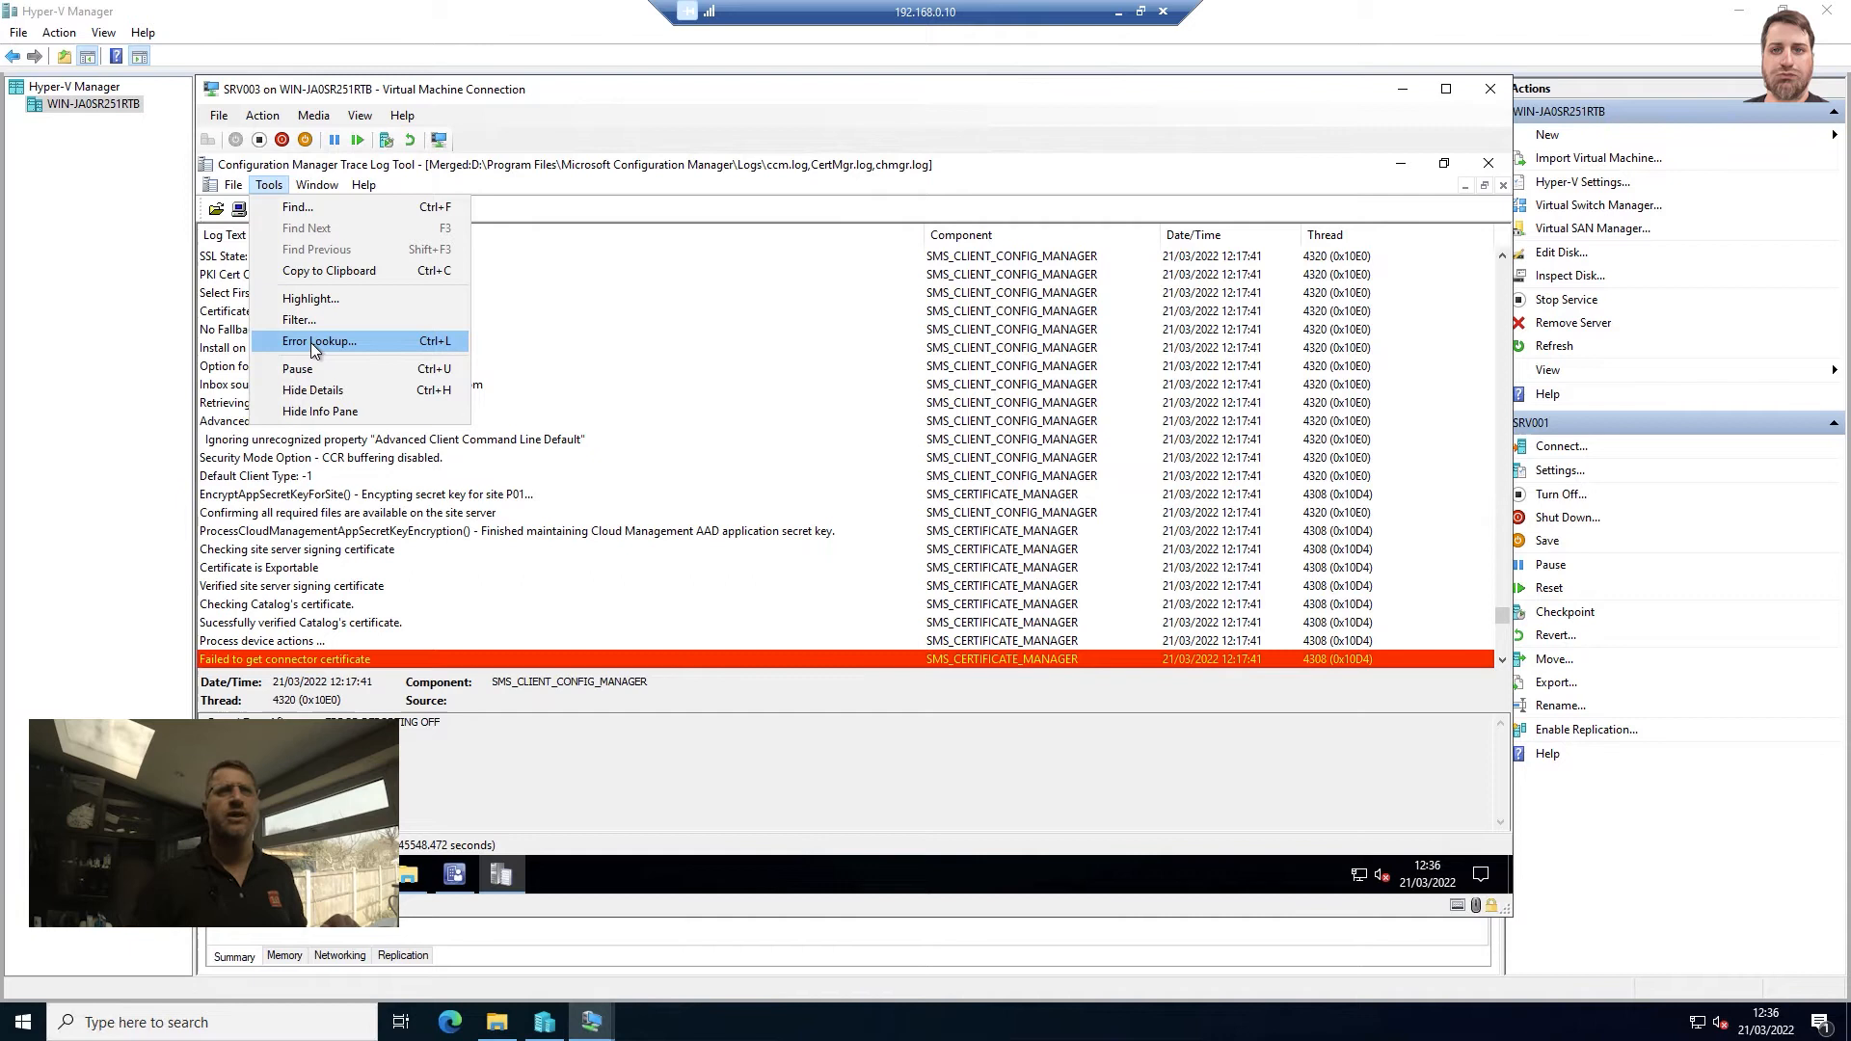
- Look up error codes 5 and 2 in CMTrace's Error Lookup tool
click(318, 341)
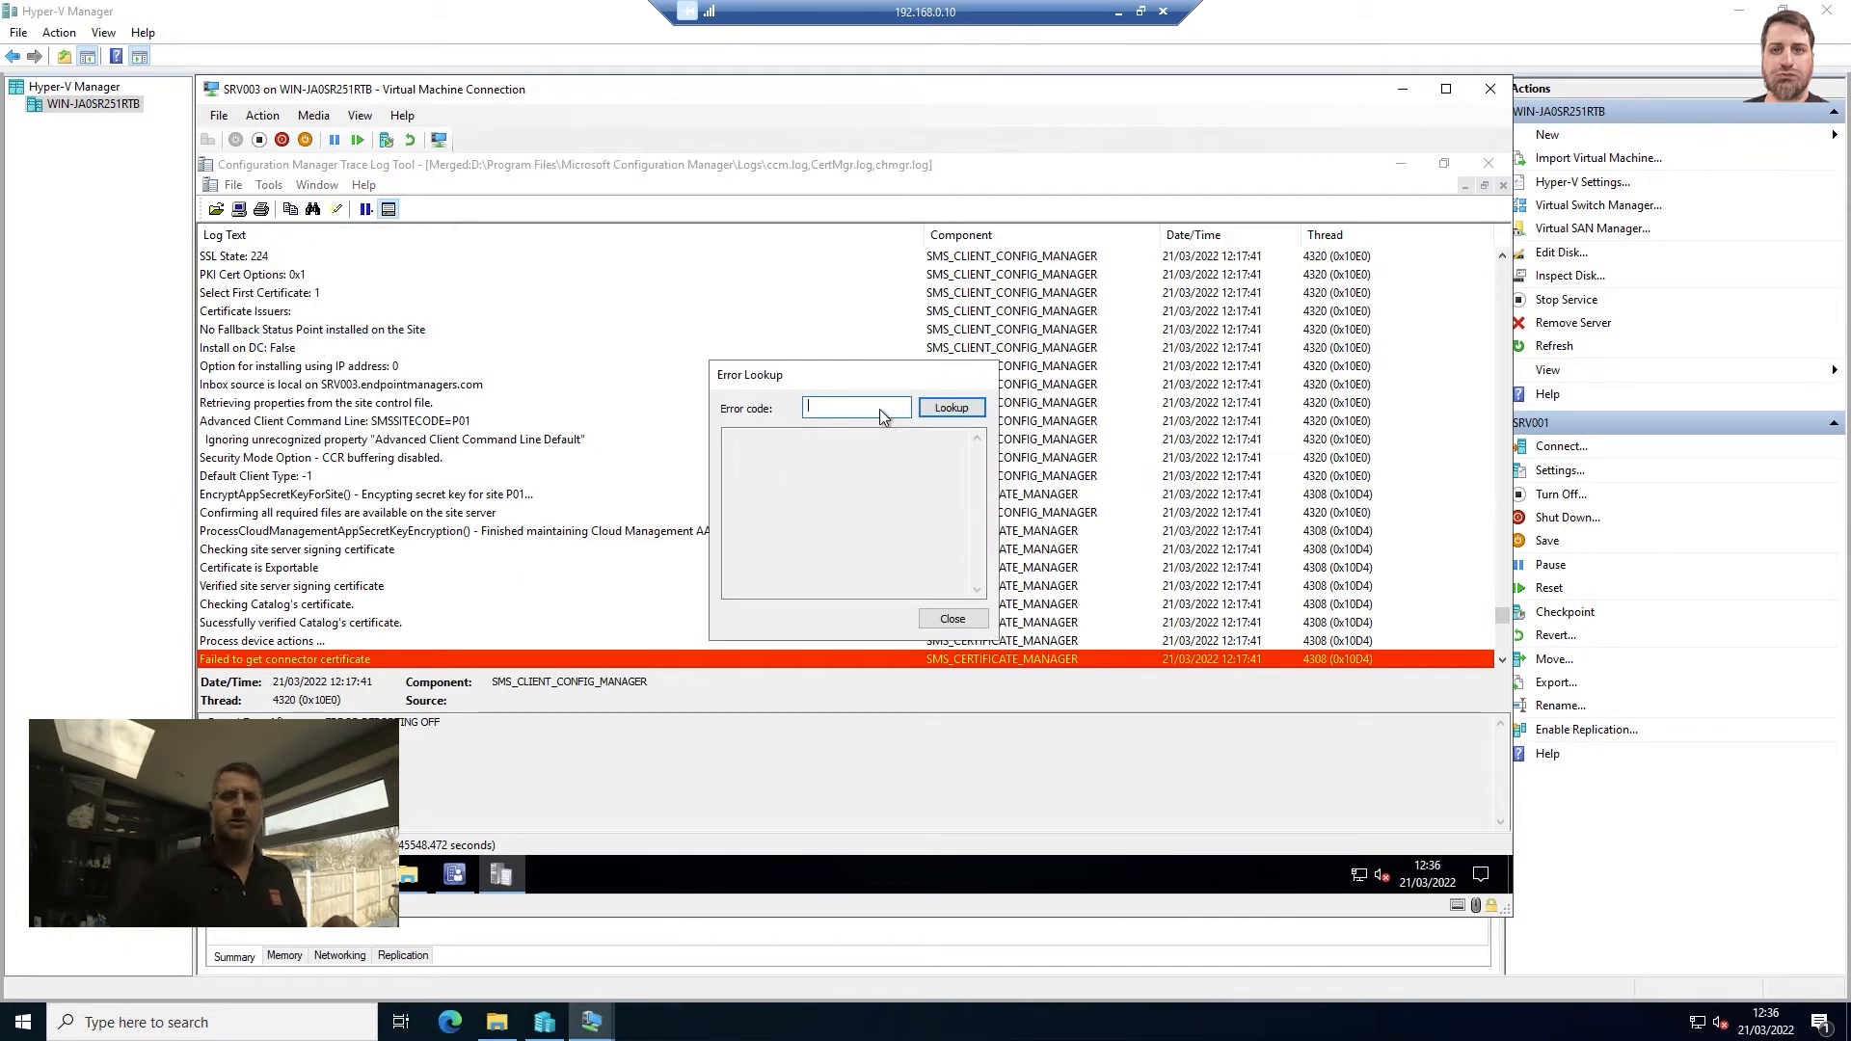
click(950, 407)
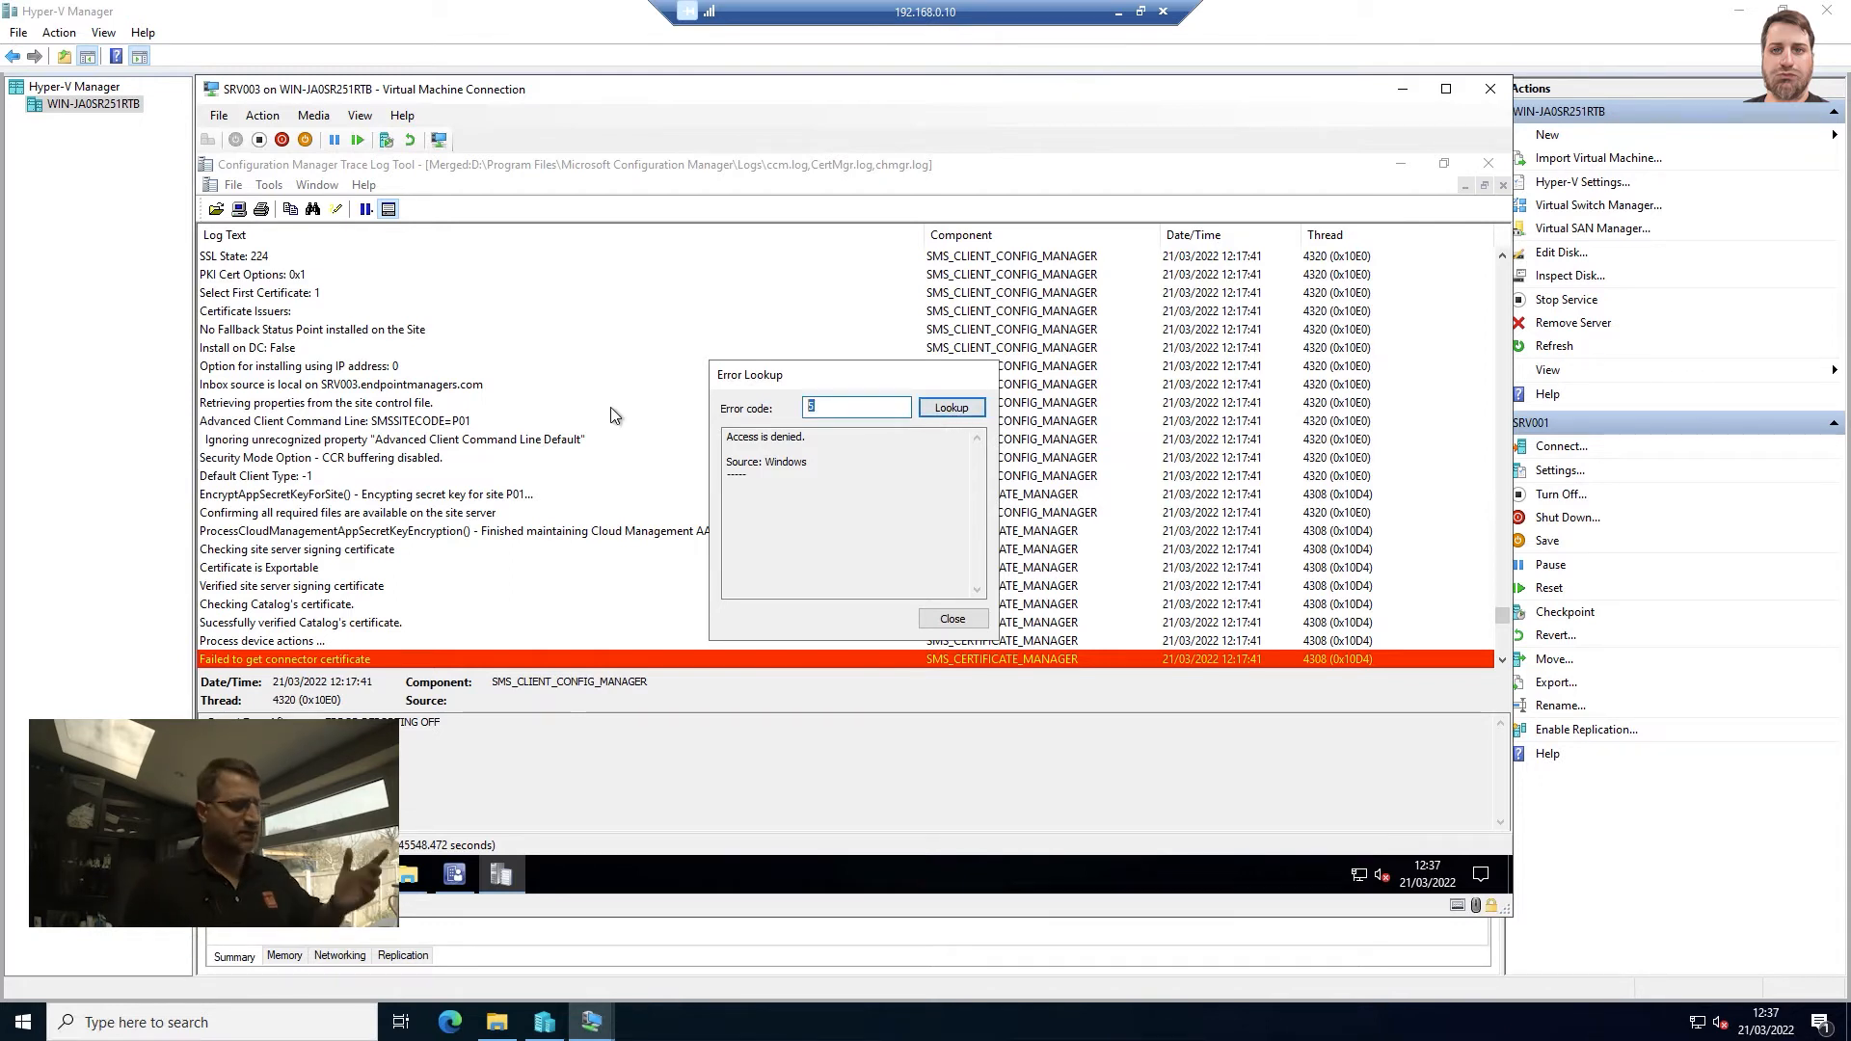
click(950, 406)
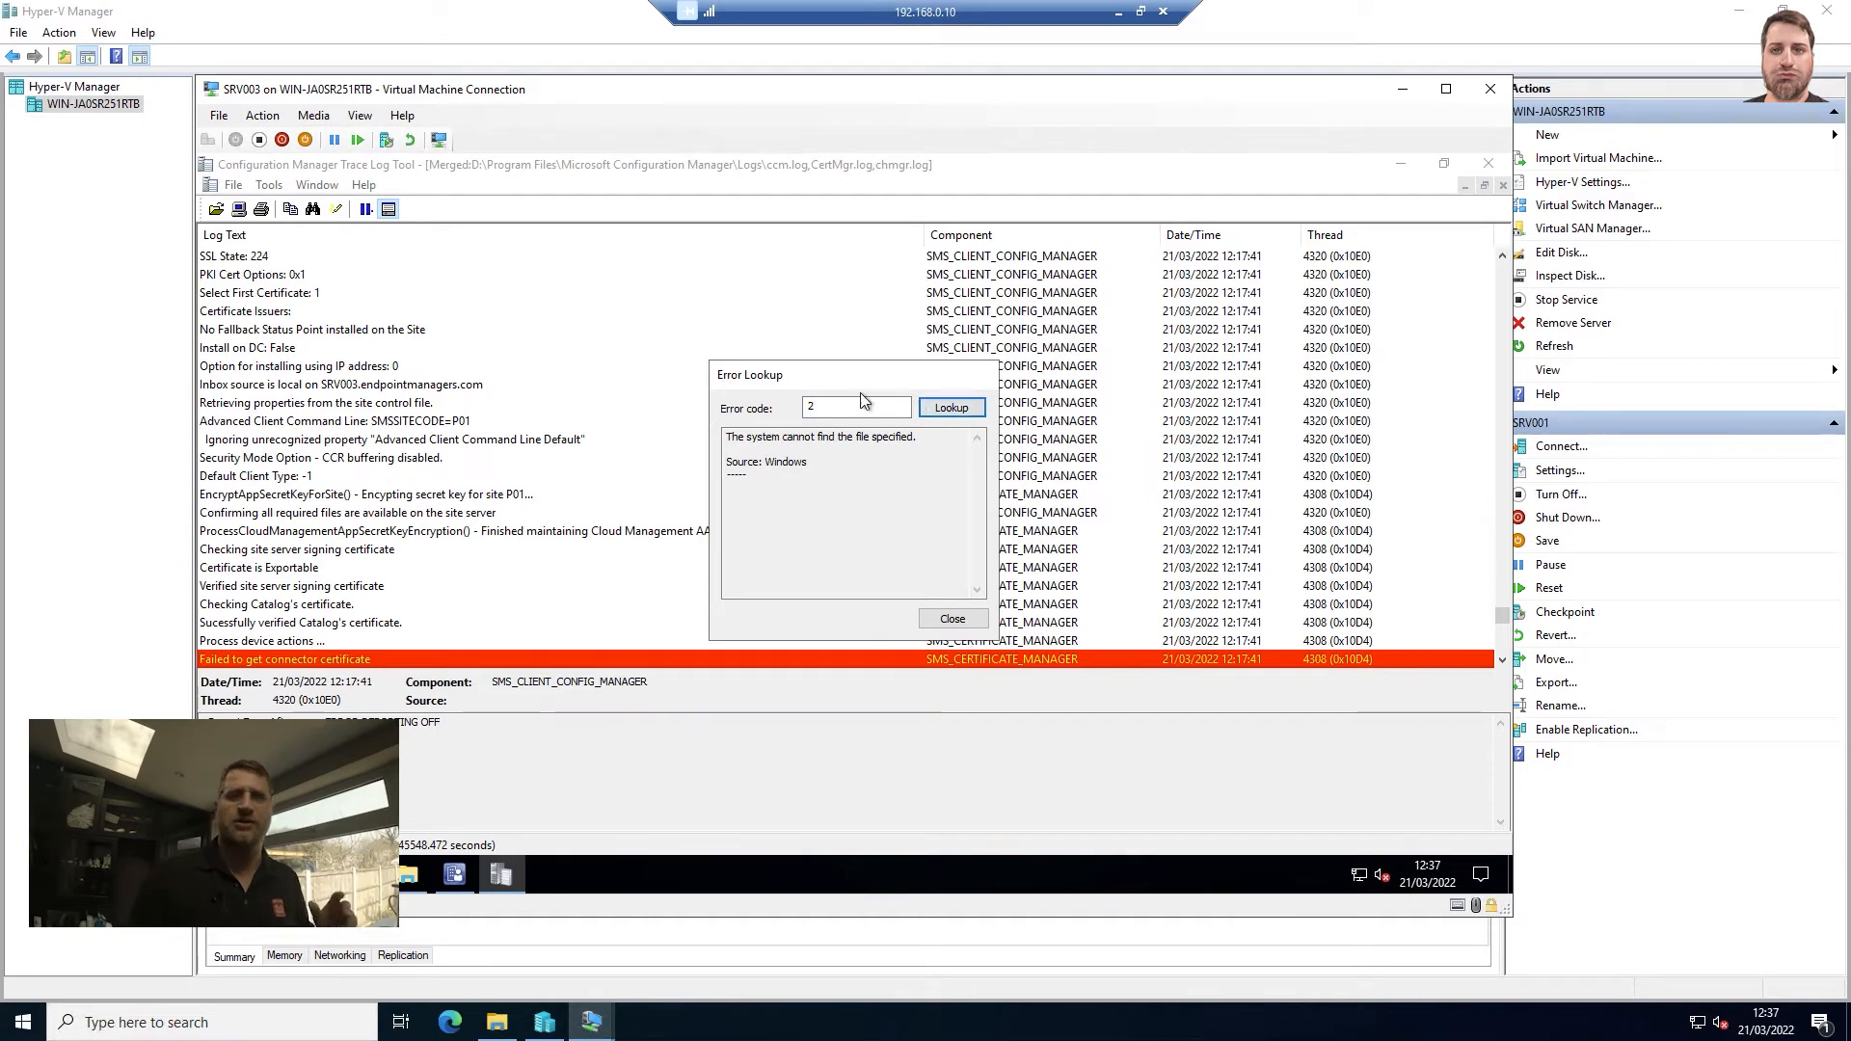
- Look up hex codes 0x800 and 0x8000005, each returning 'Error not found'
text(0)
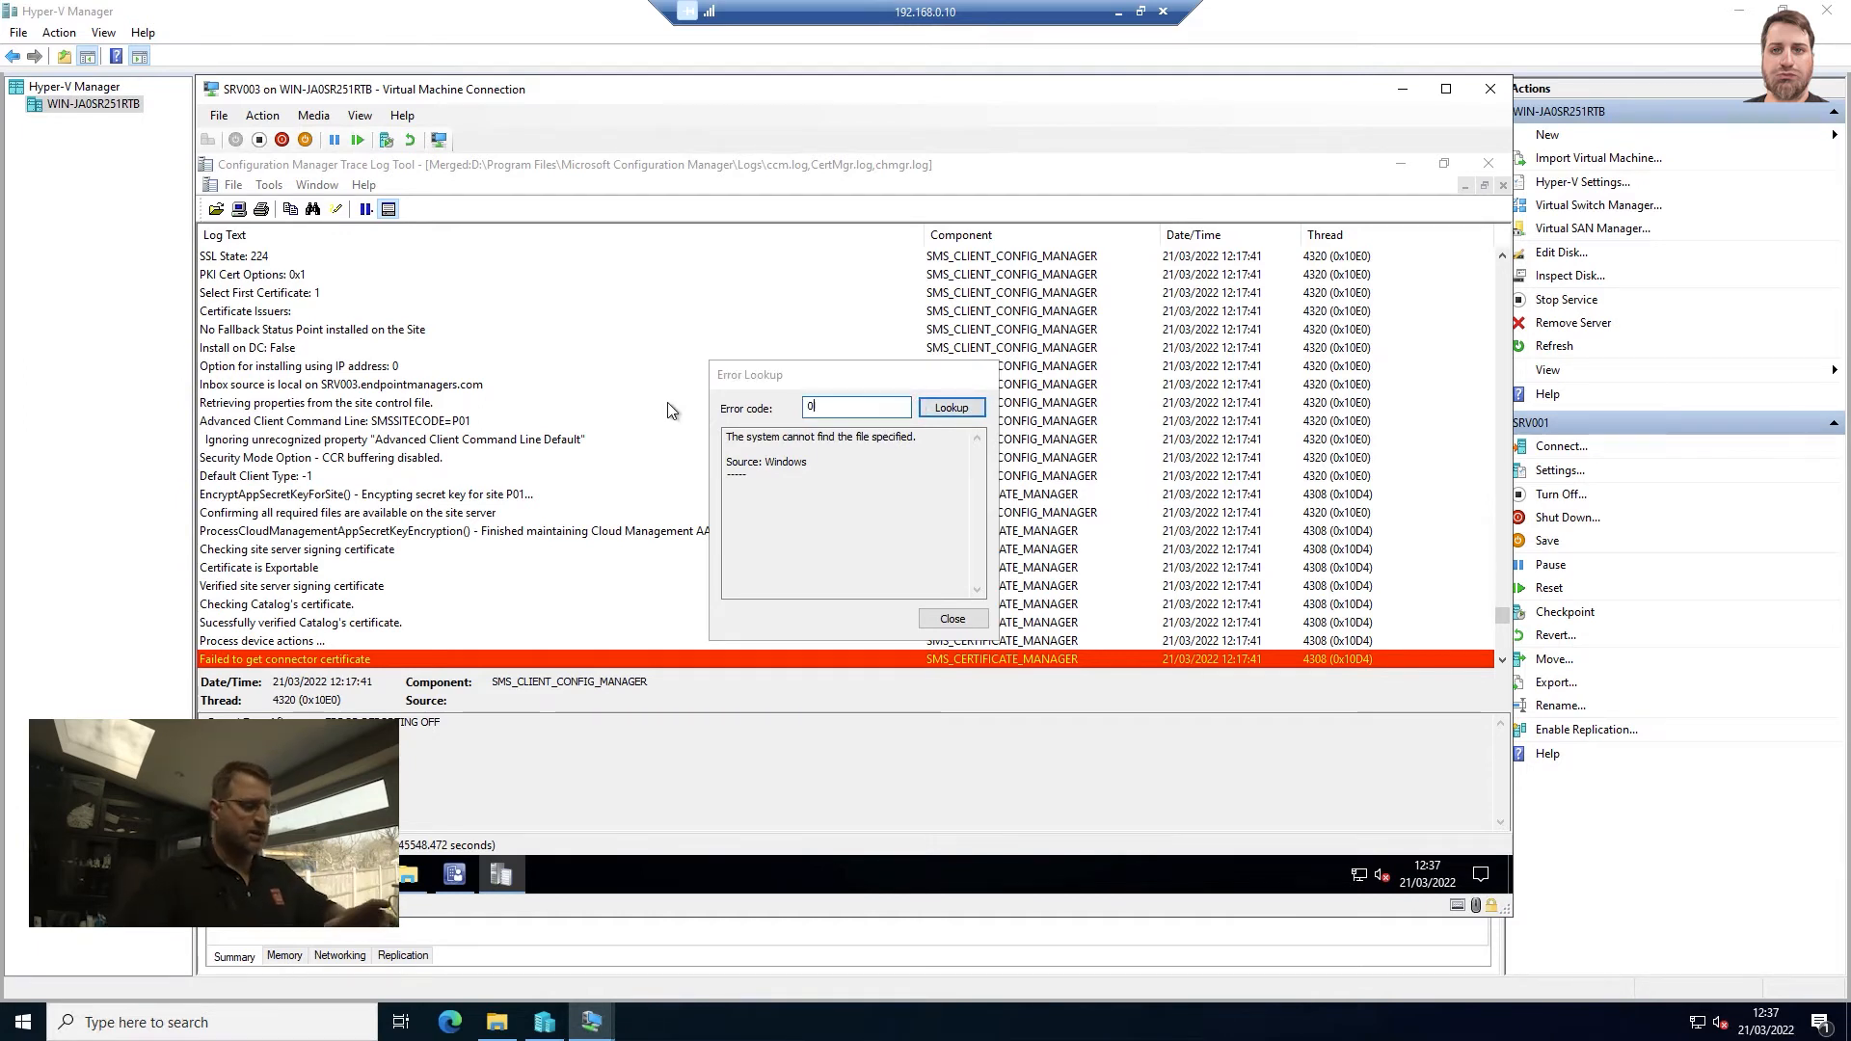
text(0x8007342)
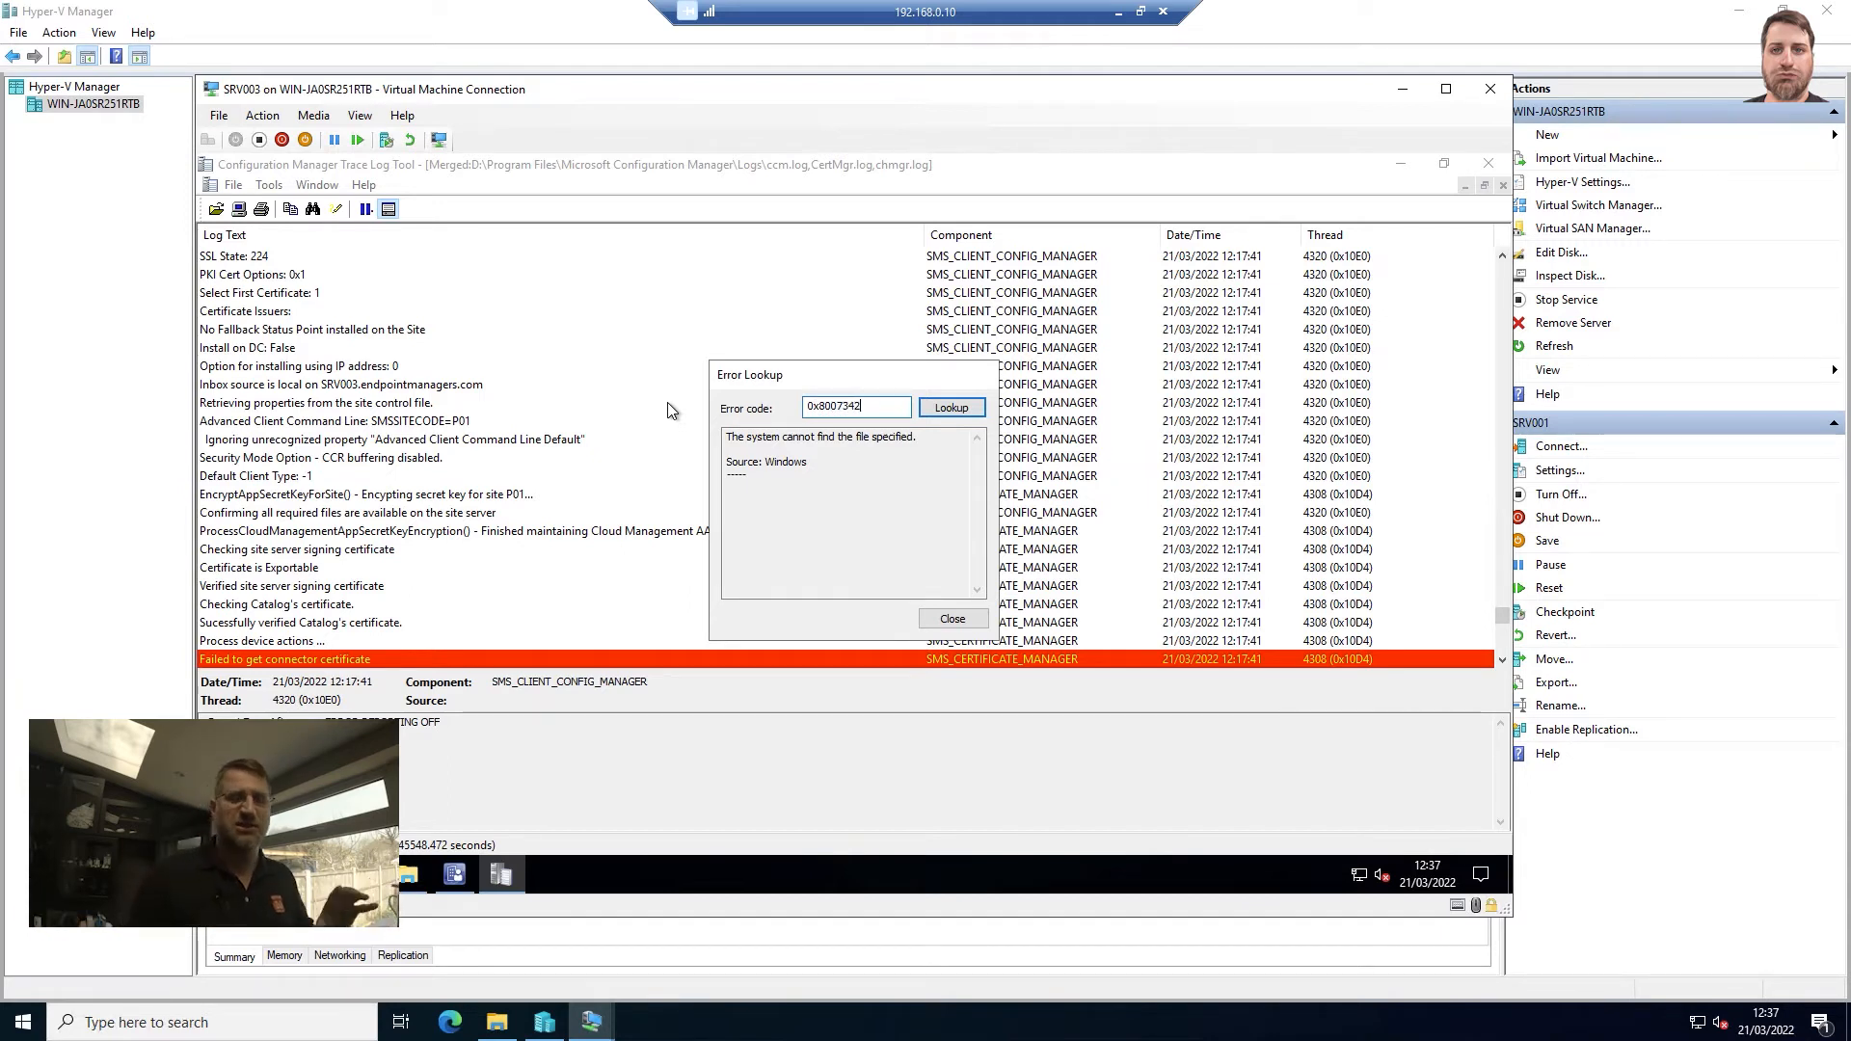
click(951, 407)
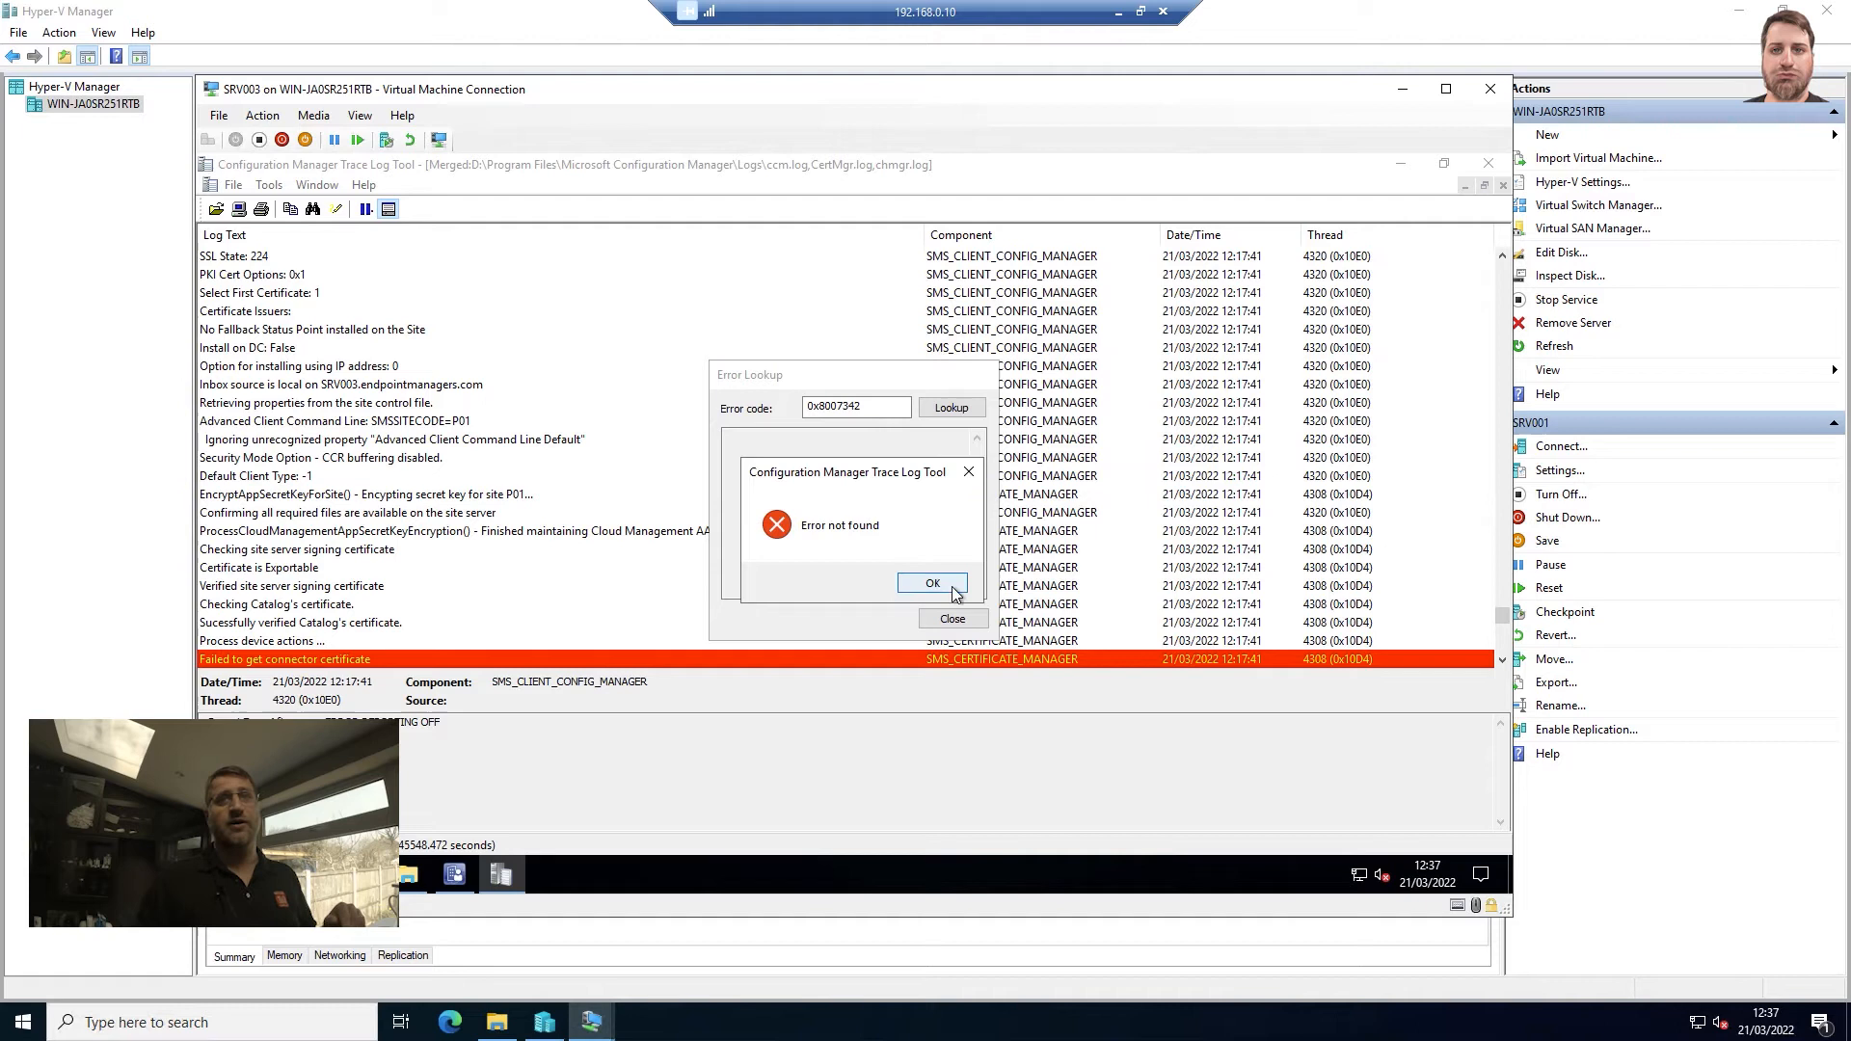
click(933, 582)
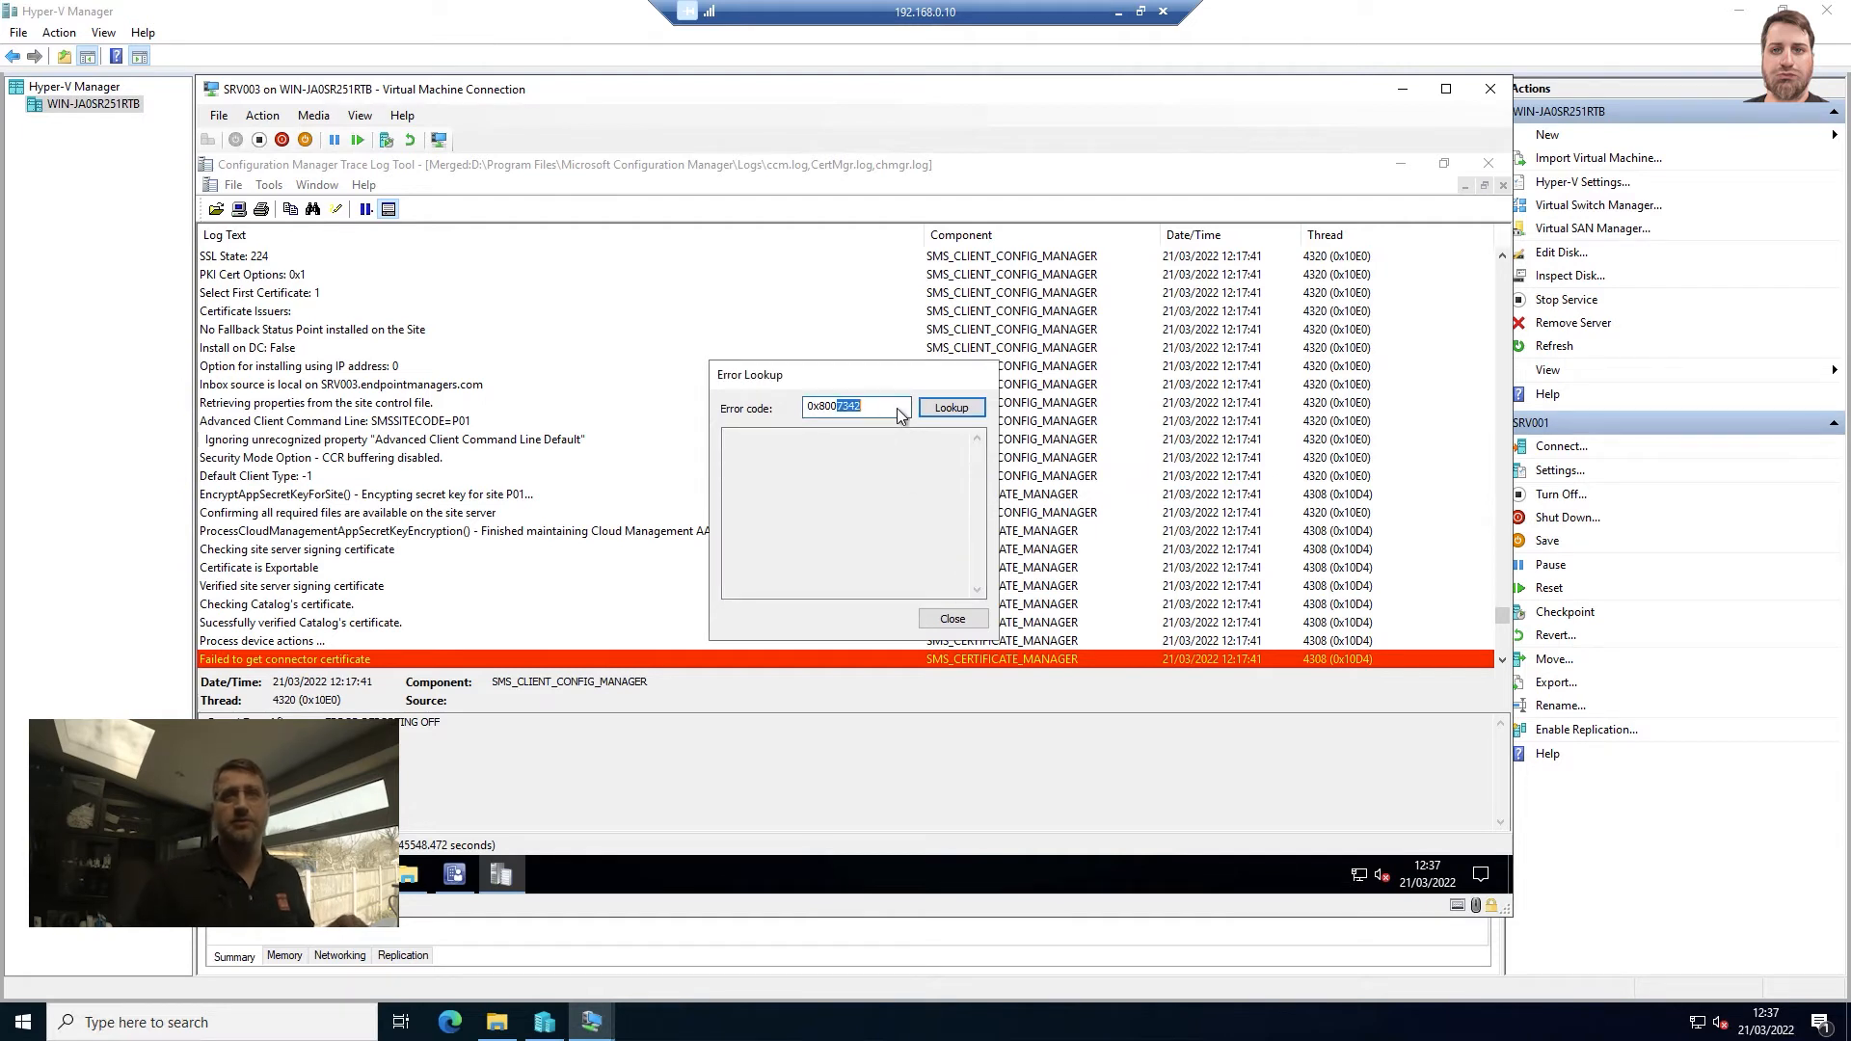
text(0x8000005)
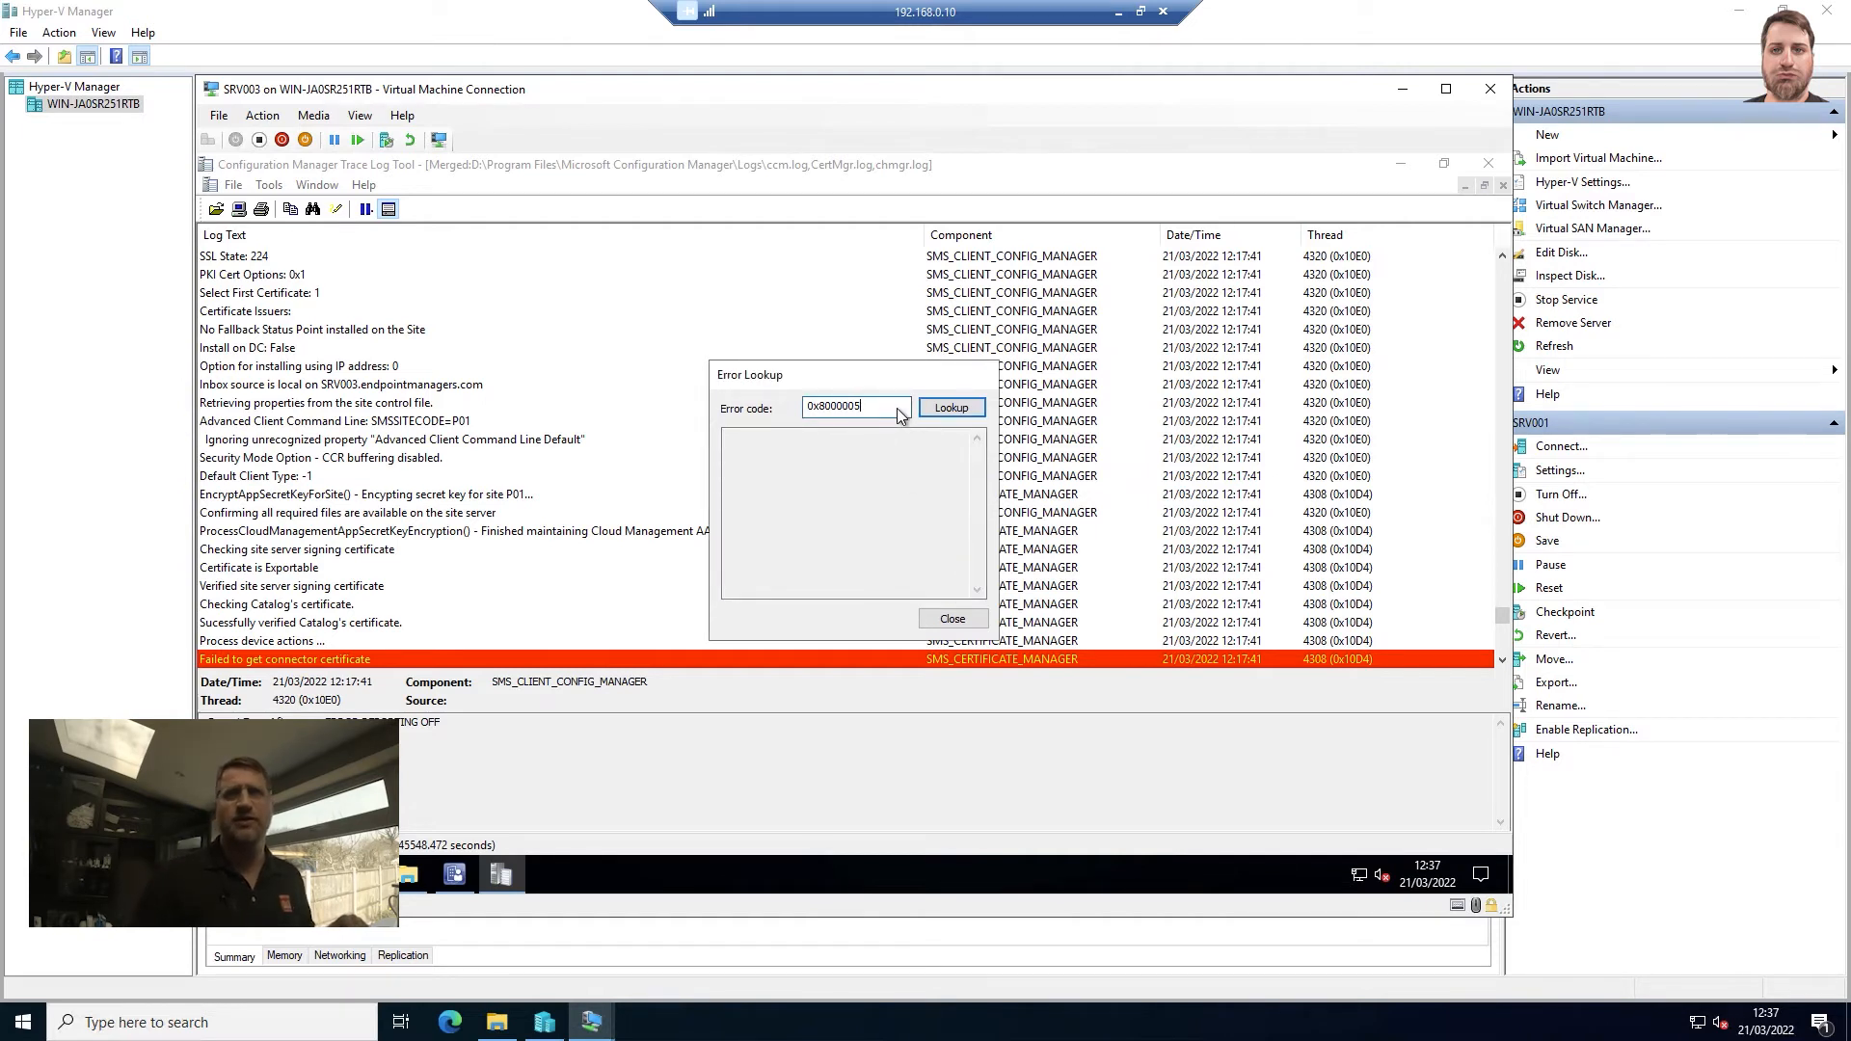
click(951, 406)
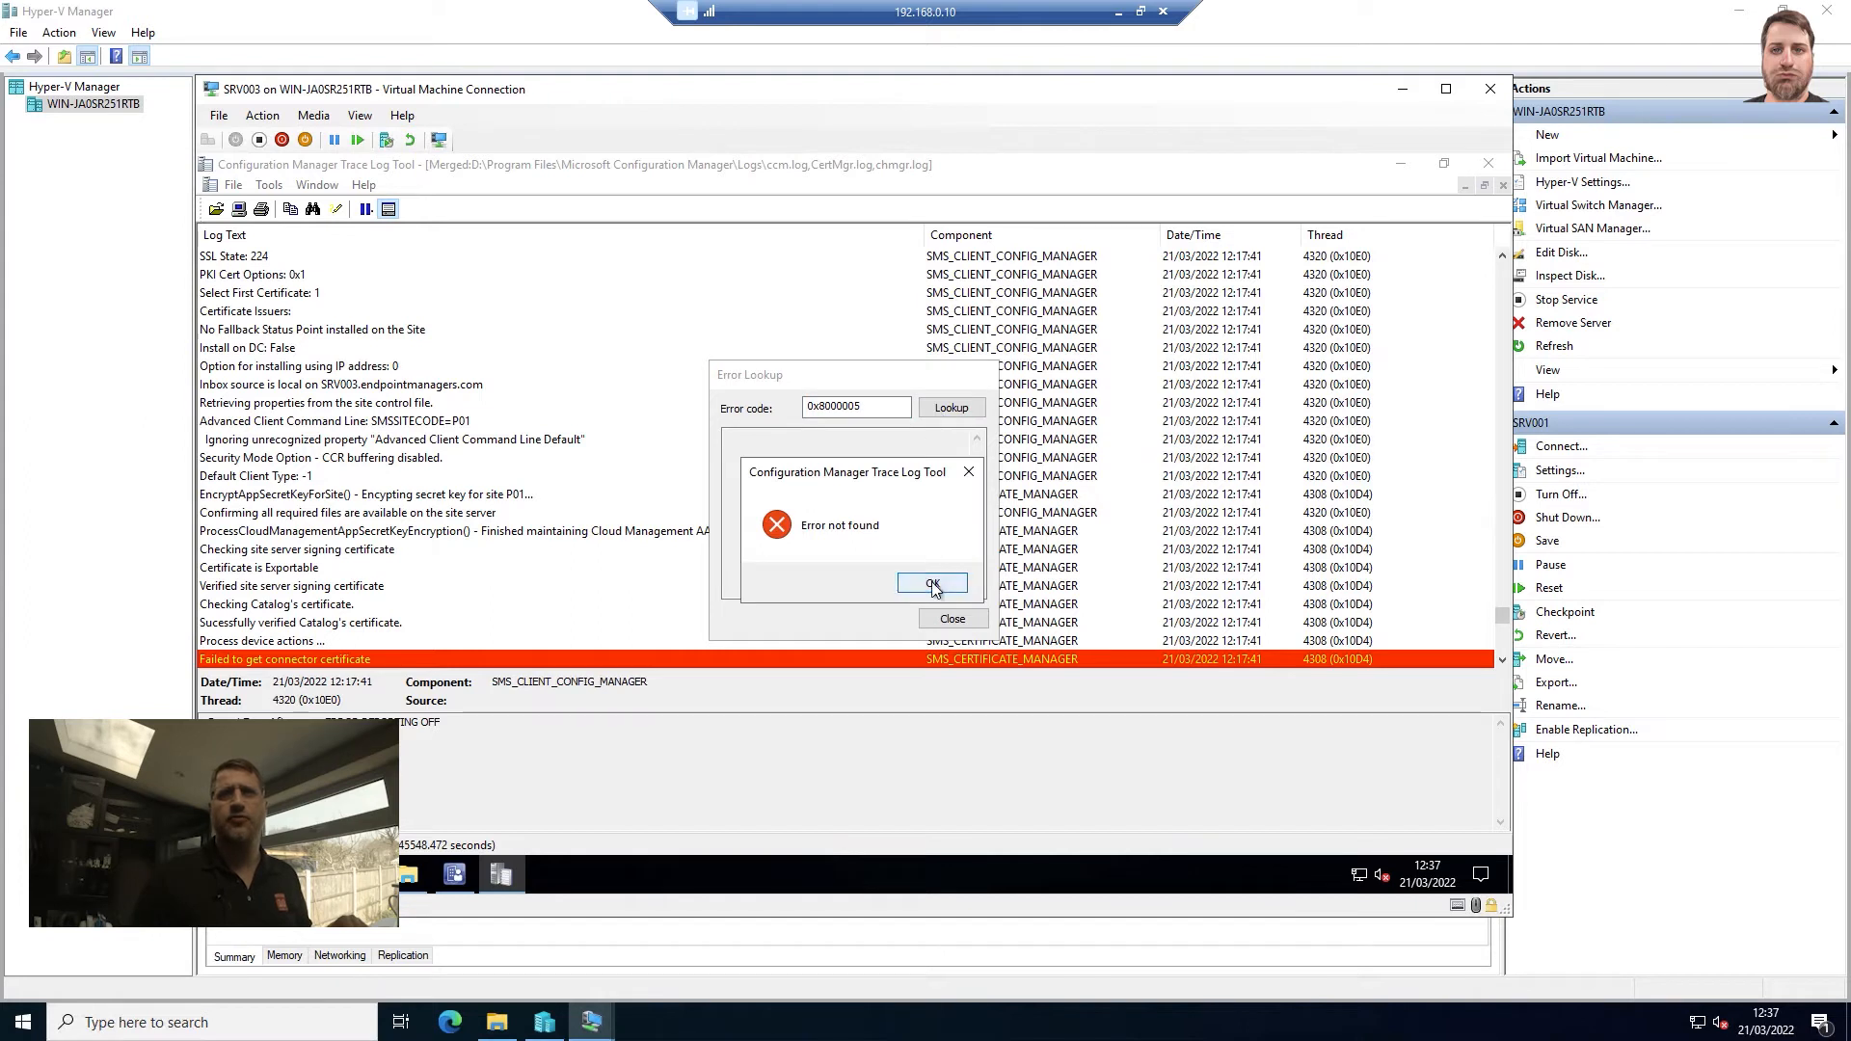
click(933, 585)
text(4)
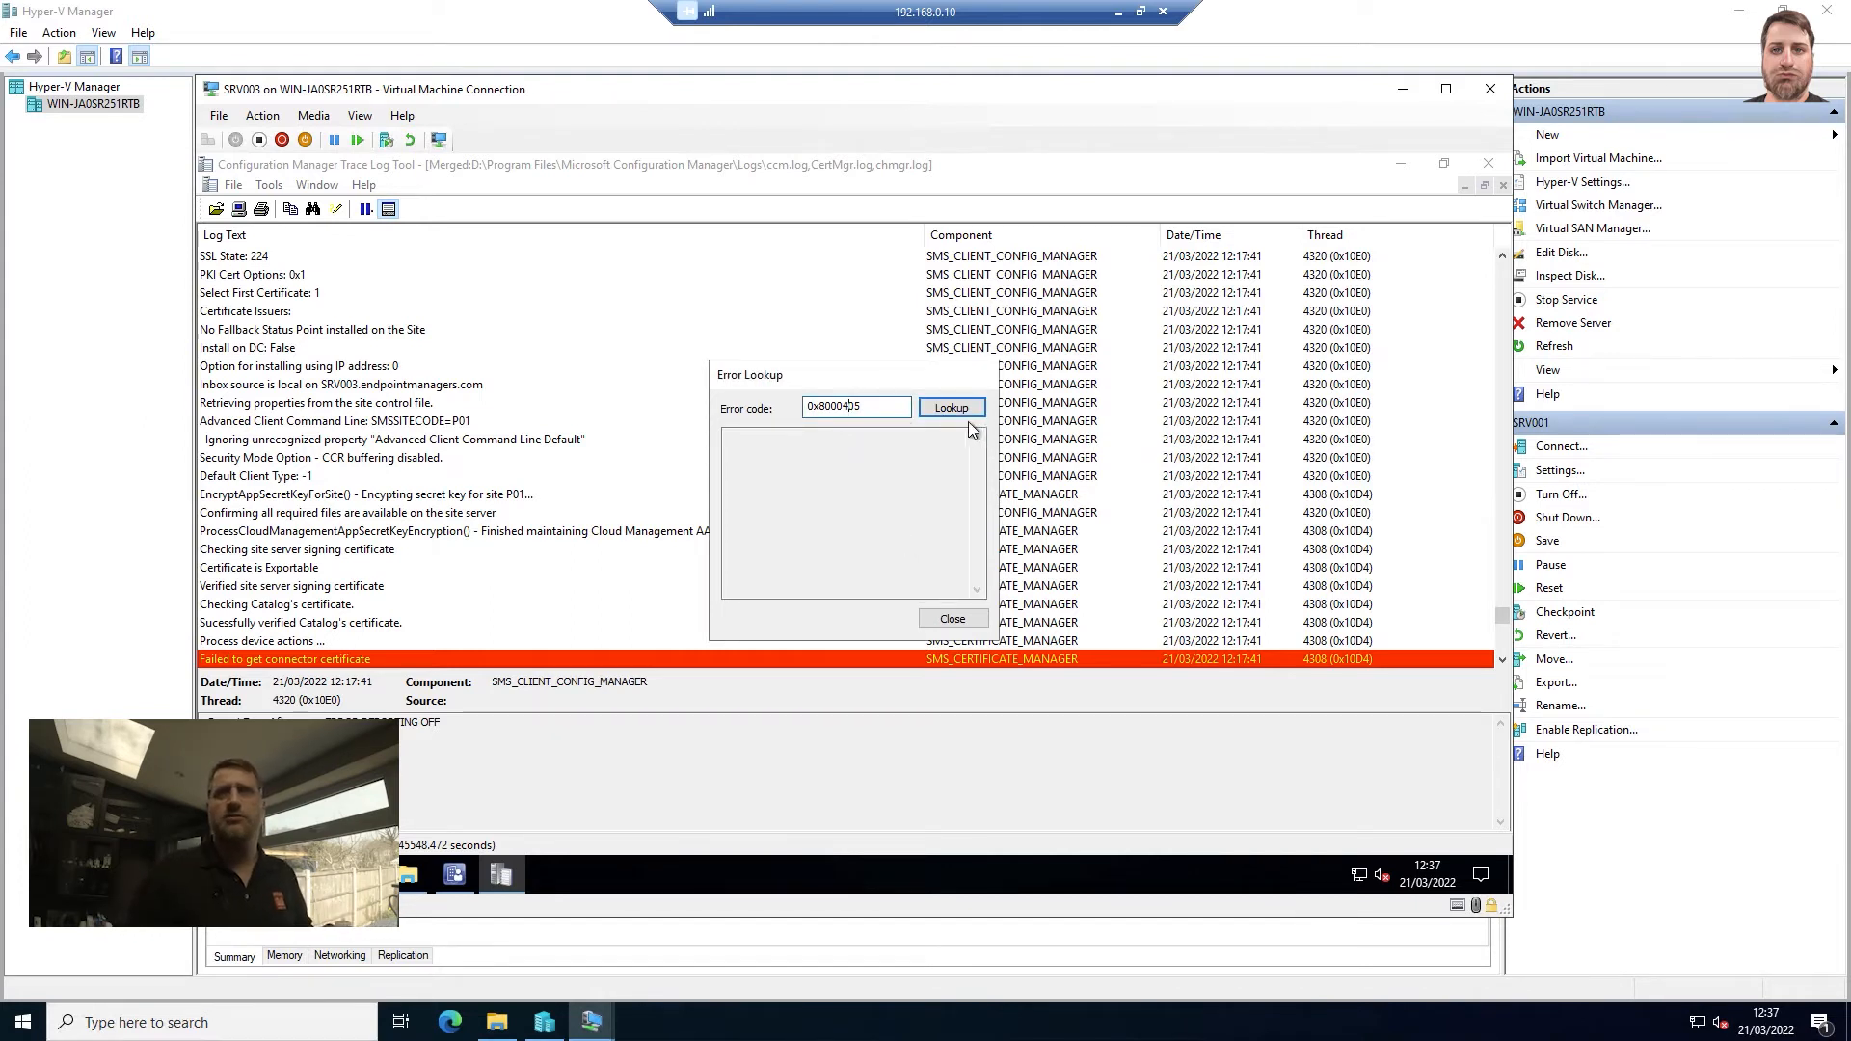
click(950, 407)
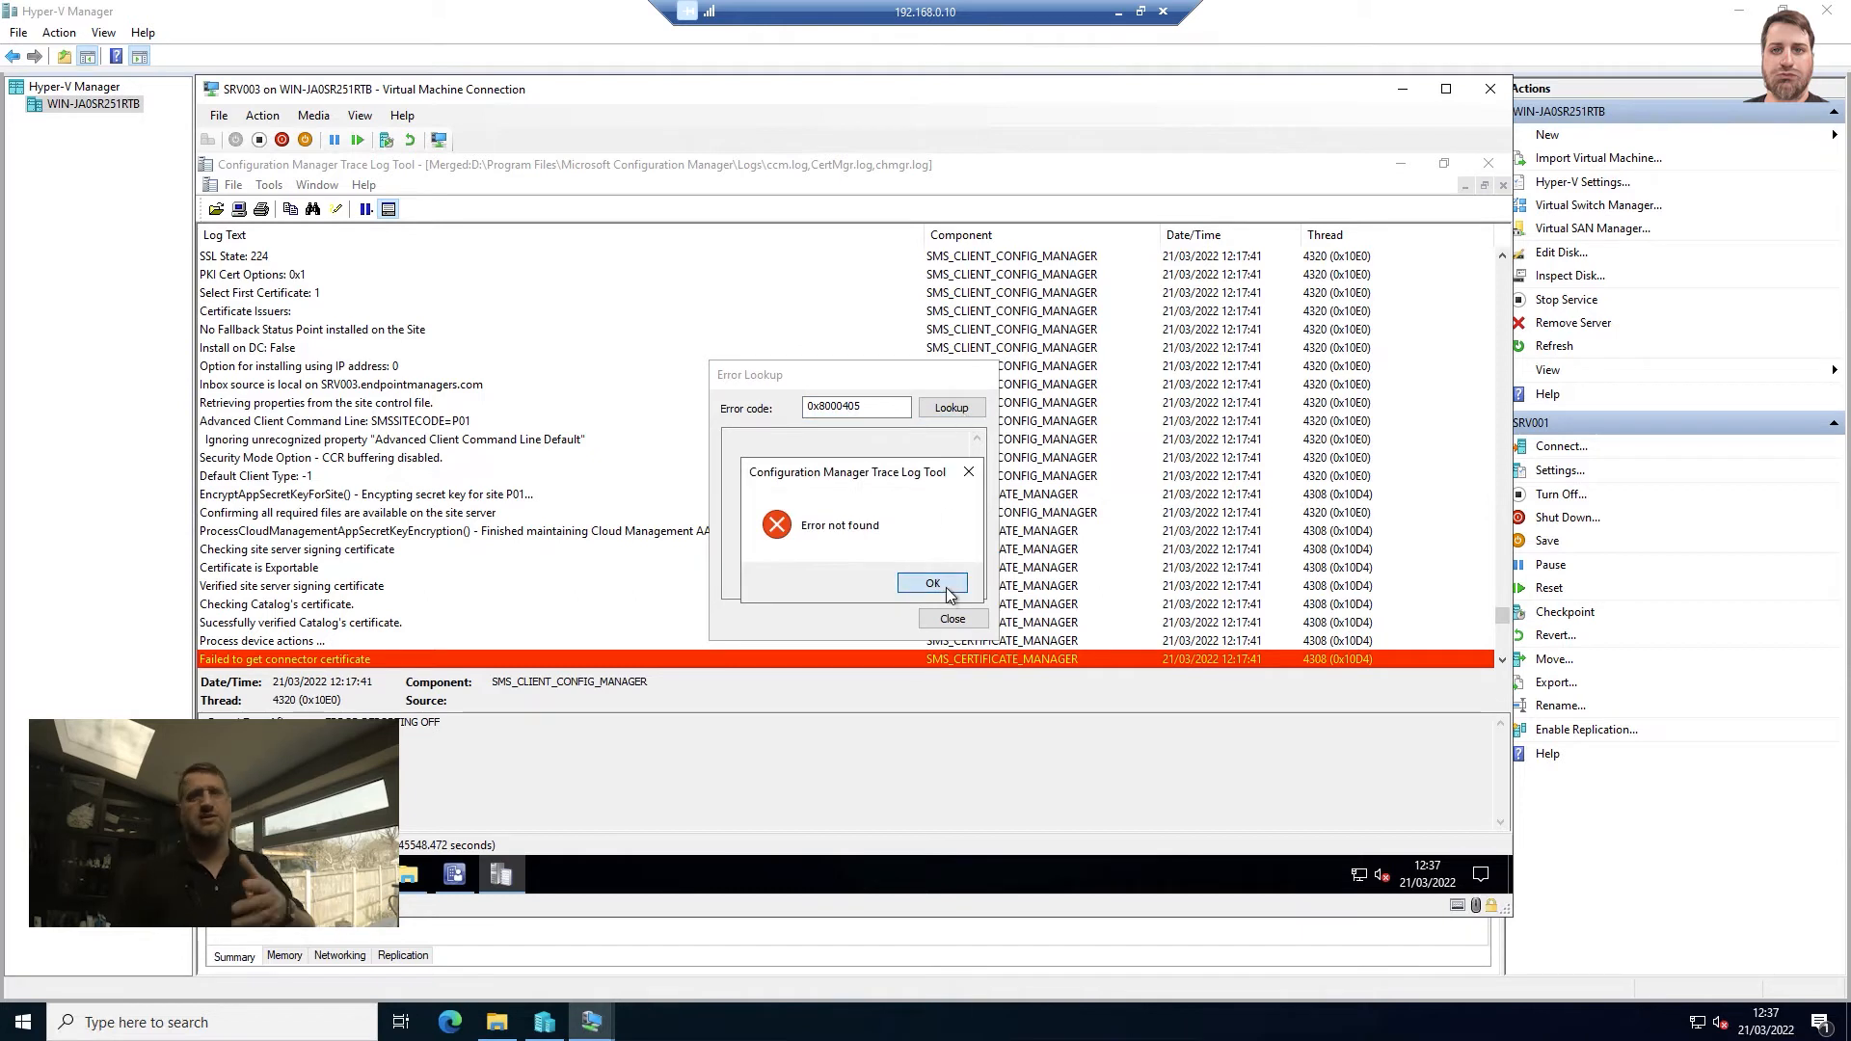
click(931, 582)
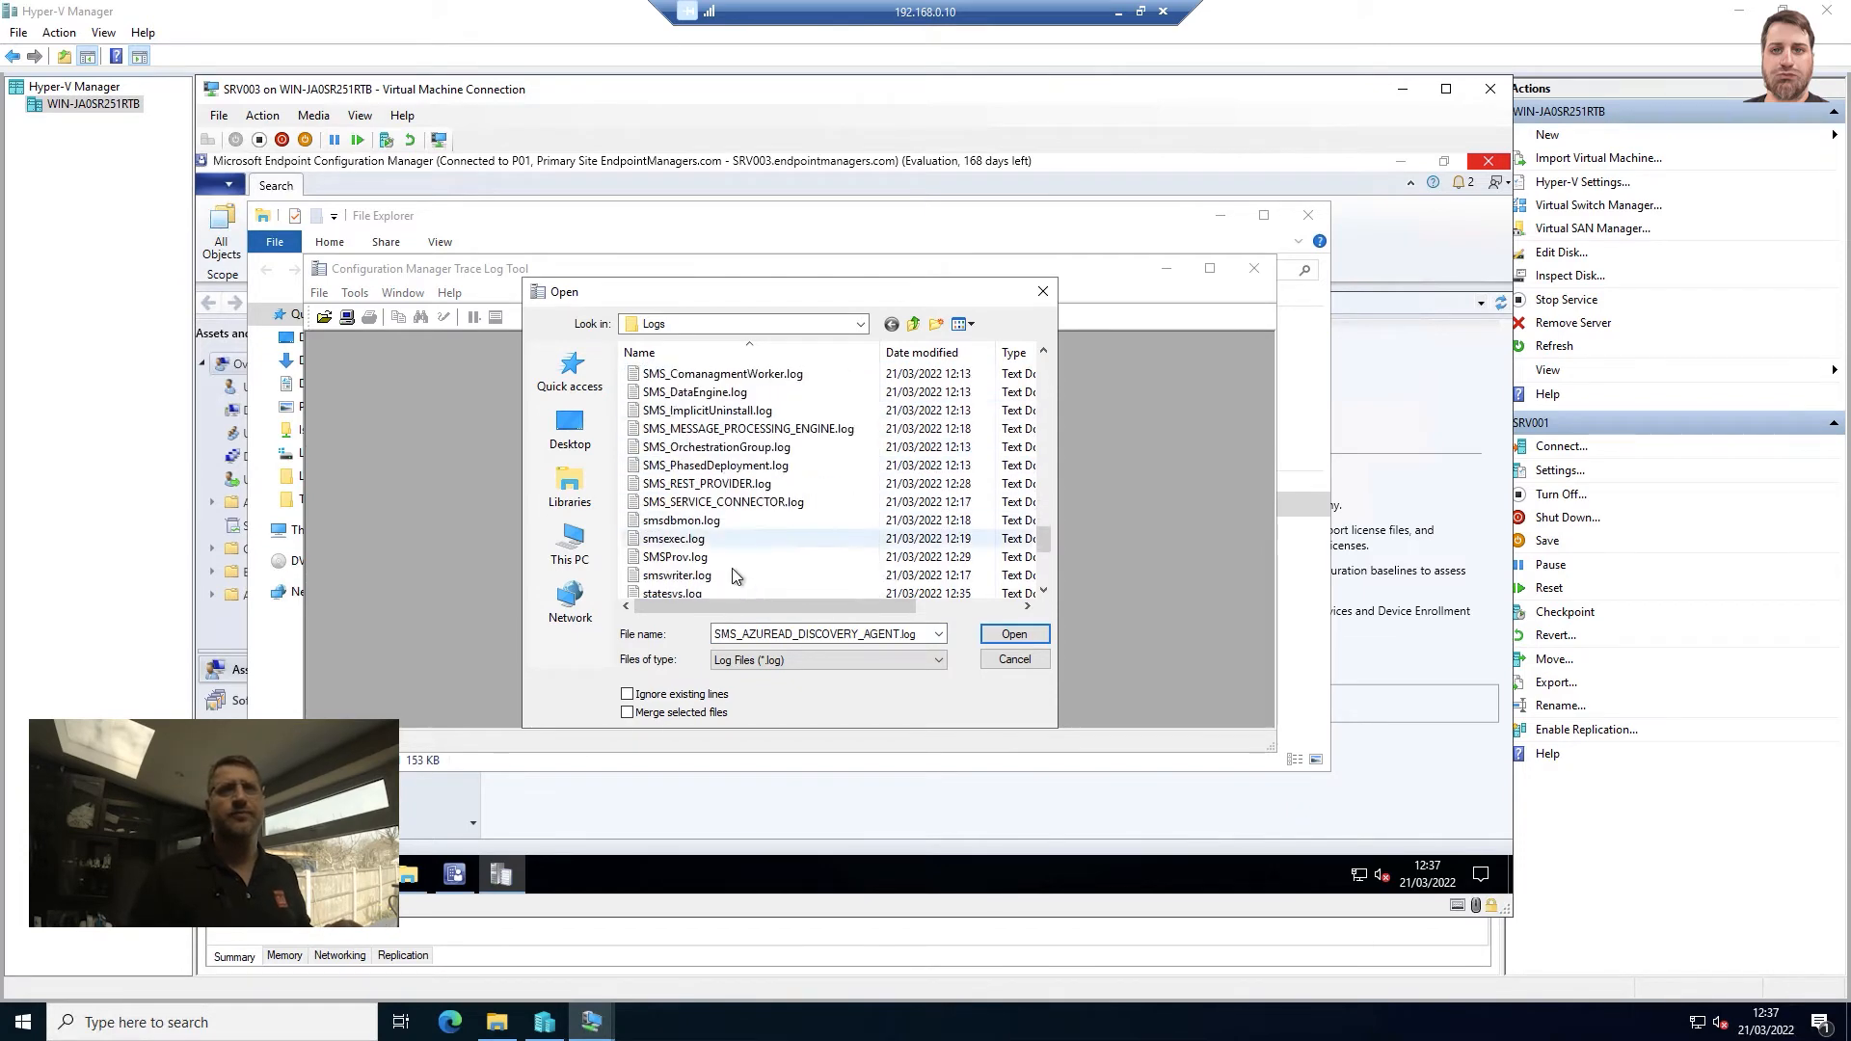
- Open SMSProv.log with Ignore existing lines ticked so only new entries appear
click(675, 555)
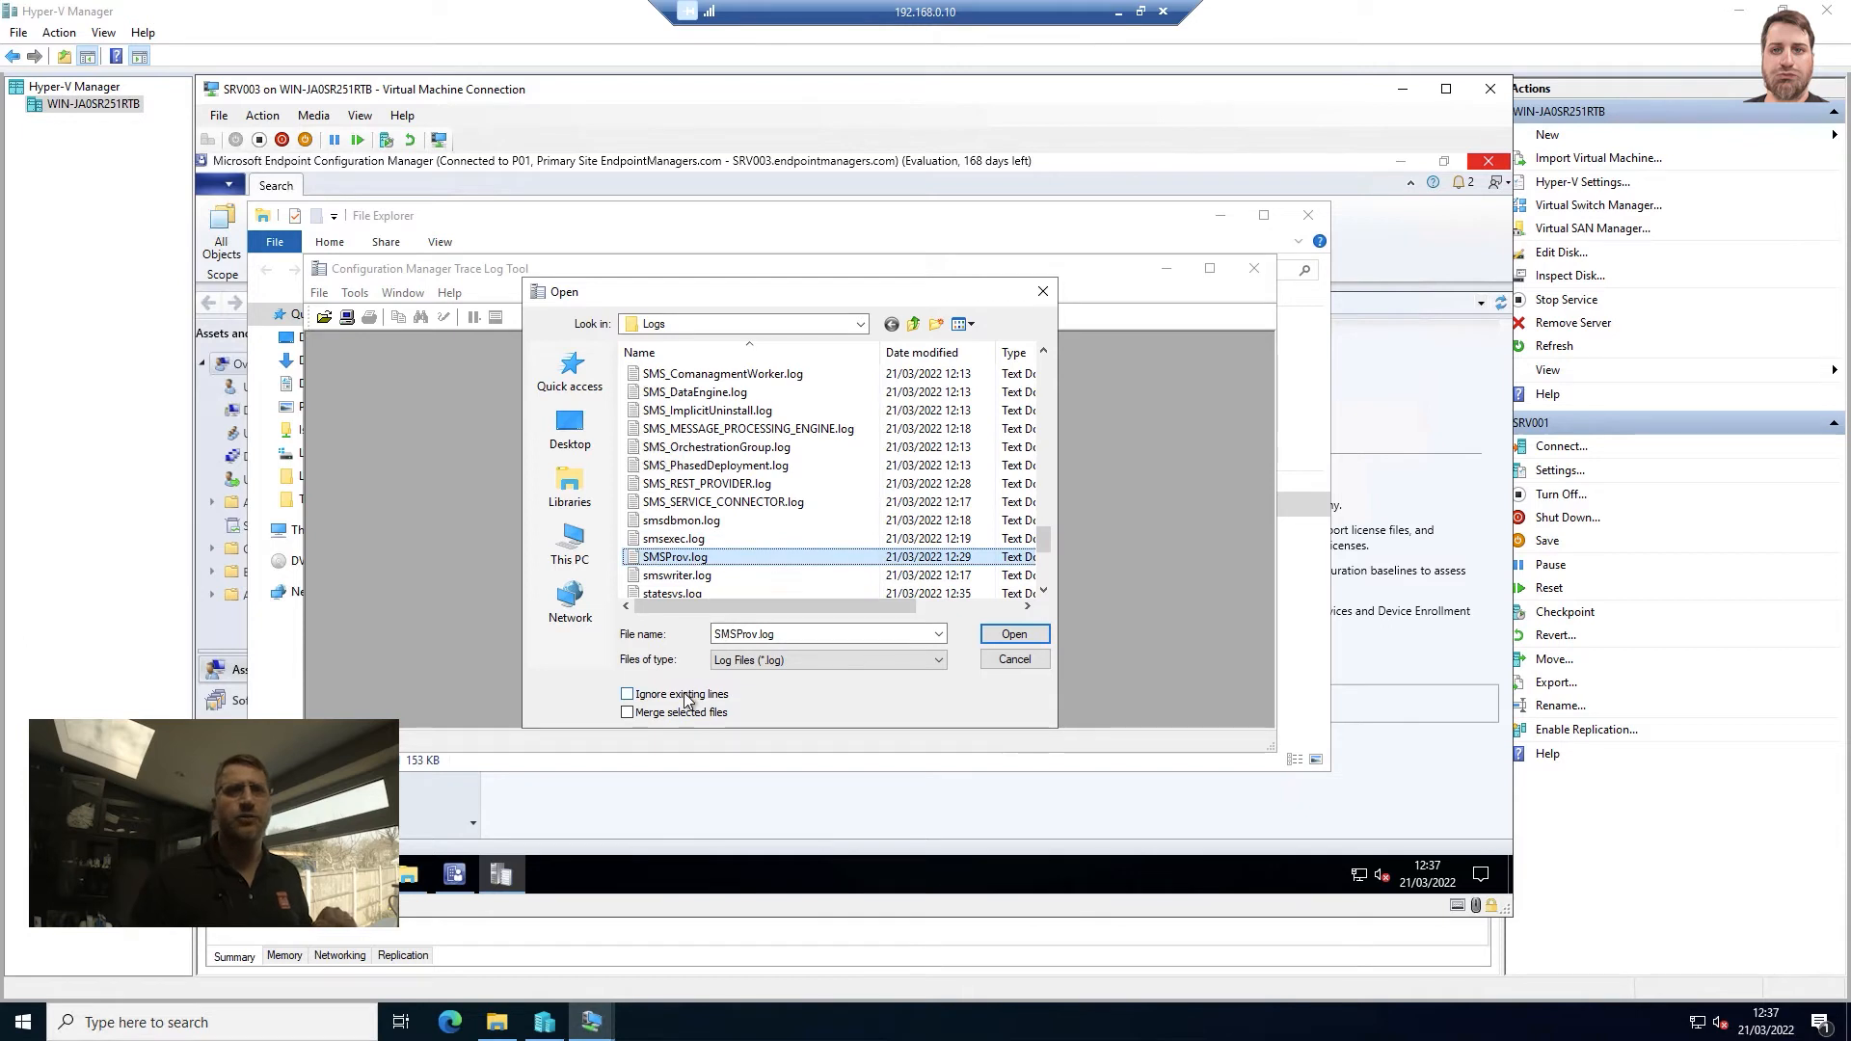
click(627, 694)
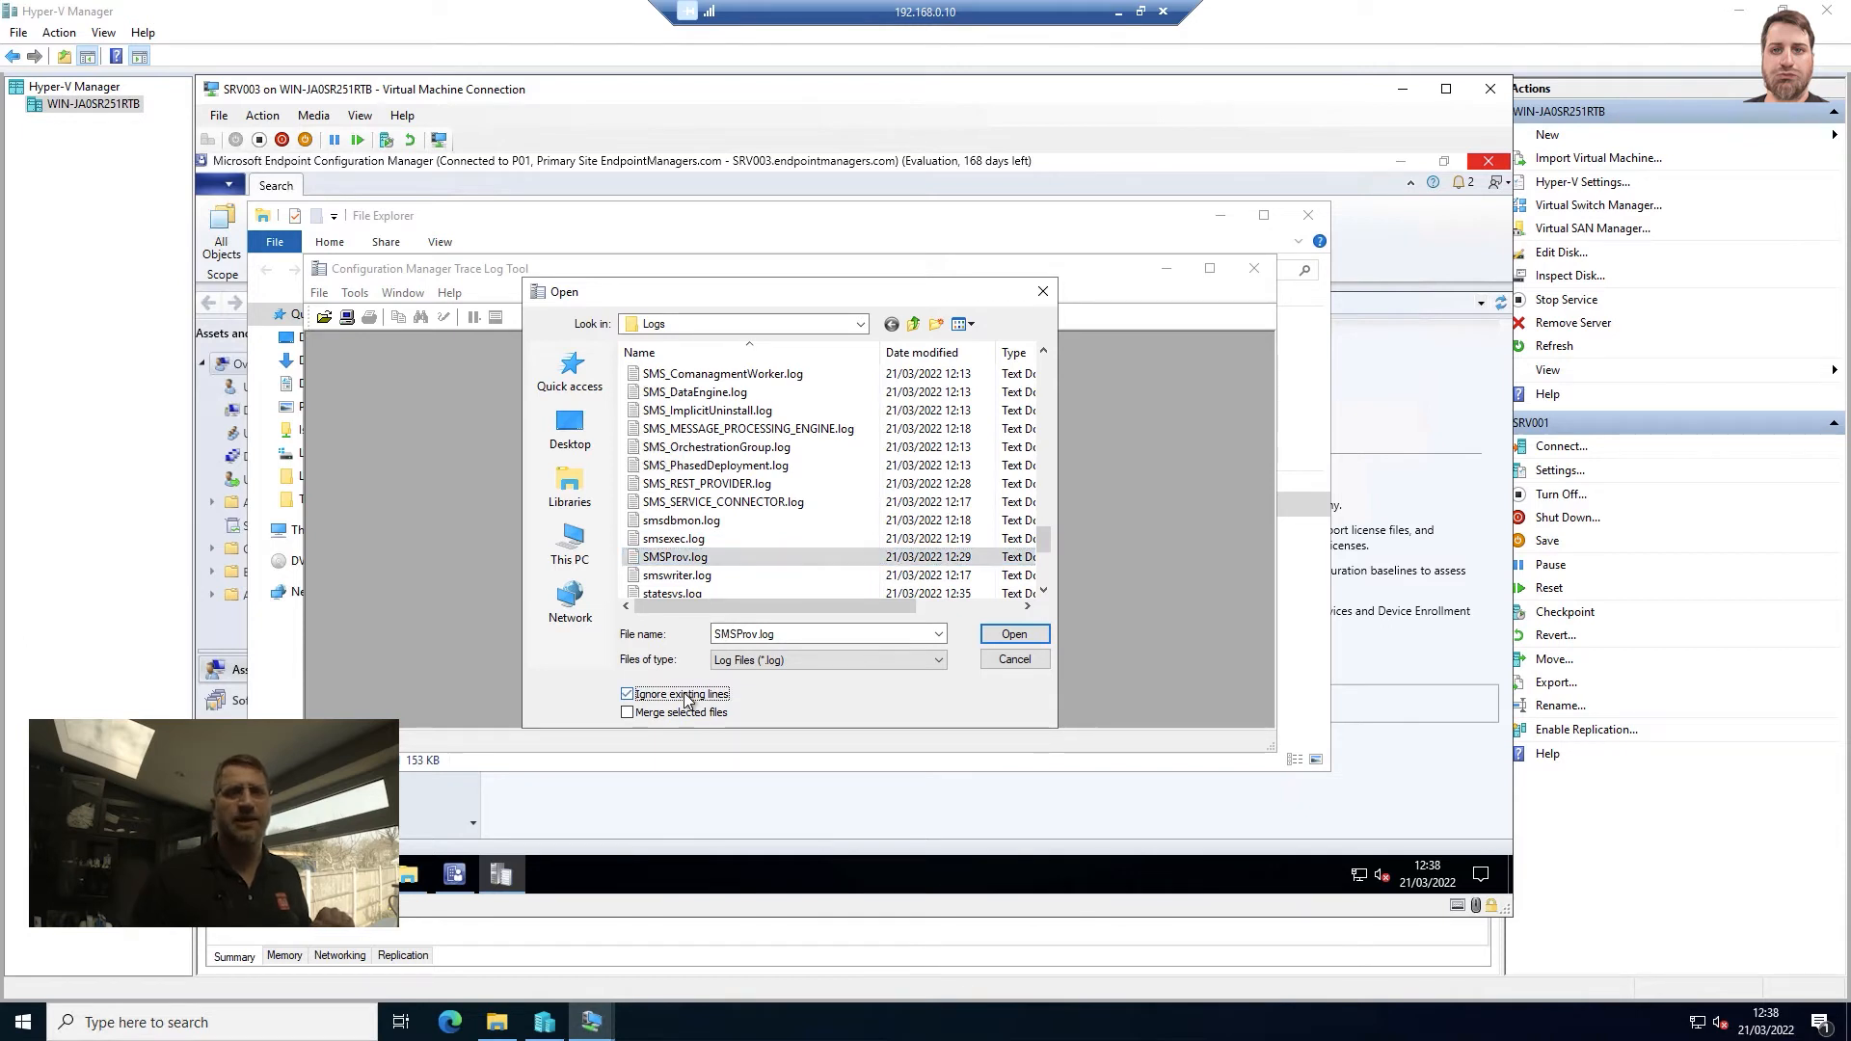
click(1012, 635)
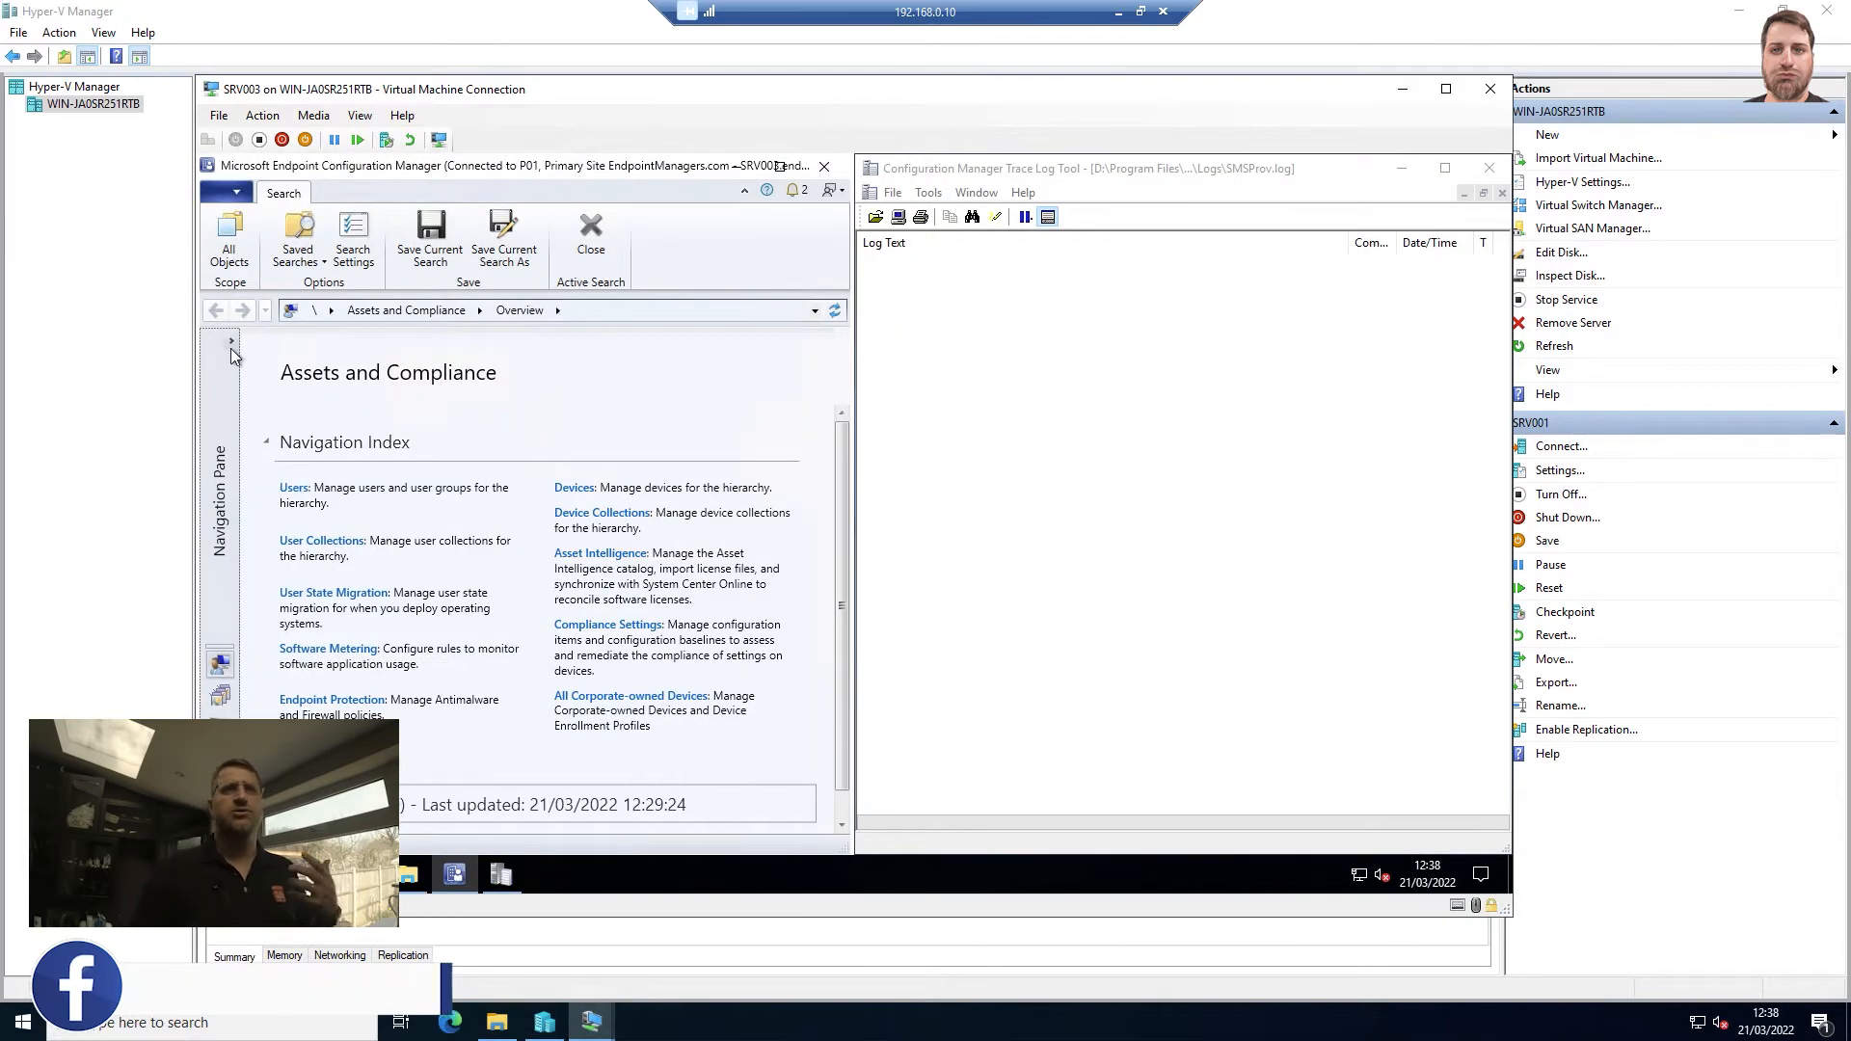
- Browse Devices and Device Collections in the console to stream entries into SMSProv.log
click(234, 343)
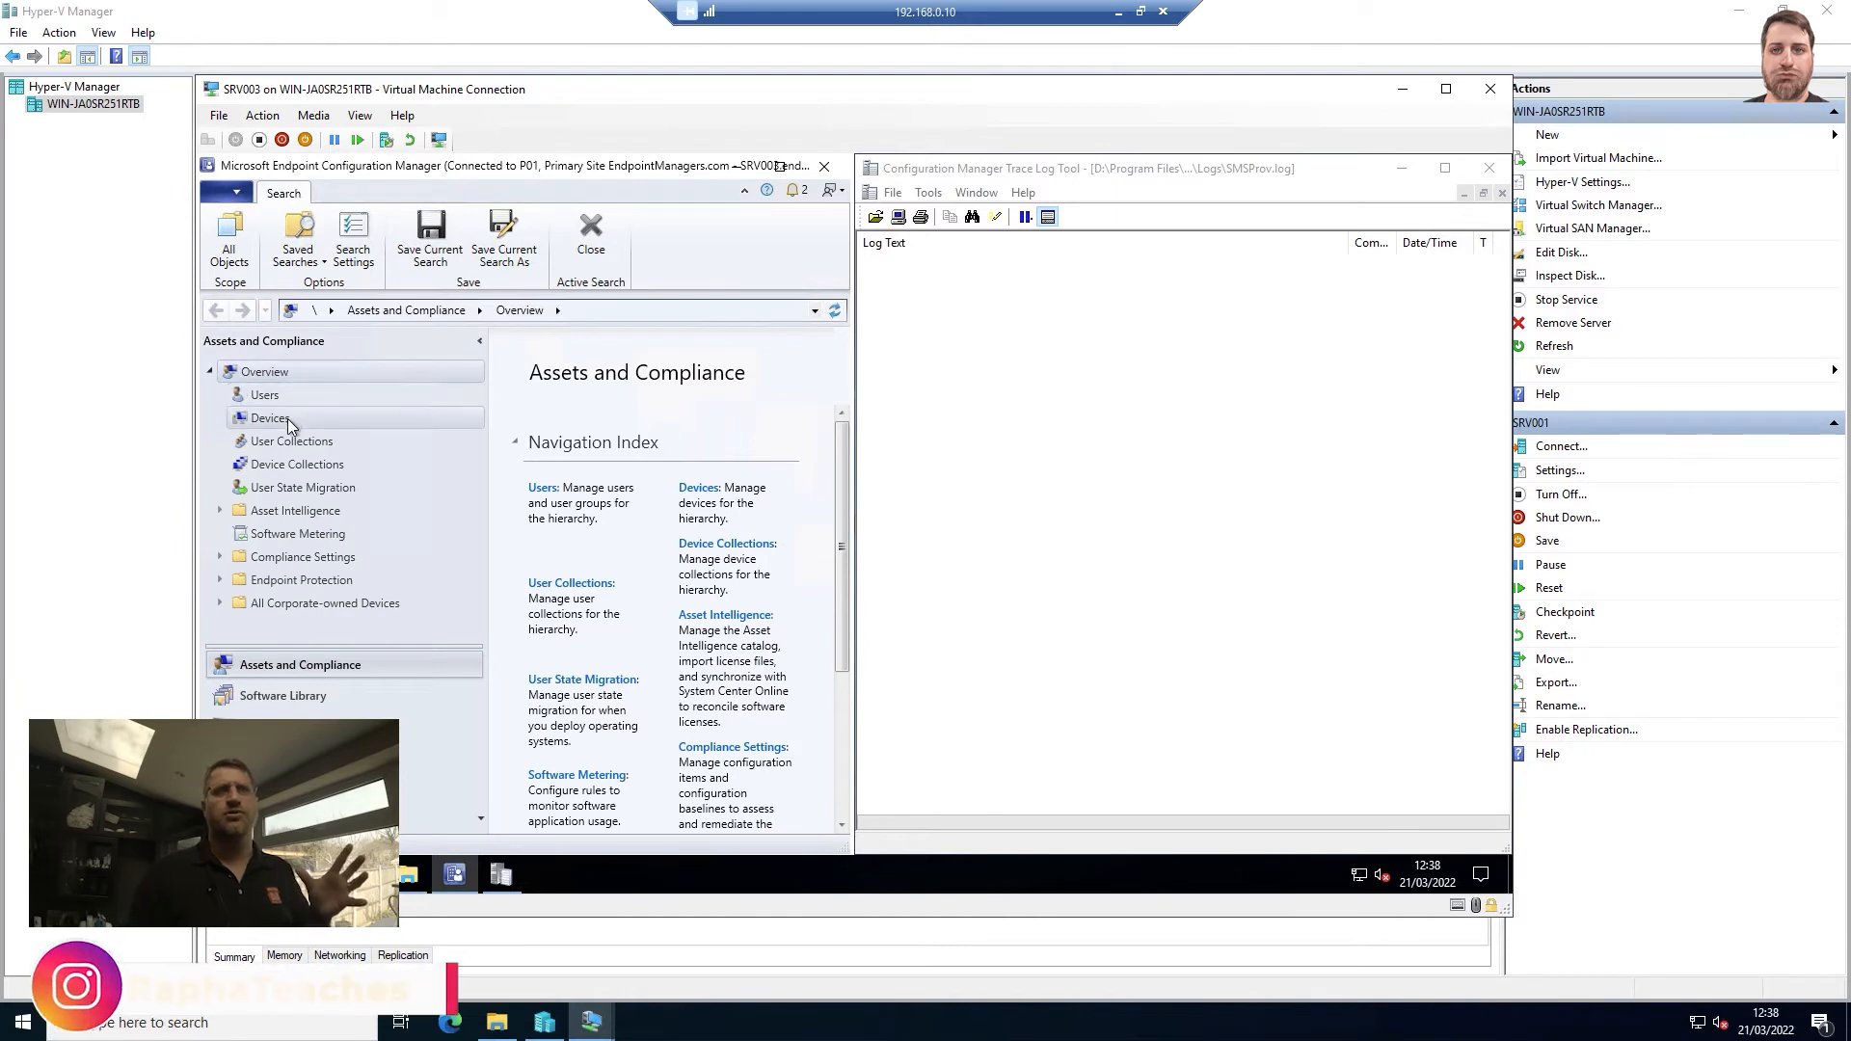
mouse_move(270, 419)
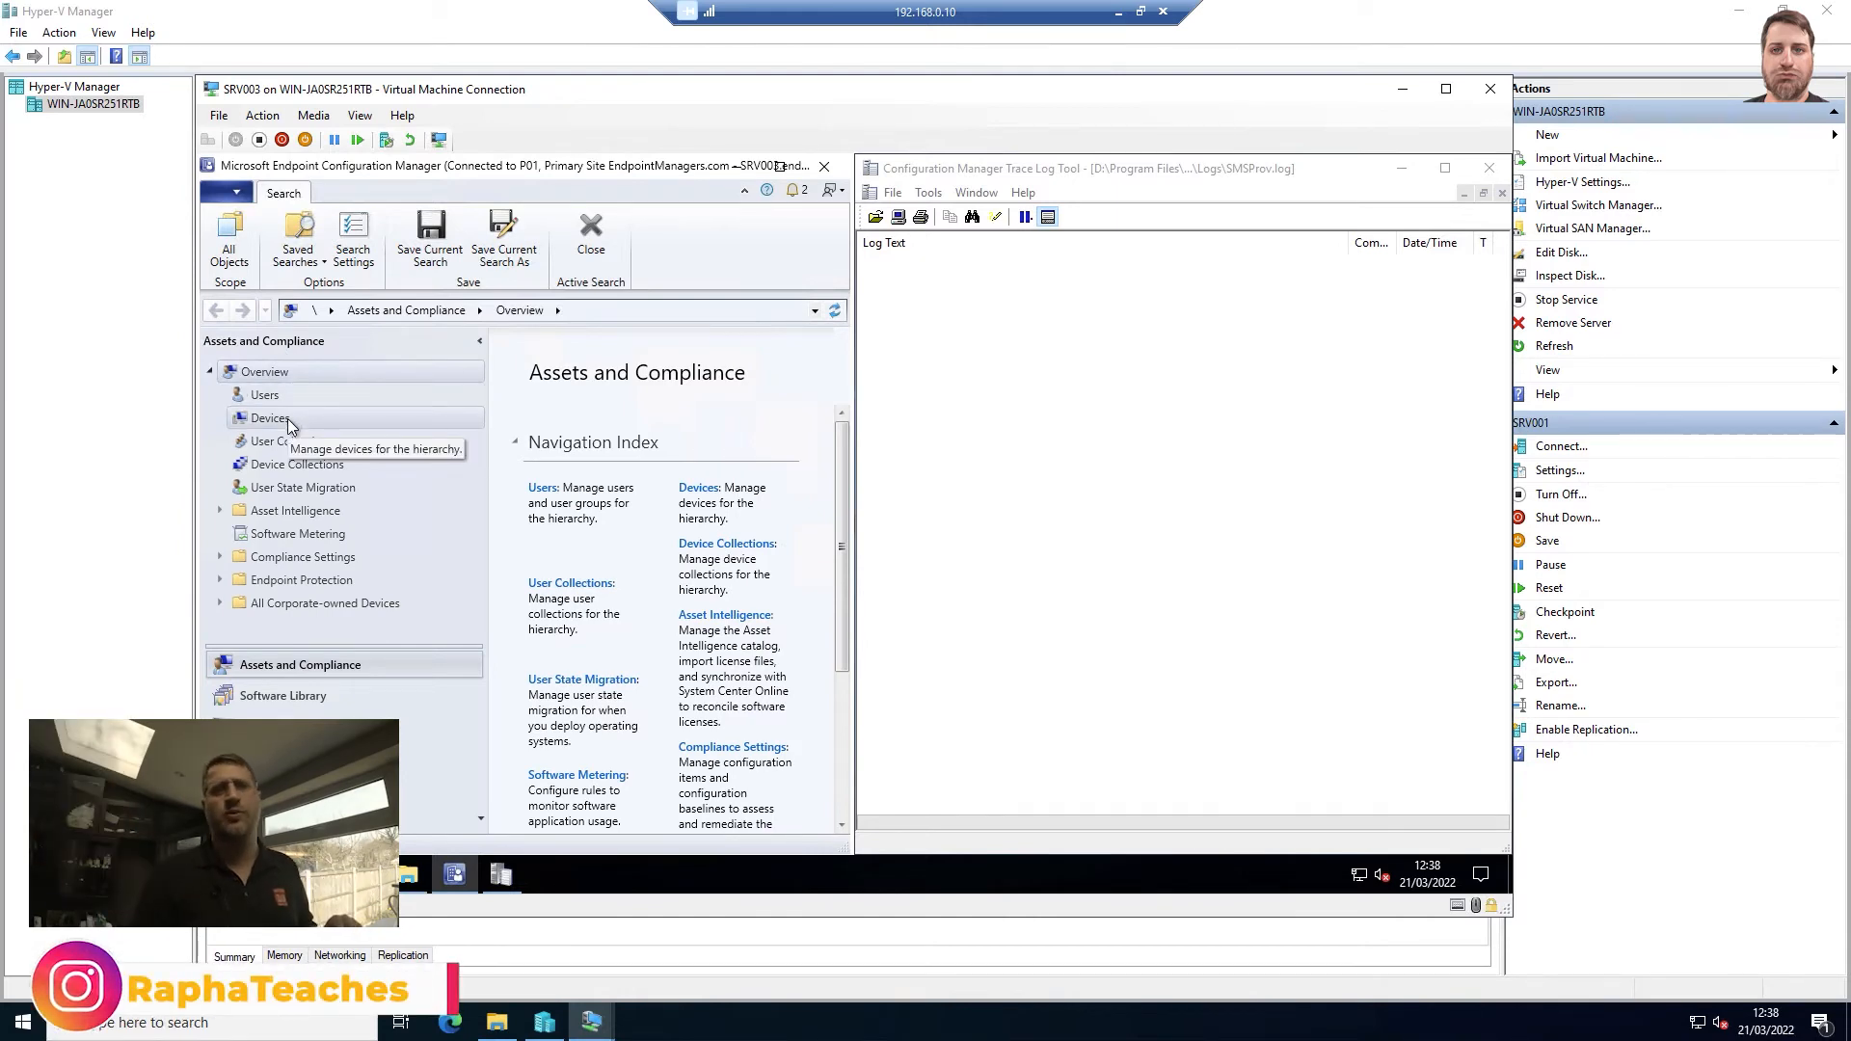
click(270, 419)
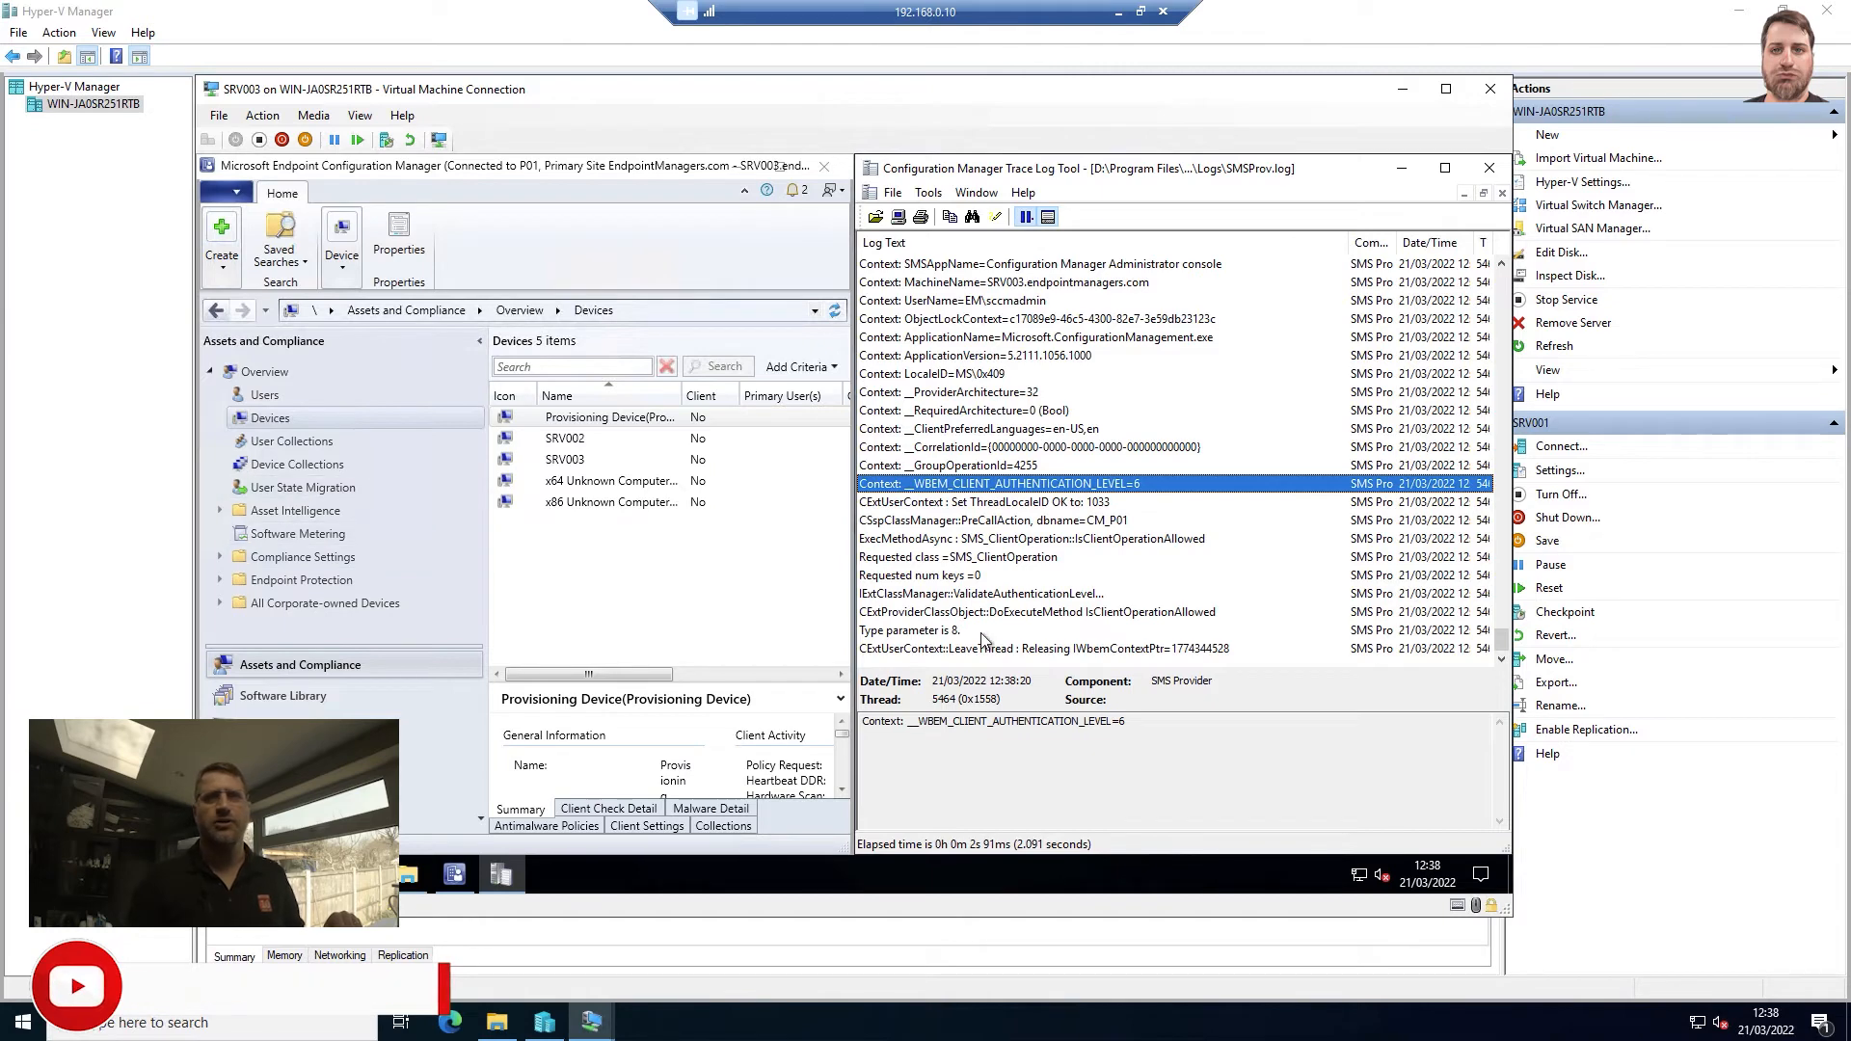
click(297, 463)
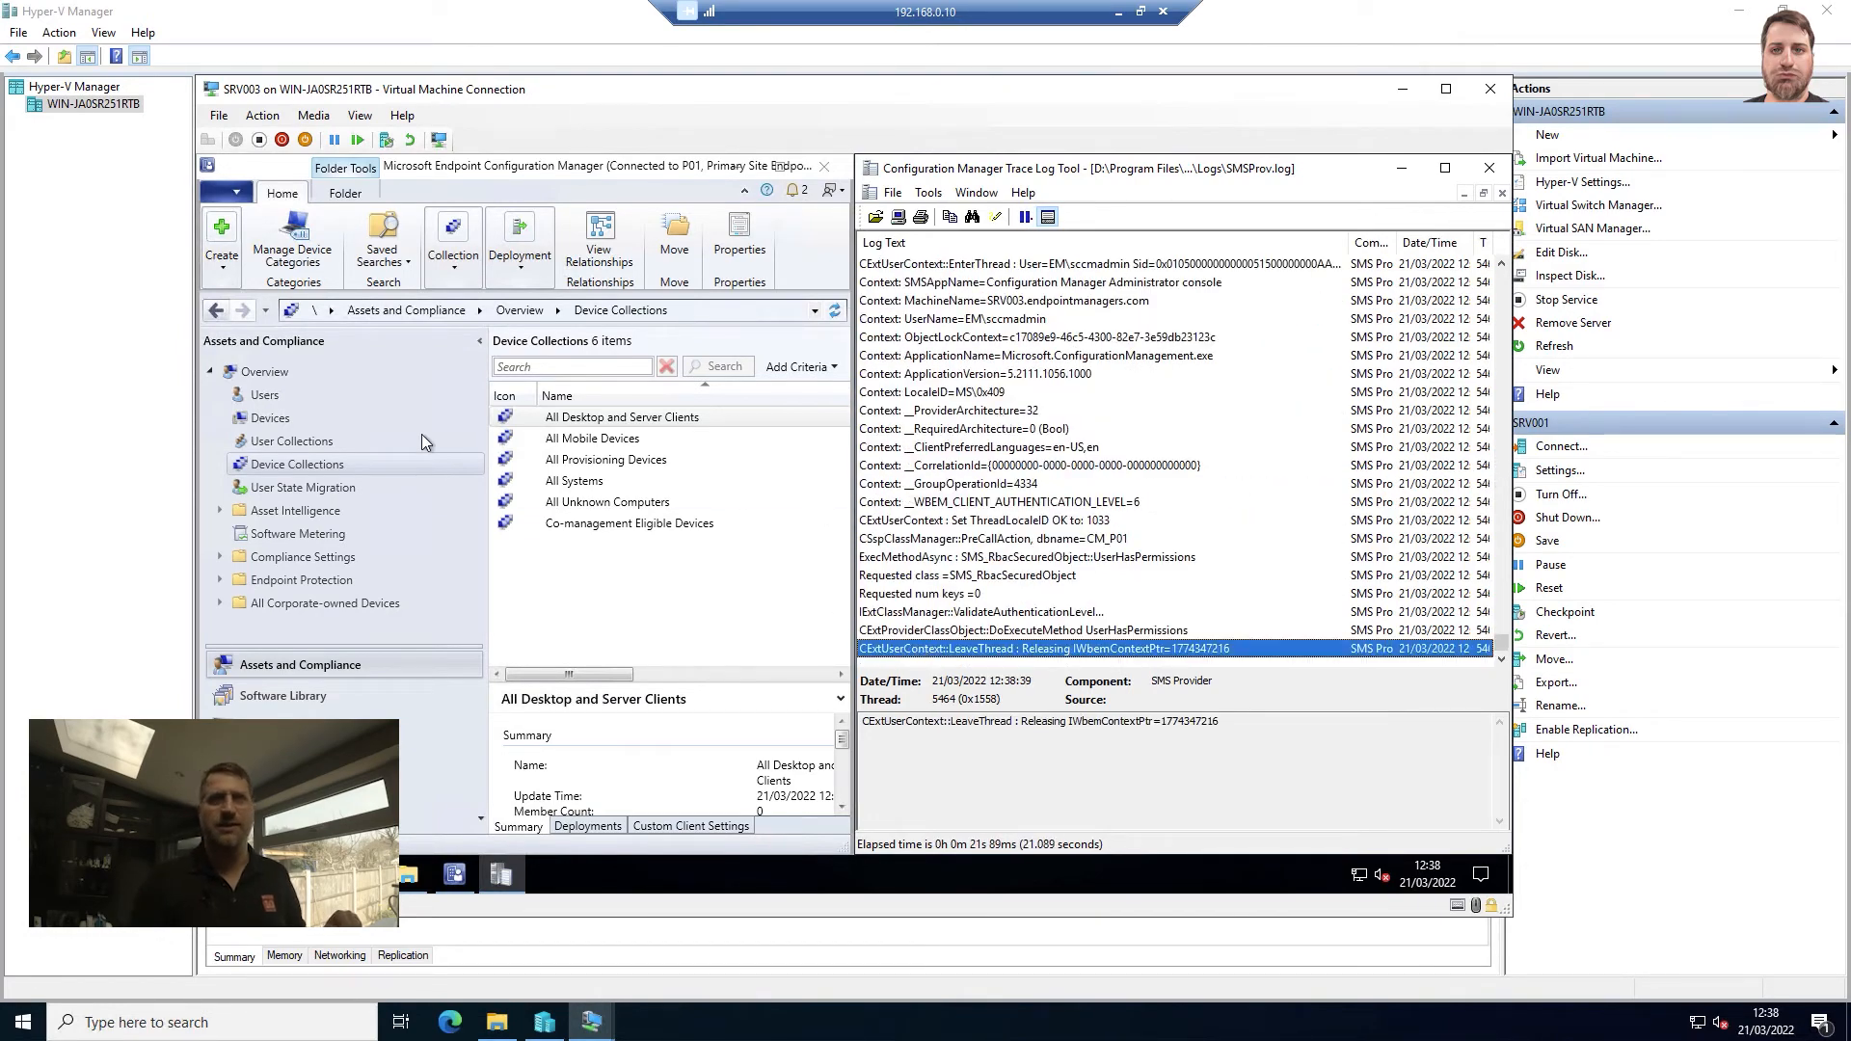
click(270, 418)
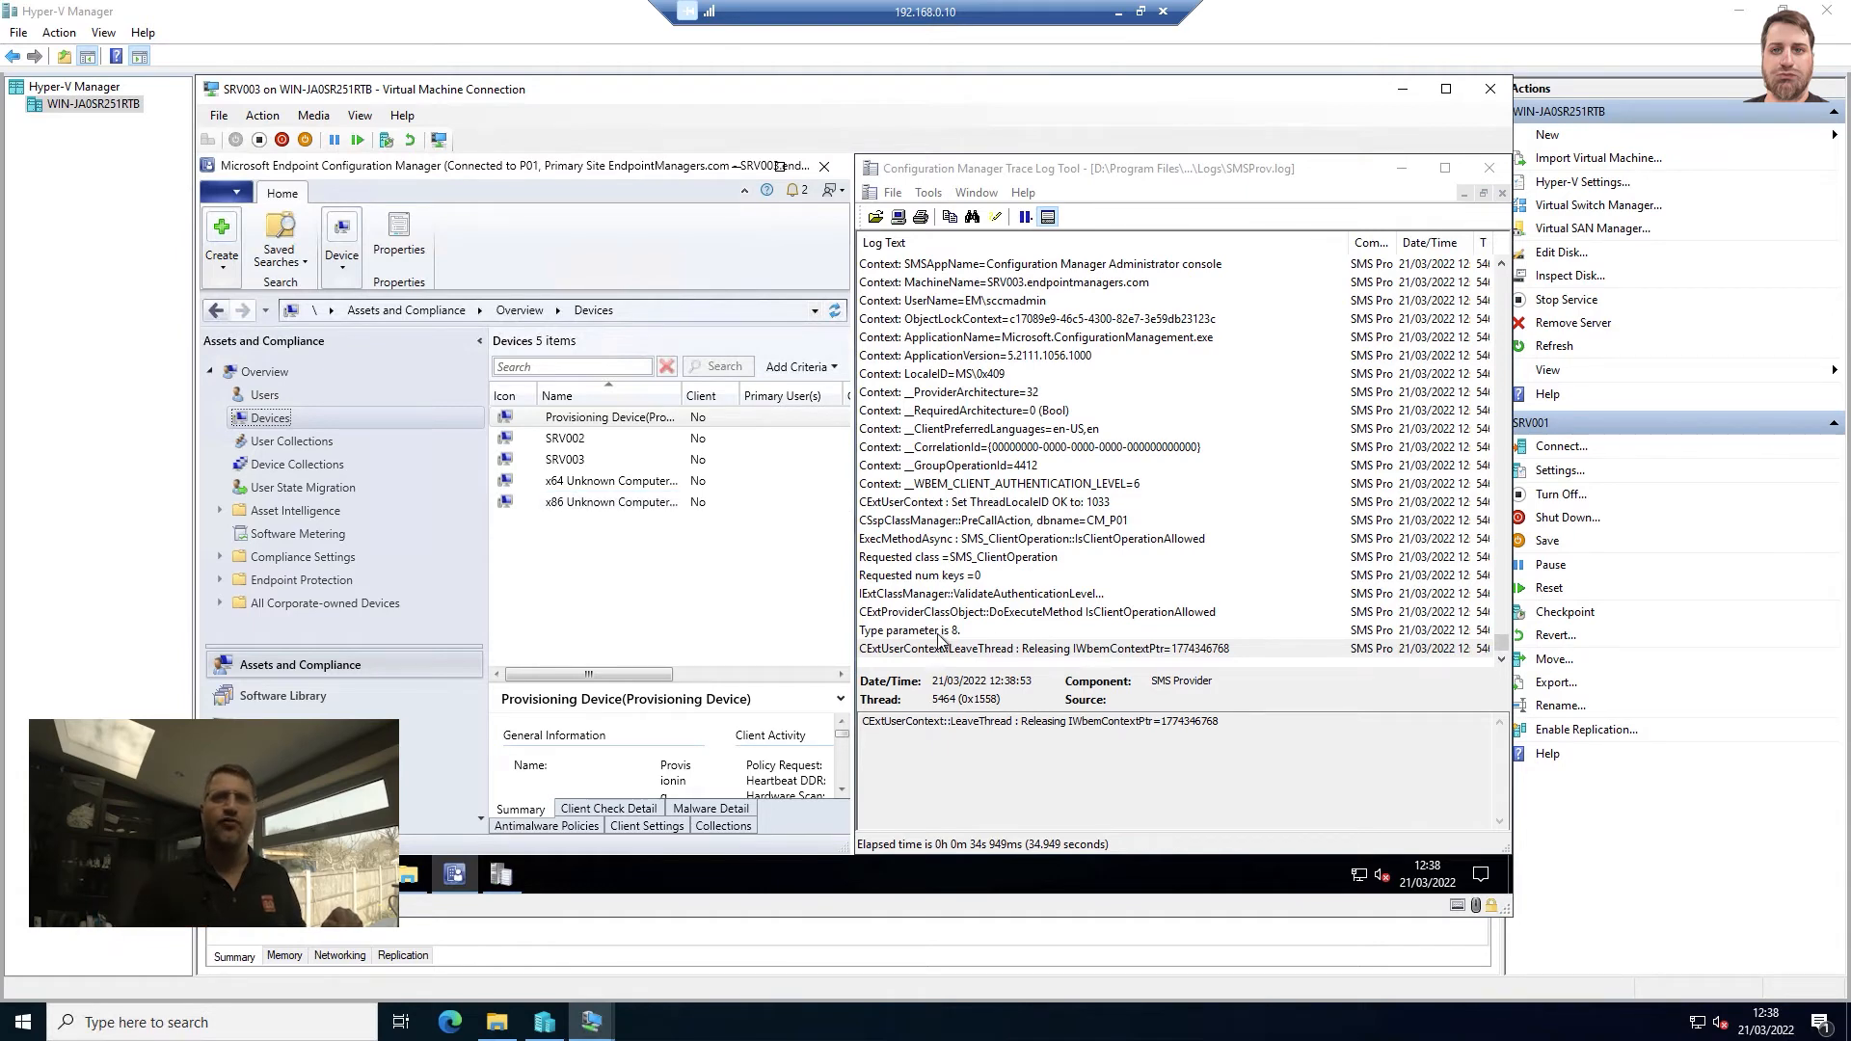
- Inspect the 'Type parameter is 8' entry and review the new collection query entries
click(909, 629)
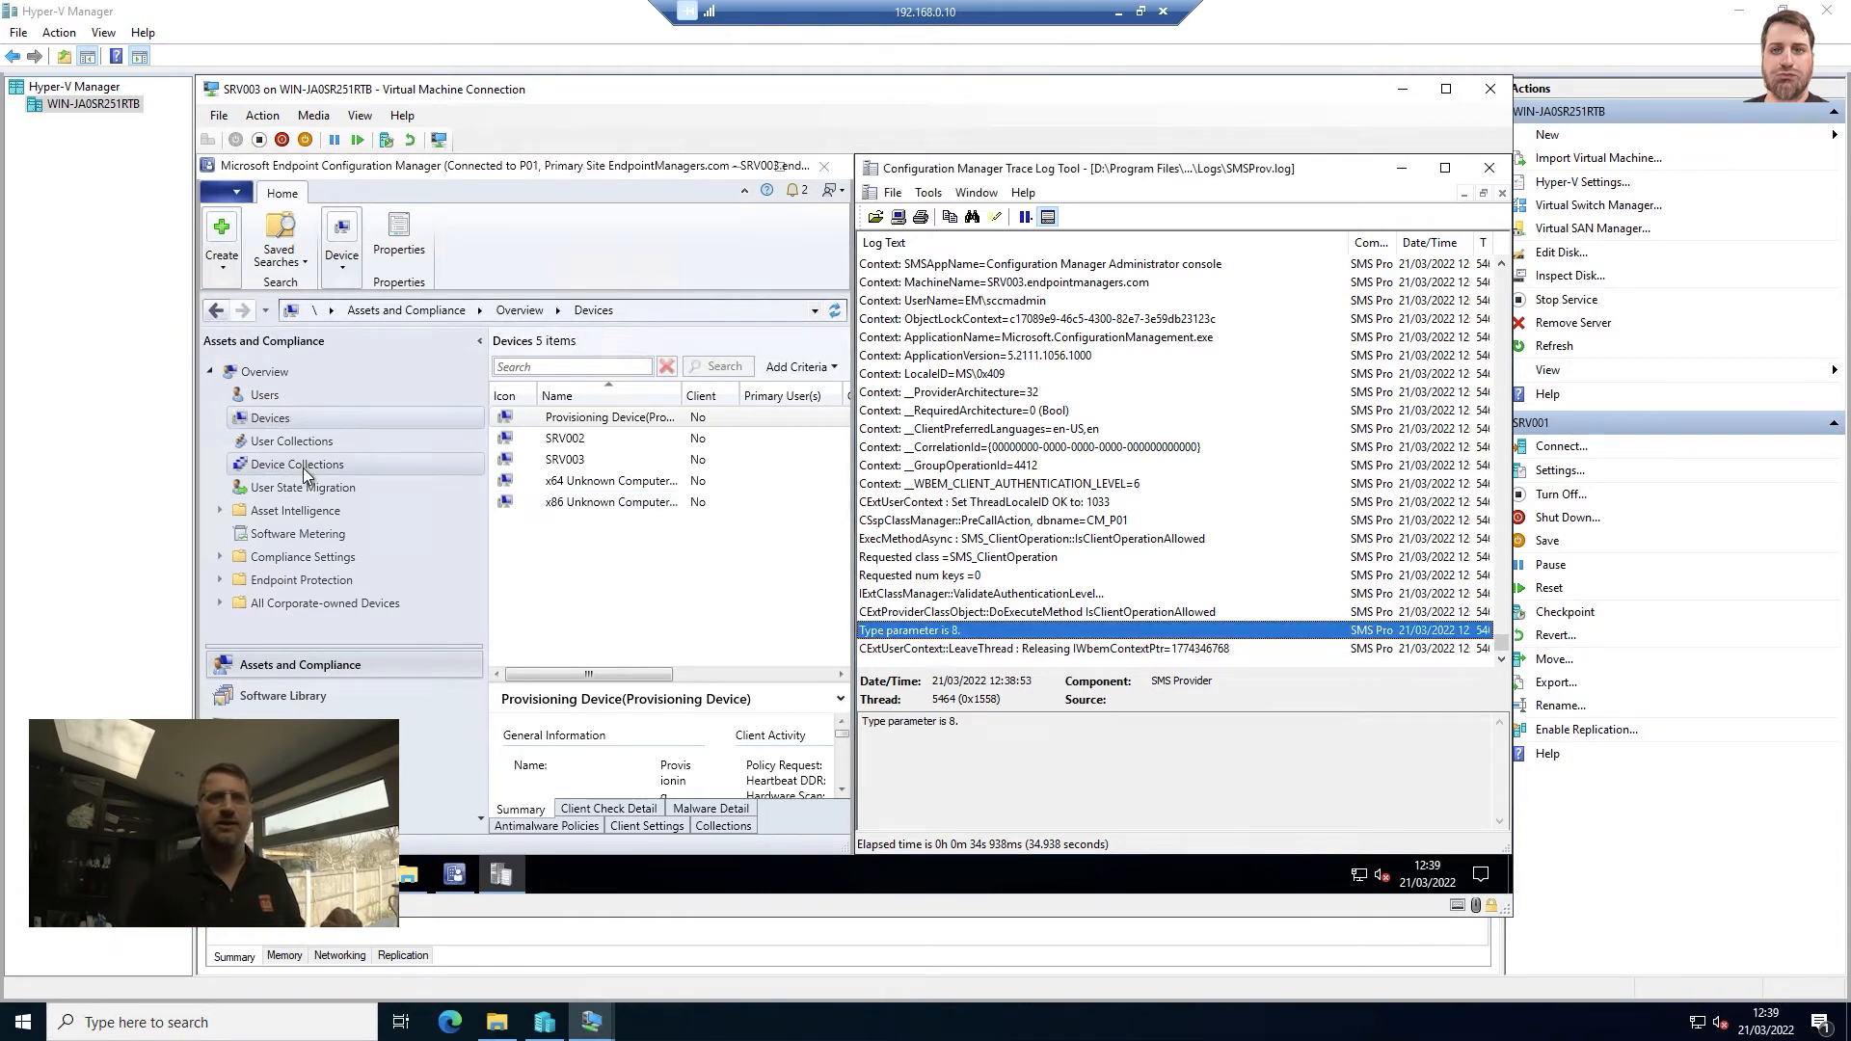
click(293, 465)
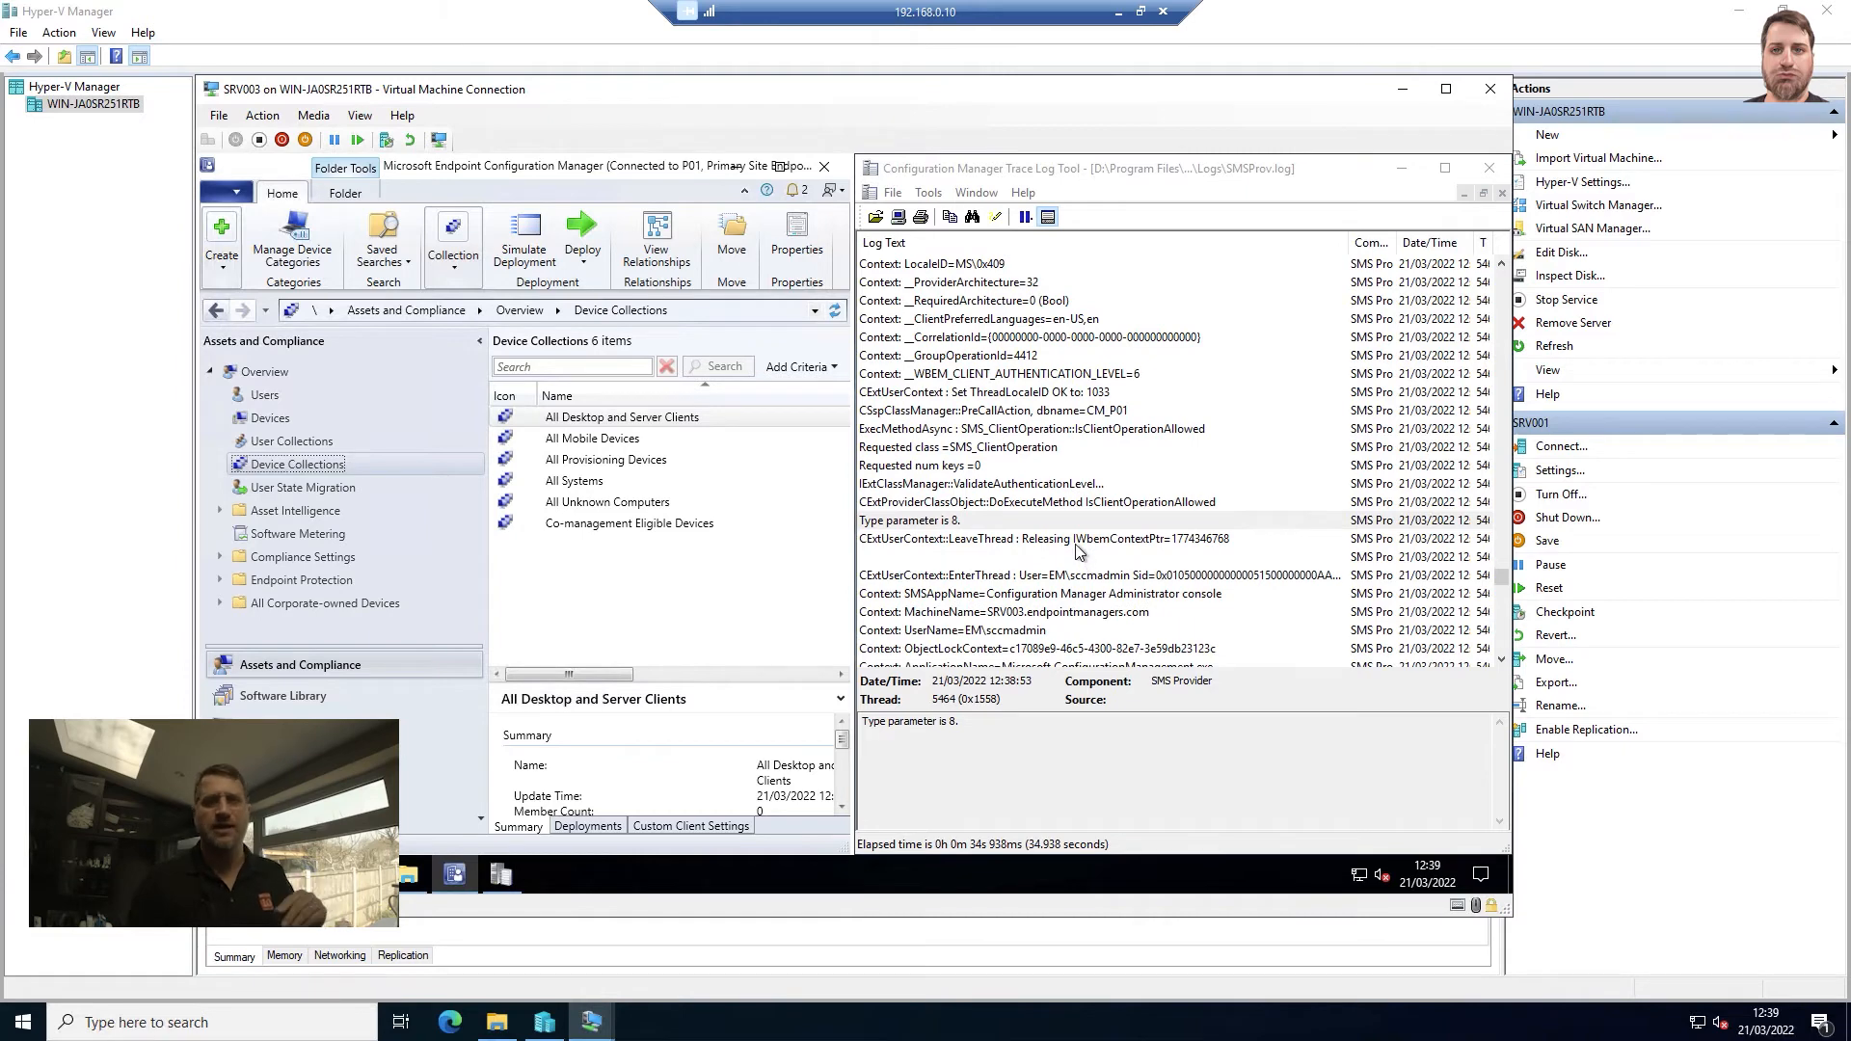
scroll(down, 3)
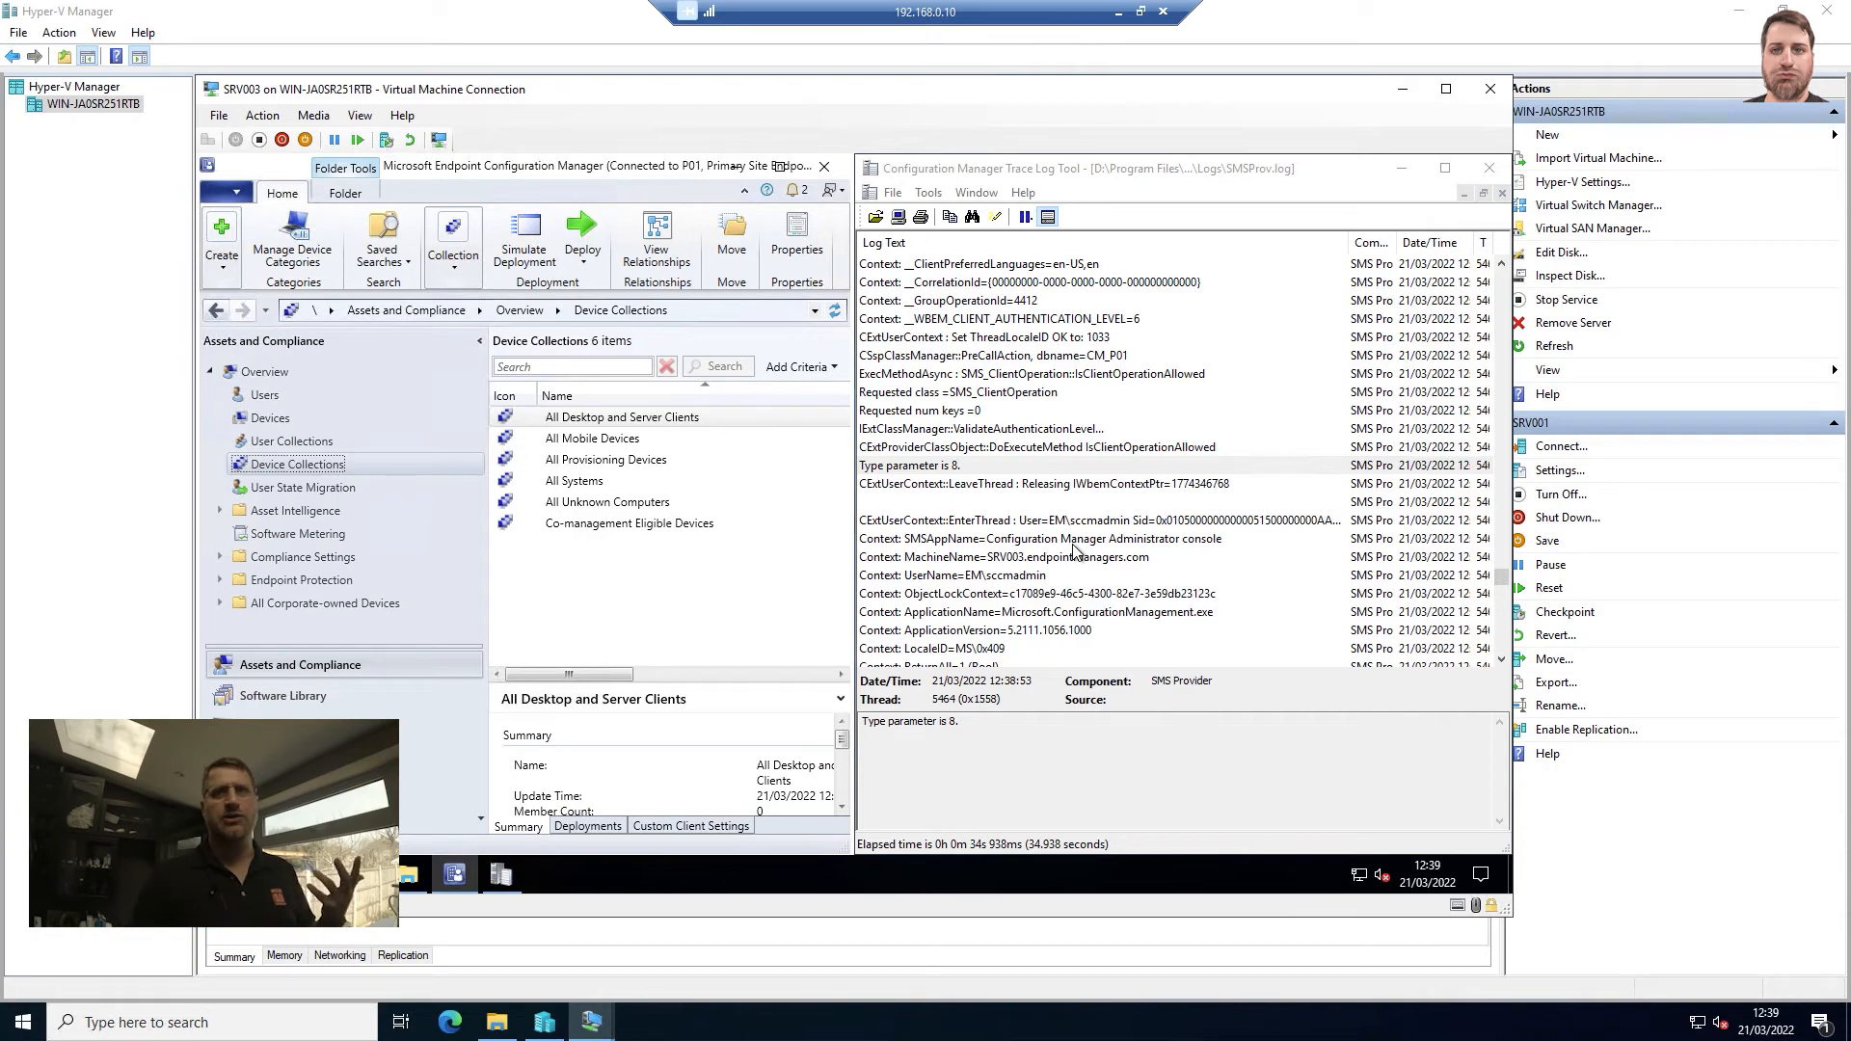
scroll(down, 3)
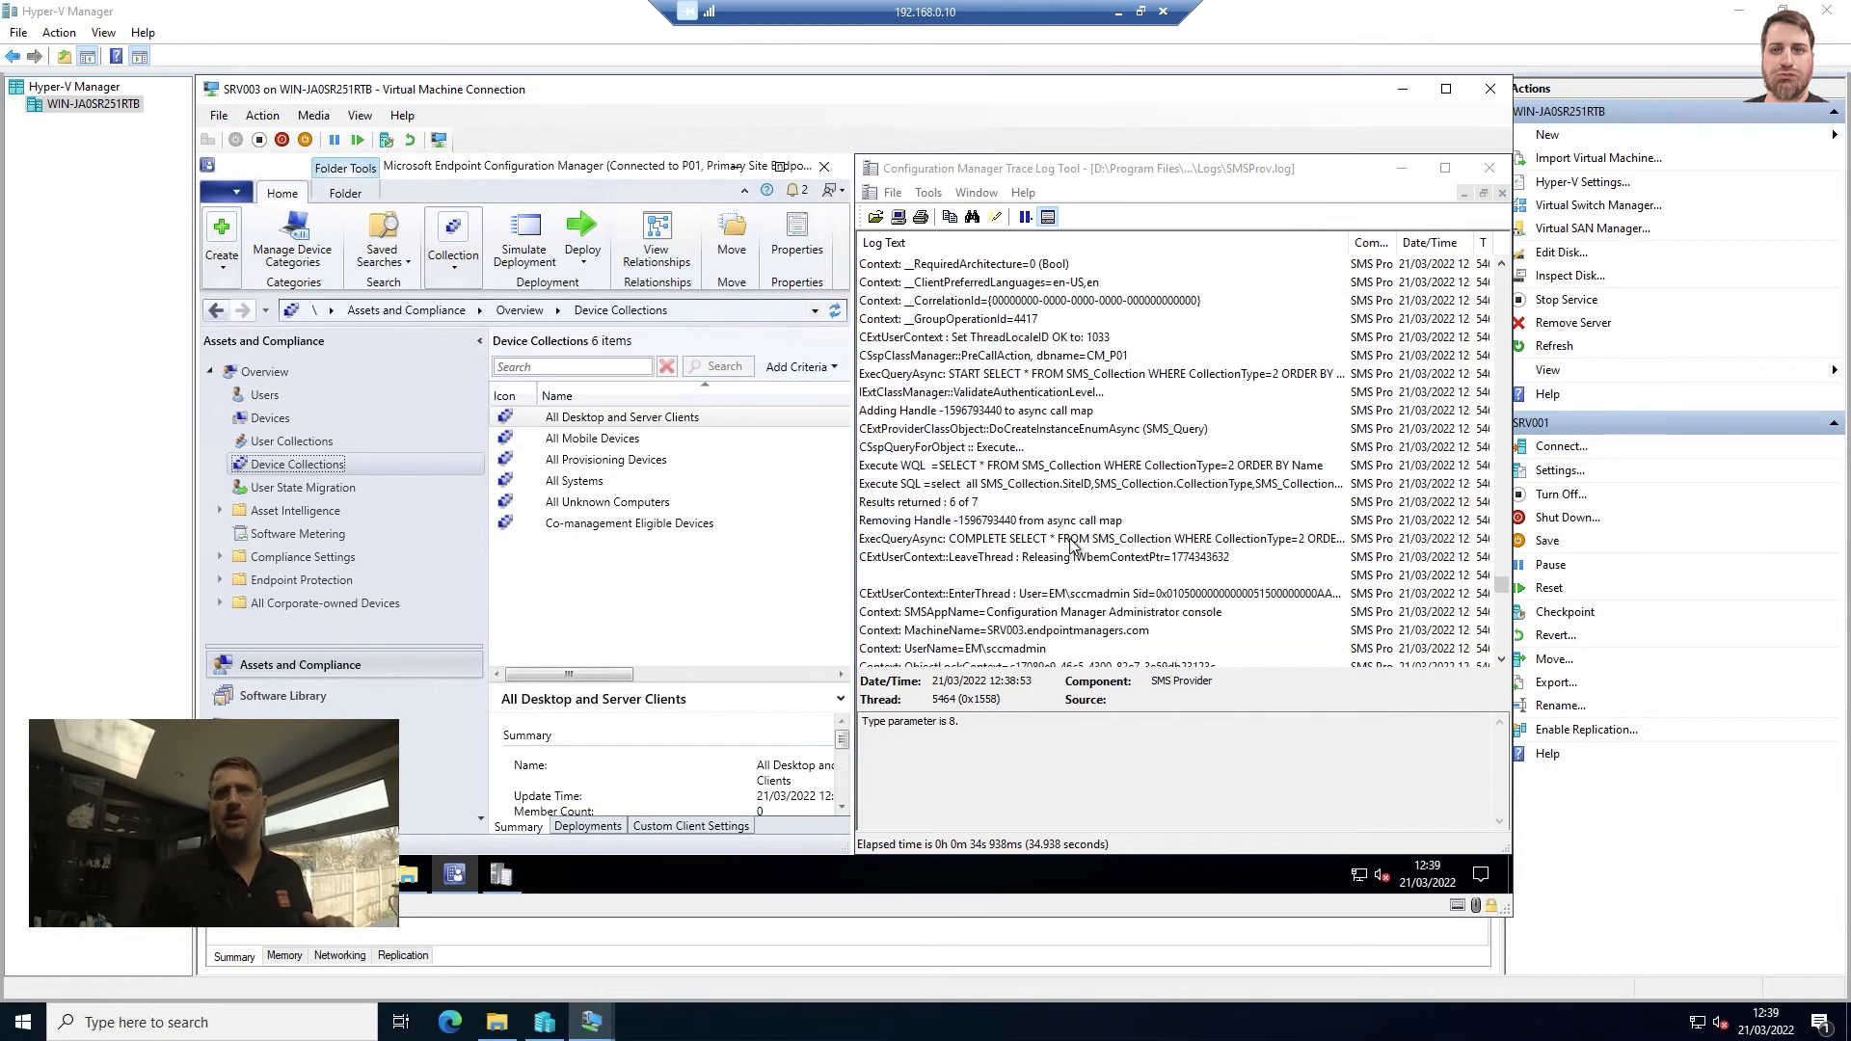
scroll(down, 3)
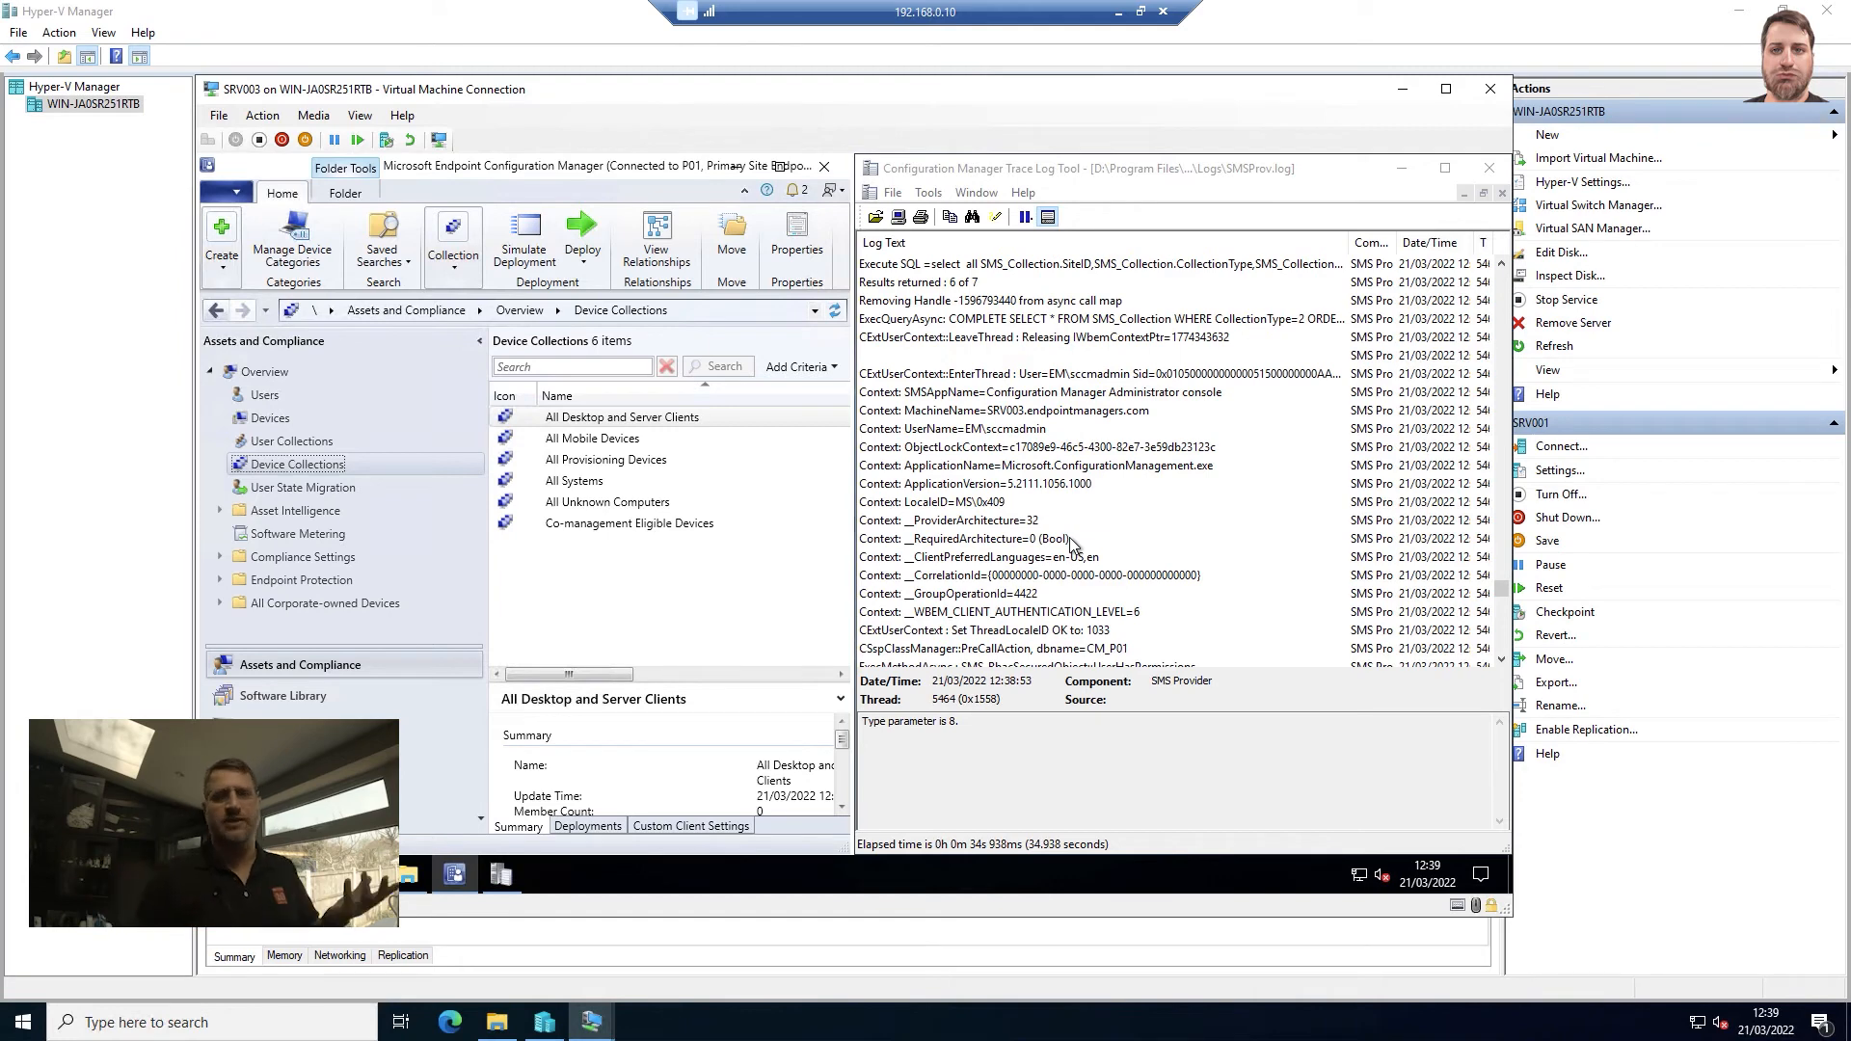
scroll(down, 3)
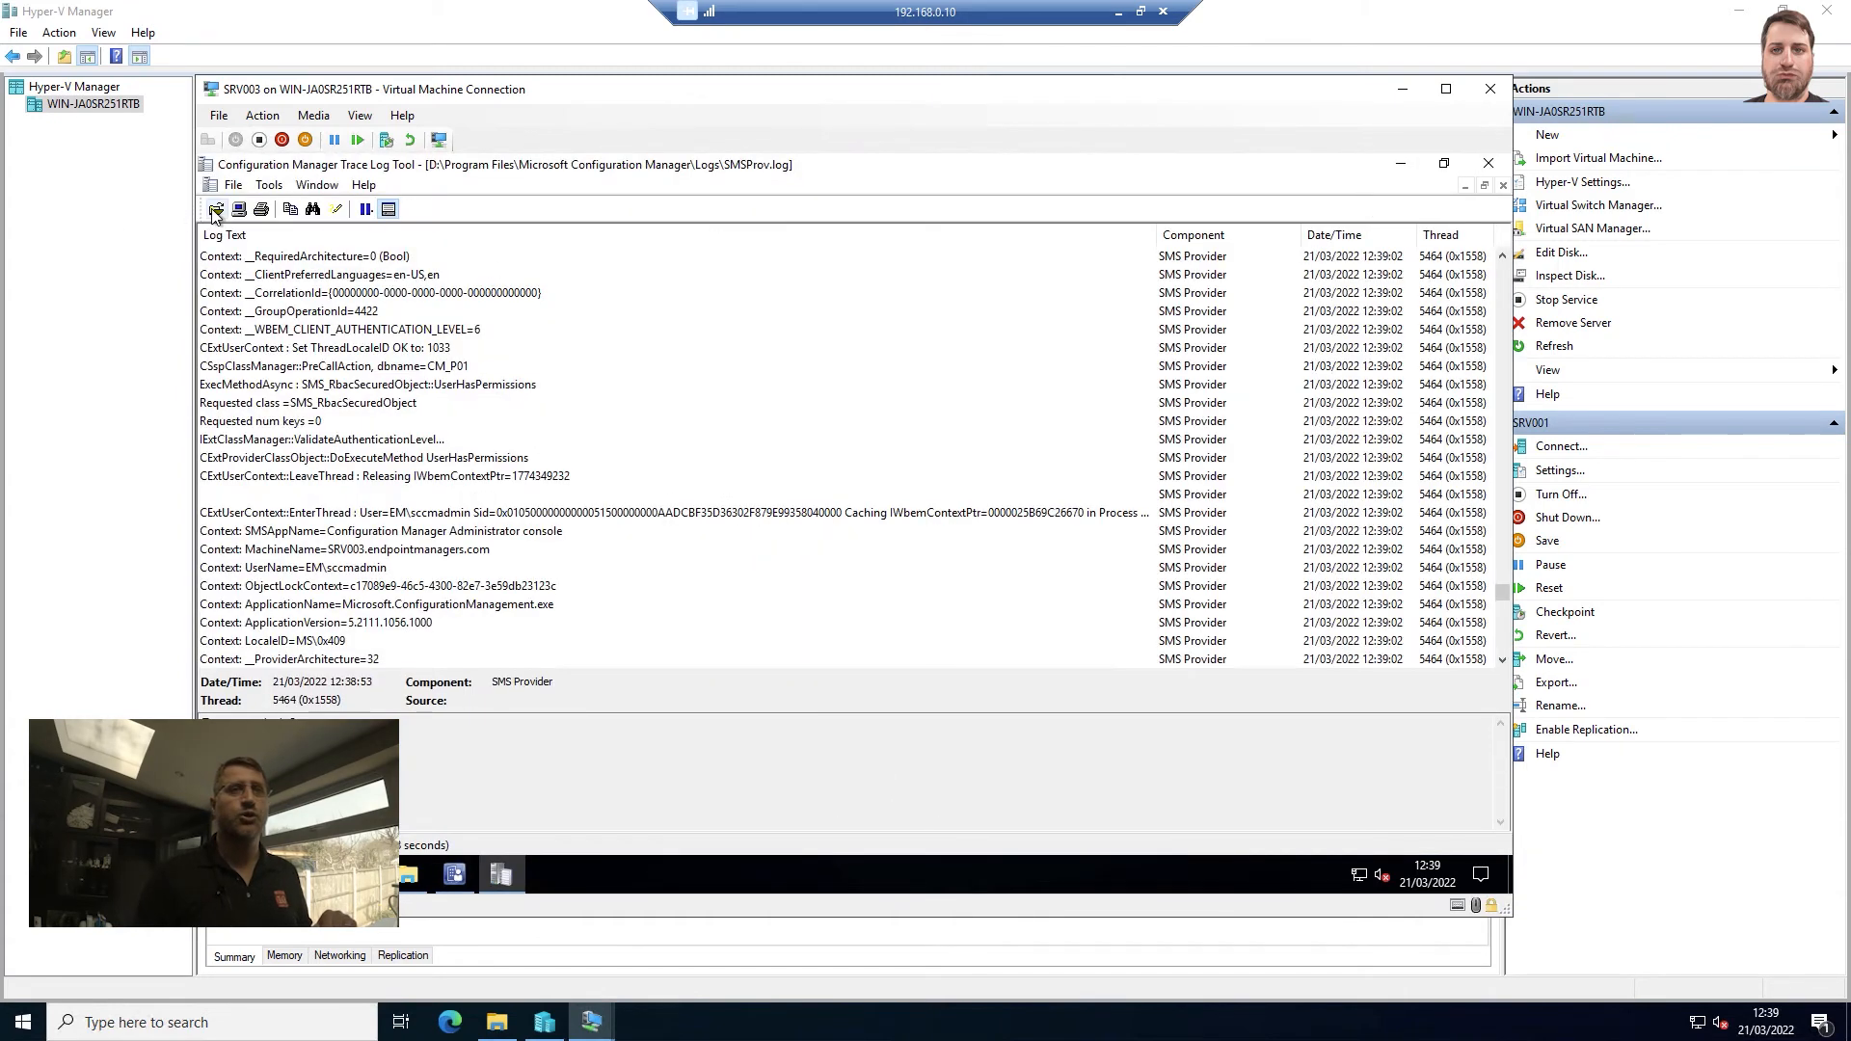
- Open CloudMgr, cloudusersync and CMGatewayNotificationWorker logs merged into one view
click(216, 208)
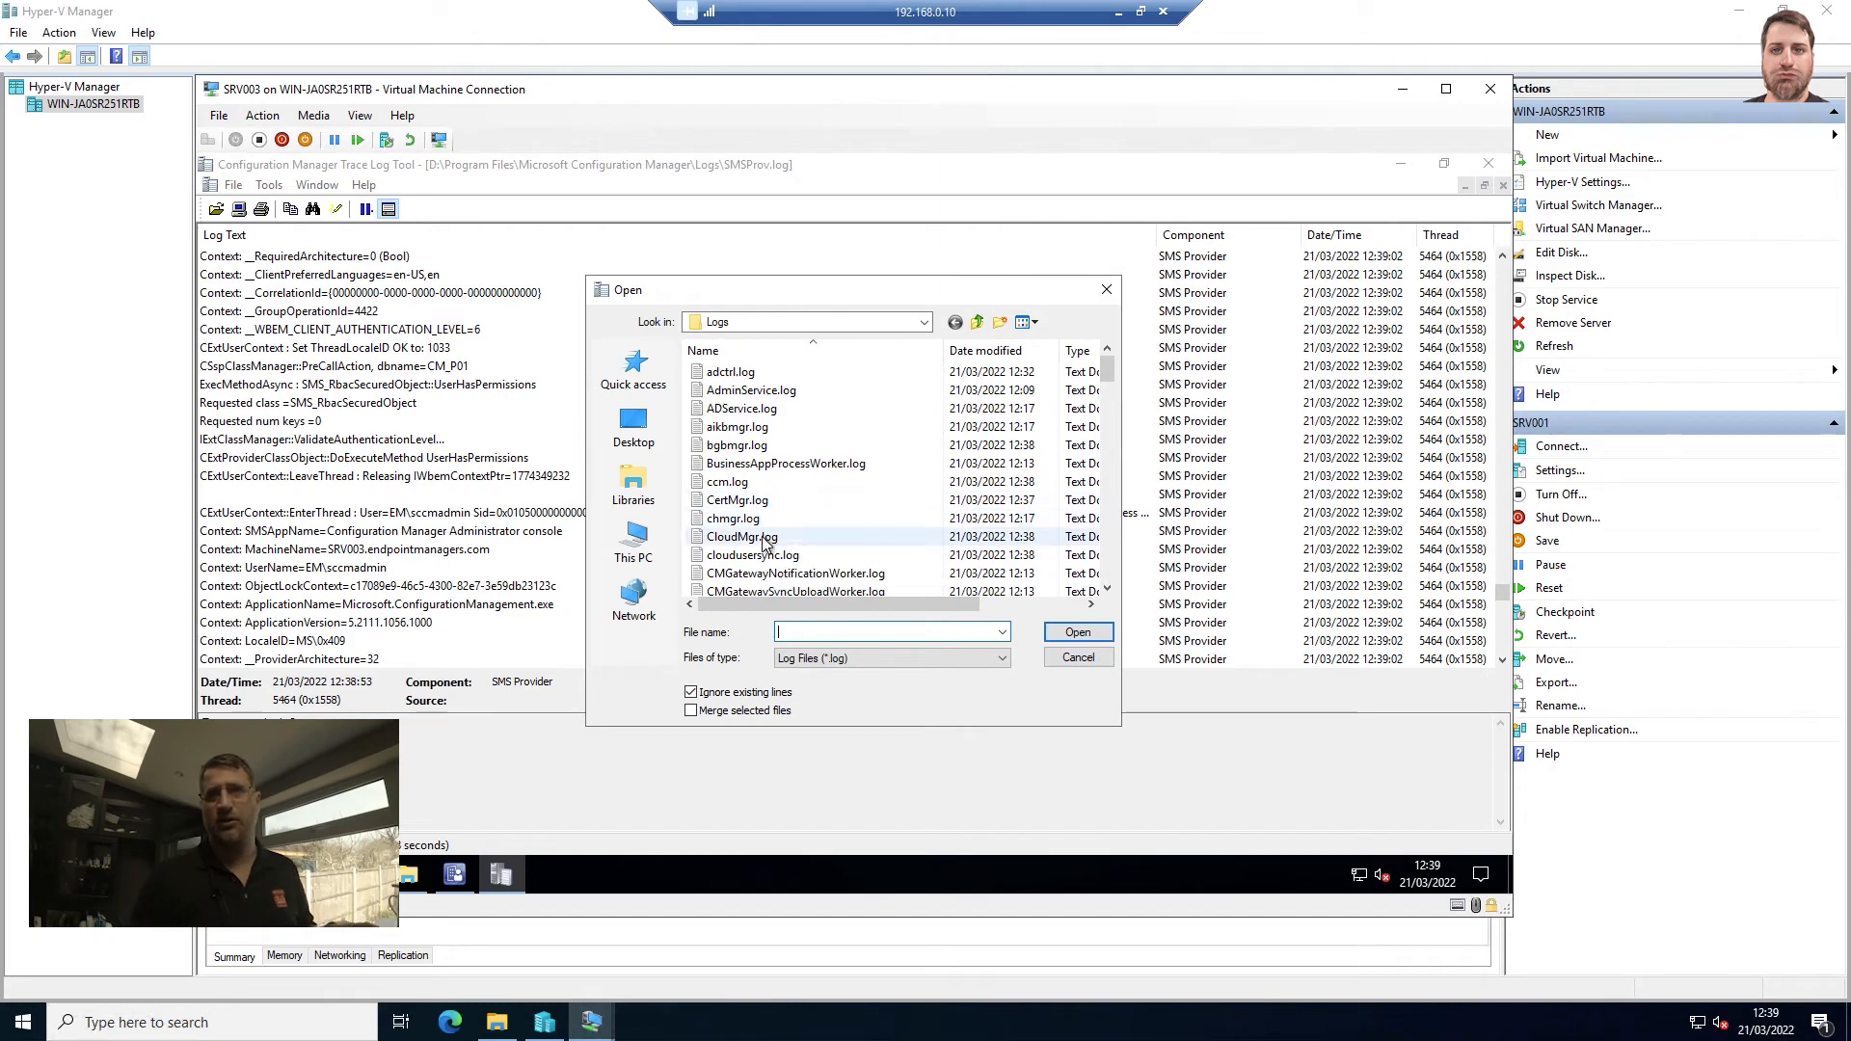
click(750, 555)
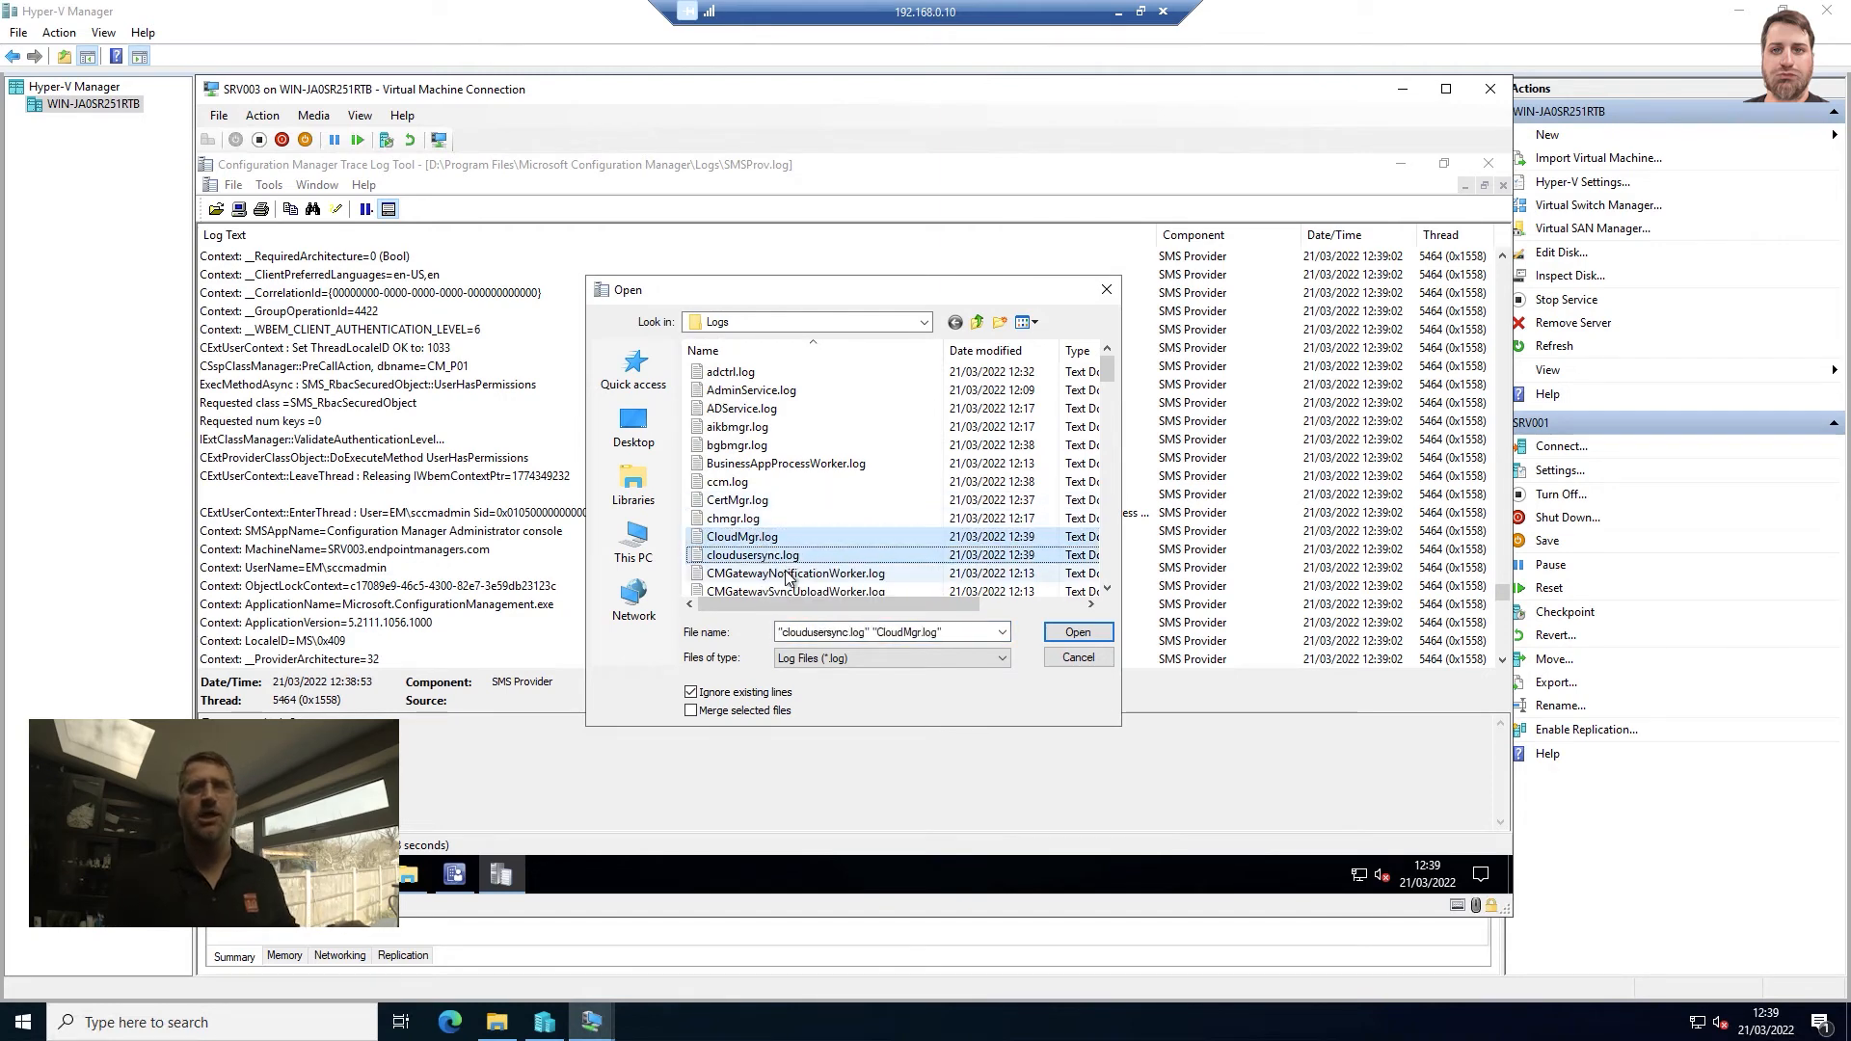
click(792, 573)
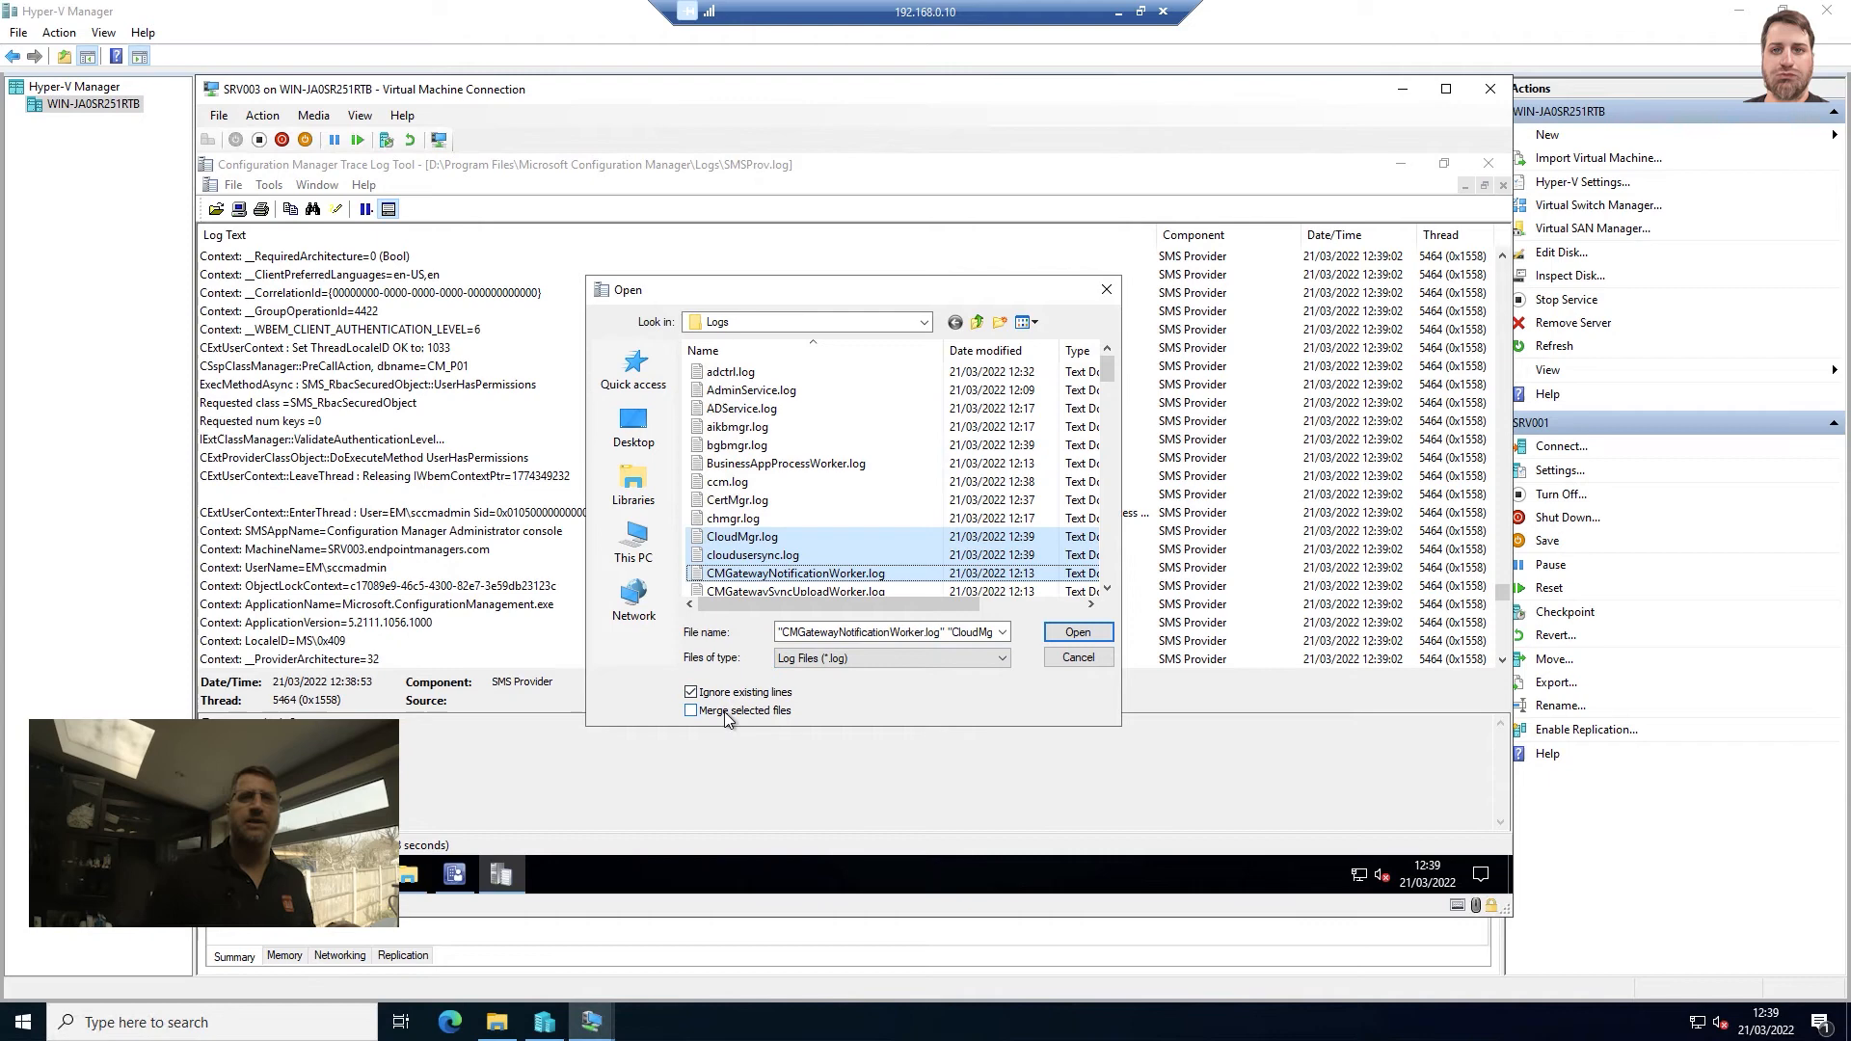
click(691, 710)
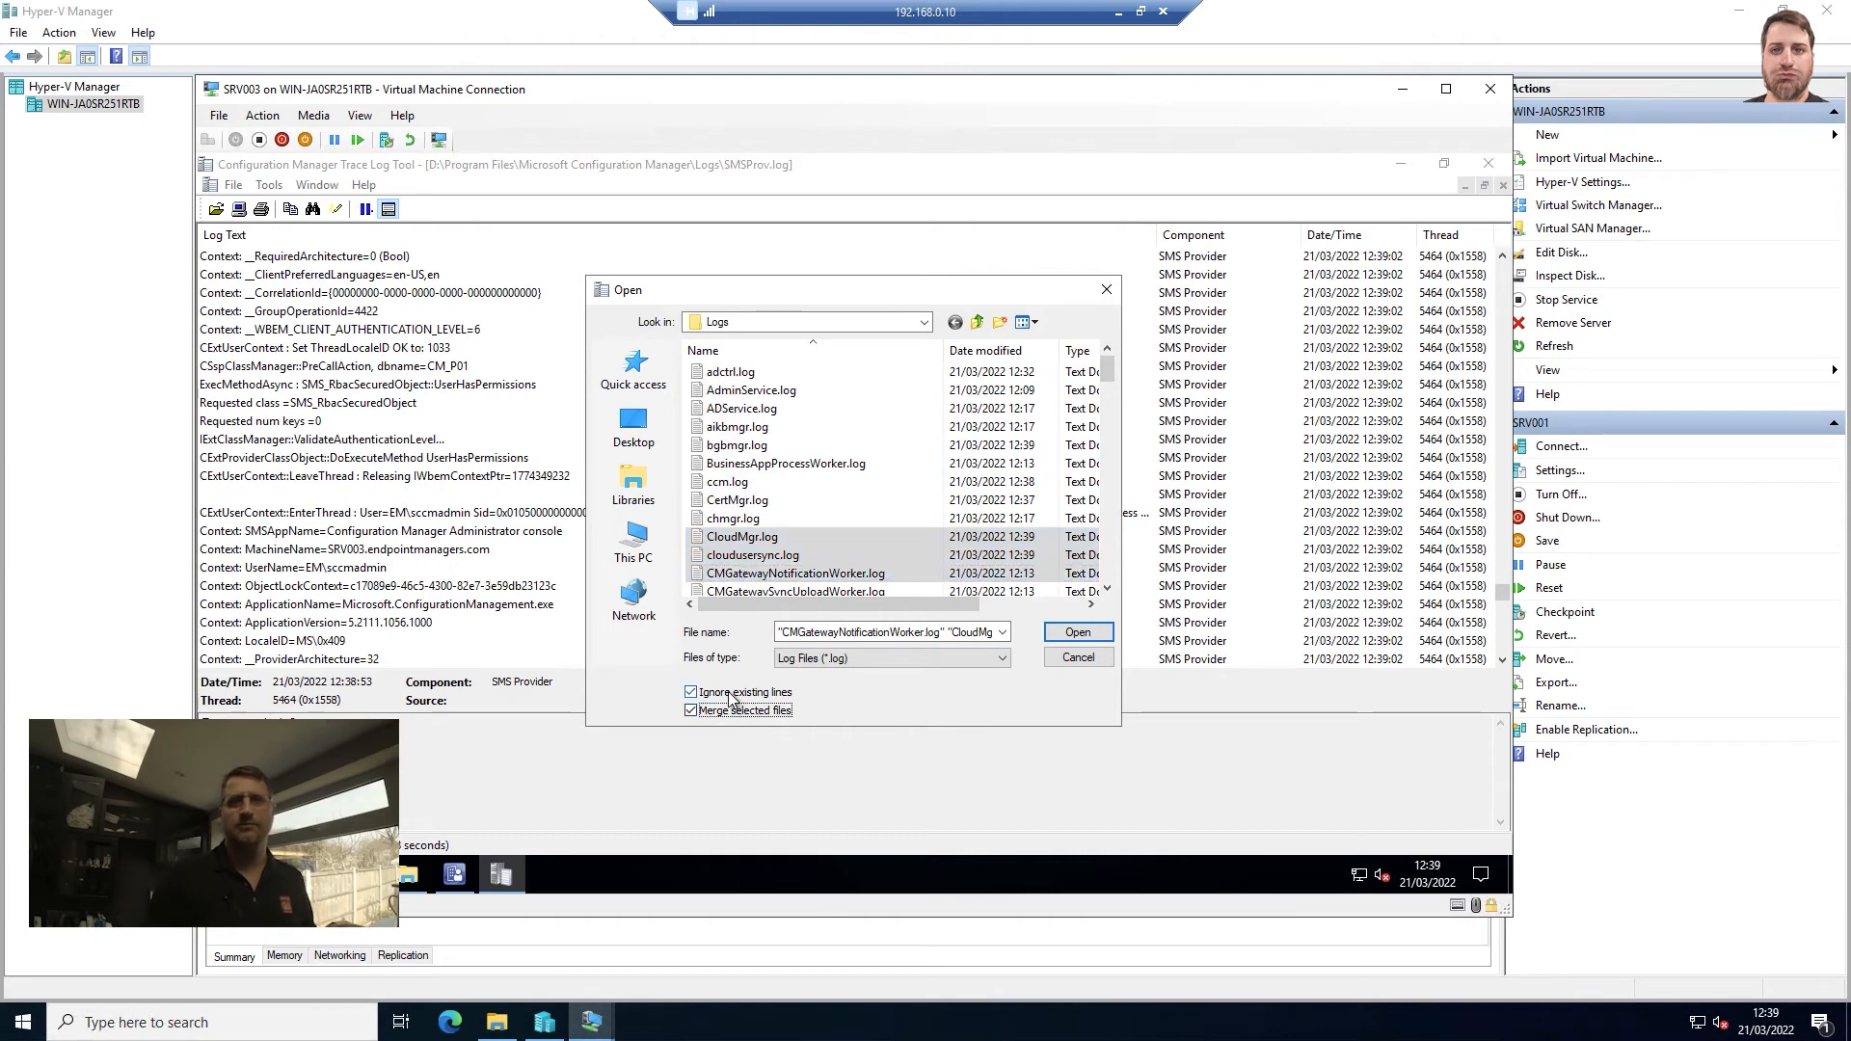
click(690, 709)
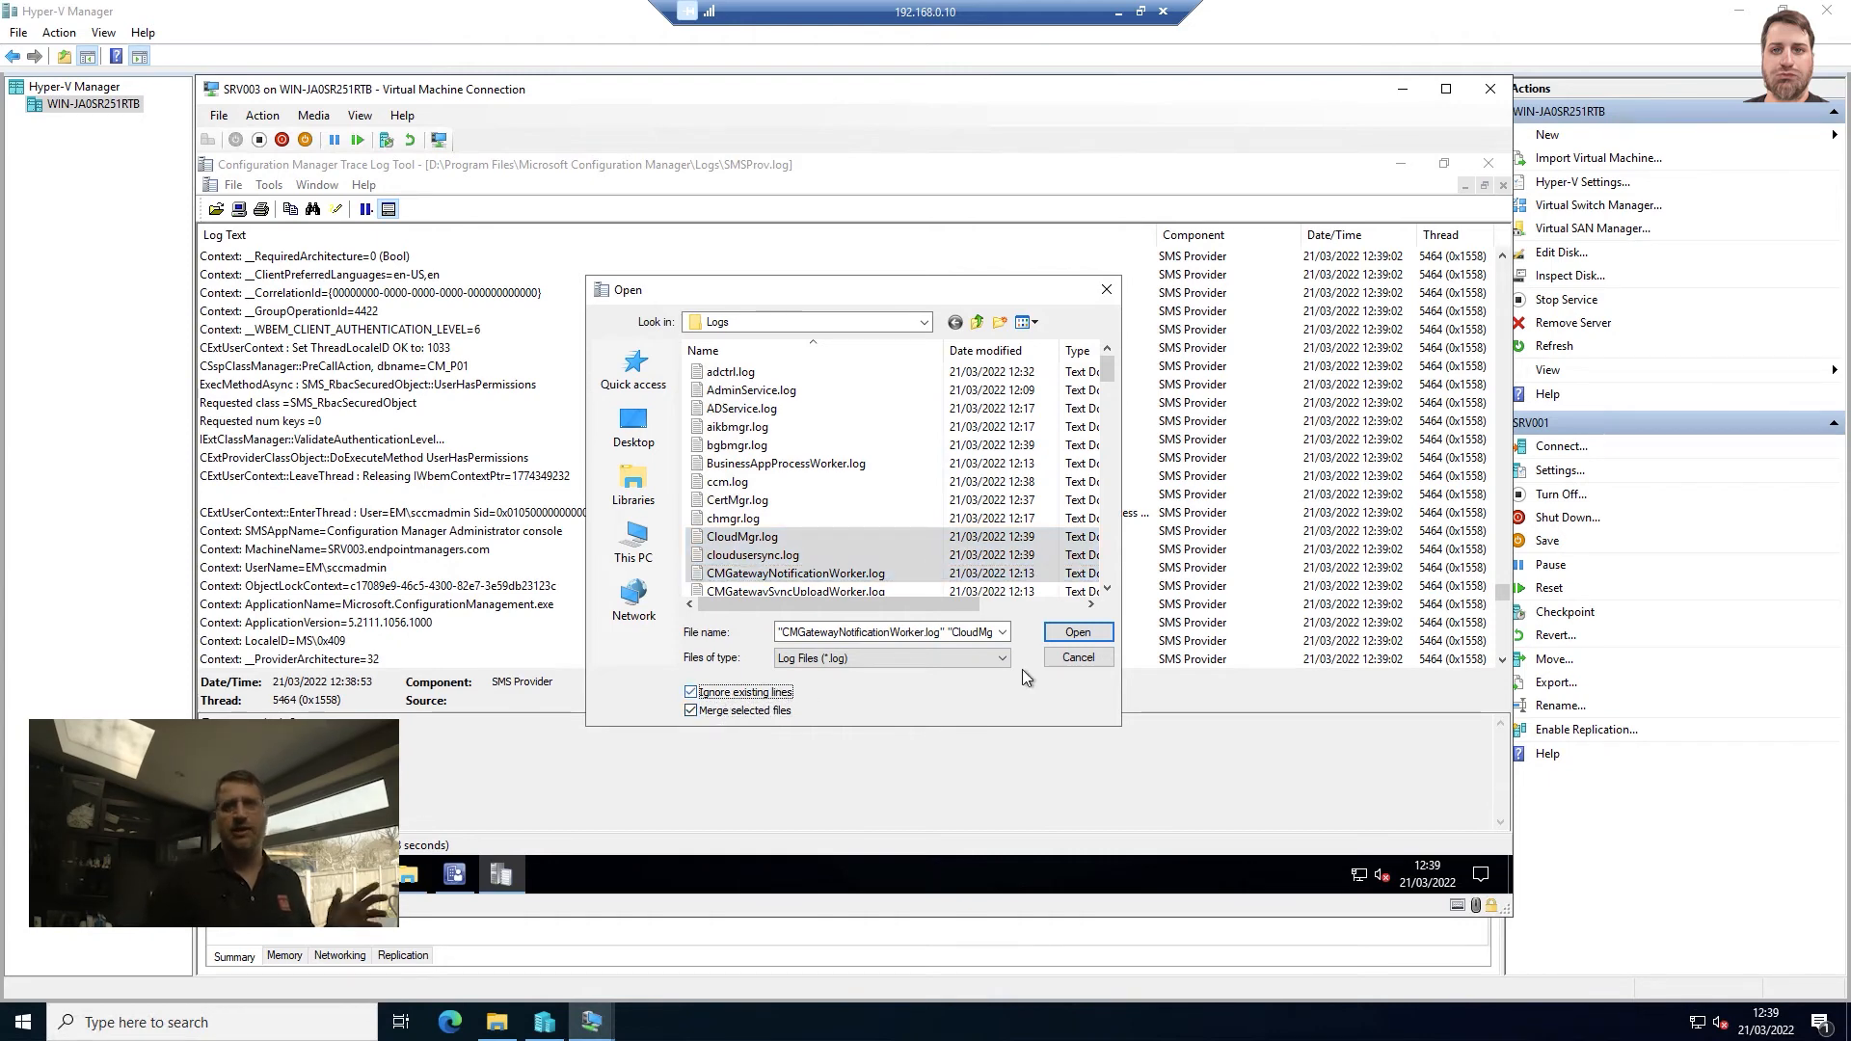
click(1075, 632)
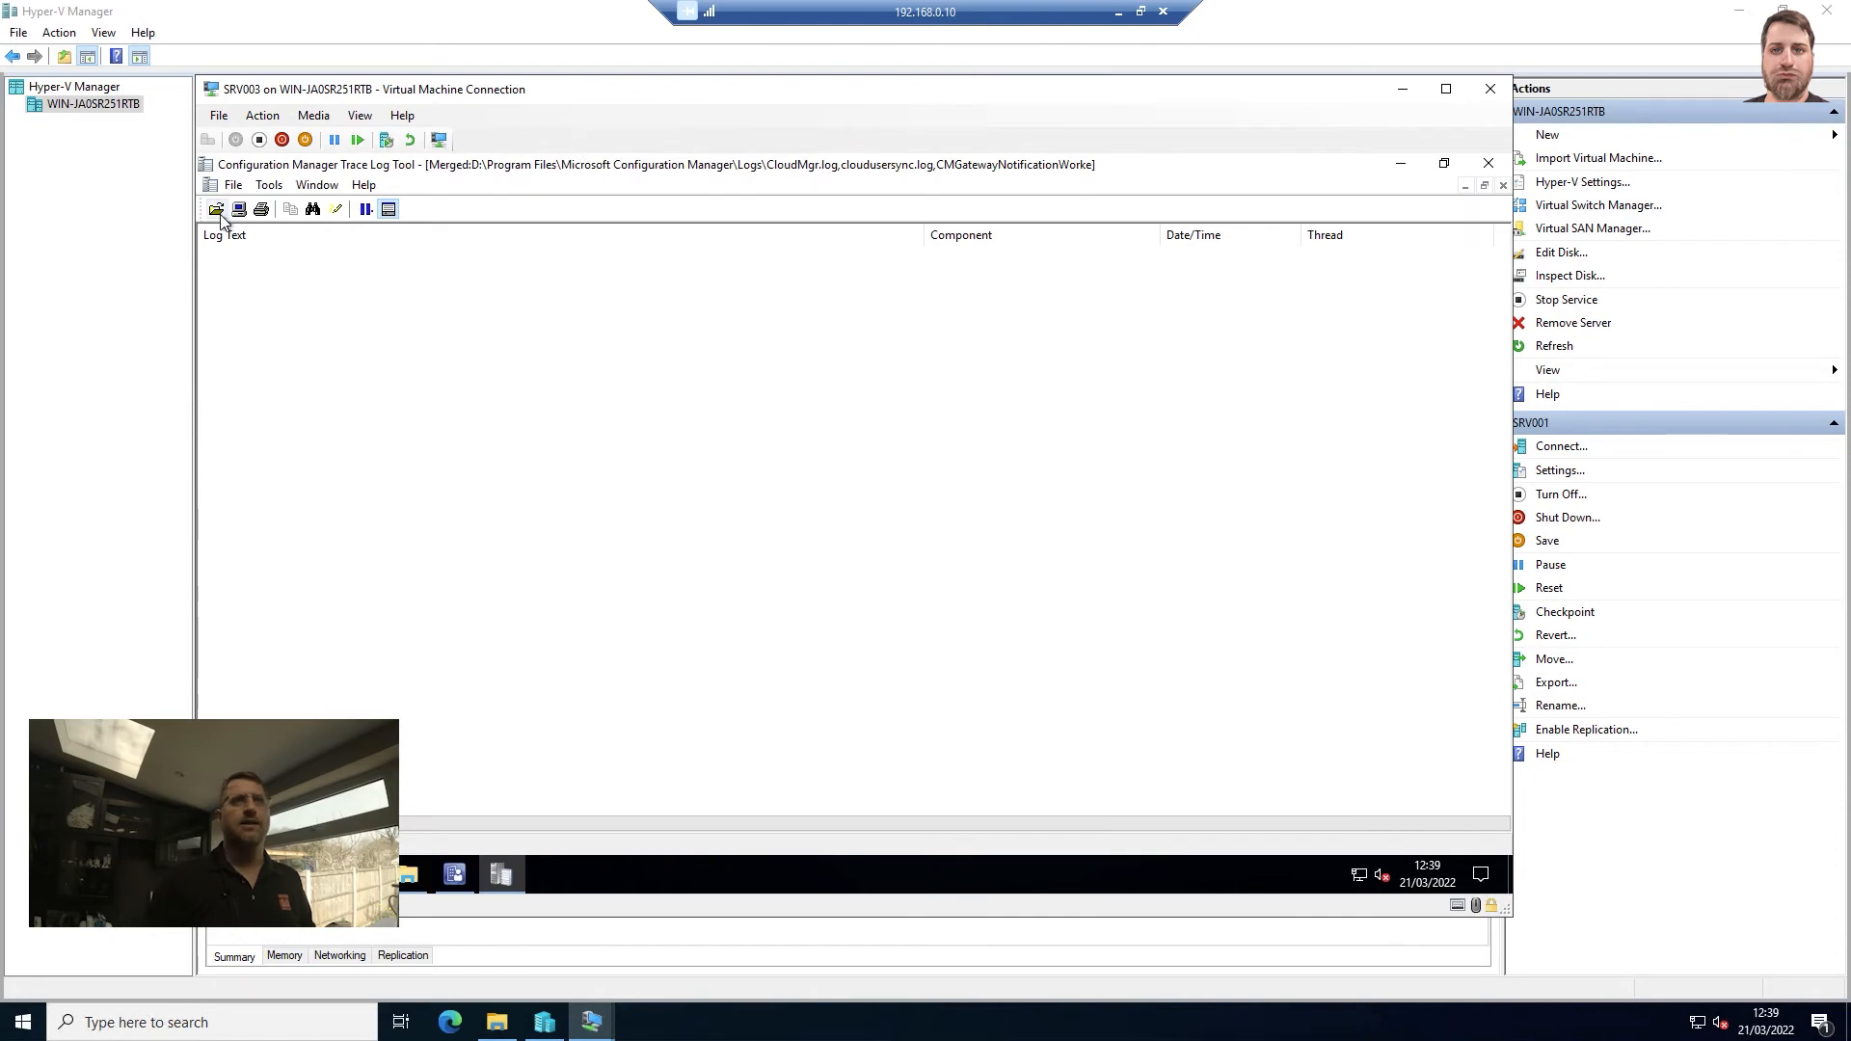
- Open WCM, WsfbSyncWorker and wsyncmgr logs as a second merged log
click(216, 208)
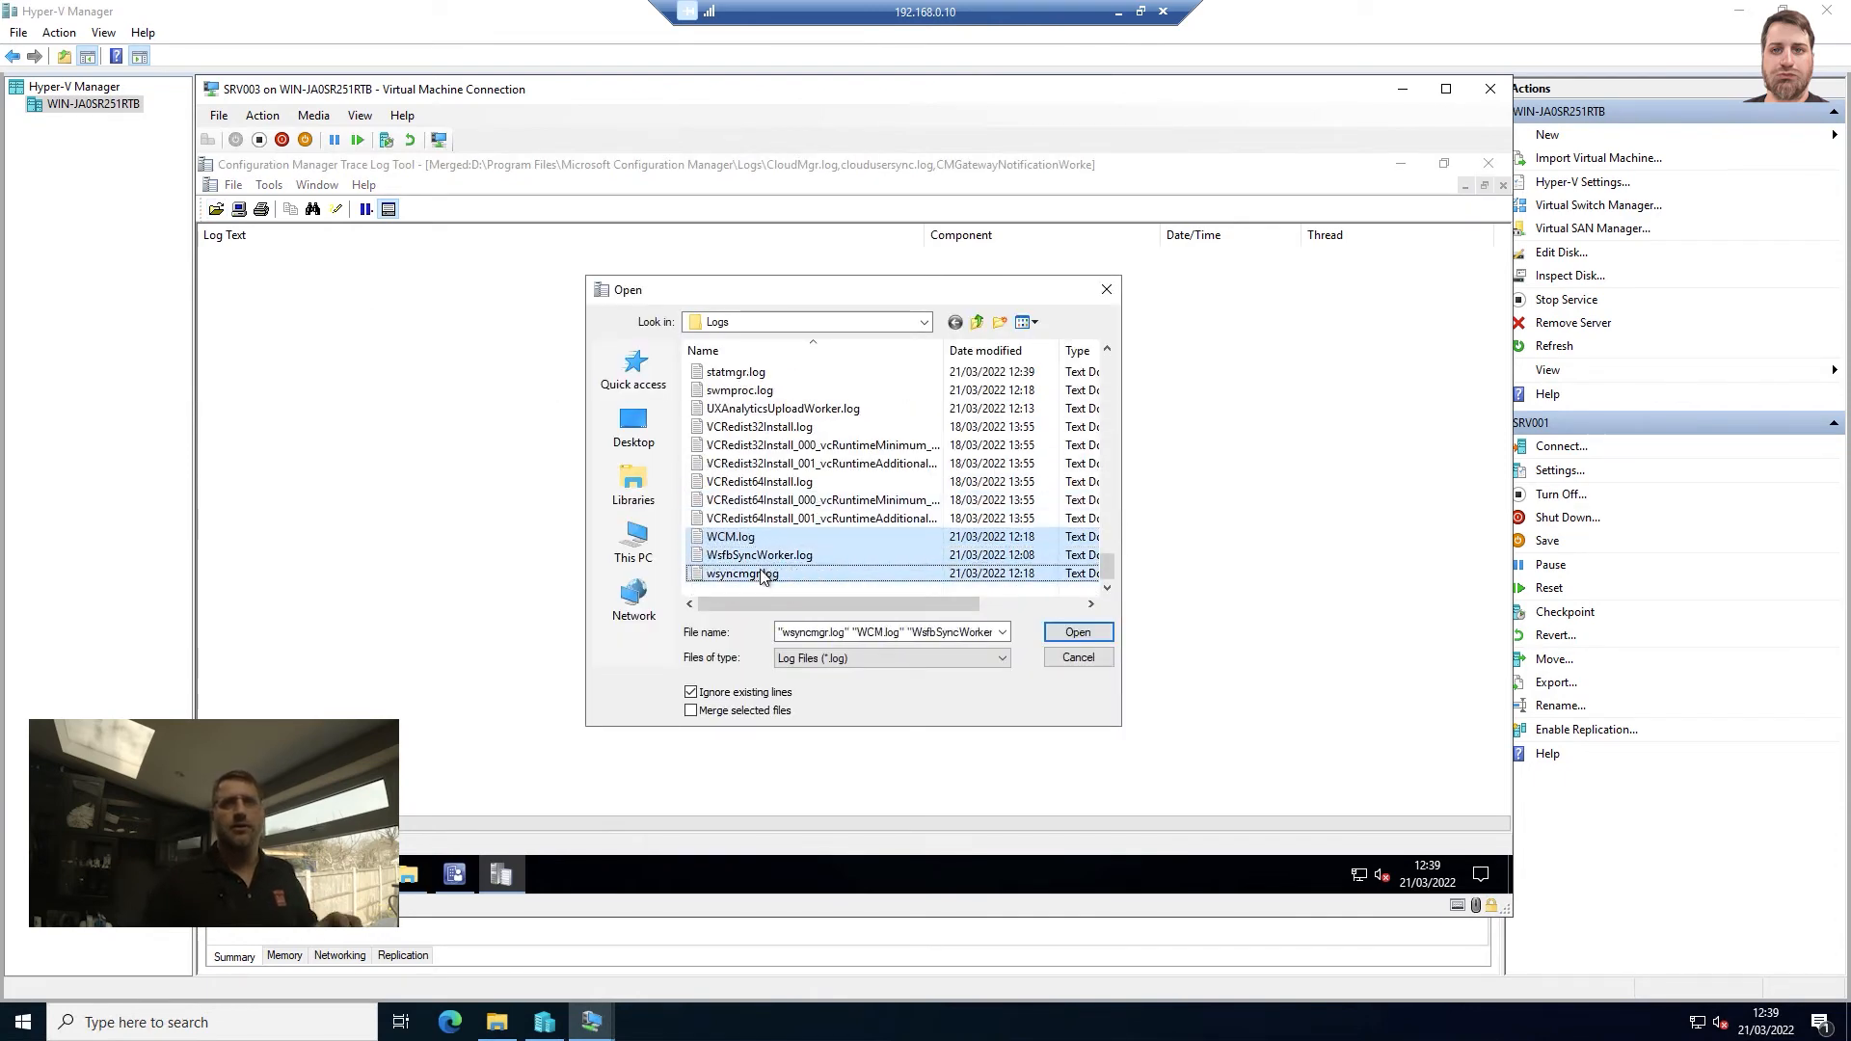
click(1076, 632)
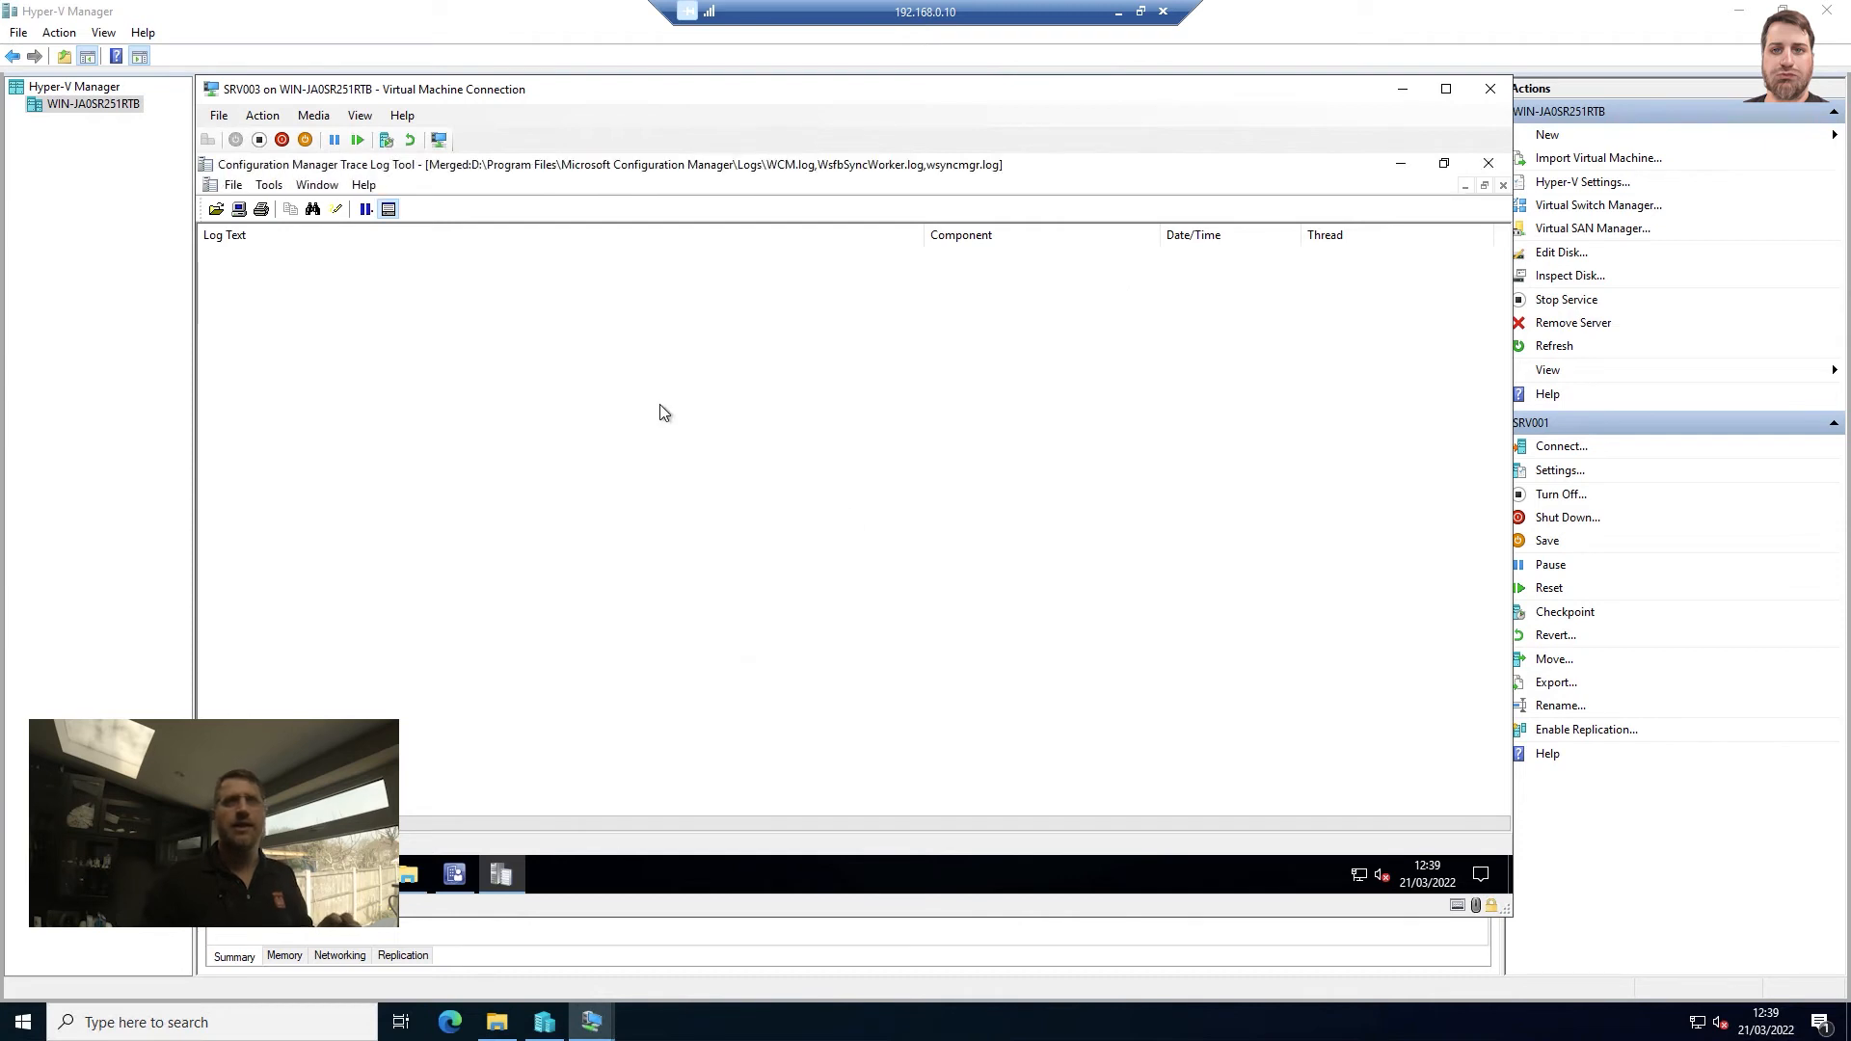
click(316, 185)
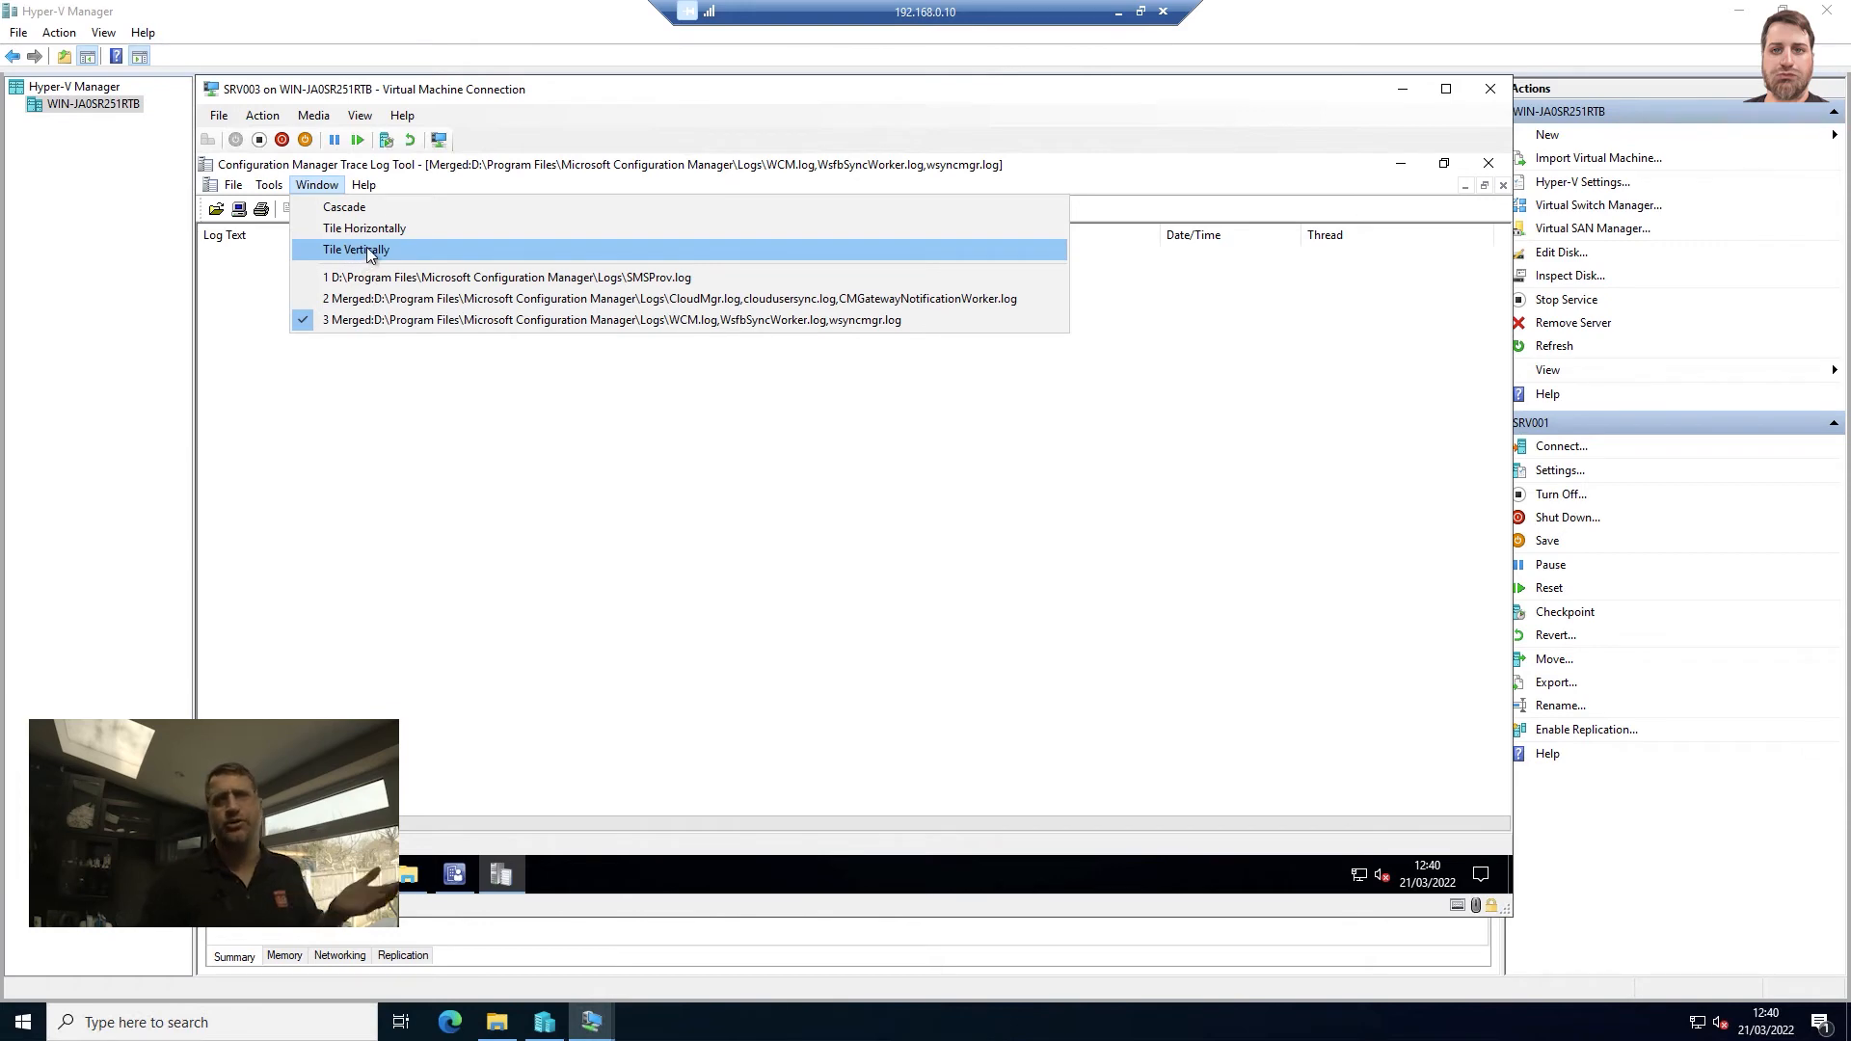
- Tile the three open logs vertically side by side via Window > Tile Vertically
click(355, 249)
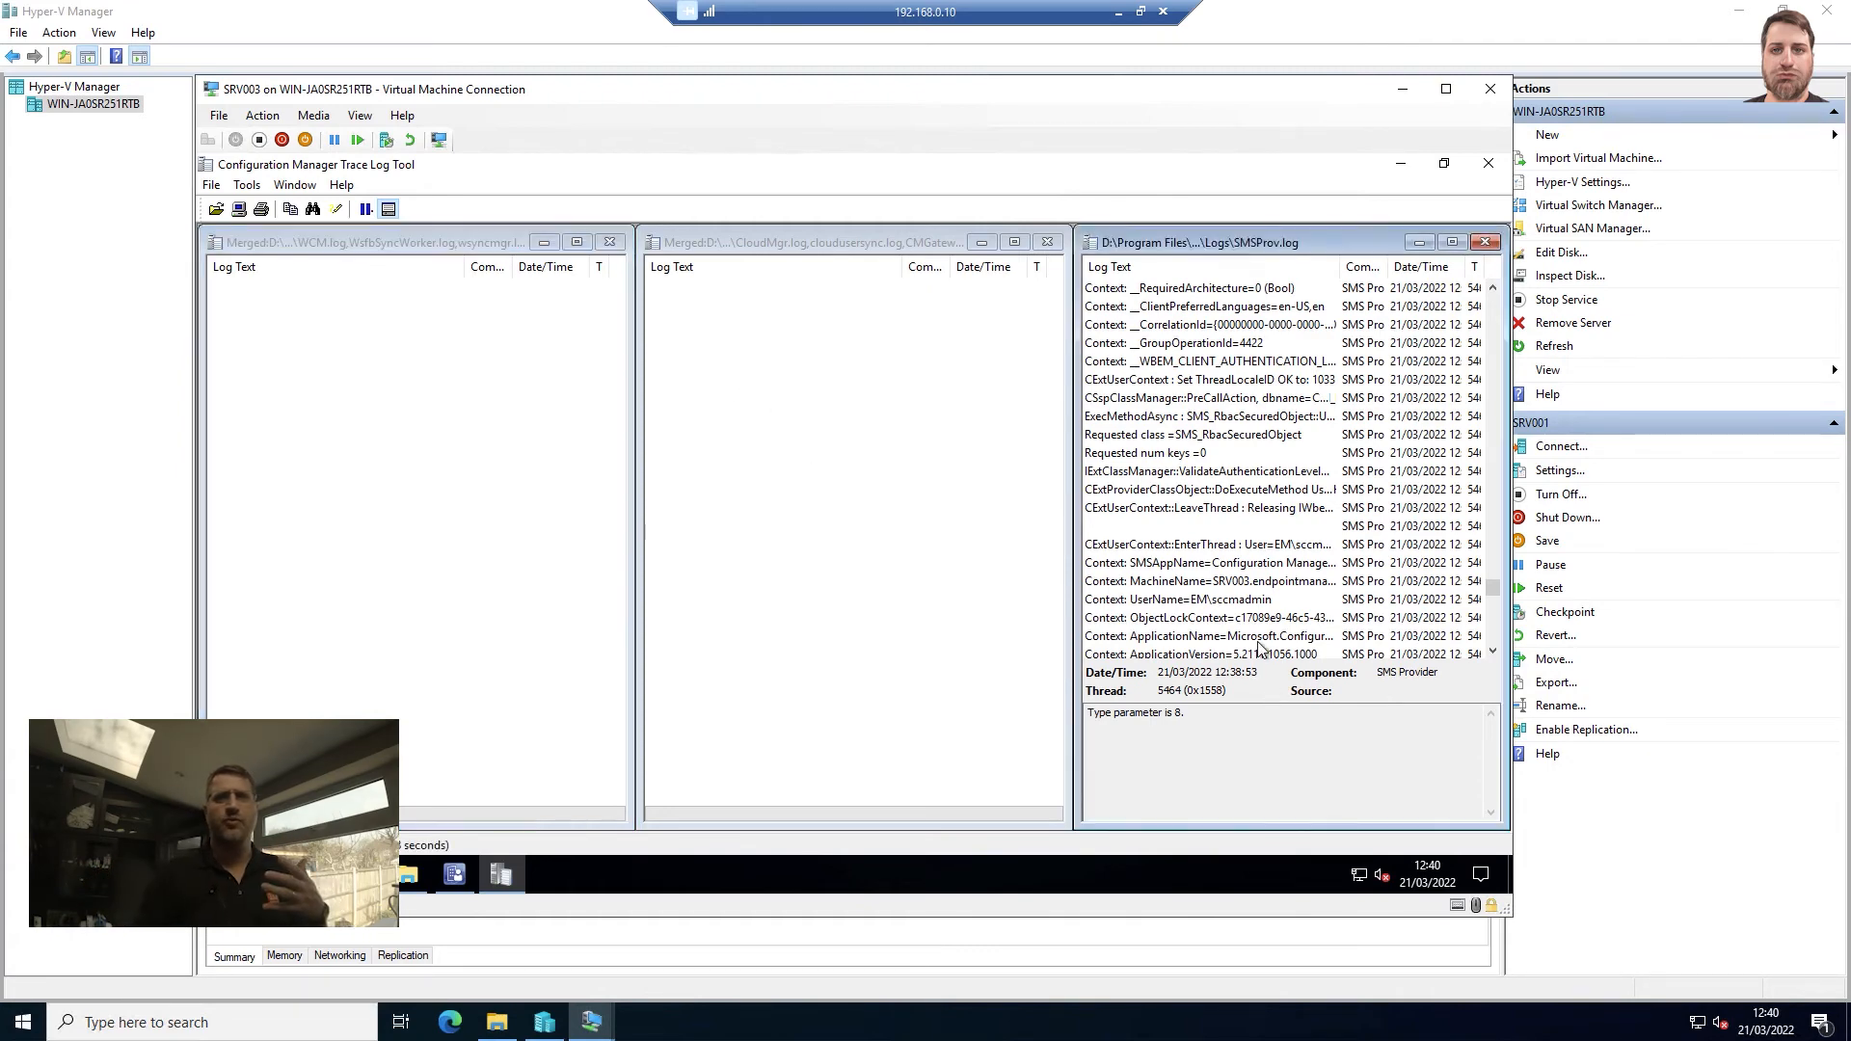
click(1207, 635)
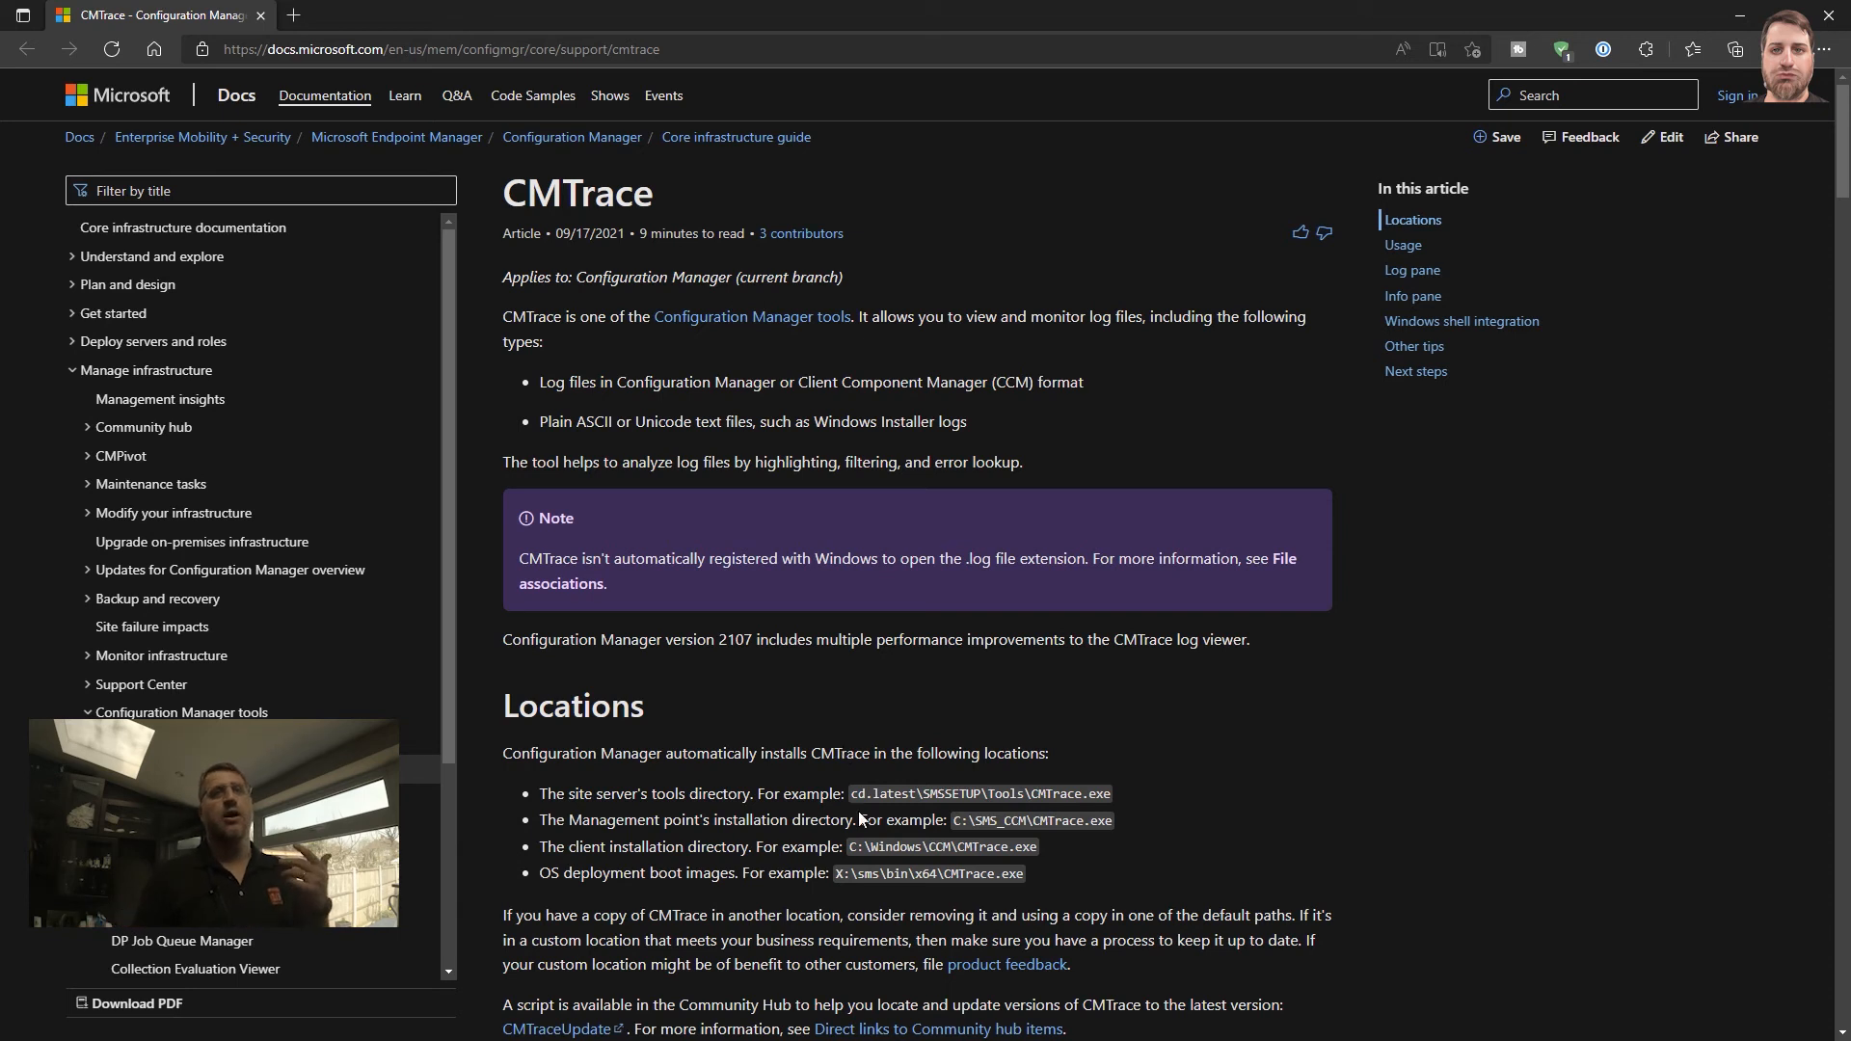
mouse_move(960, 852)
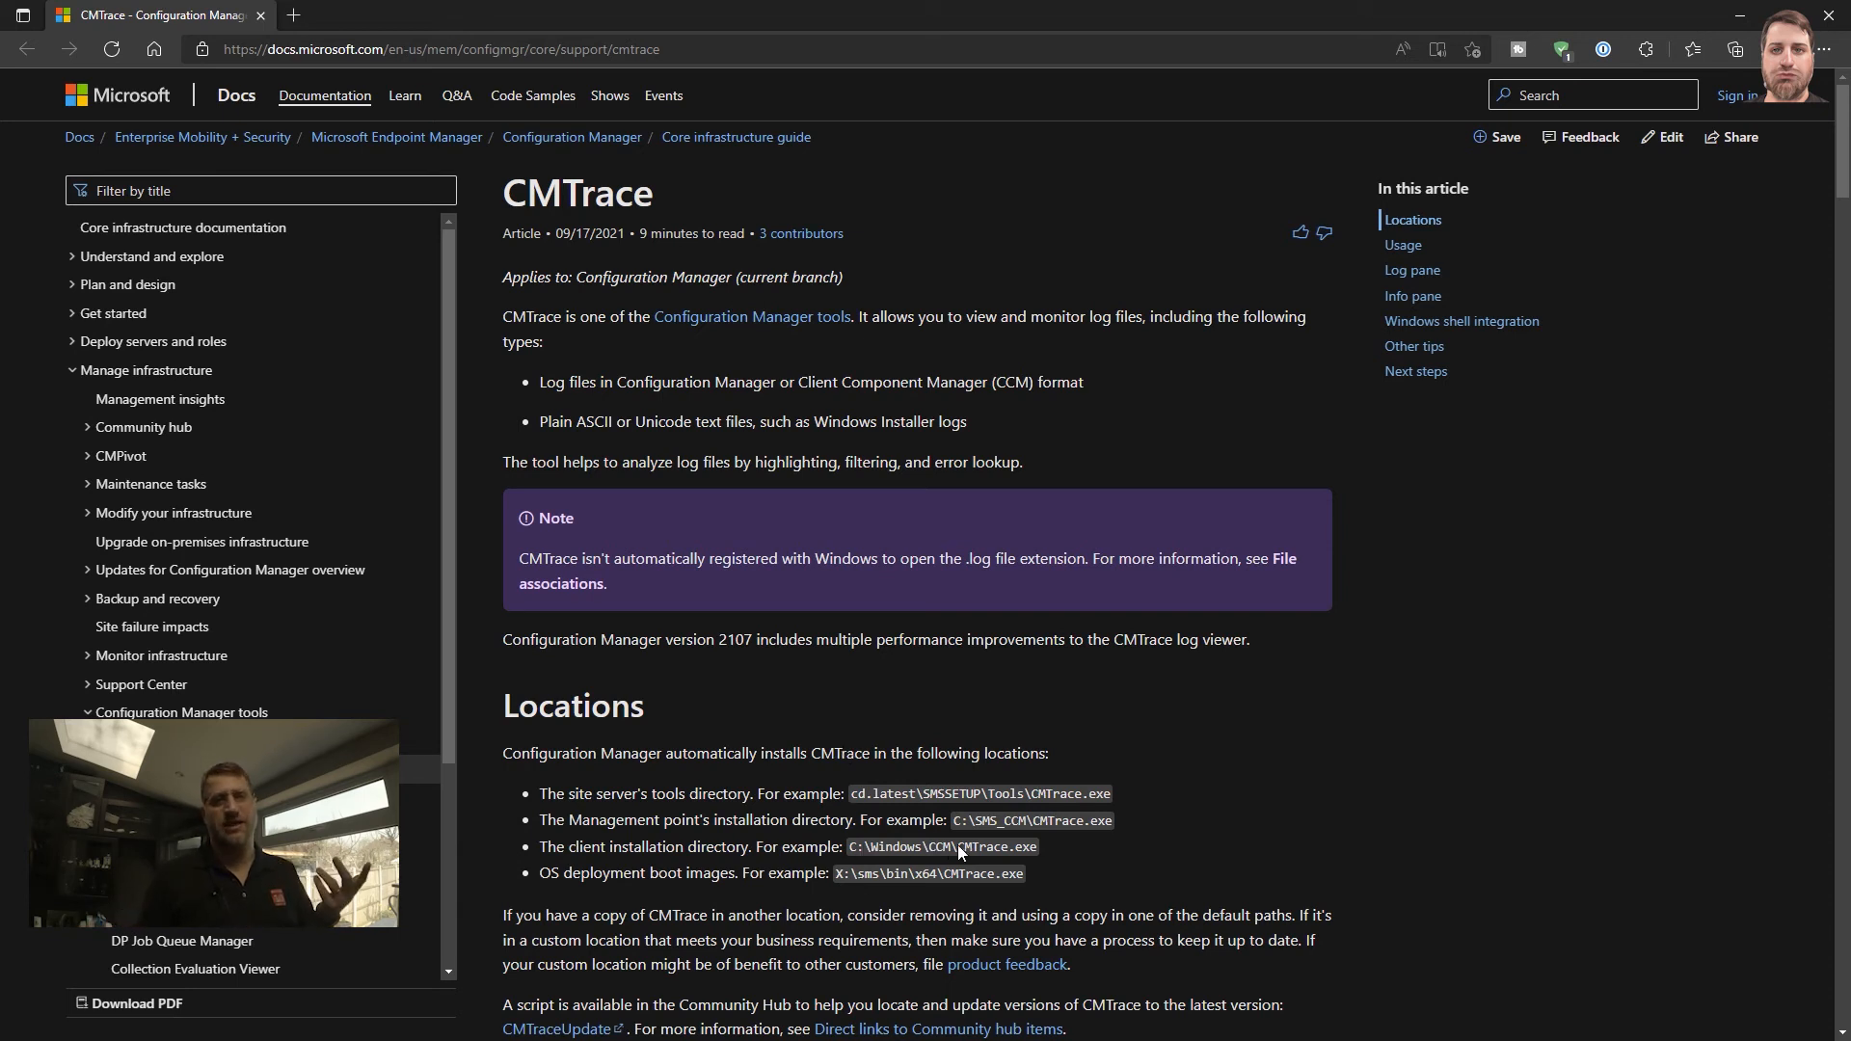
mouse_move(1048, 856)
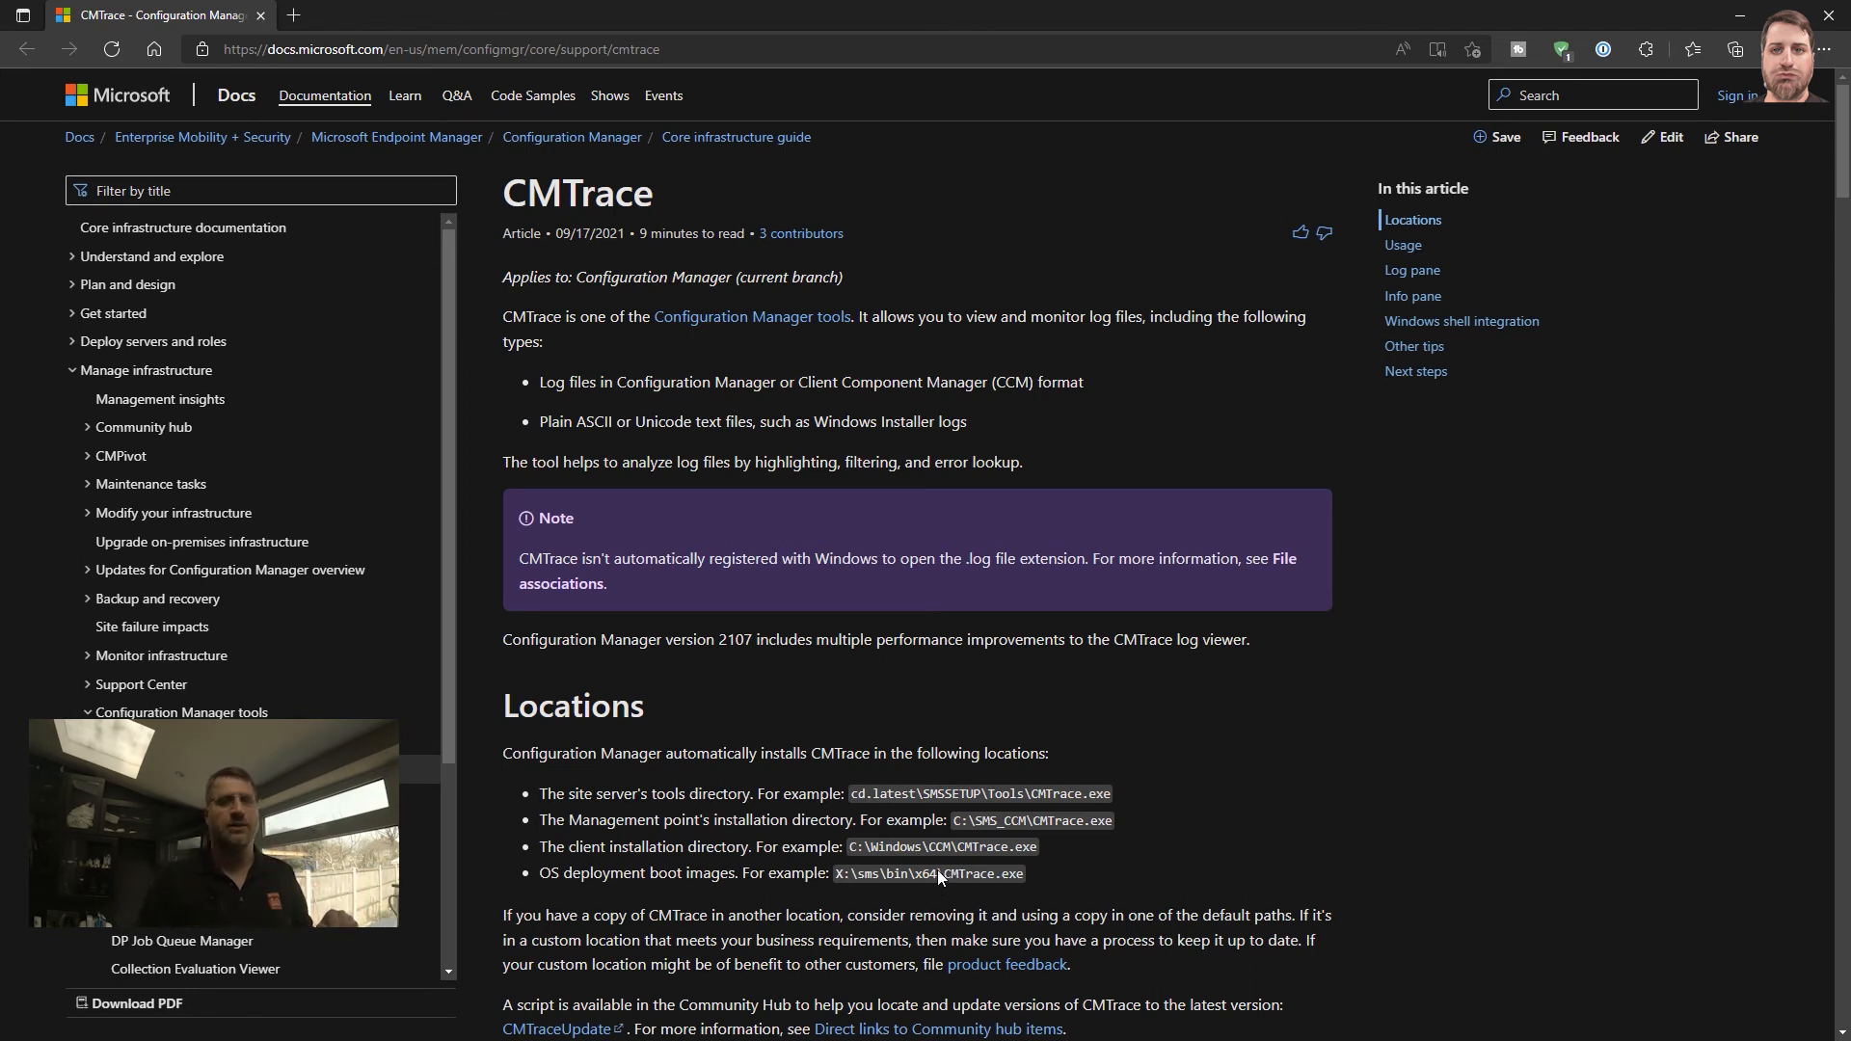
- Scroll the CMTrace docs article through Locations, Usage, Preferences to the Tools menu section
scroll(down, 3)
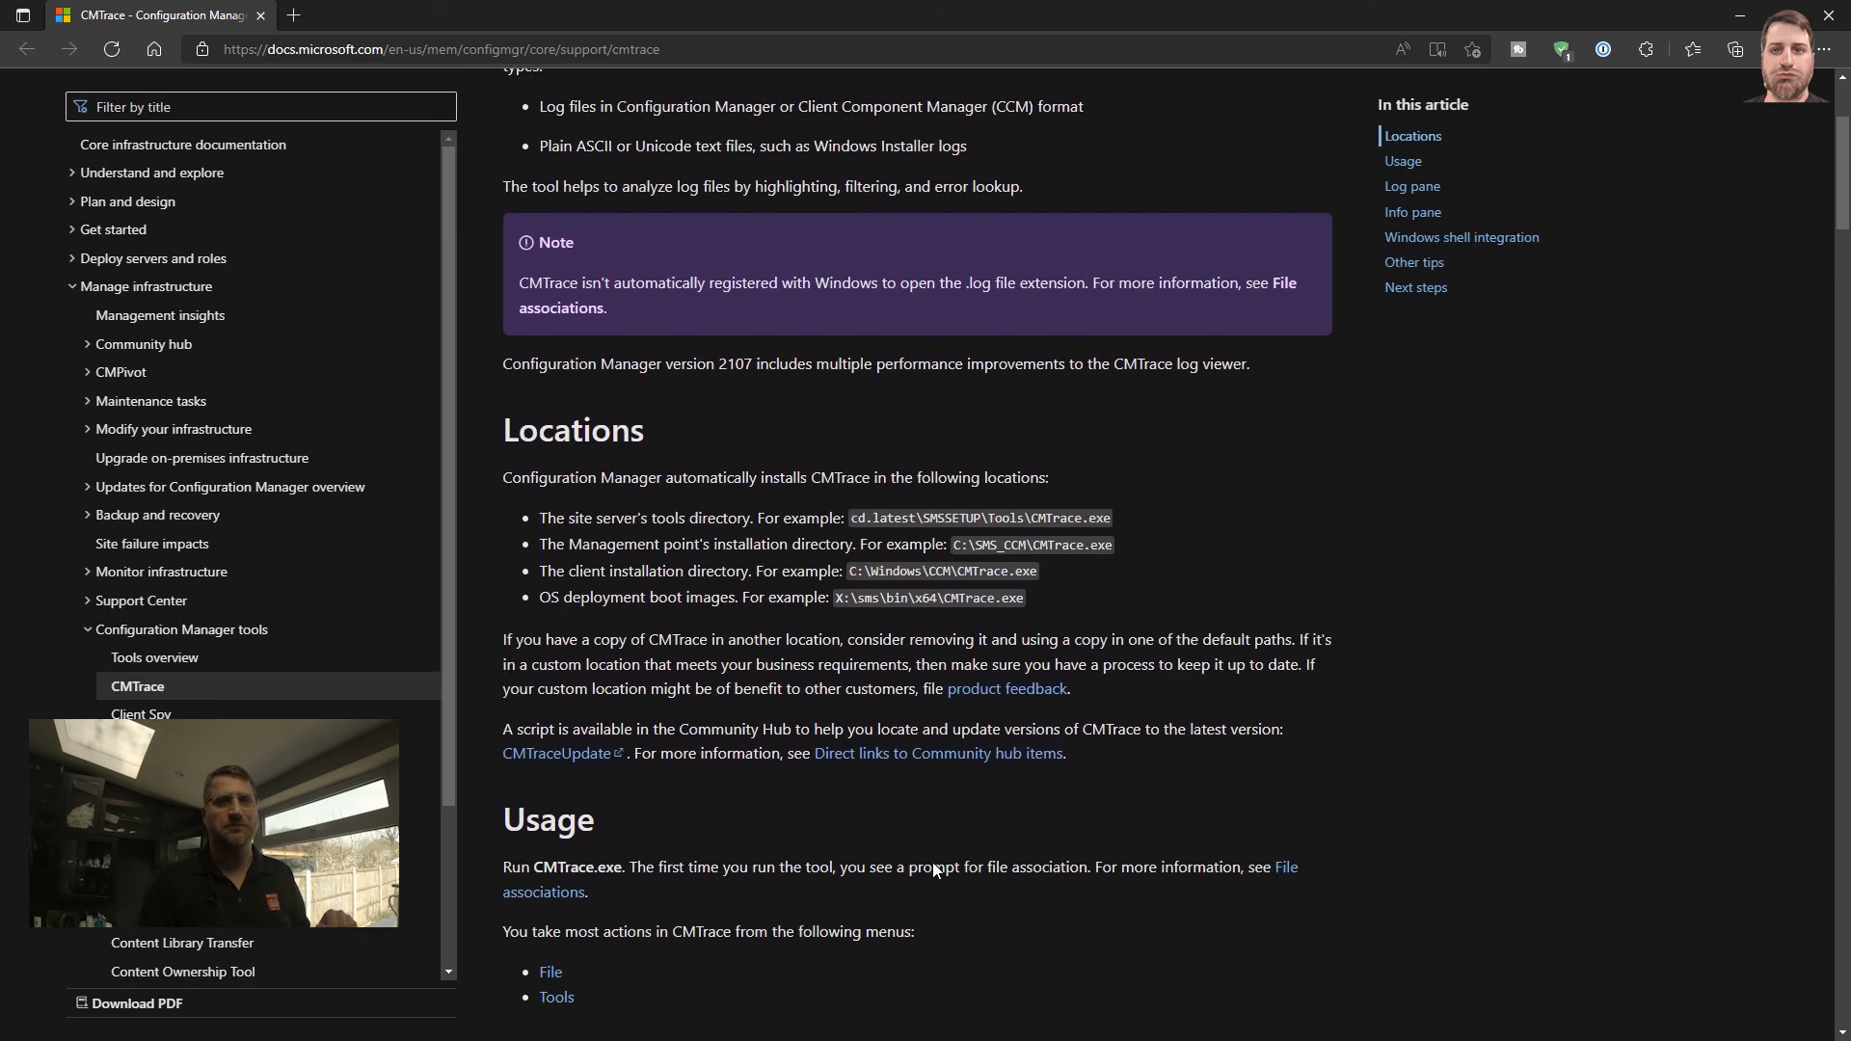
scroll(down, 3)
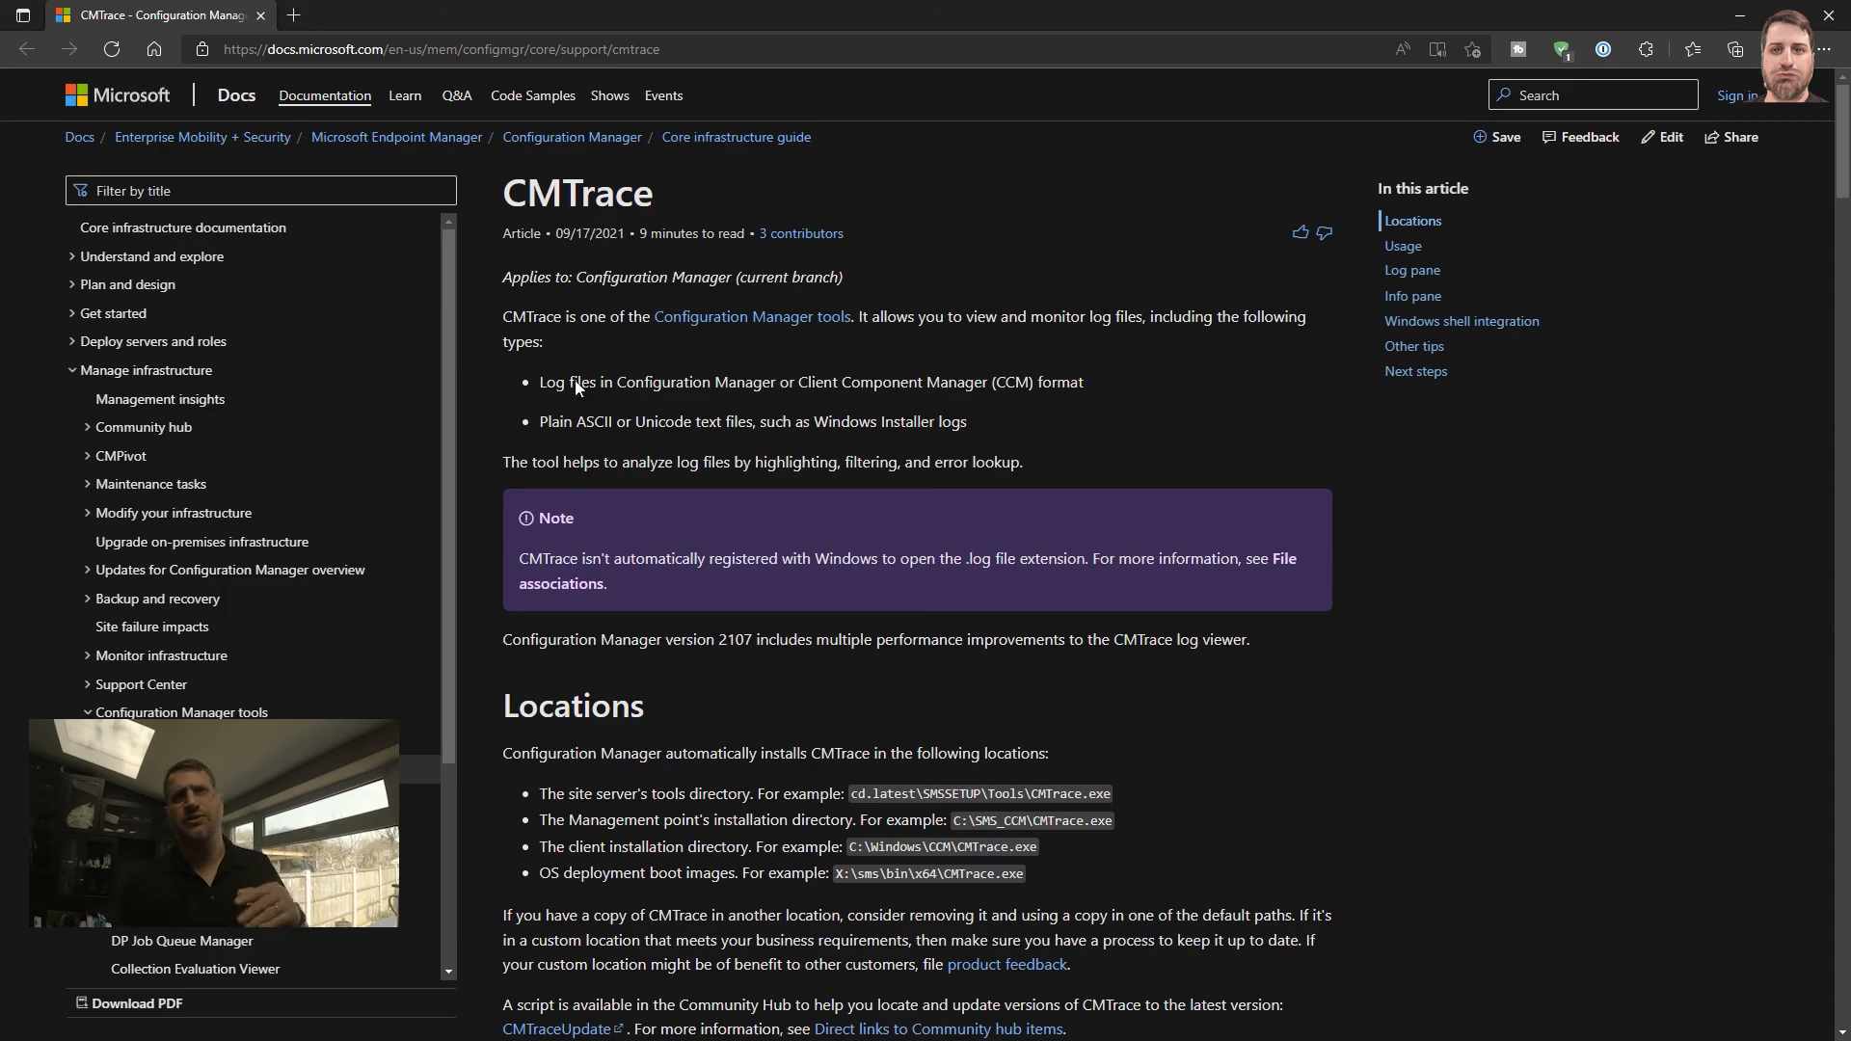
scroll(down, 3)
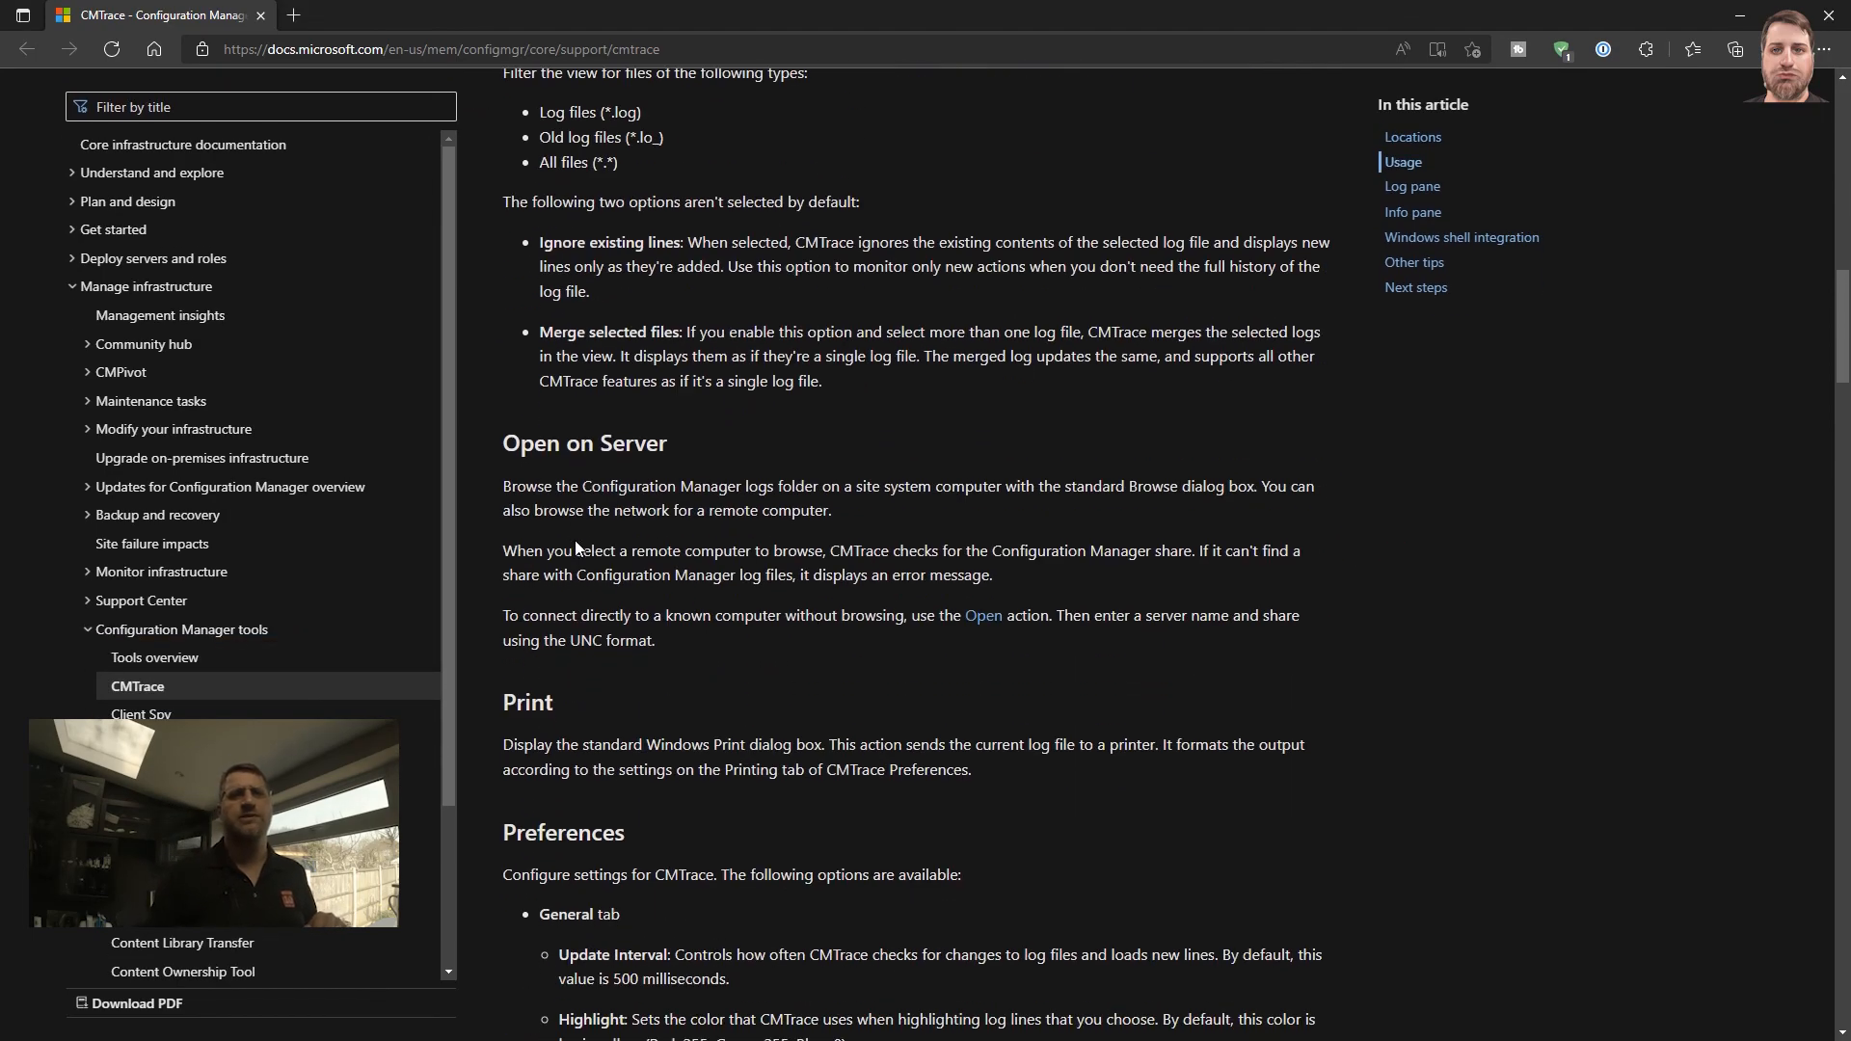
scroll(down, 3)
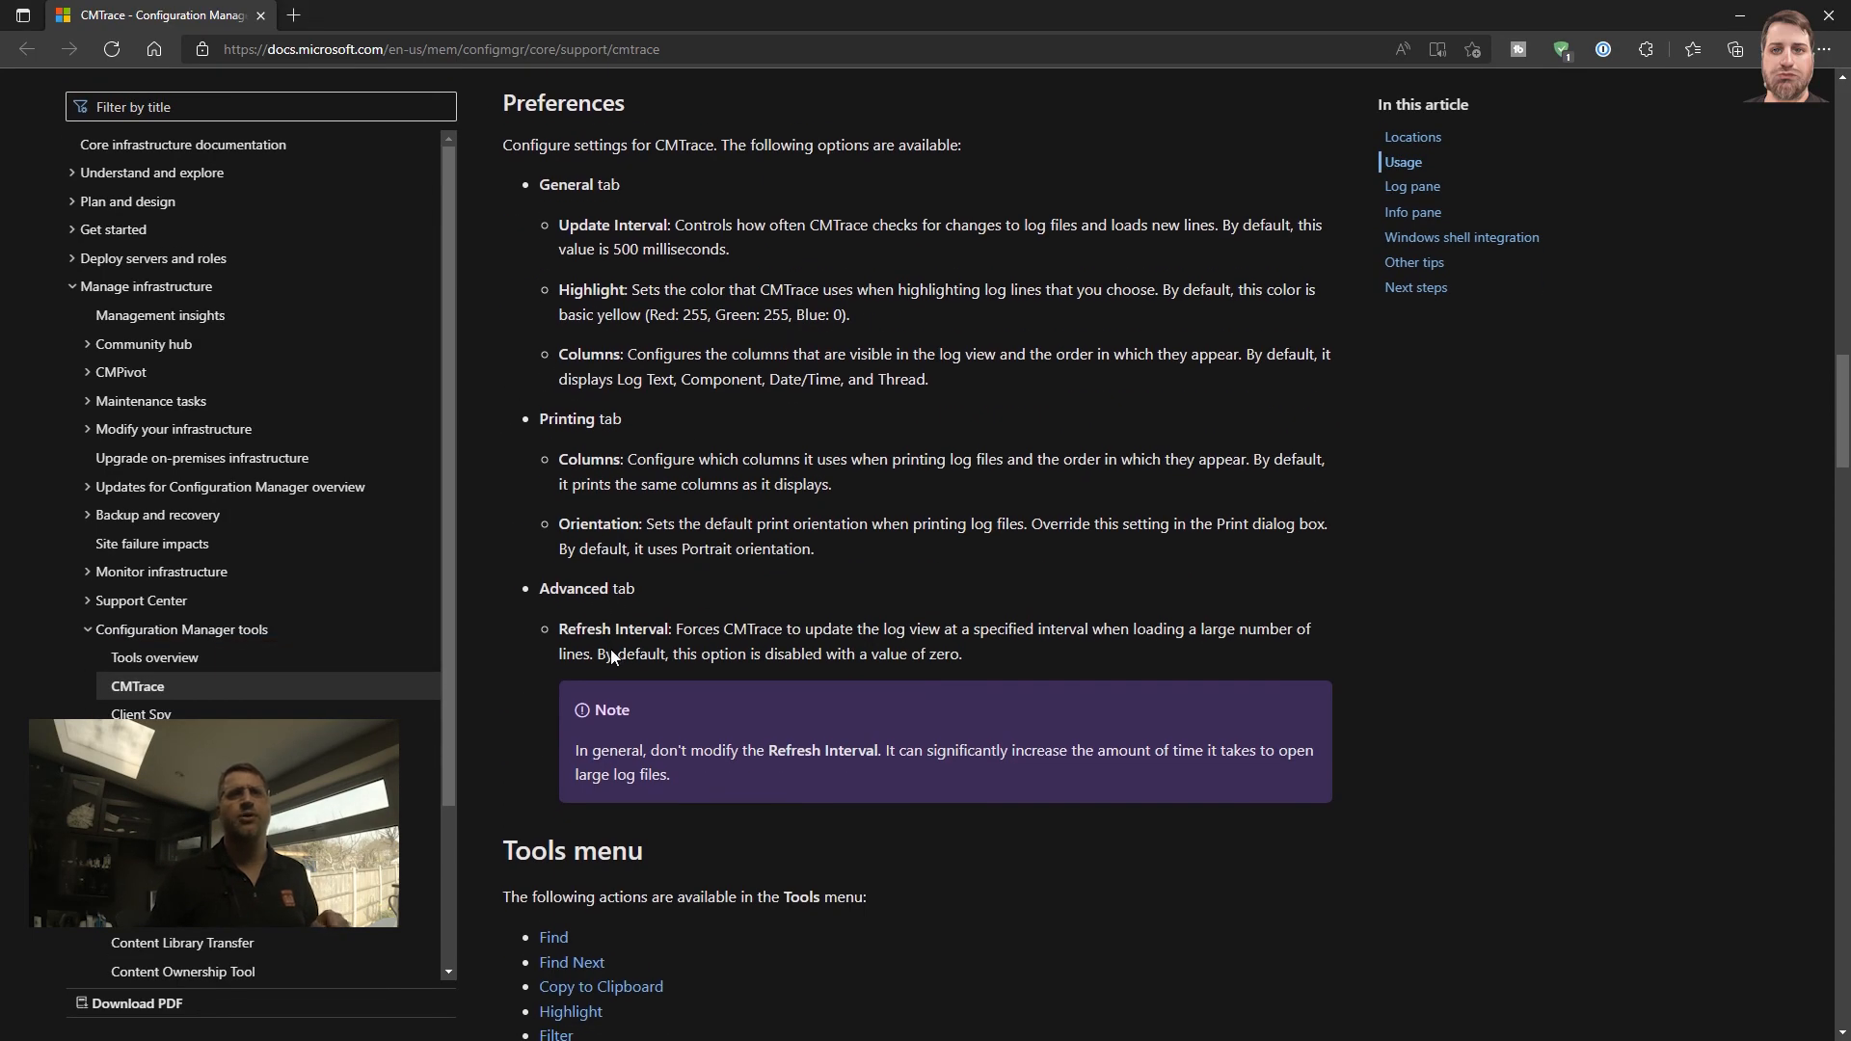
scroll(down, 3)
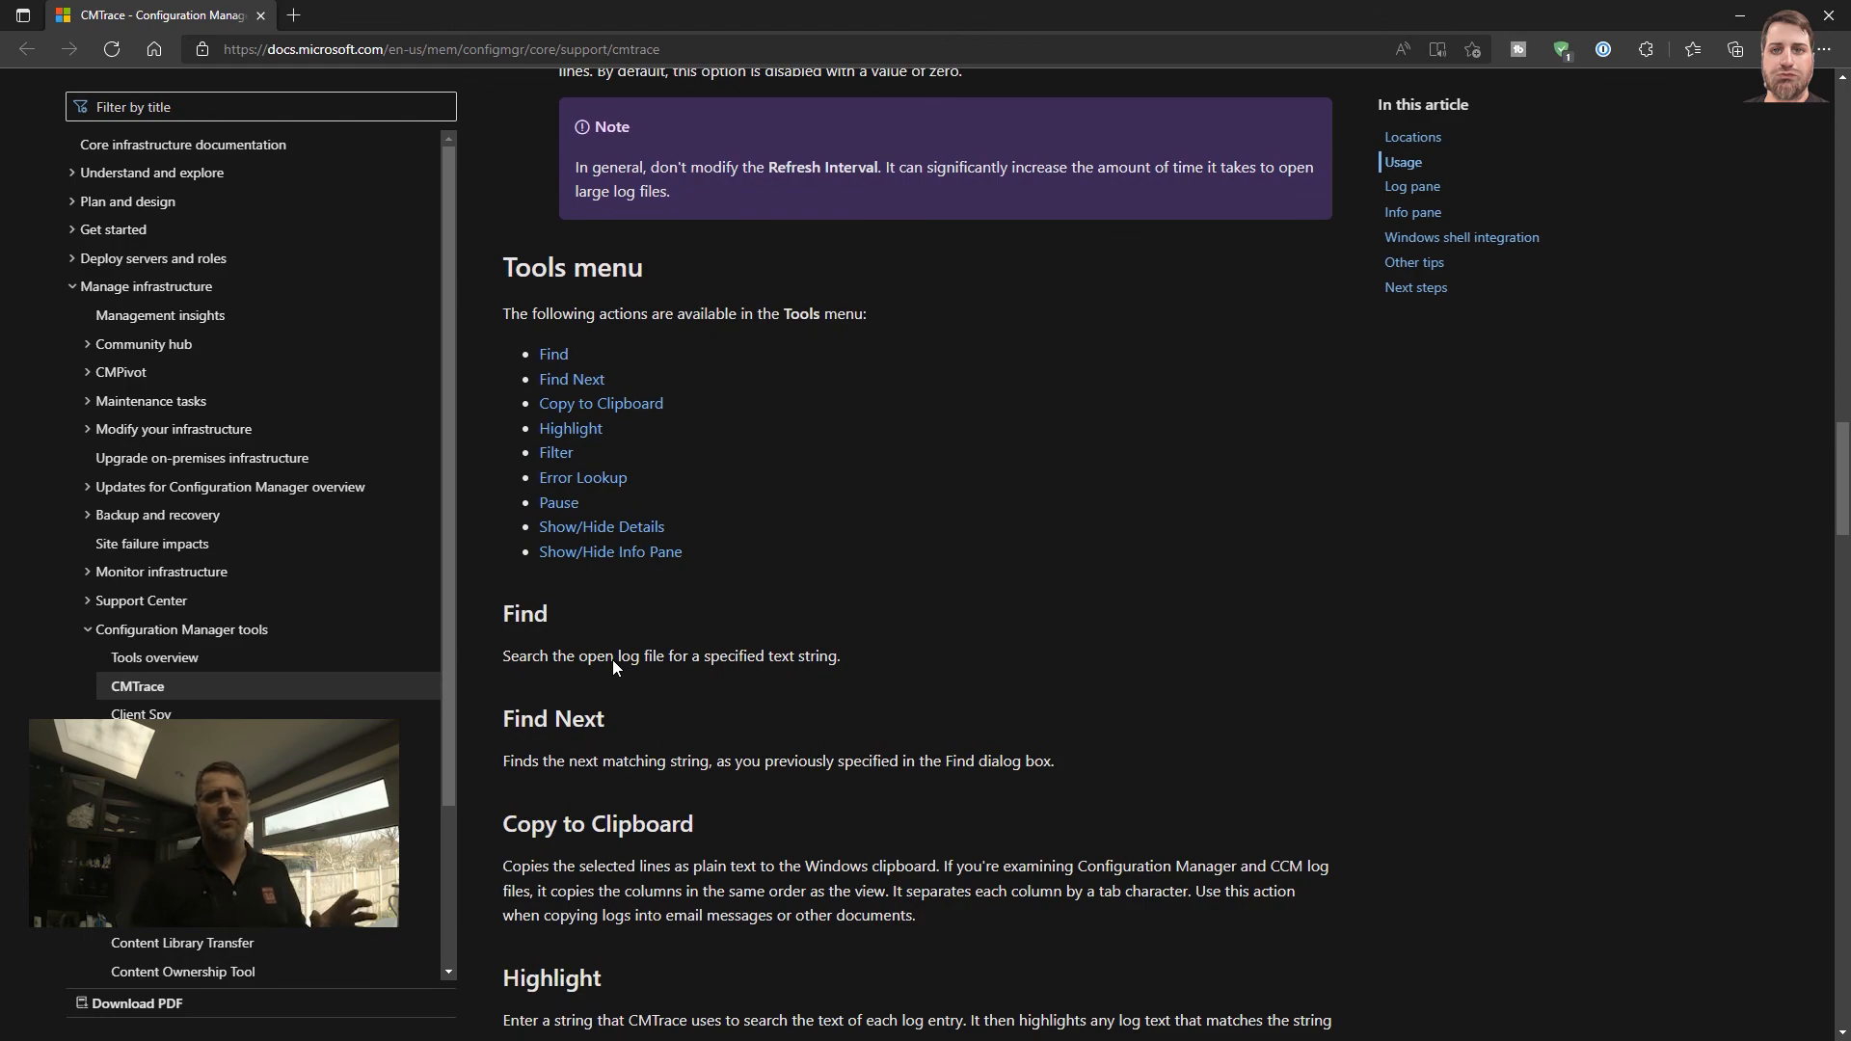